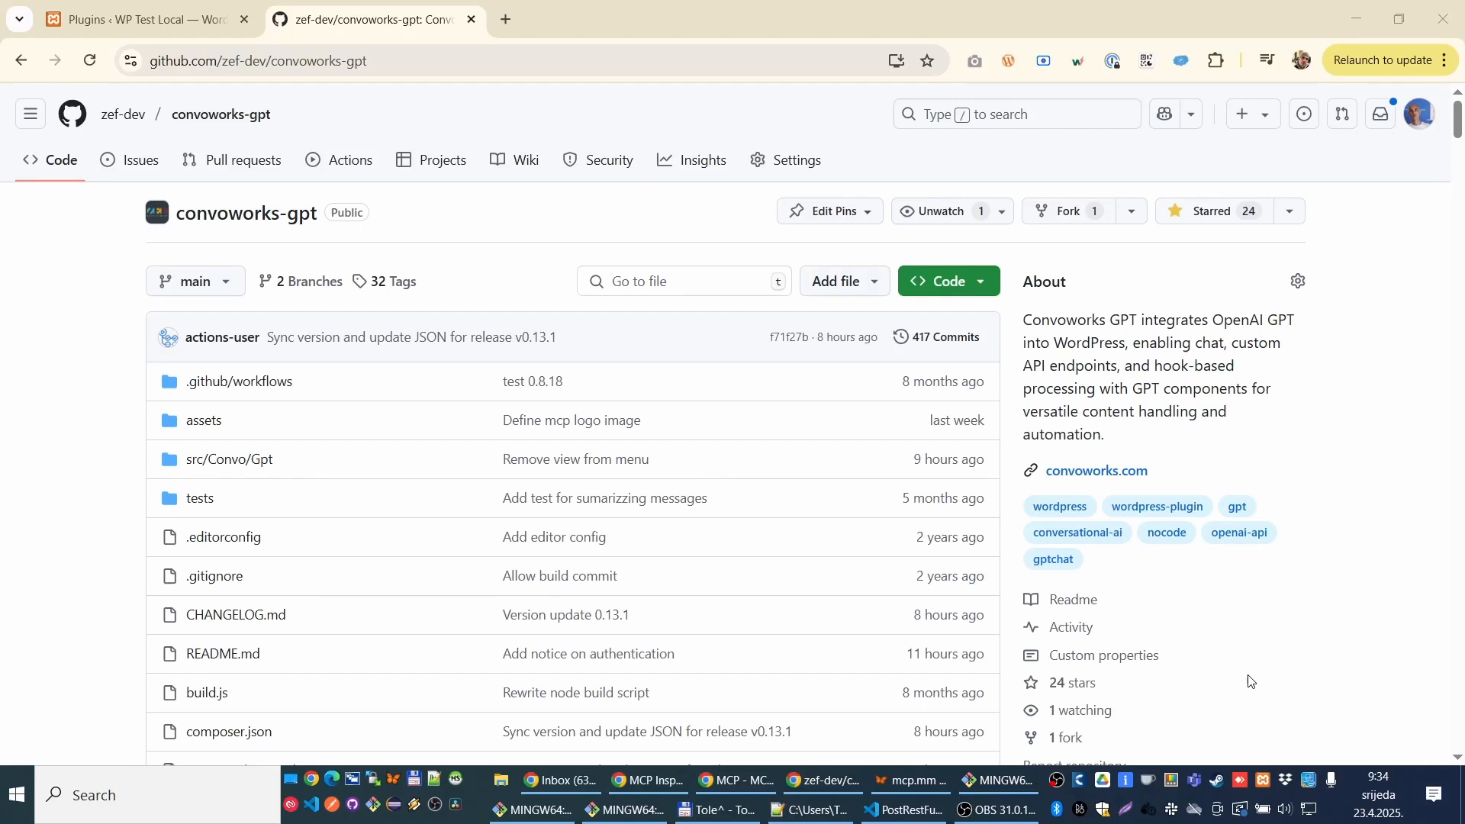
mouse_move(1248, 692)
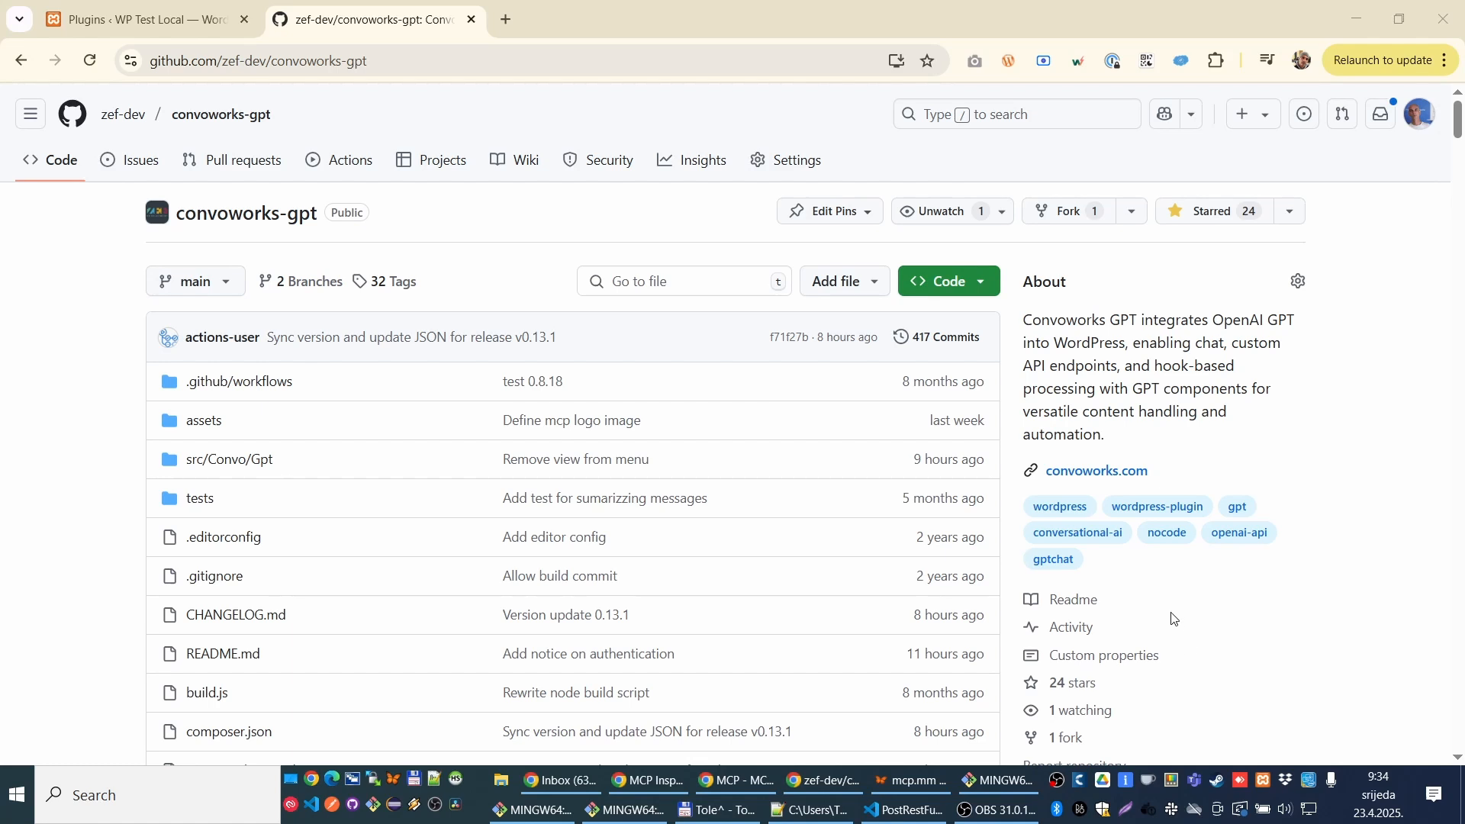
mouse_move(1163, 604)
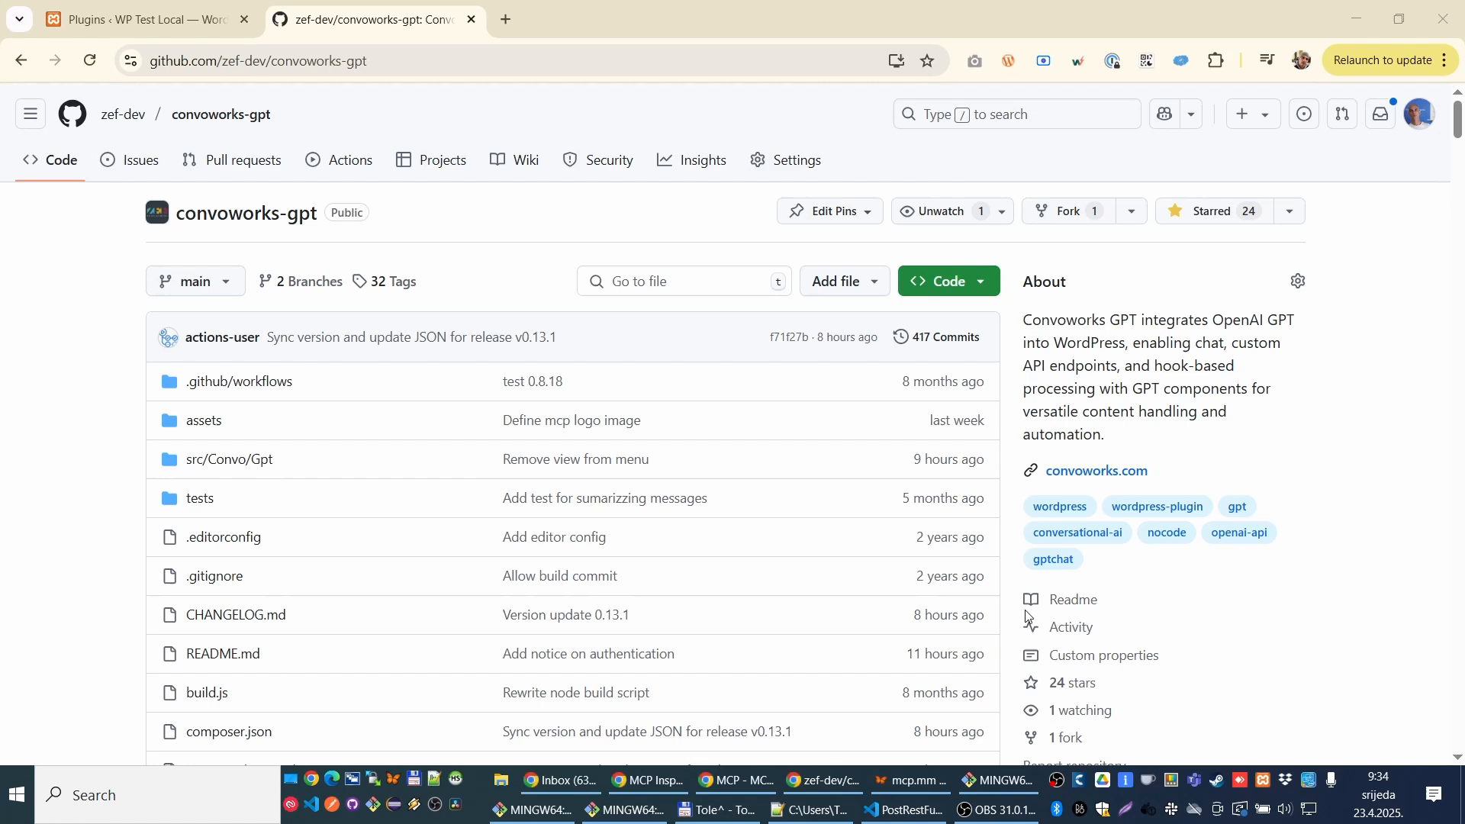
mouse_move(785, 464)
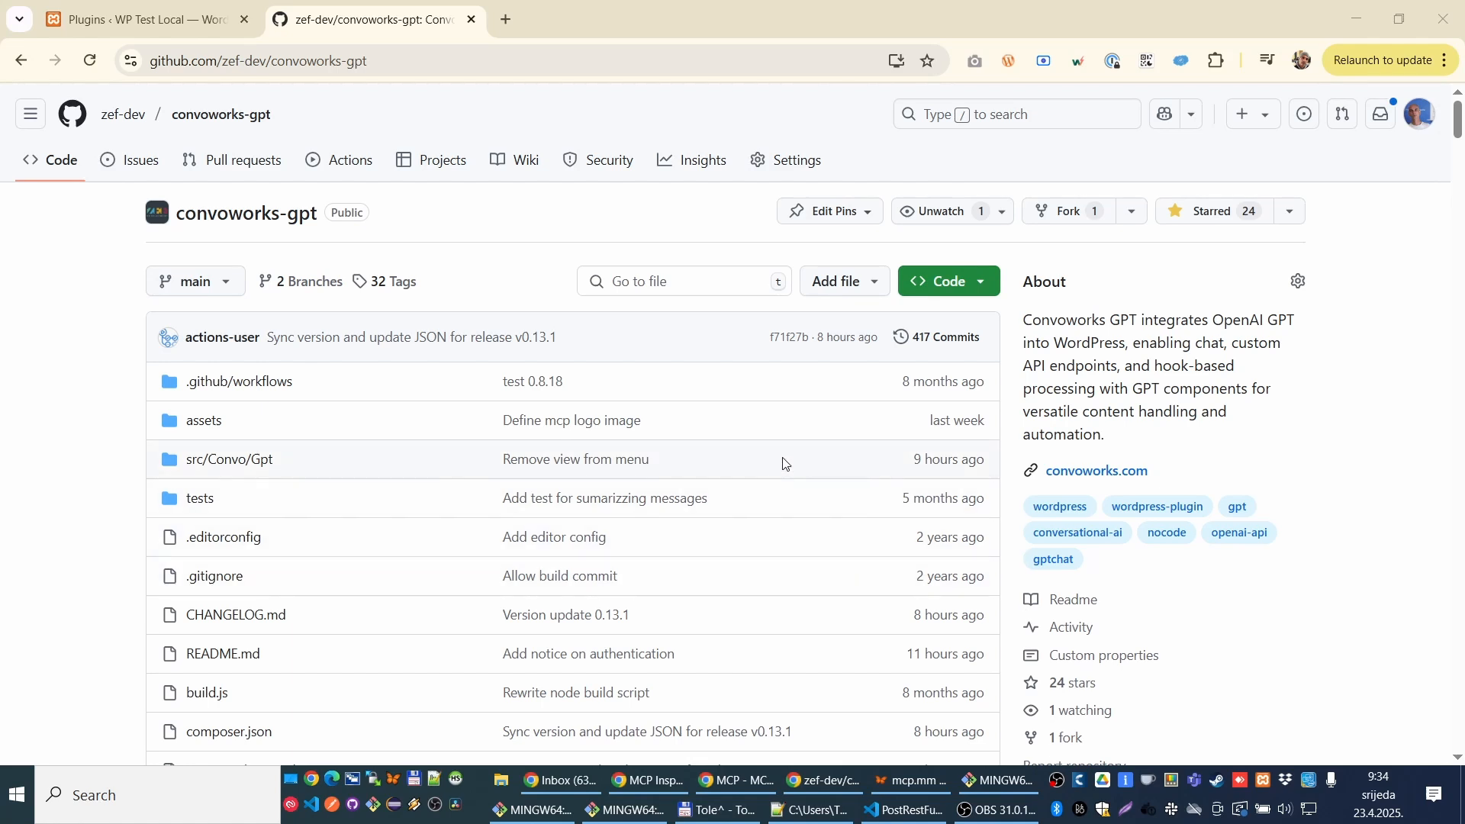
Step: Scroll through the current page, then switch to the WP Test Local installed plugins list
scroll("down", 3)
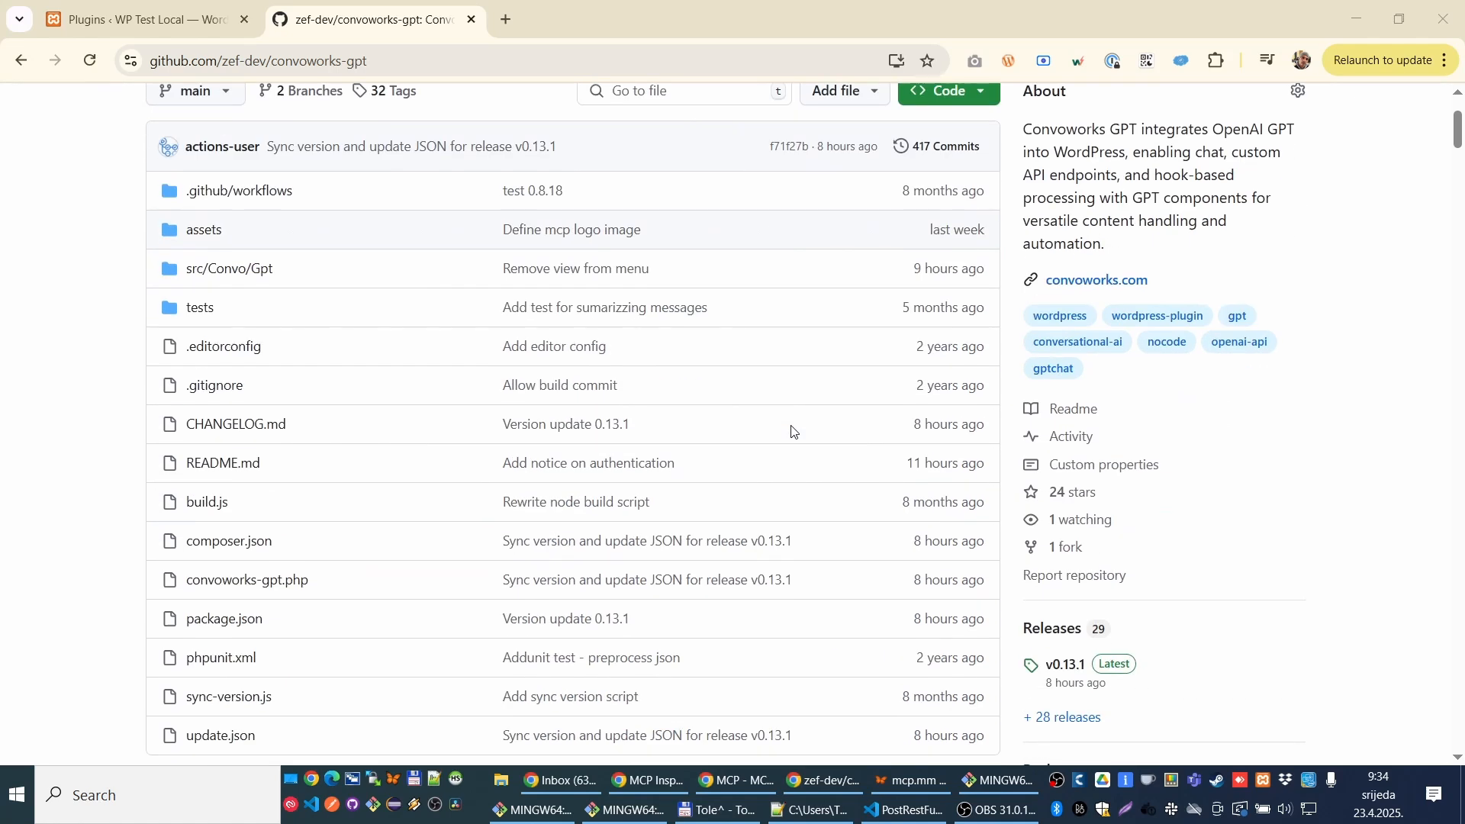
scroll("down", 3)
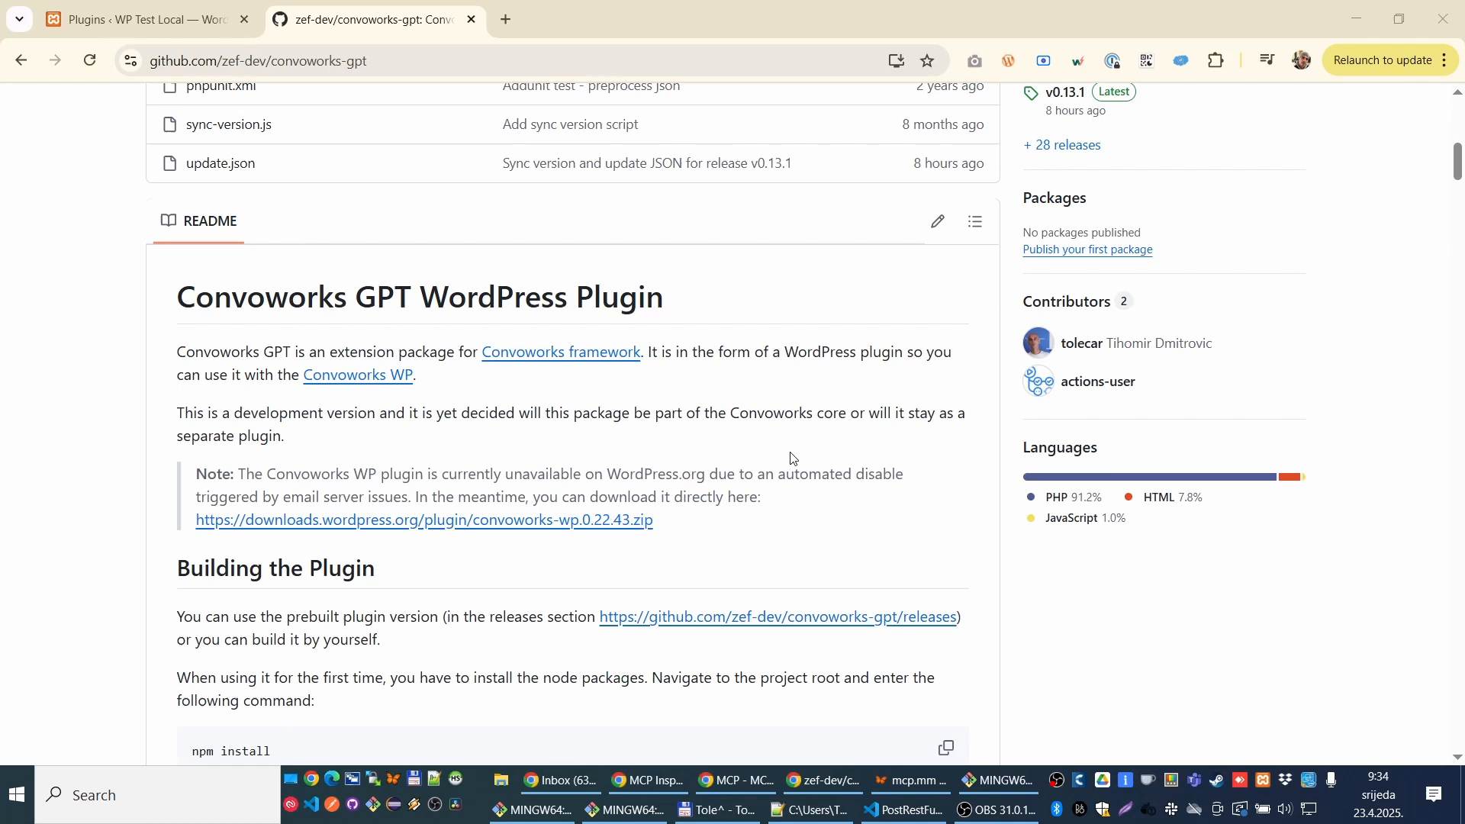
scroll("down", 3)
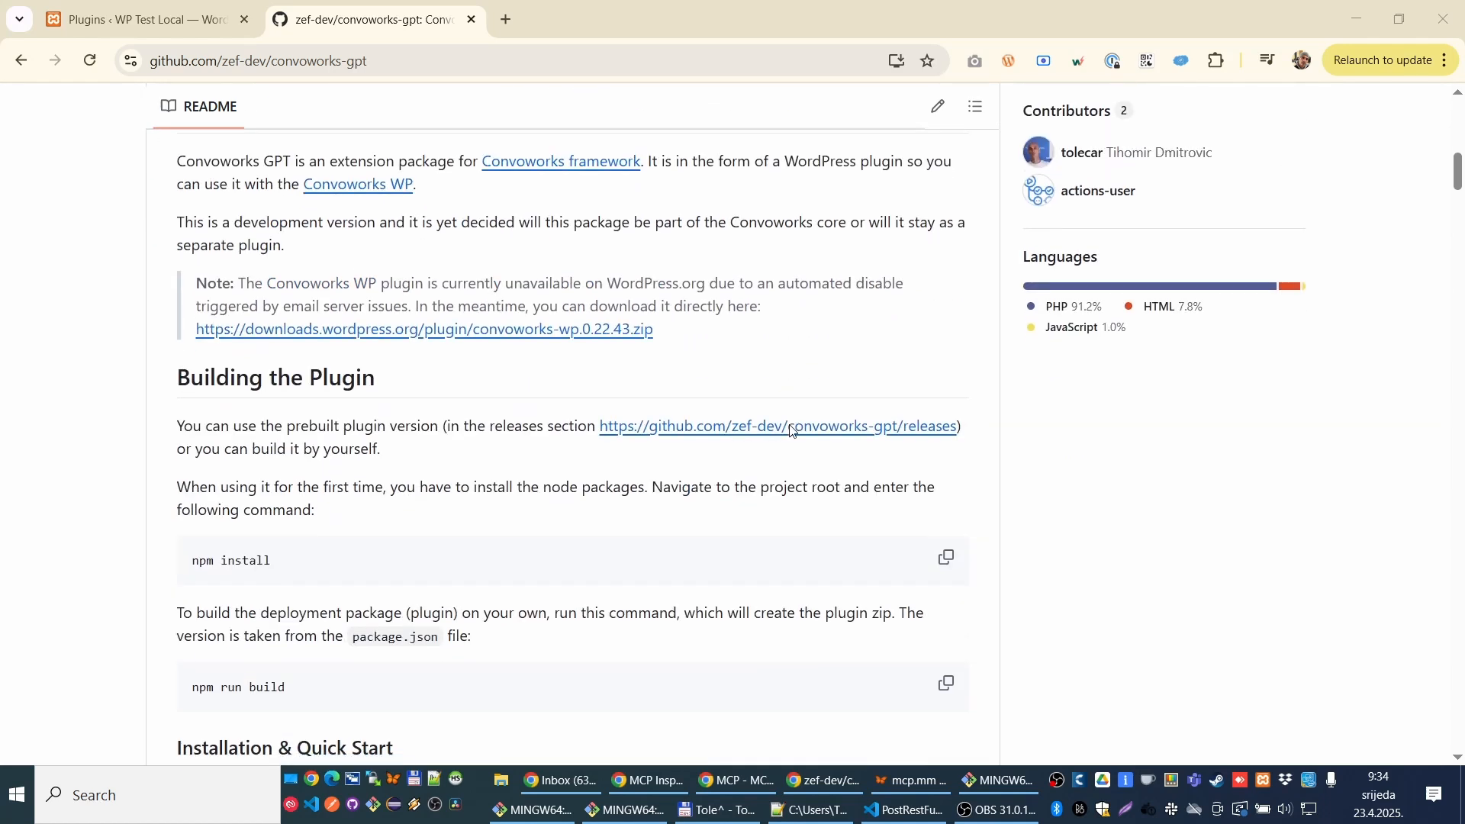
scroll("down", 3)
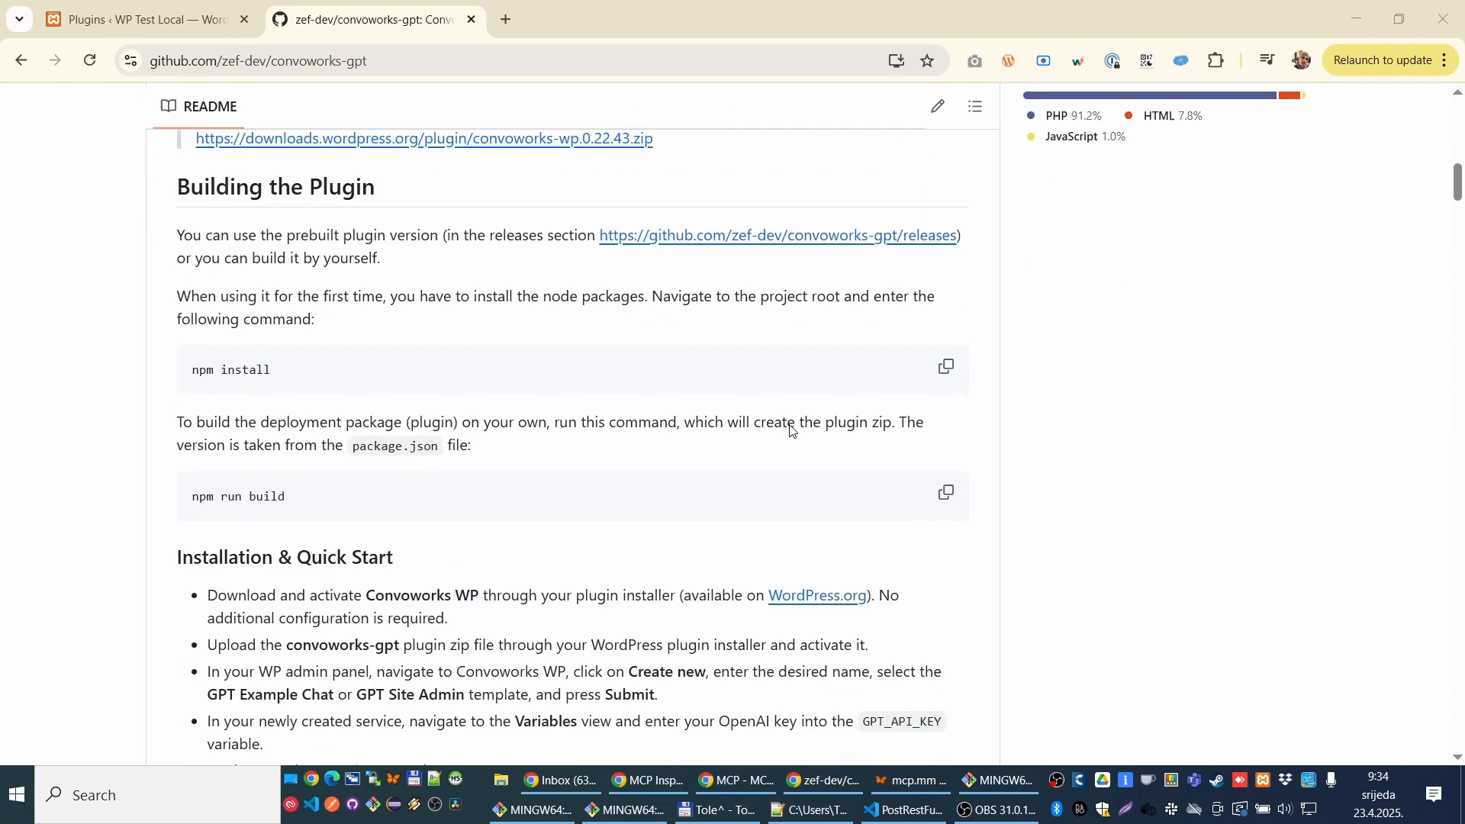
scroll("down", 3)
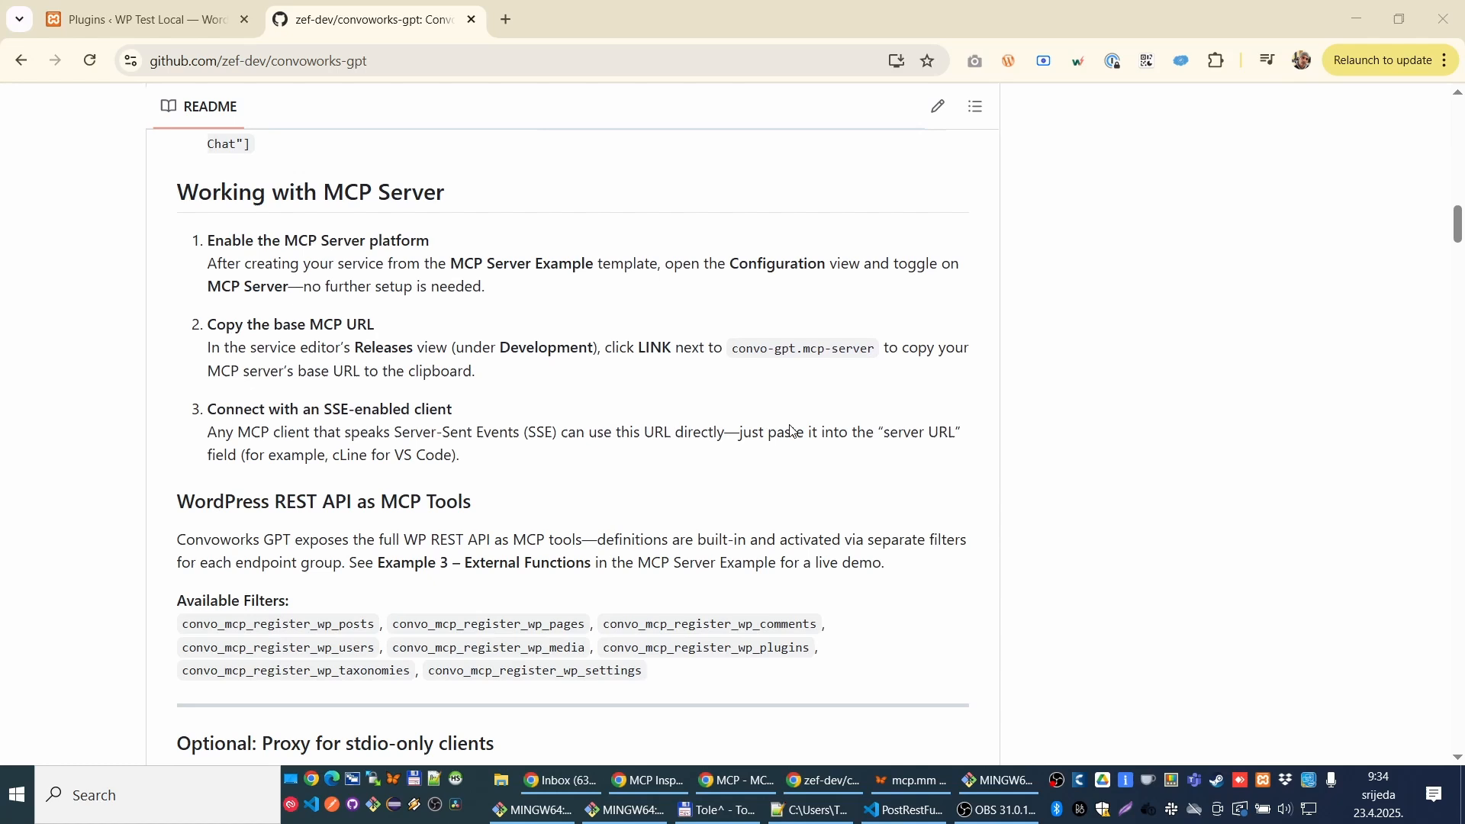
scroll("down", 3)
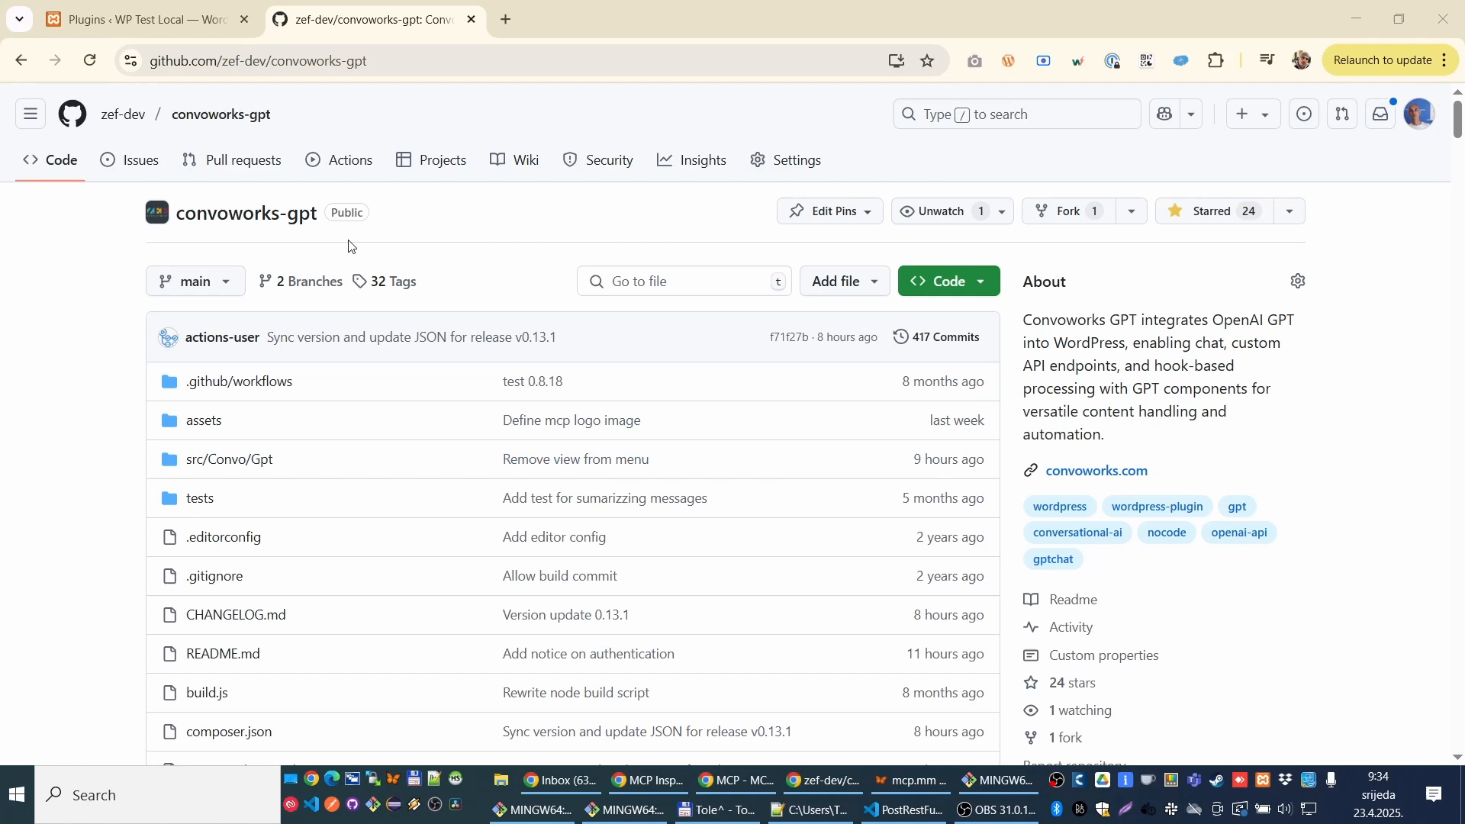
left_click(137, 21)
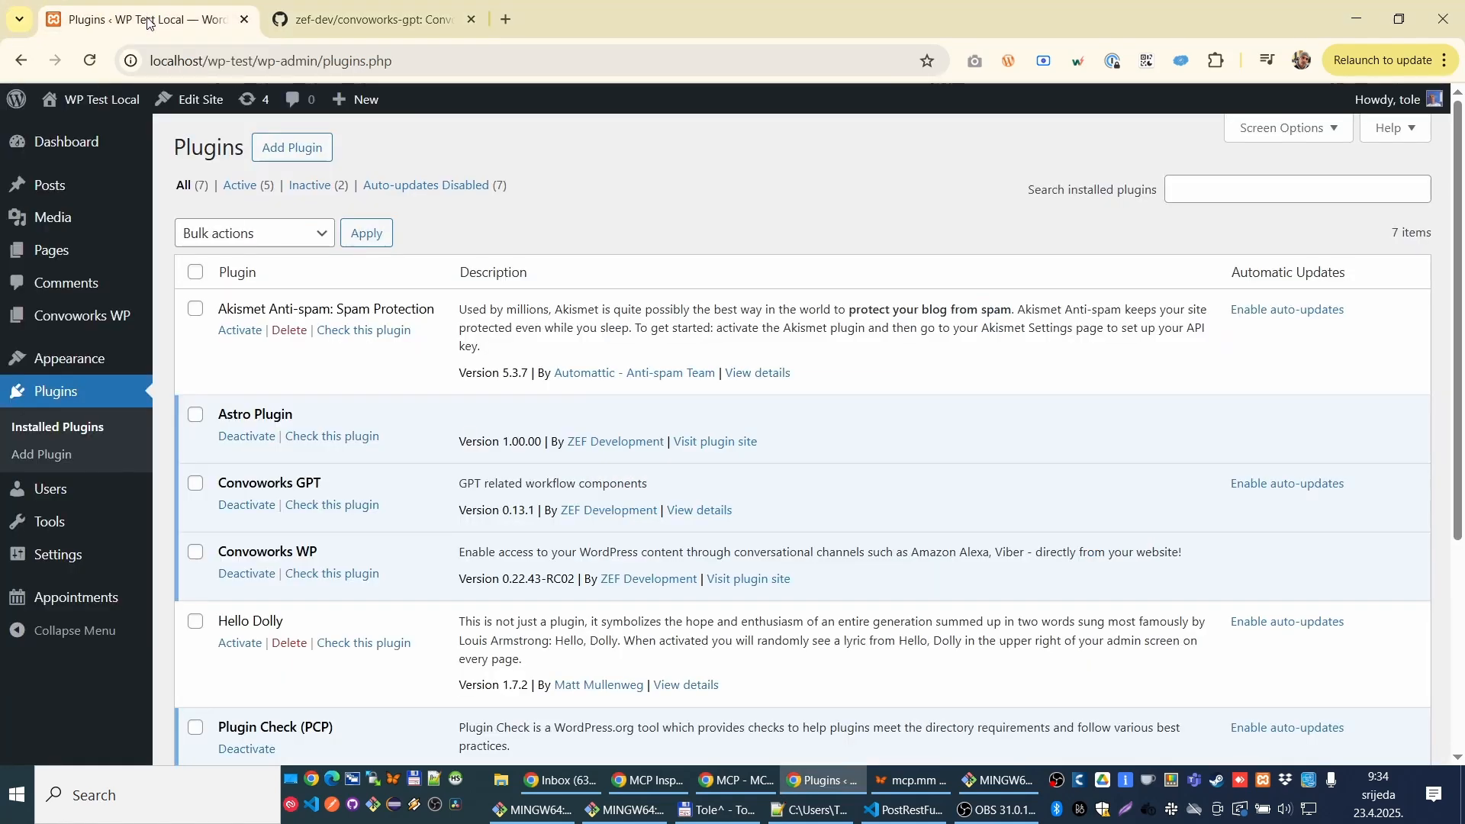
mouse_move(894, 502)
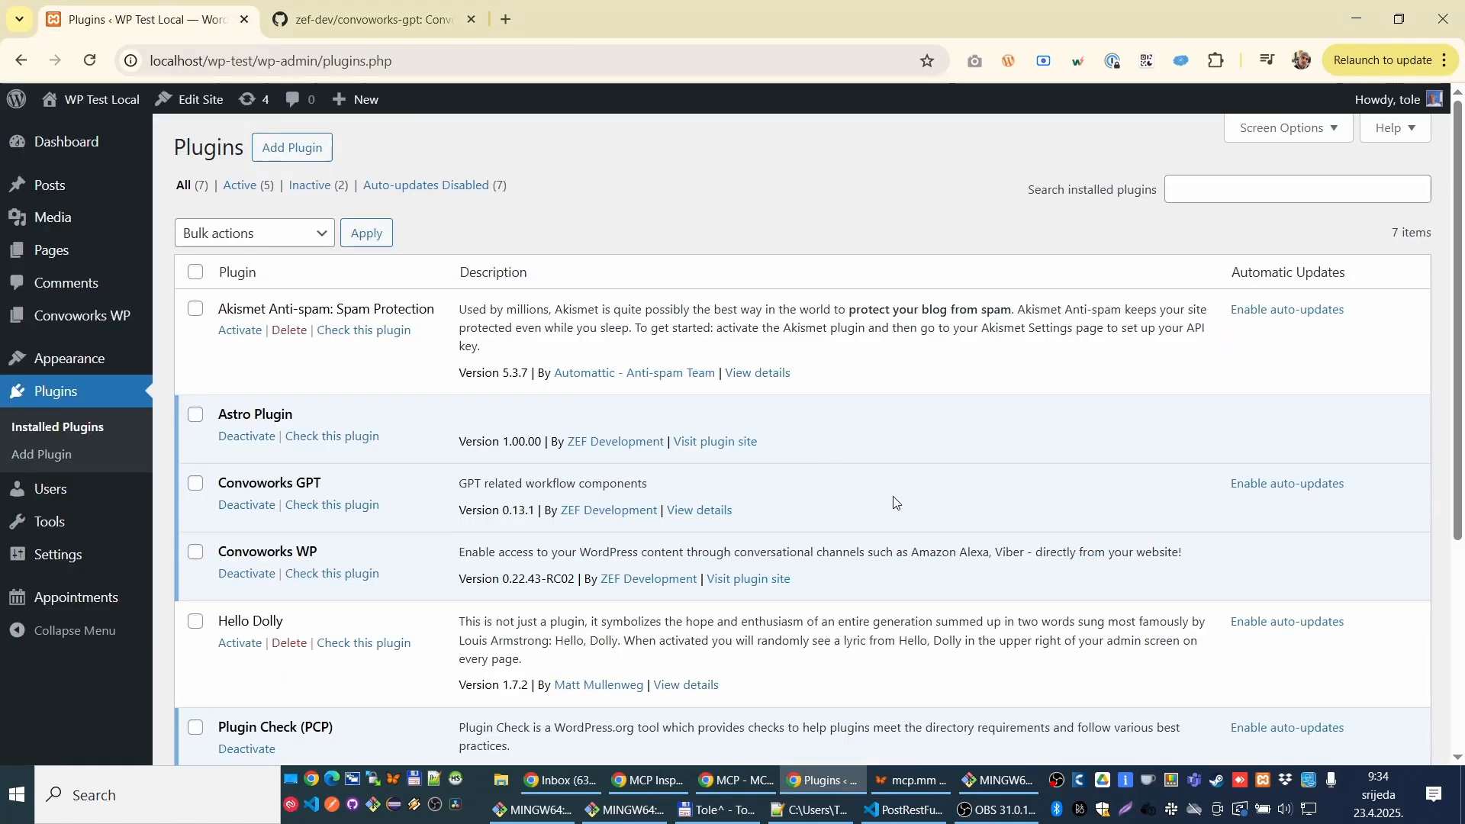
mouse_move(534, 411)
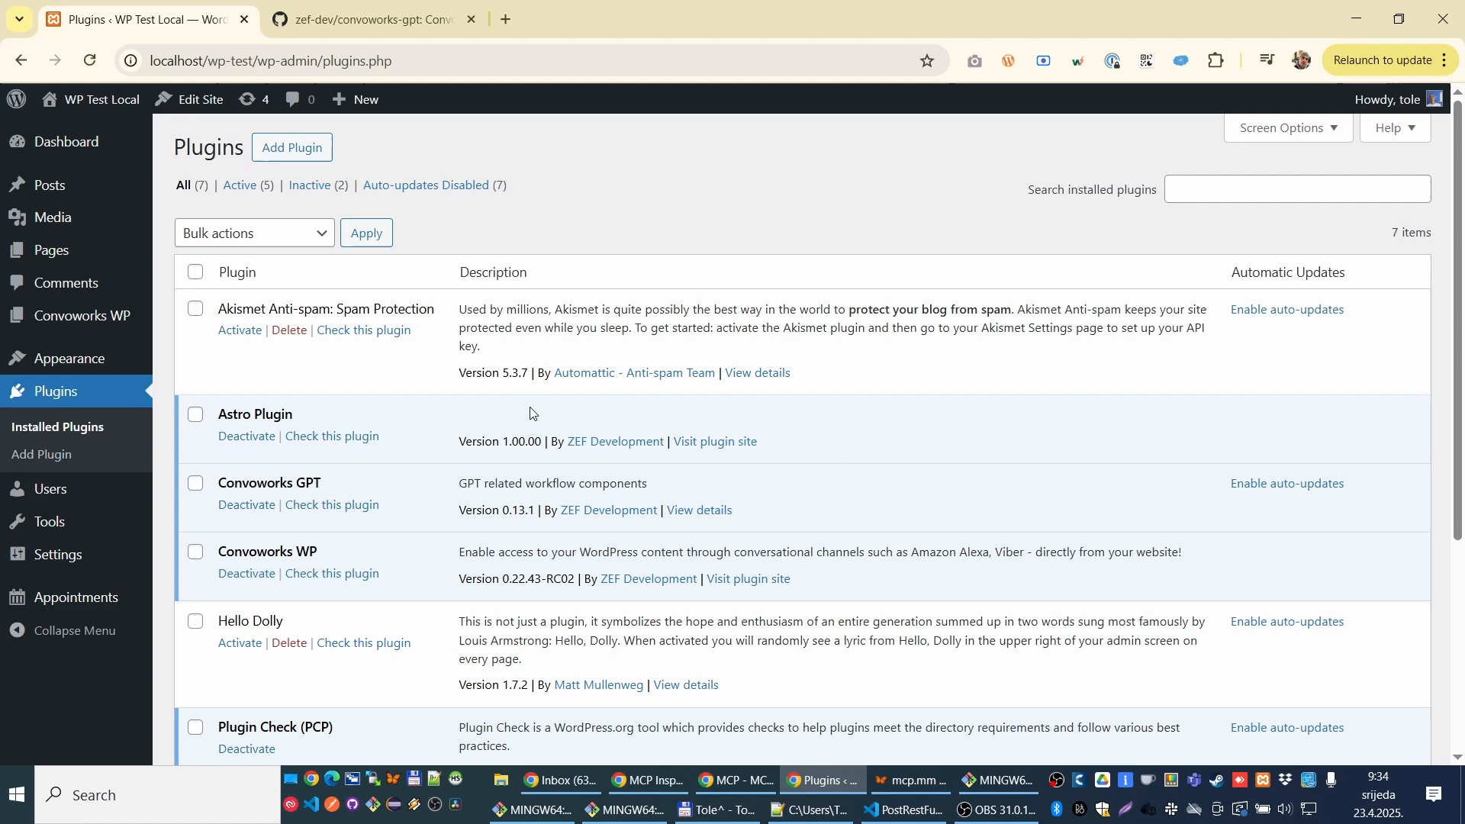
mouse_move(337, 470)
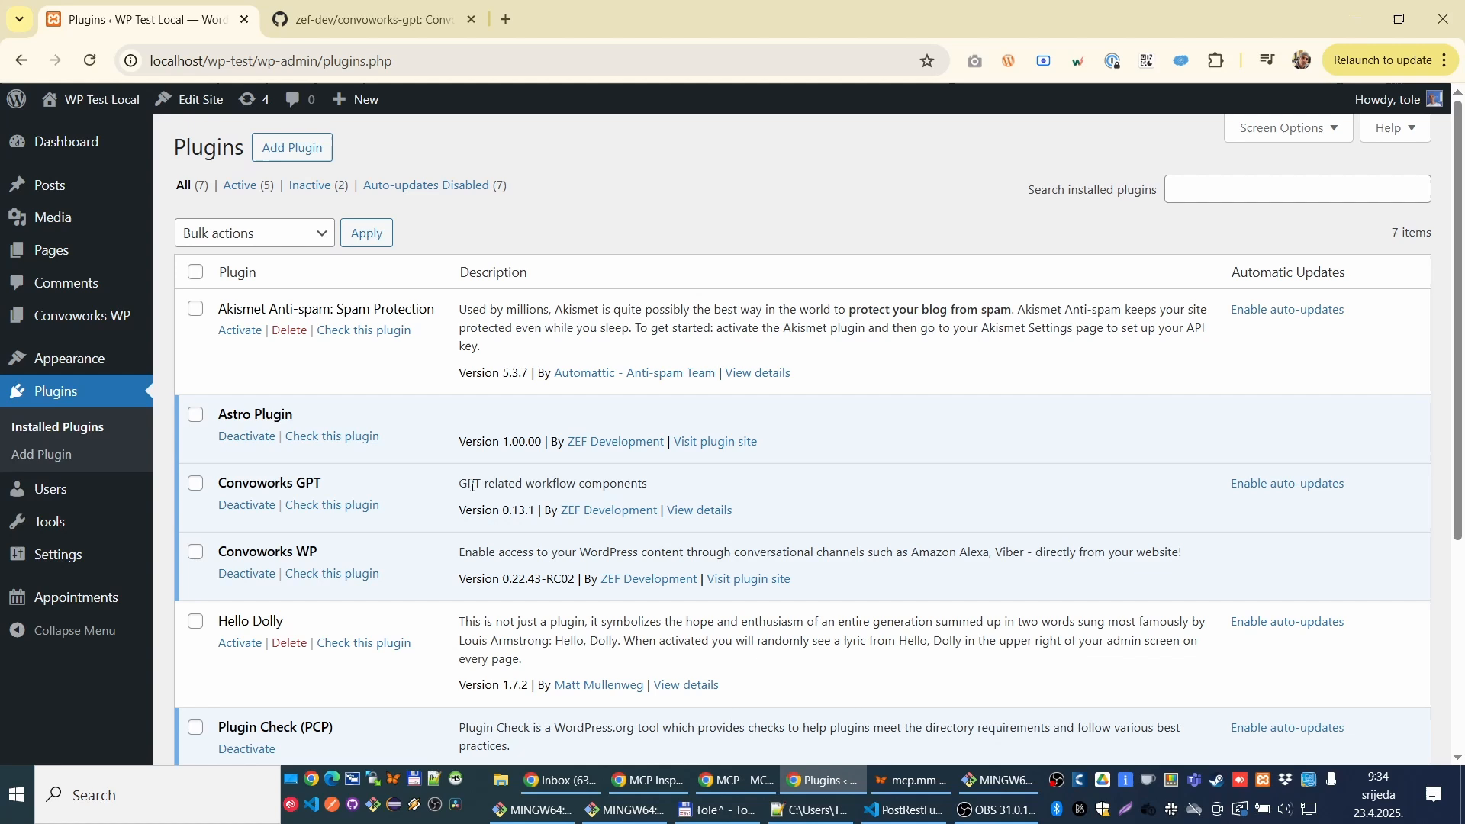
mouse_move(287, 566)
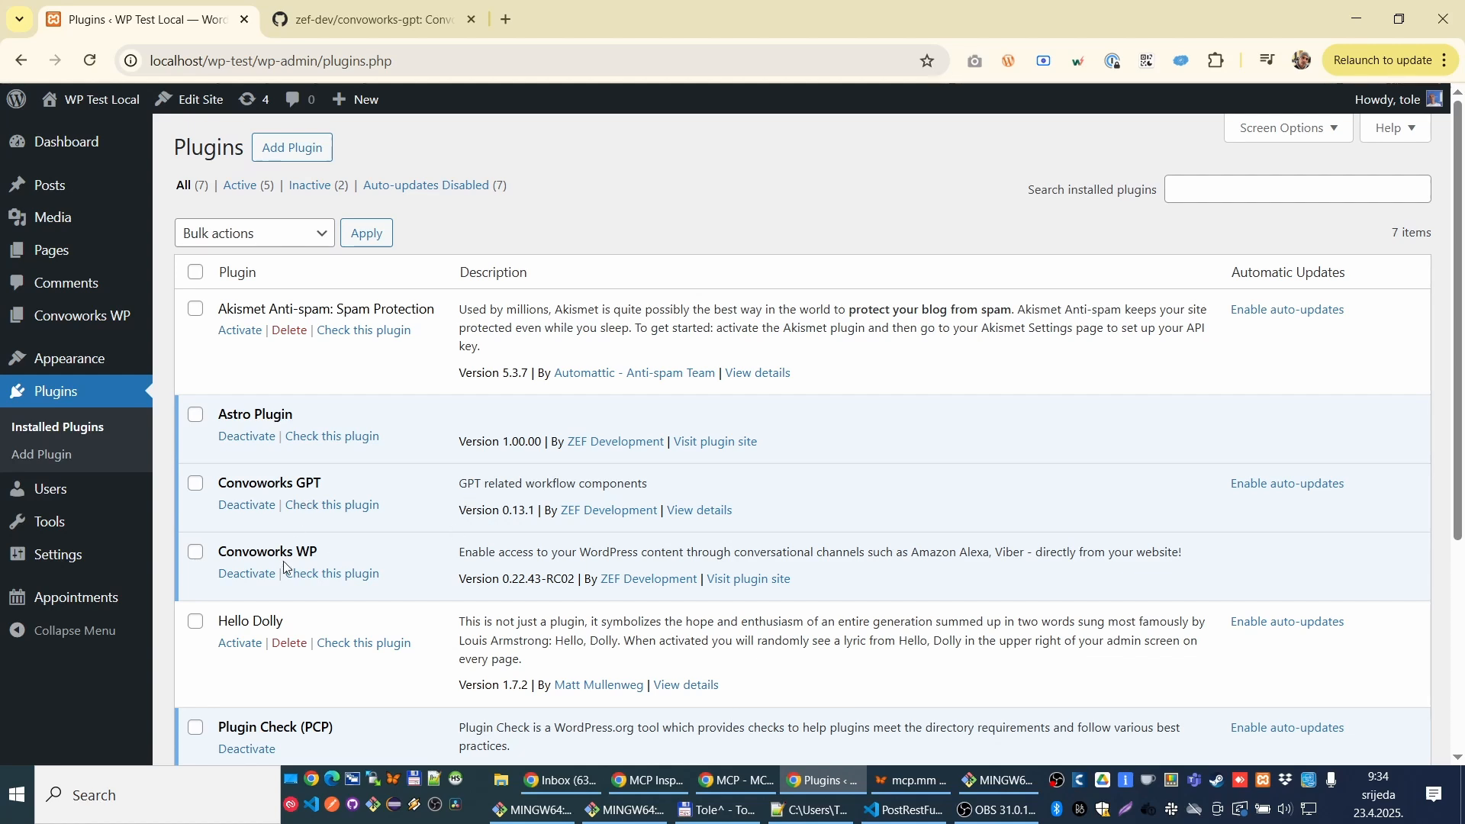
mouse_move(305, 482)
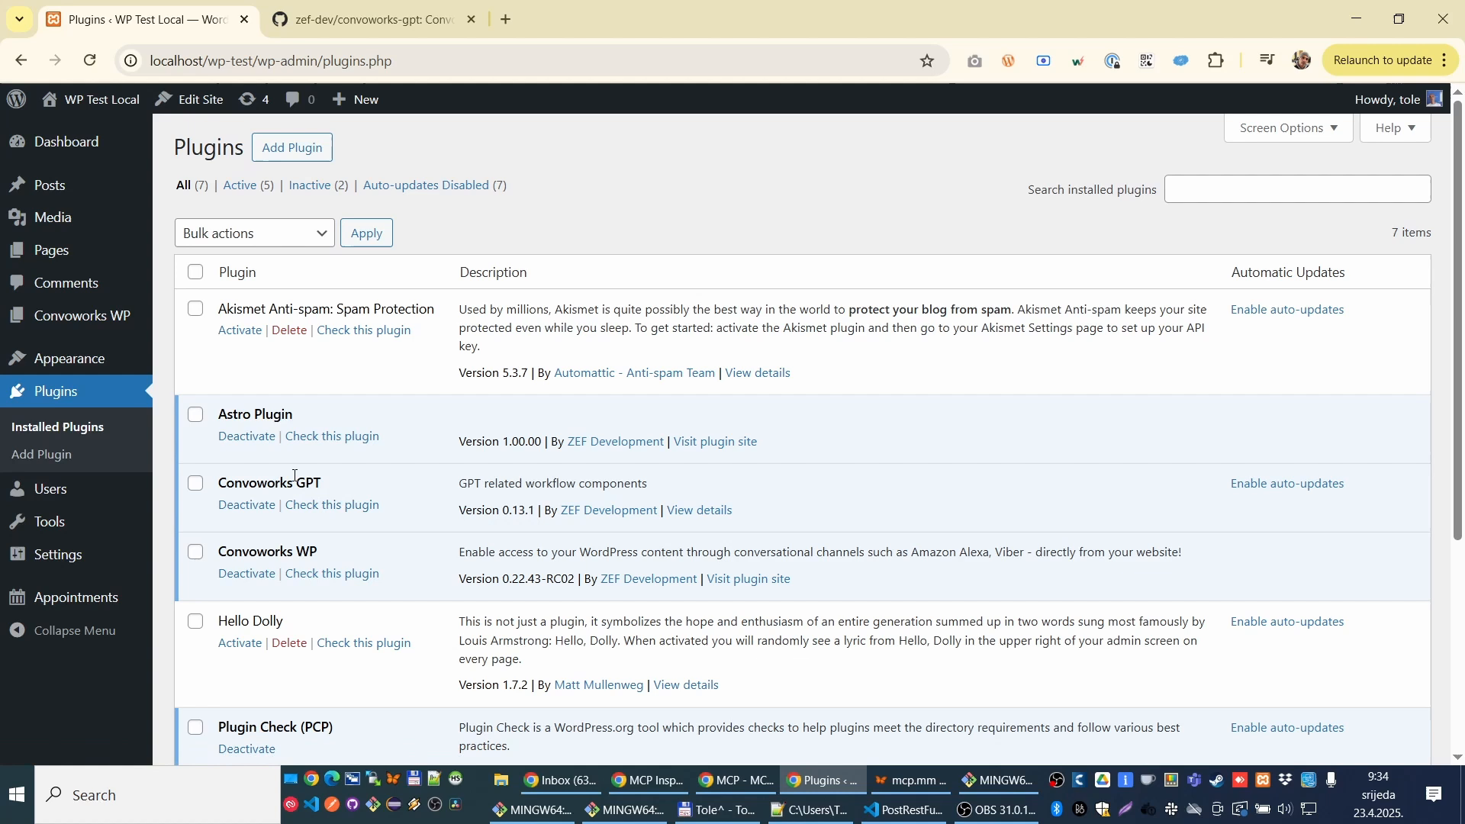
mouse_move(77, 315)
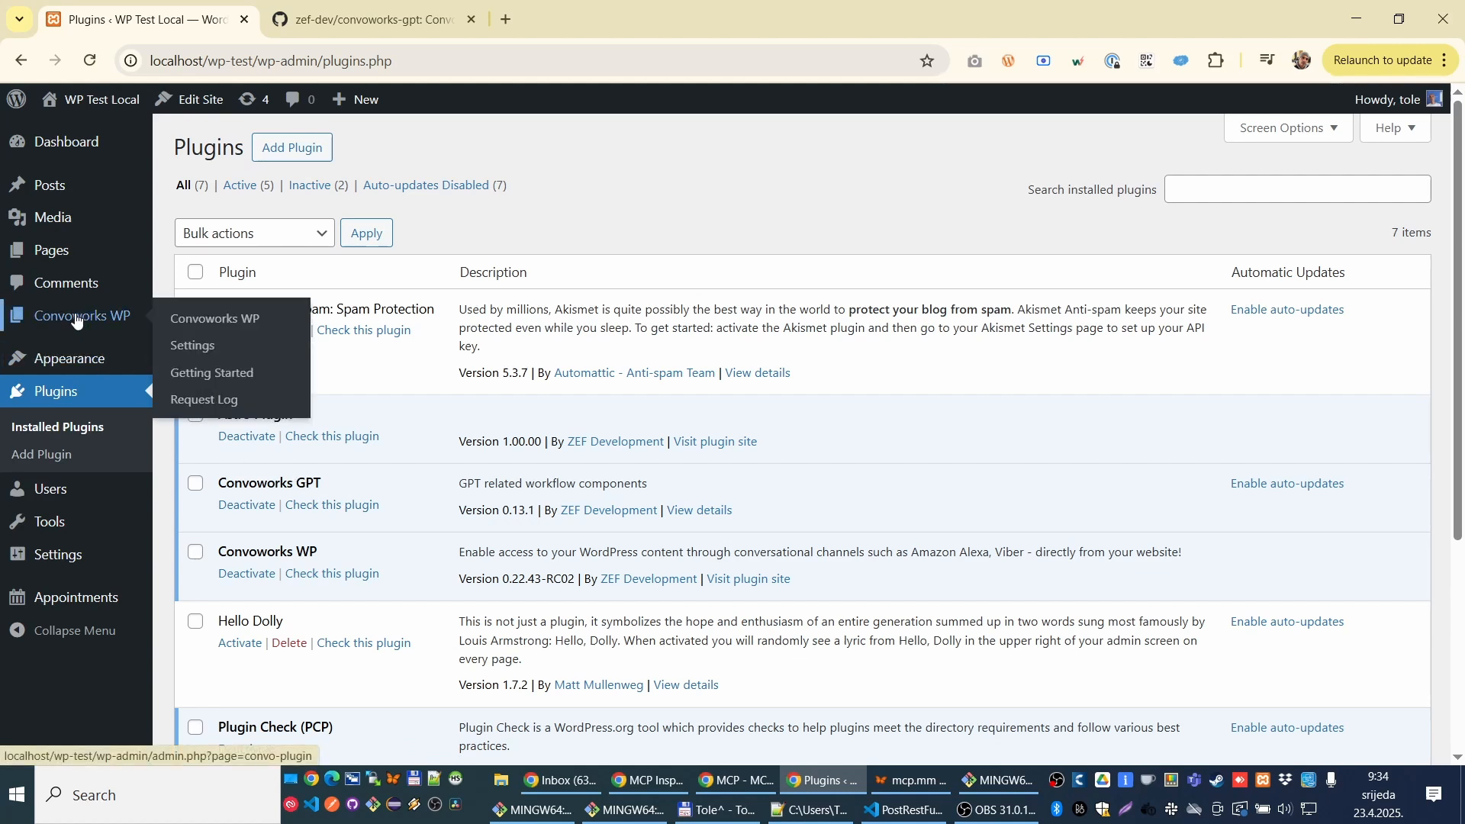
Step: Go to the Convoworks WP Services list and begin creating a new service
left_click(213, 317)
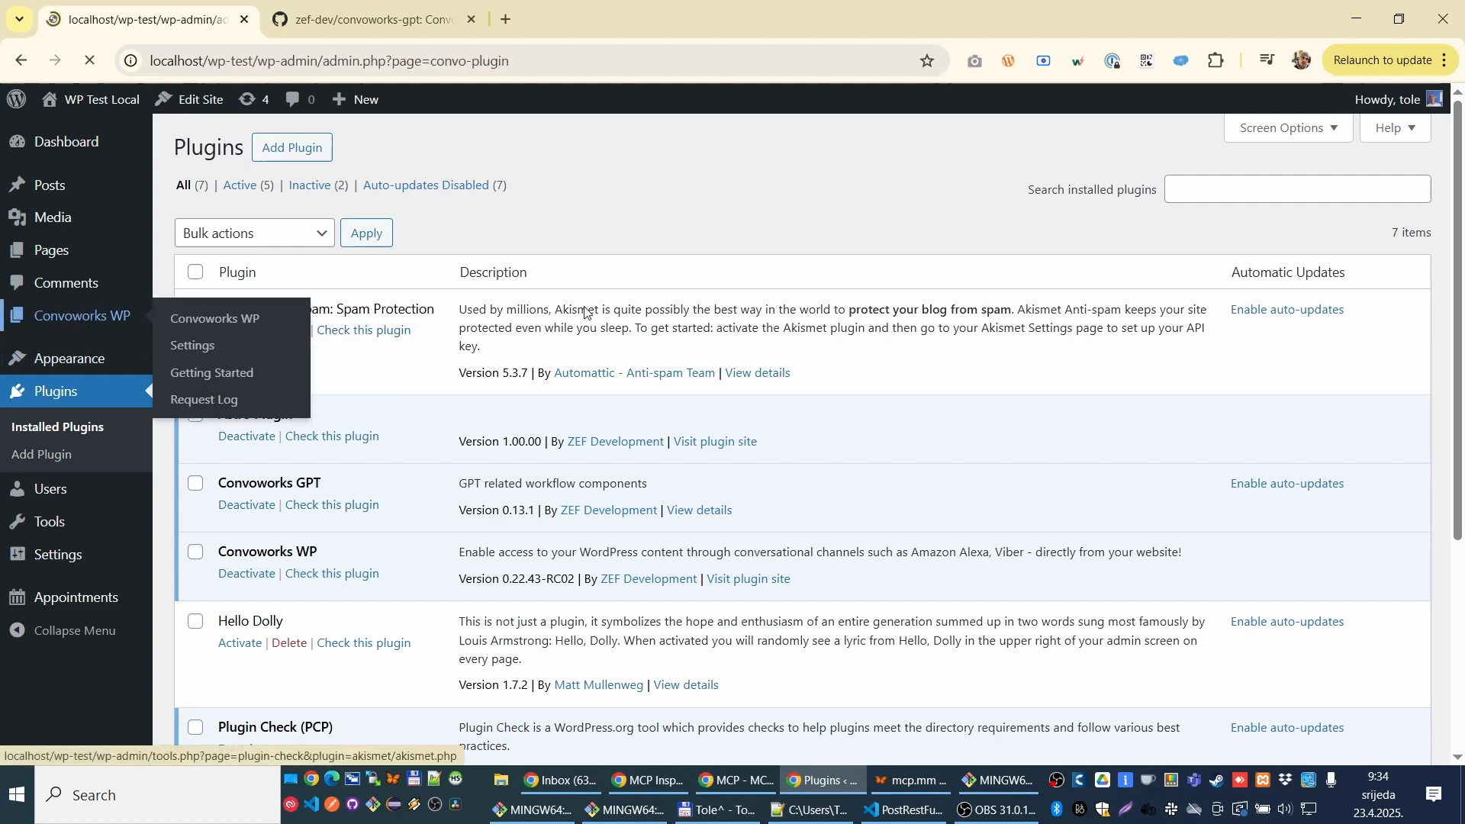
left_click(213, 319)
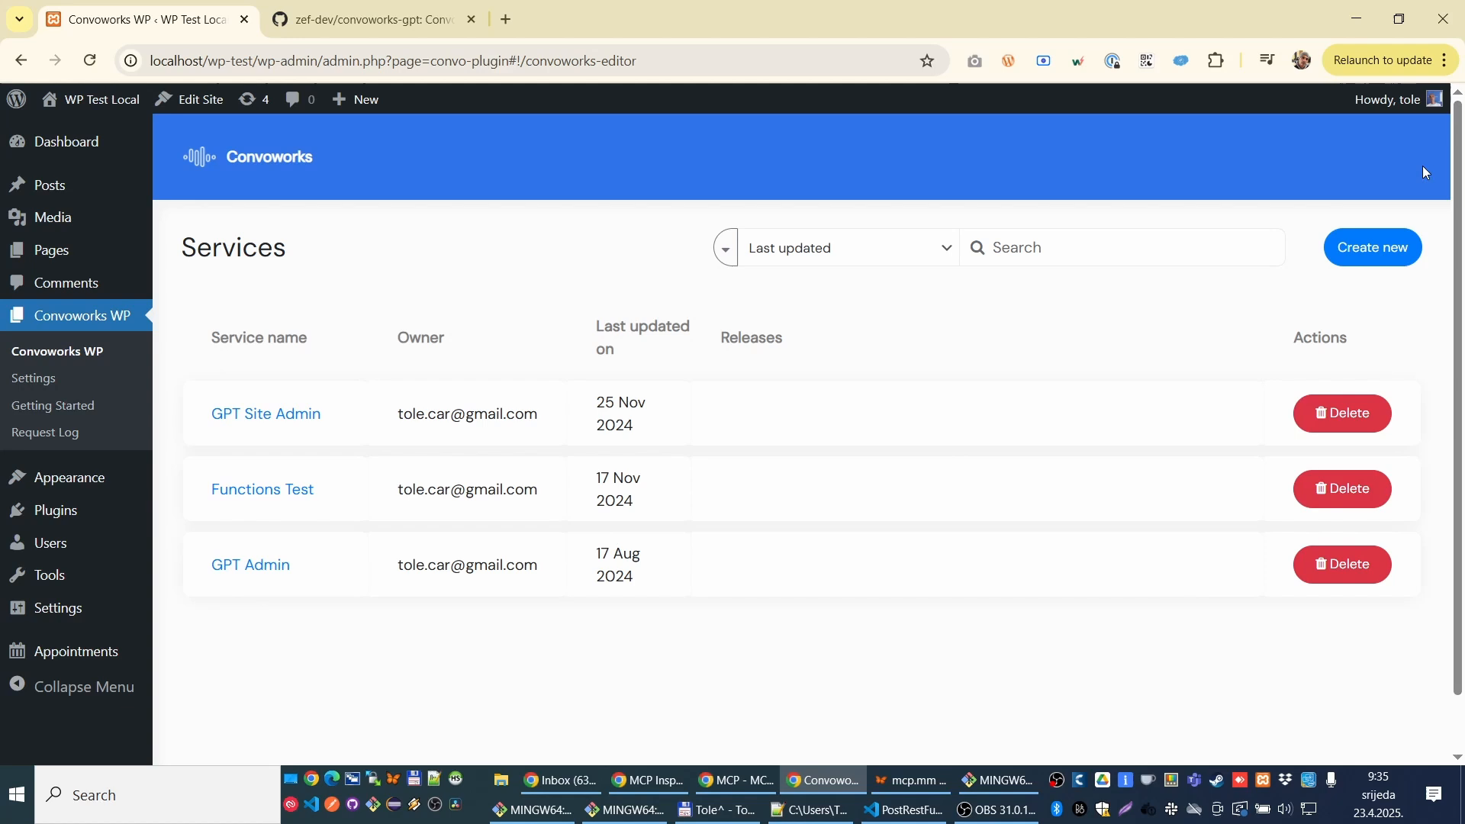
left_click(1372, 248)
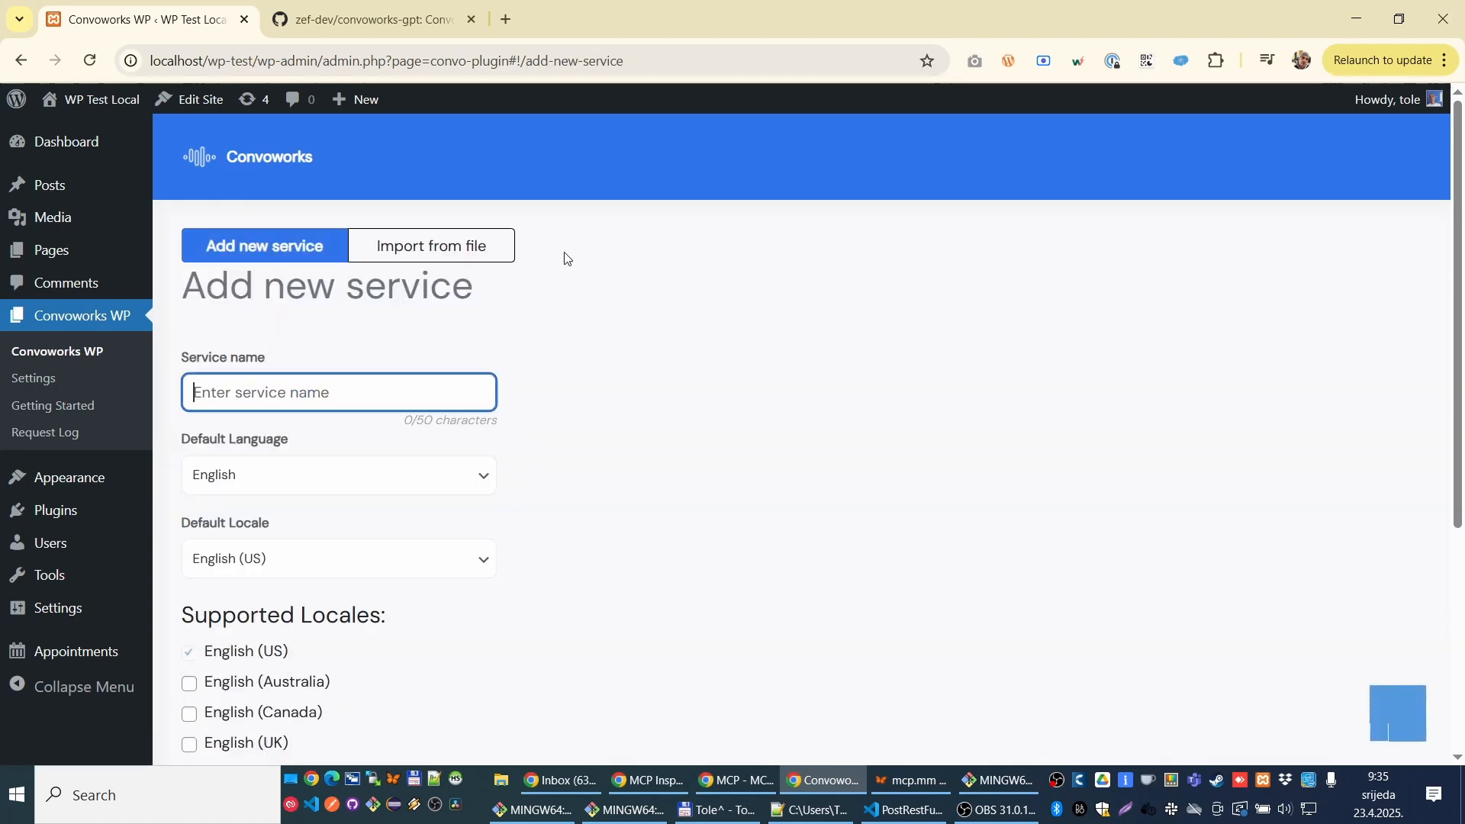
Step: Name the service 'MCP Test', choose the MCP Server Example template and submit it
type("MCP")
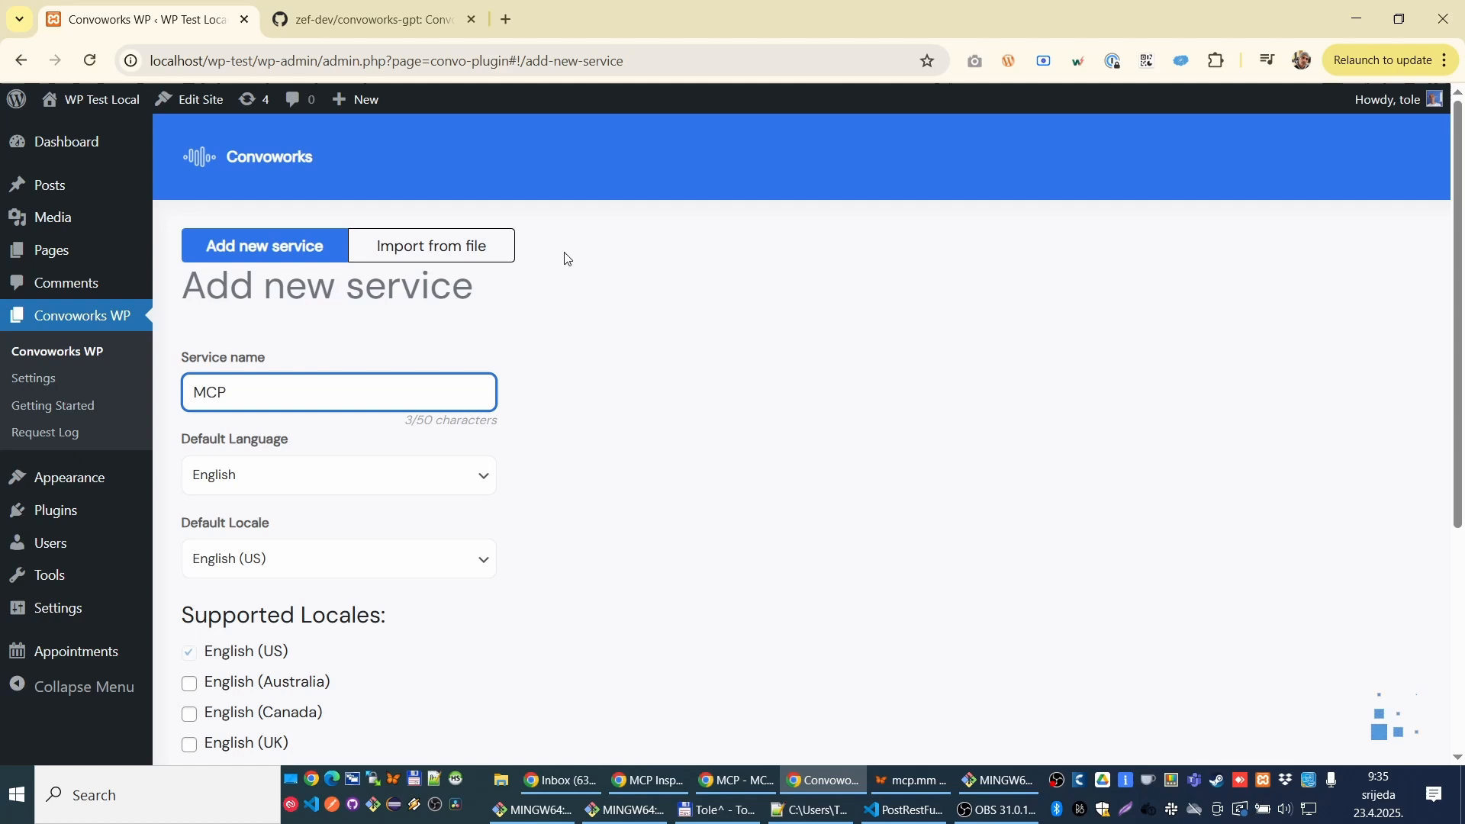
type("Test")
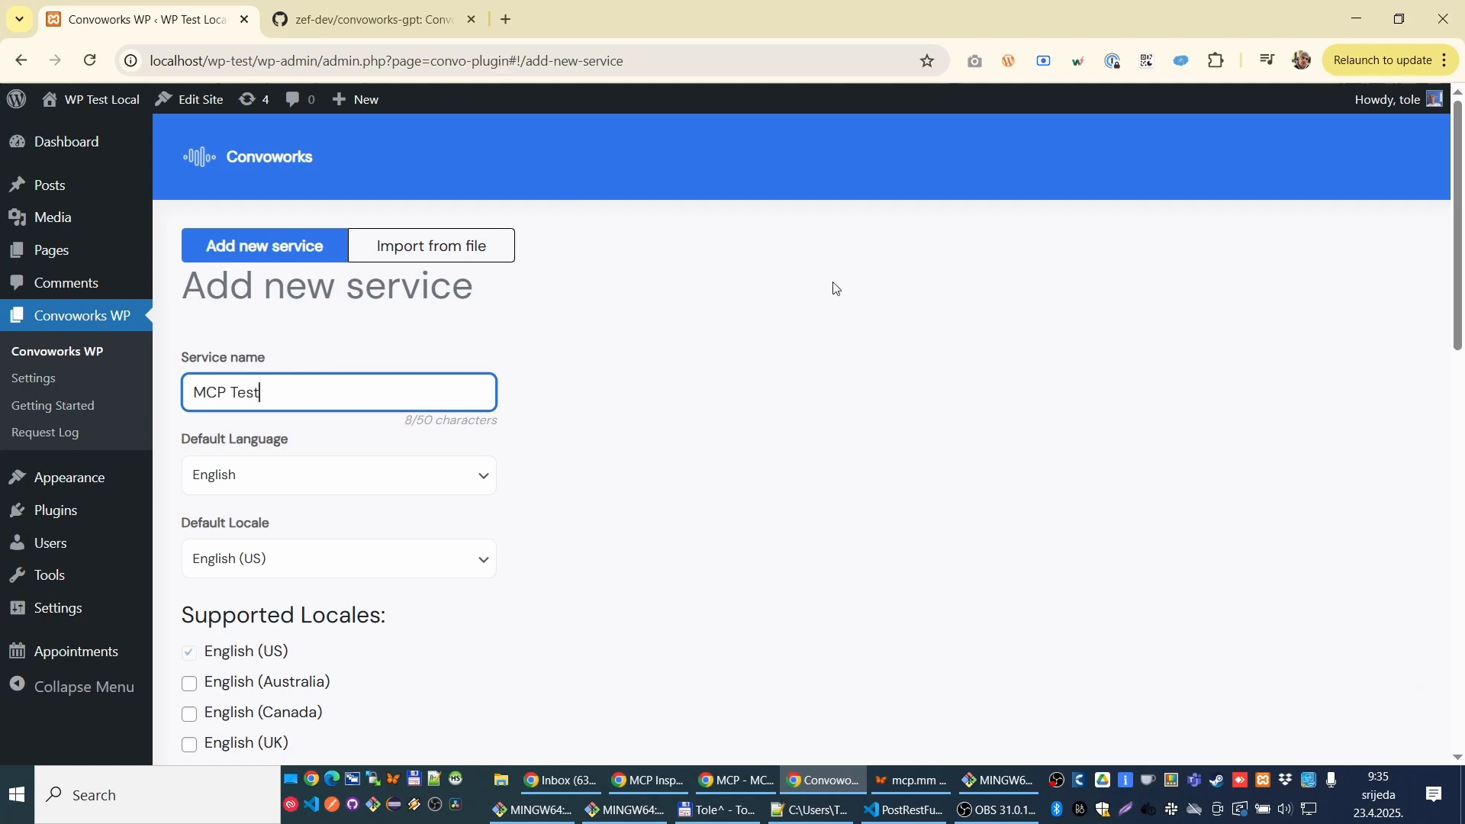
scroll("down", 3)
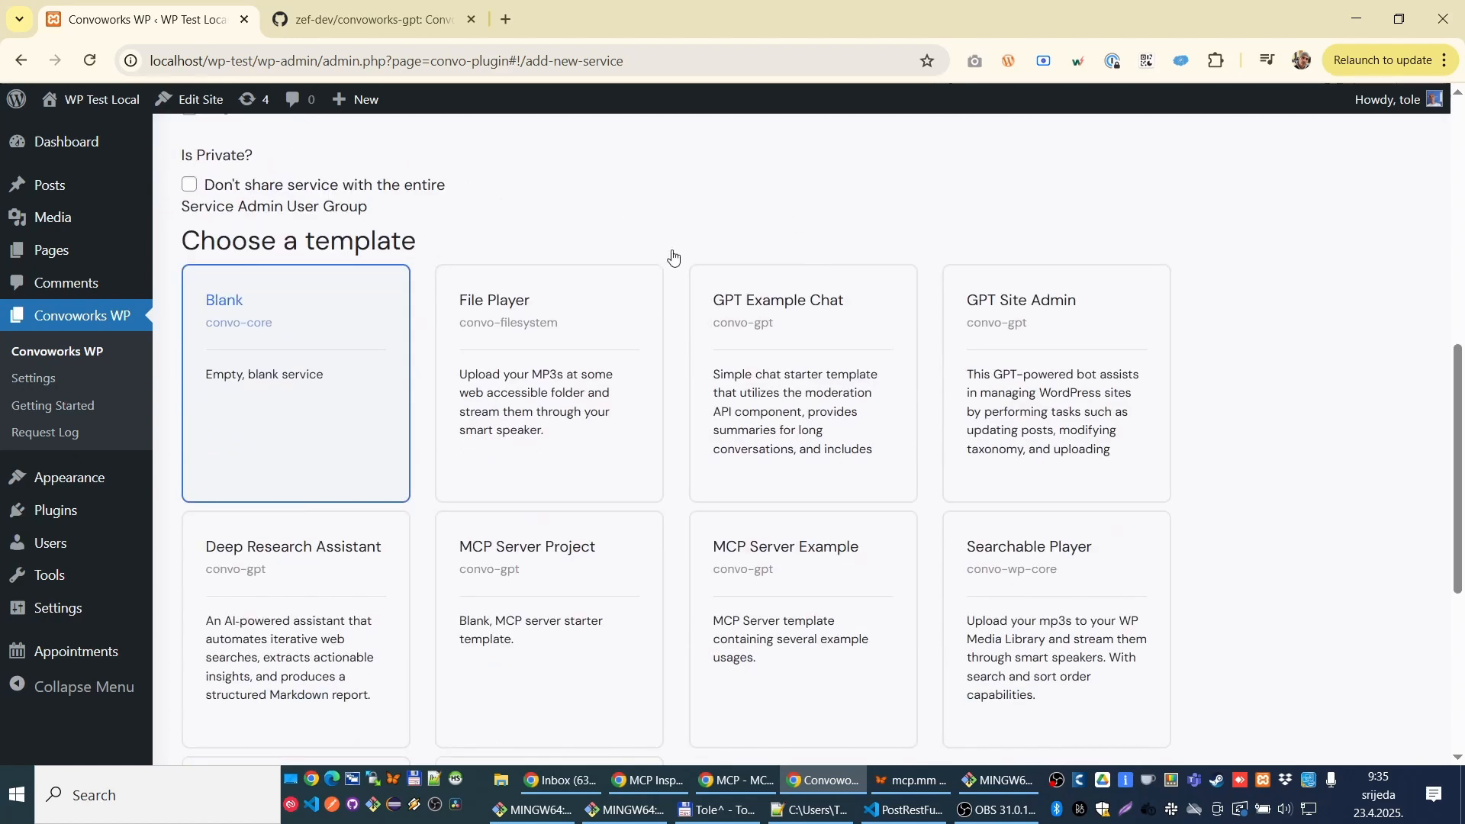
scroll("down", 3)
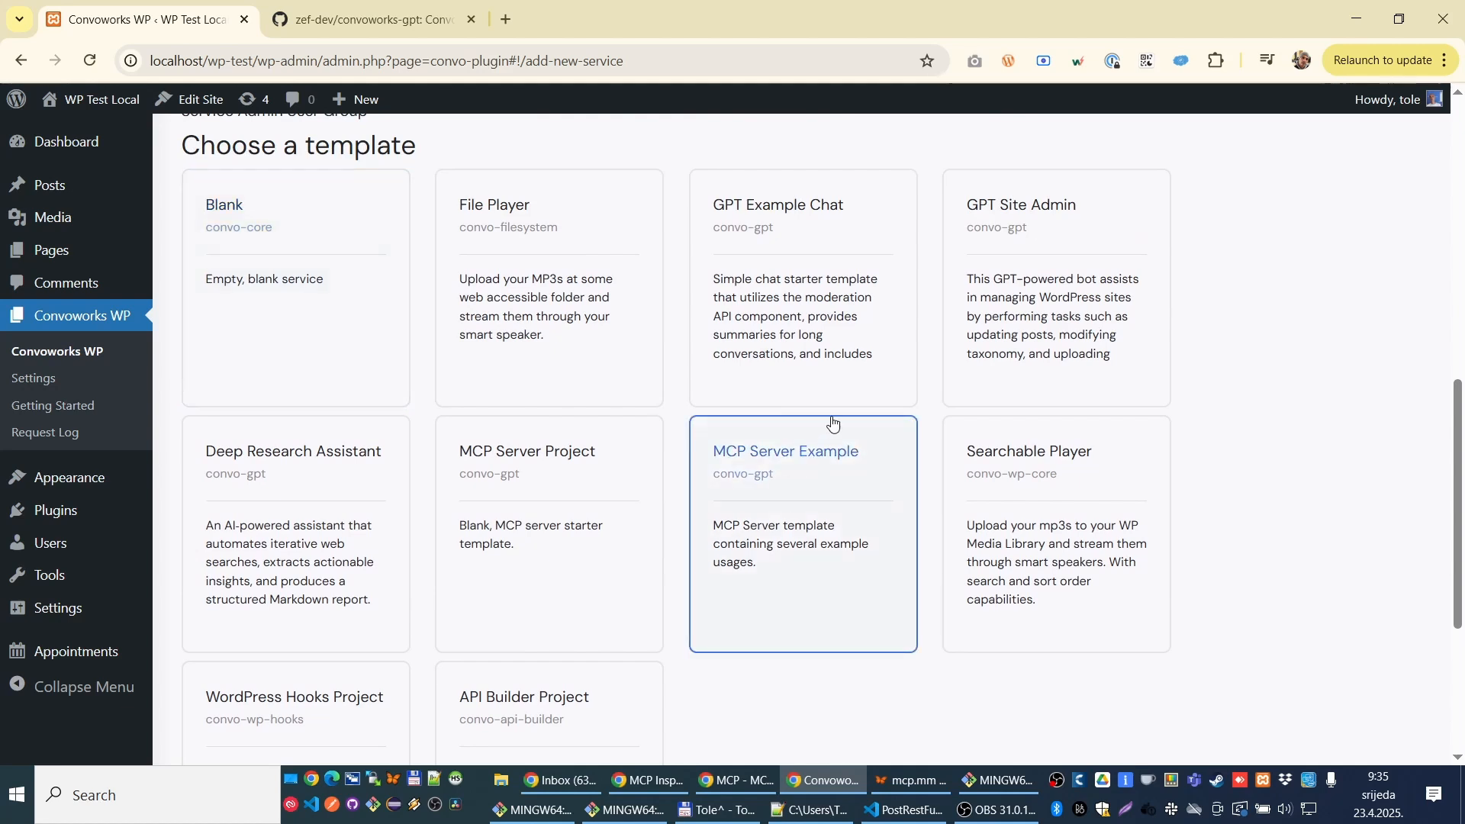
scroll("down", 3)
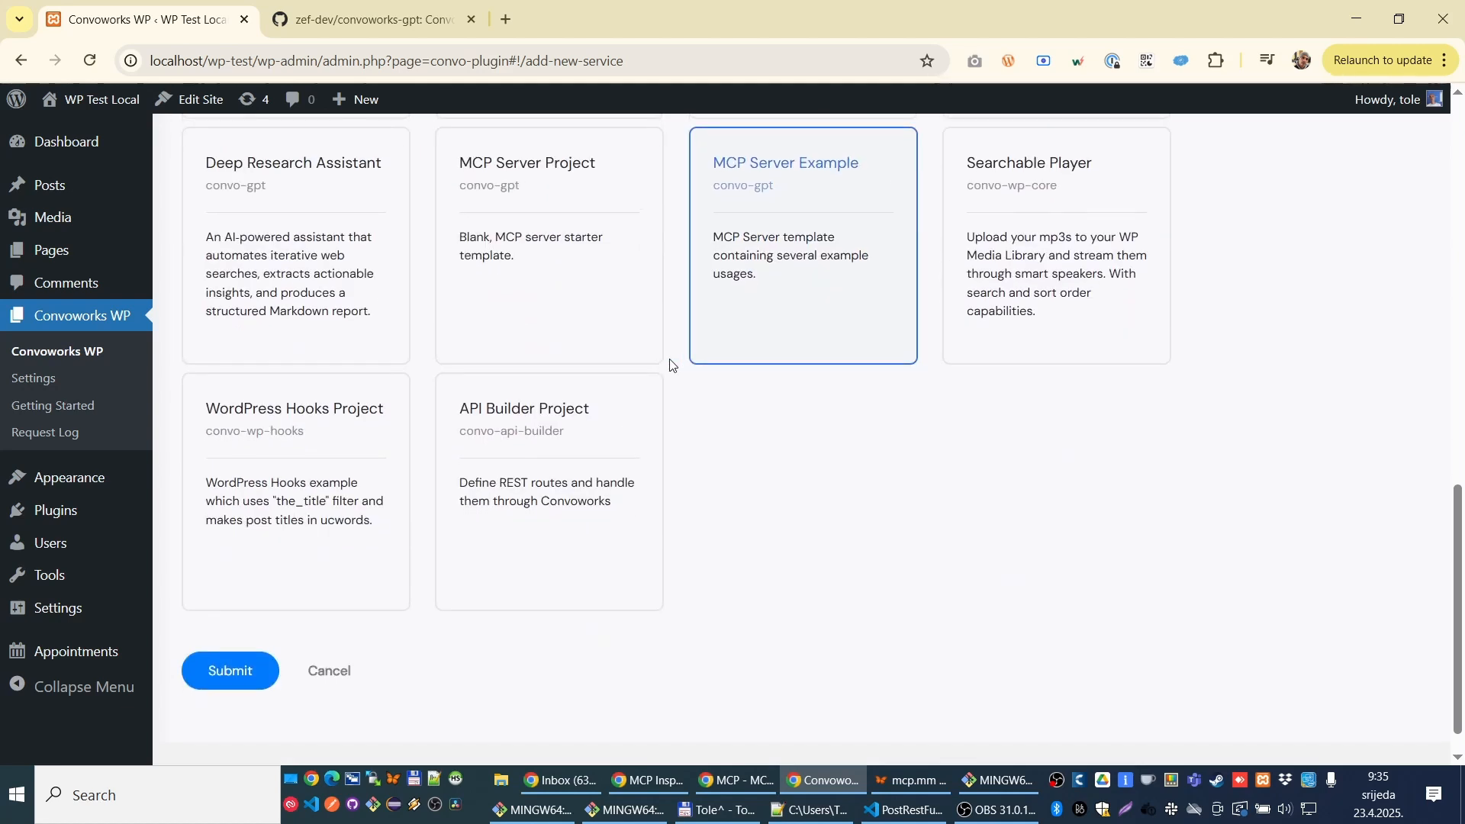
left_click(229, 671)
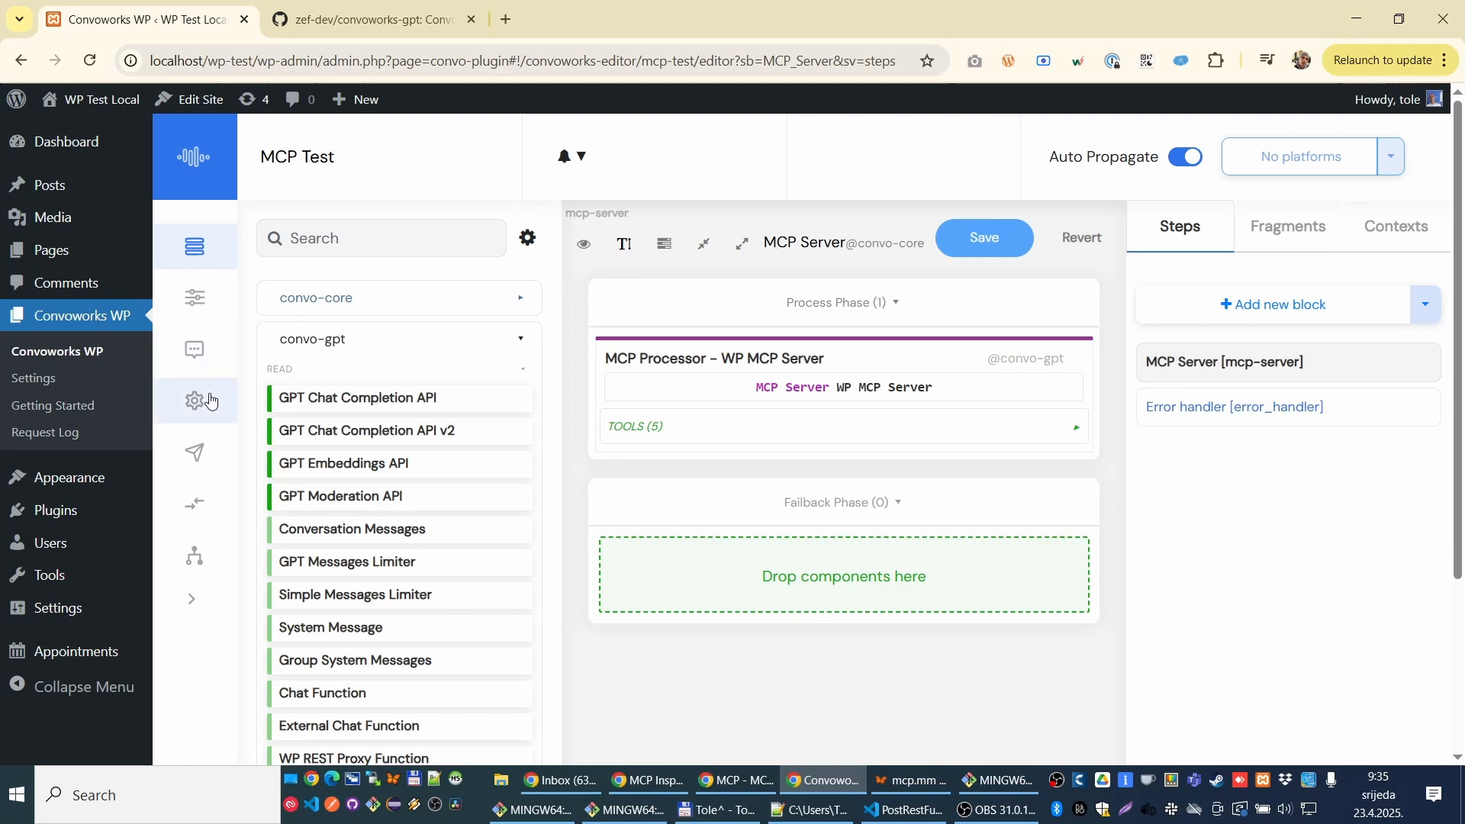
mouse_move(196, 400)
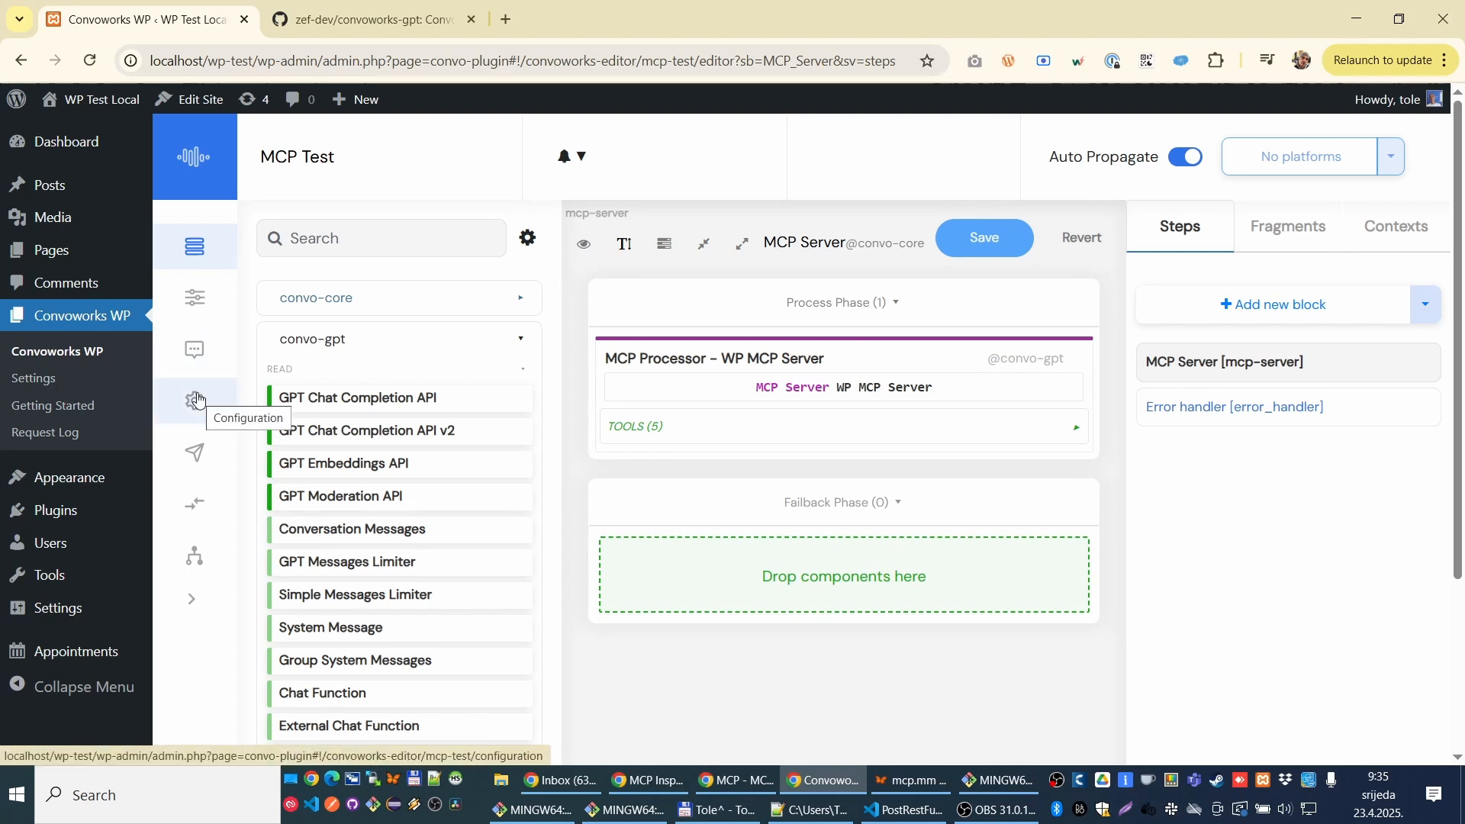
Step: Show the MCP Test Configuration page scrolled down to the MCP Server platform card
left_click(196, 399)
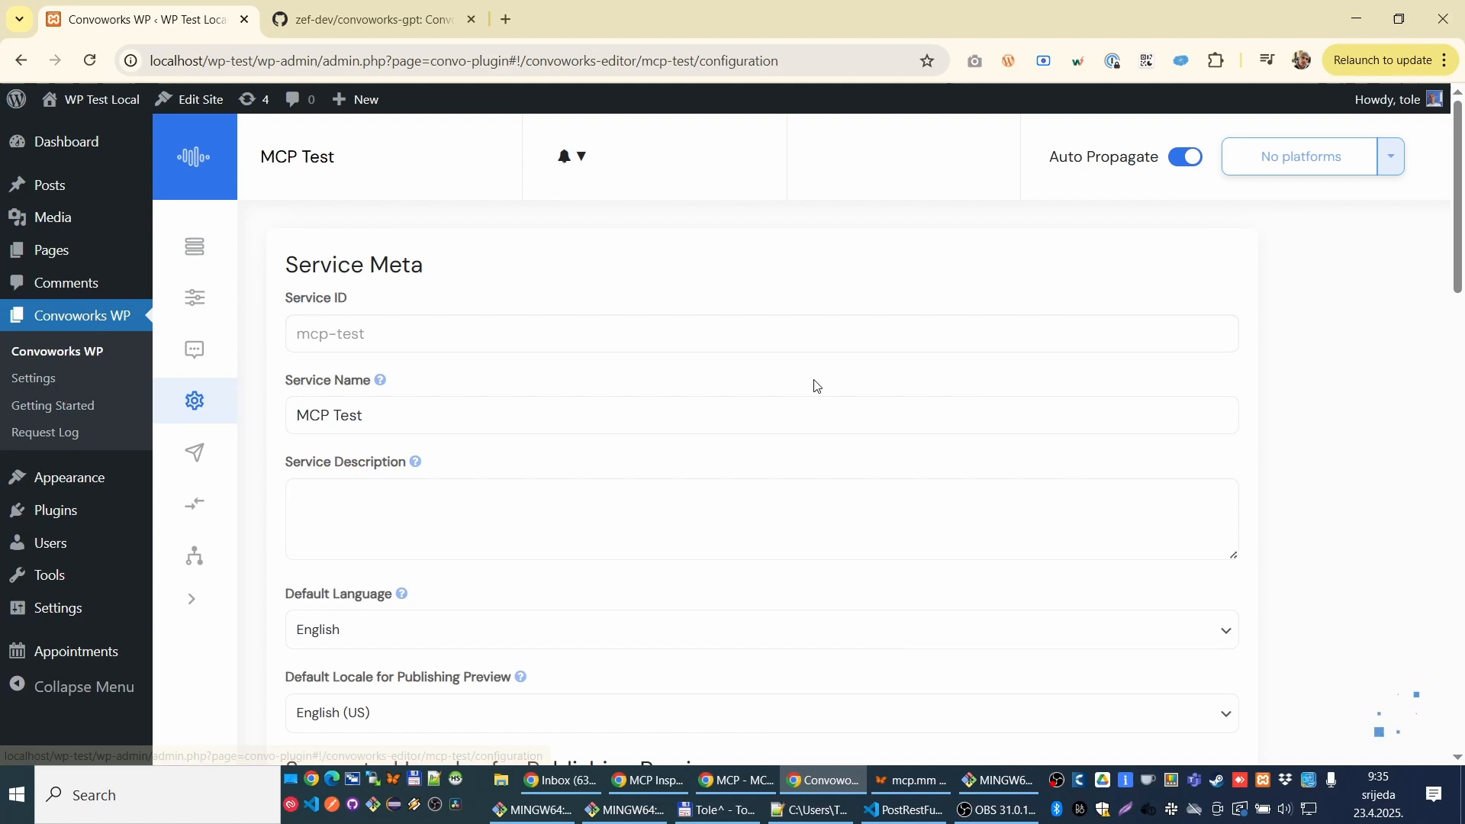
scroll("down", 3)
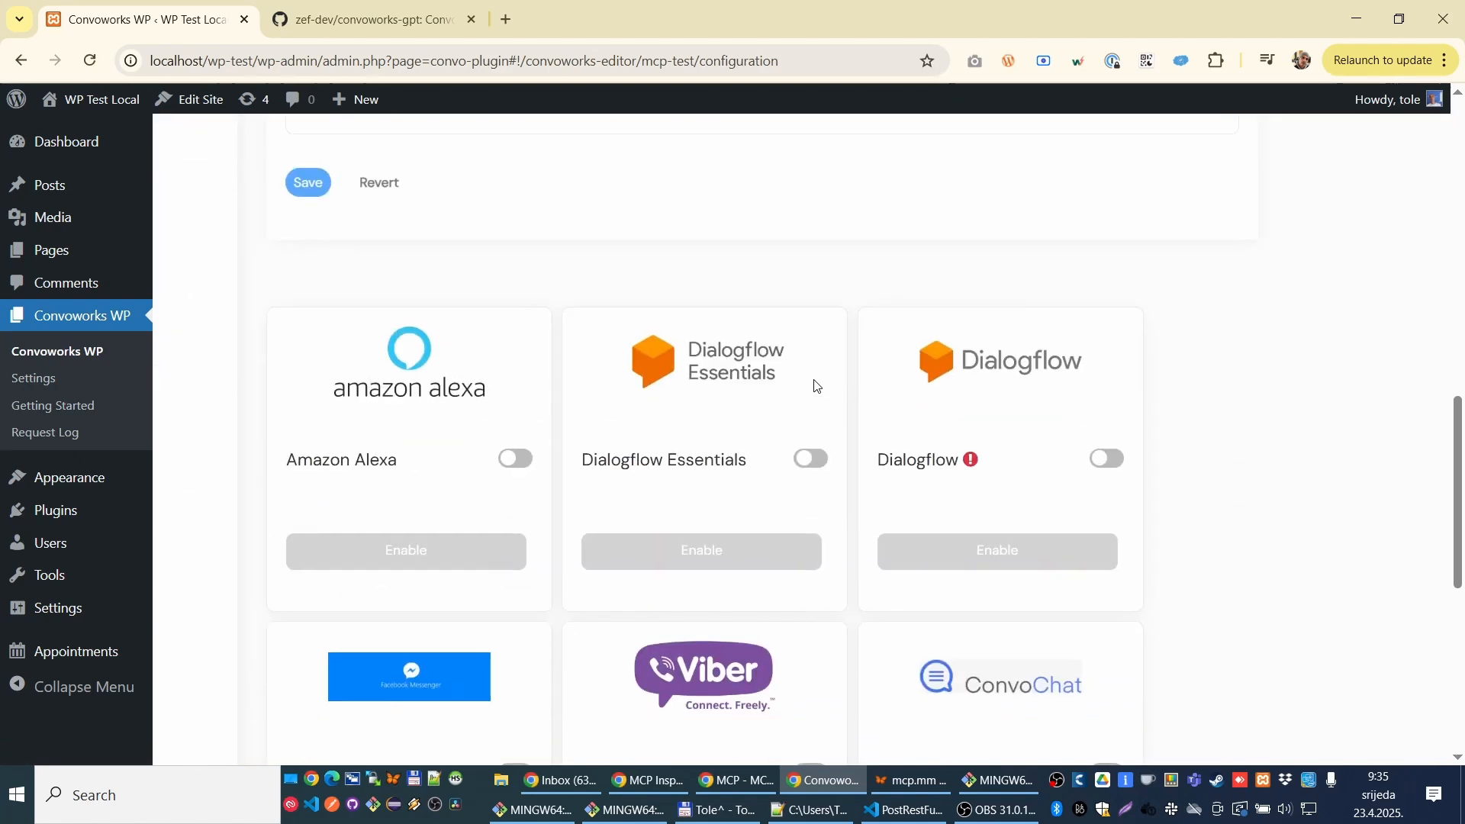
scroll("down", 3)
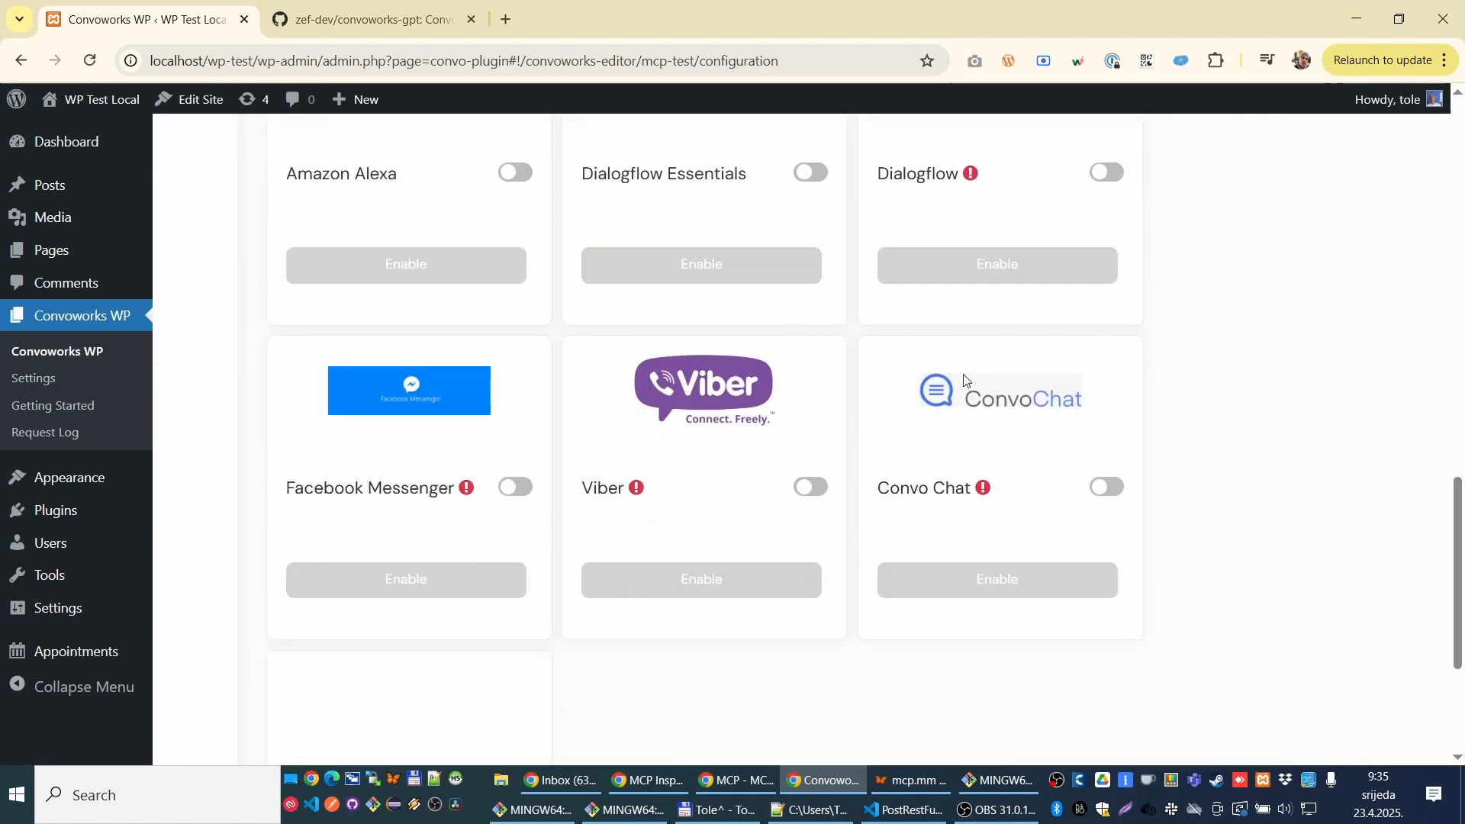
scroll("down", 3)
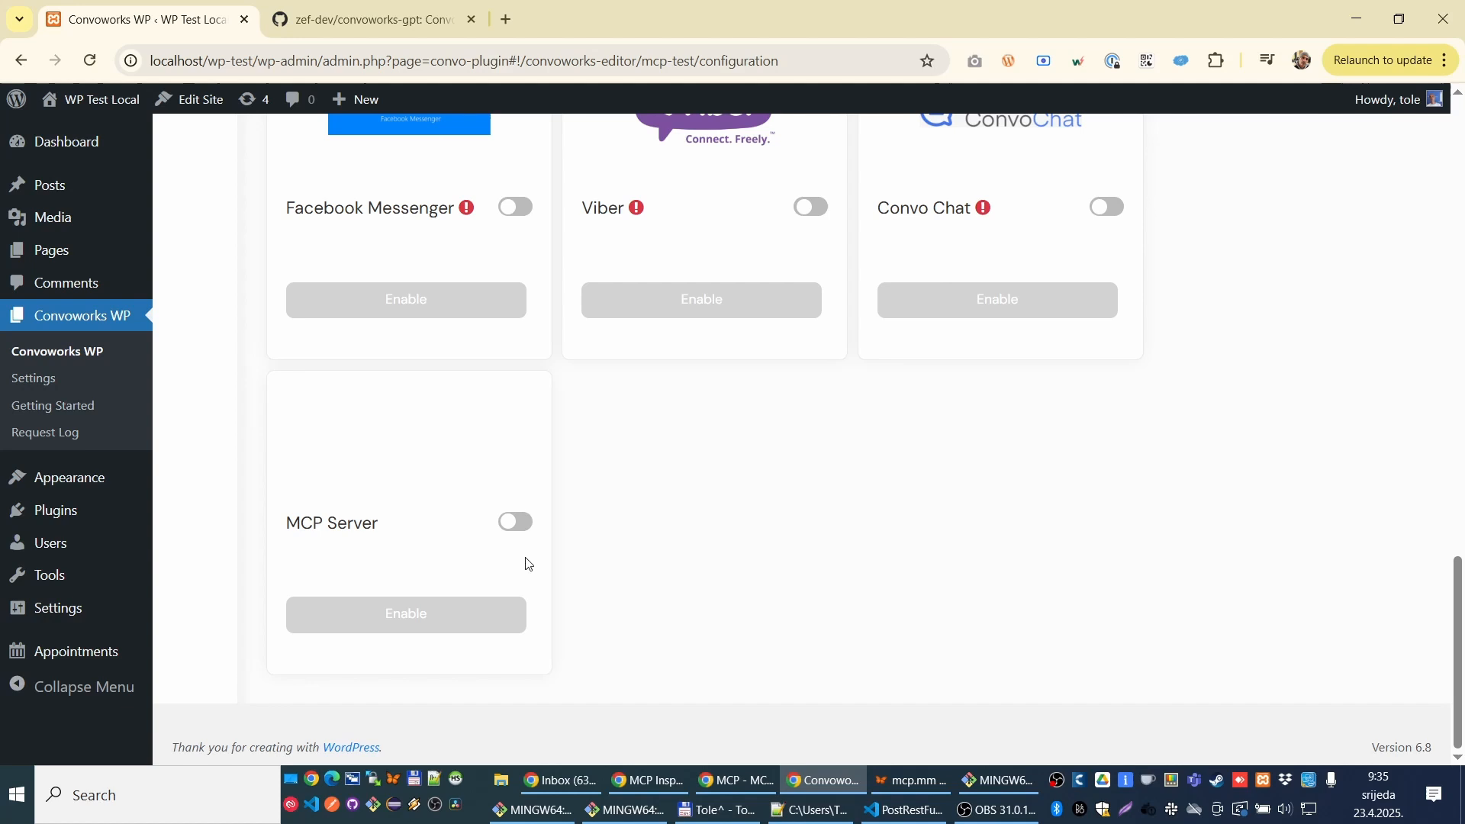
mouse_move(406, 614)
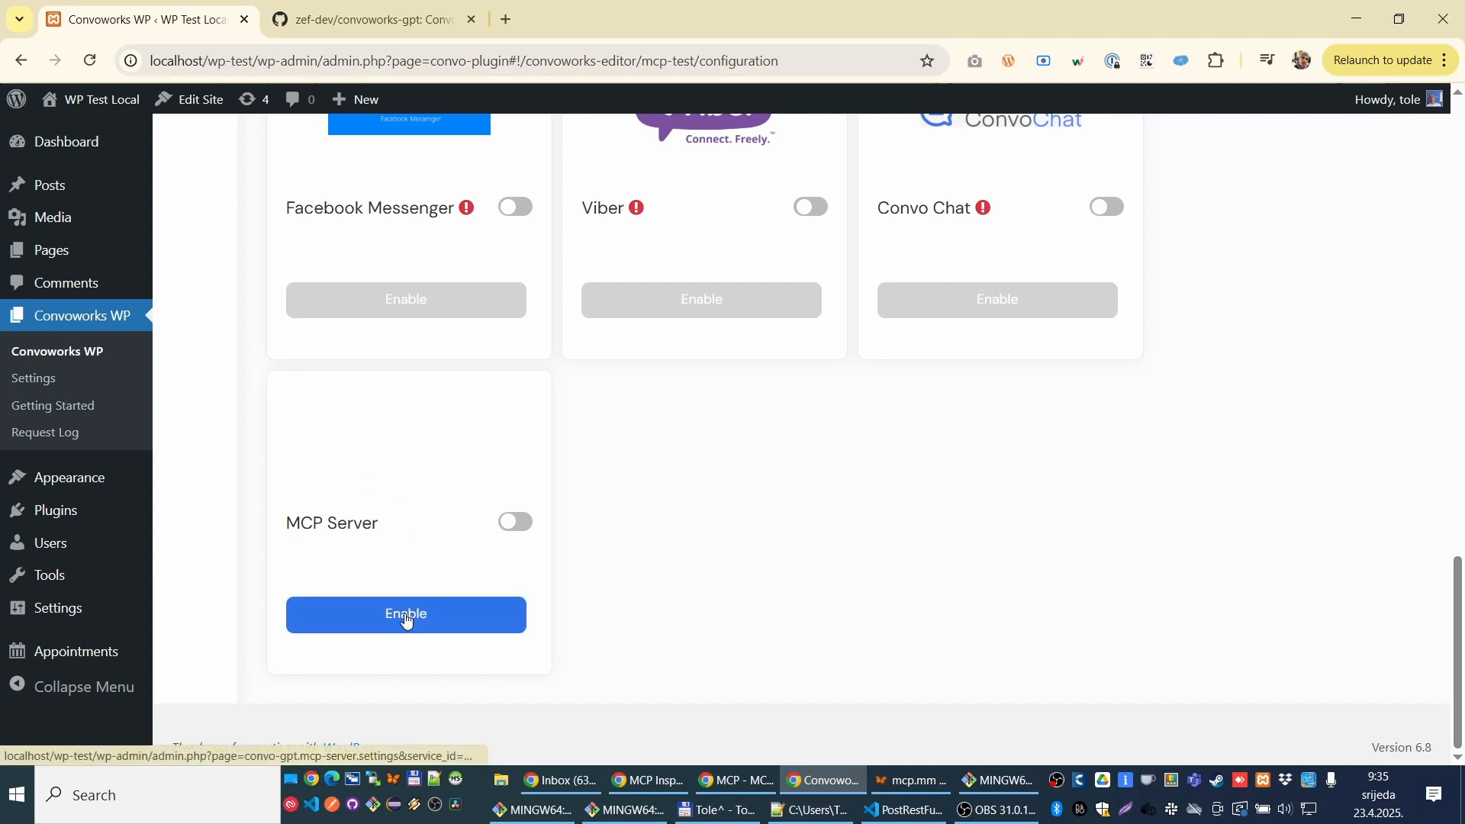
Step: Enable the MCP Server platform for MCP Test and return to its configuration page
left_click(405, 615)
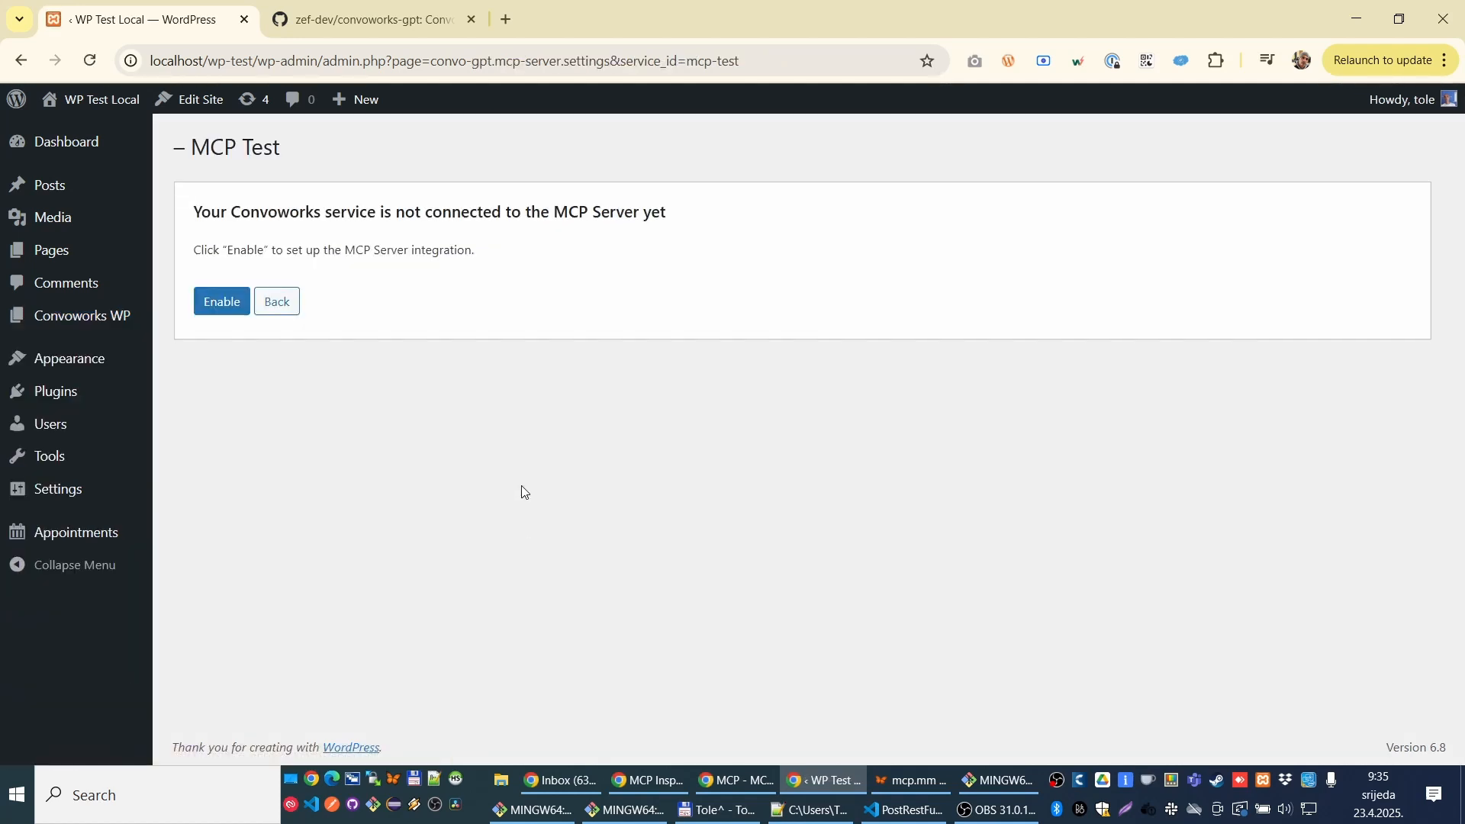
left_click(222, 300)
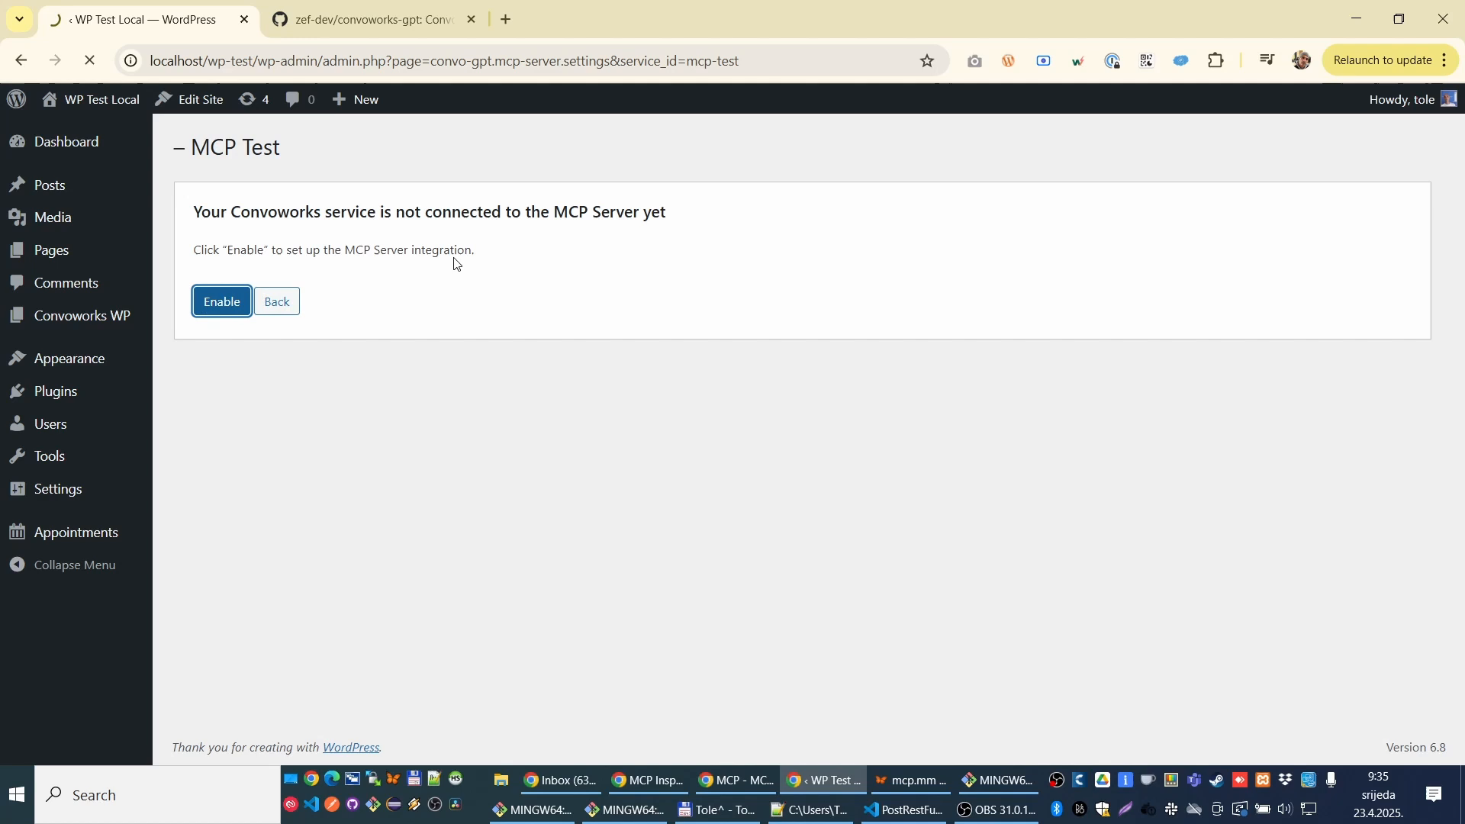
left_click(221, 300)
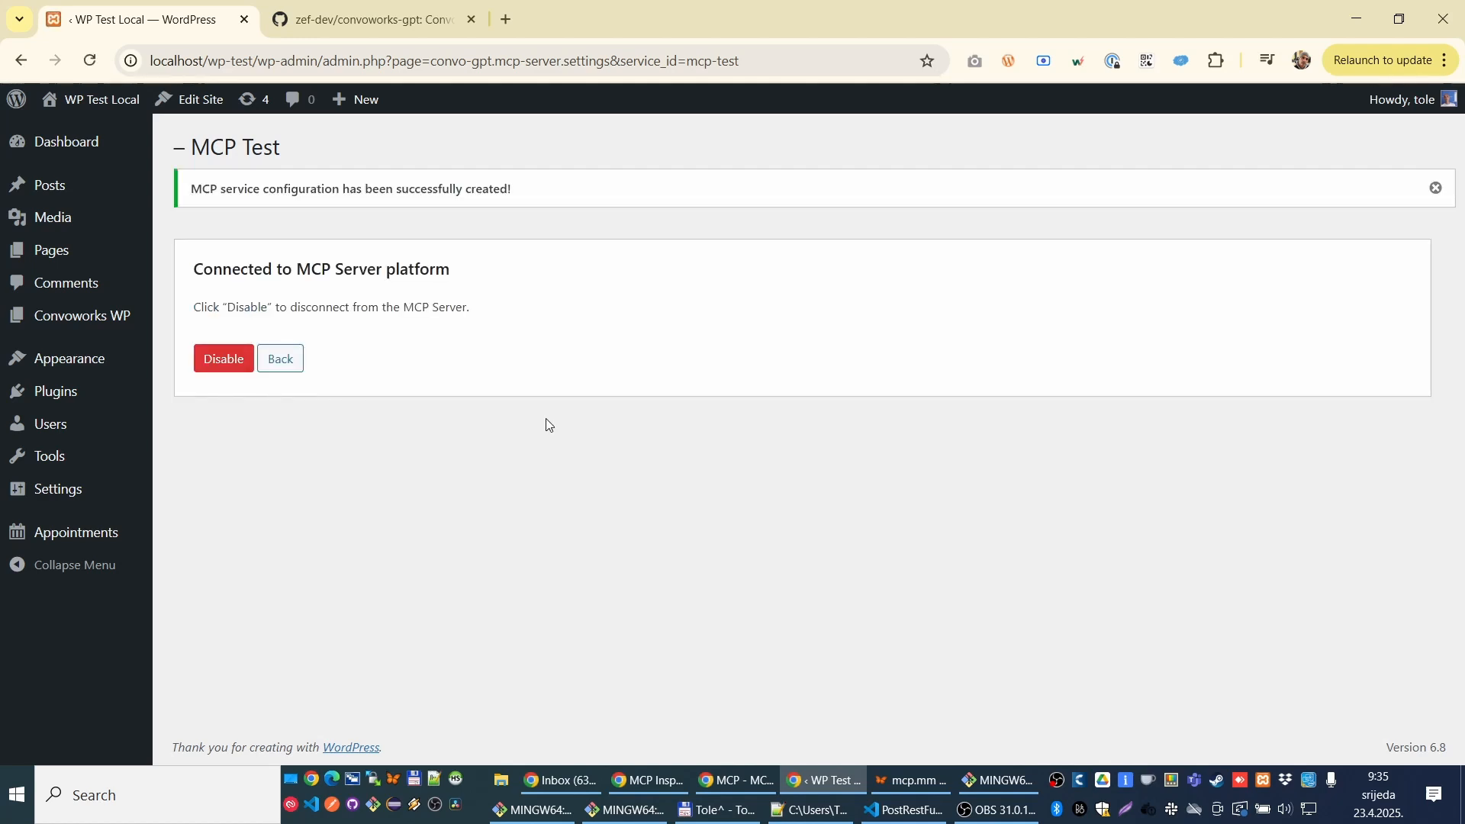
left_click(280, 357)
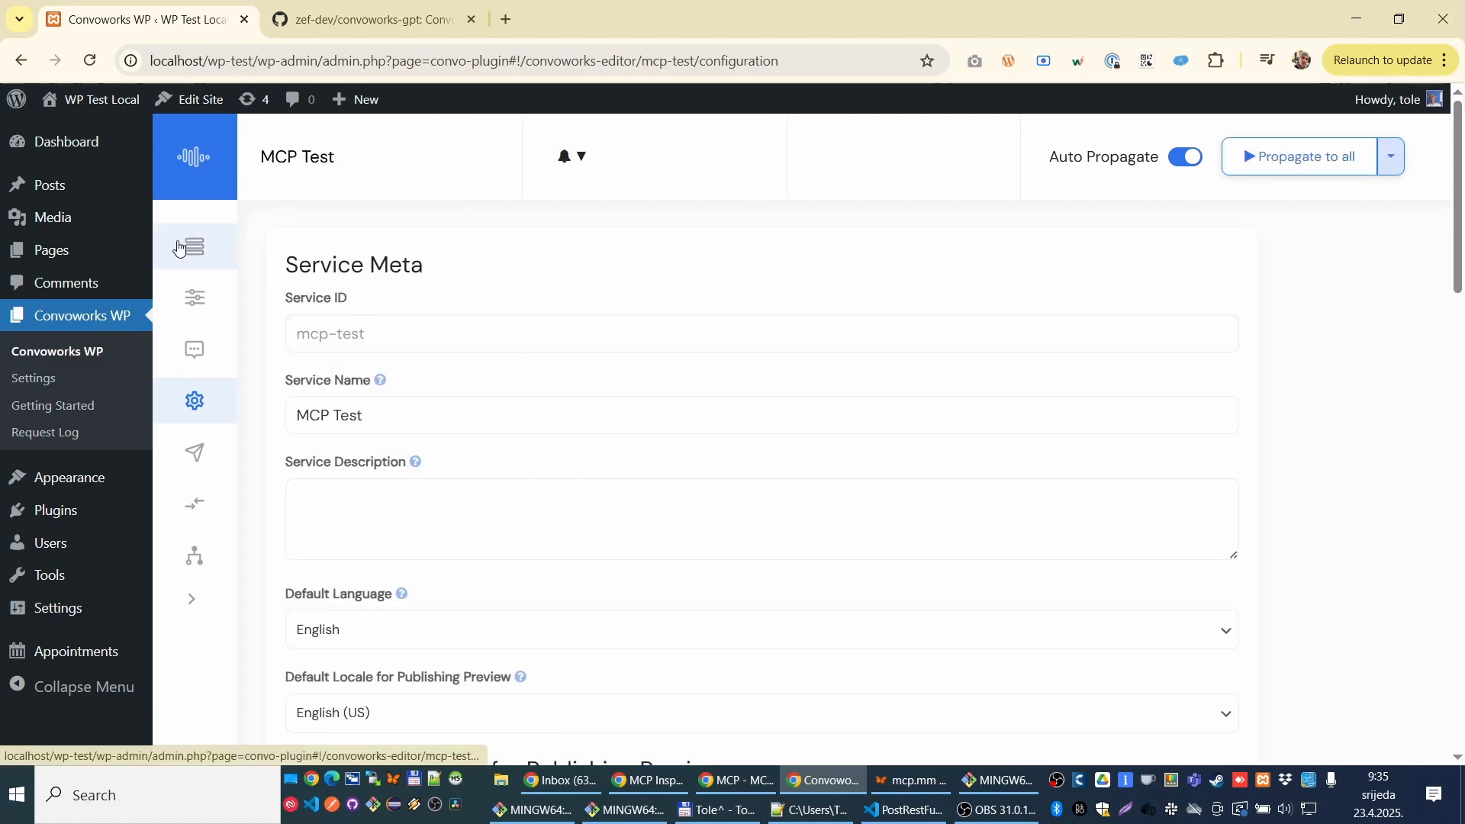
Step: Review the workflow, then copy the Development release link on convo-gpt.mcp-server and search for Claude
left_click(194, 248)
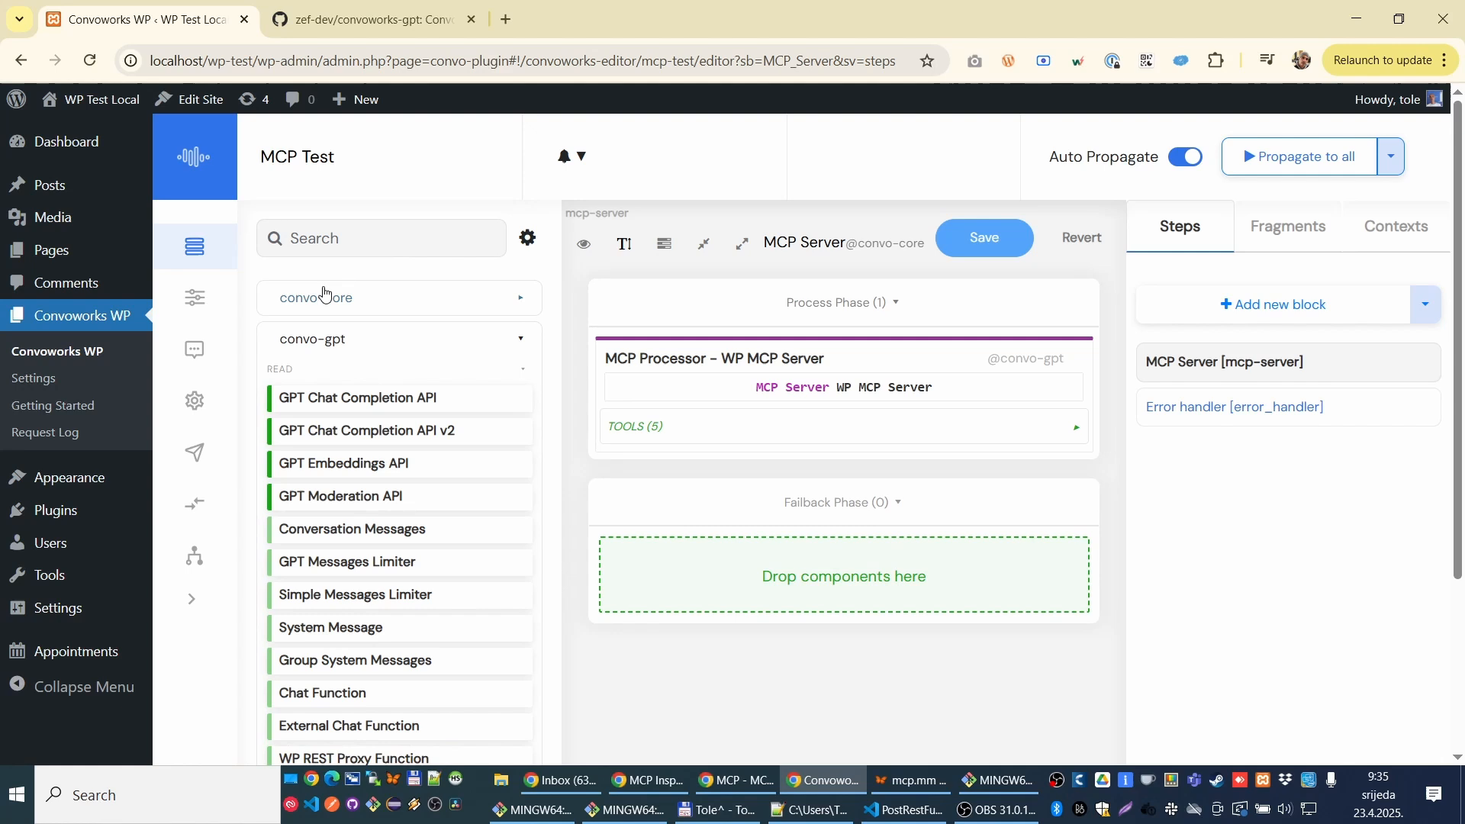
mouse_move(195, 412)
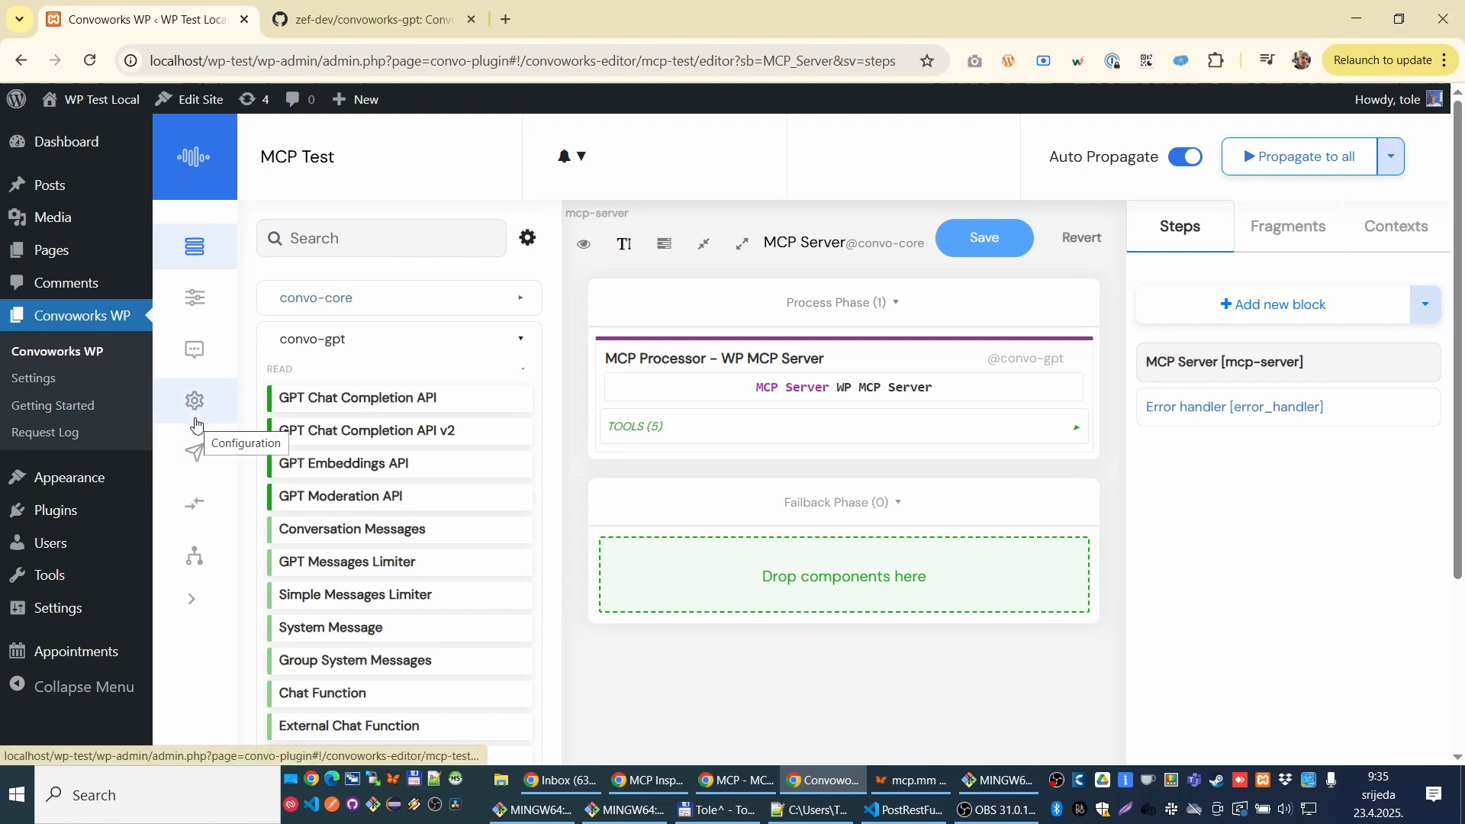
mouse_move(195, 451)
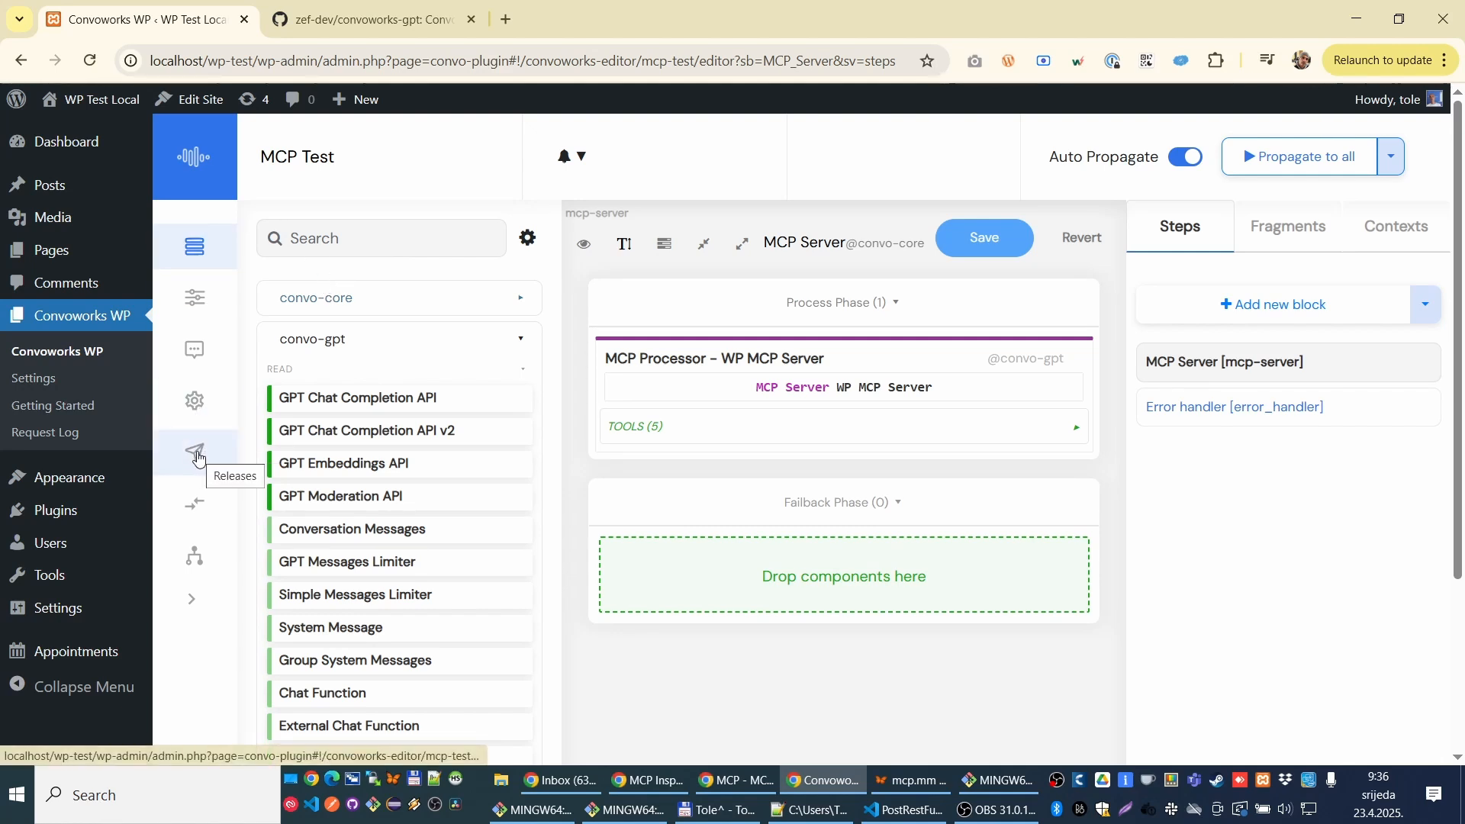
left_click(195, 451)
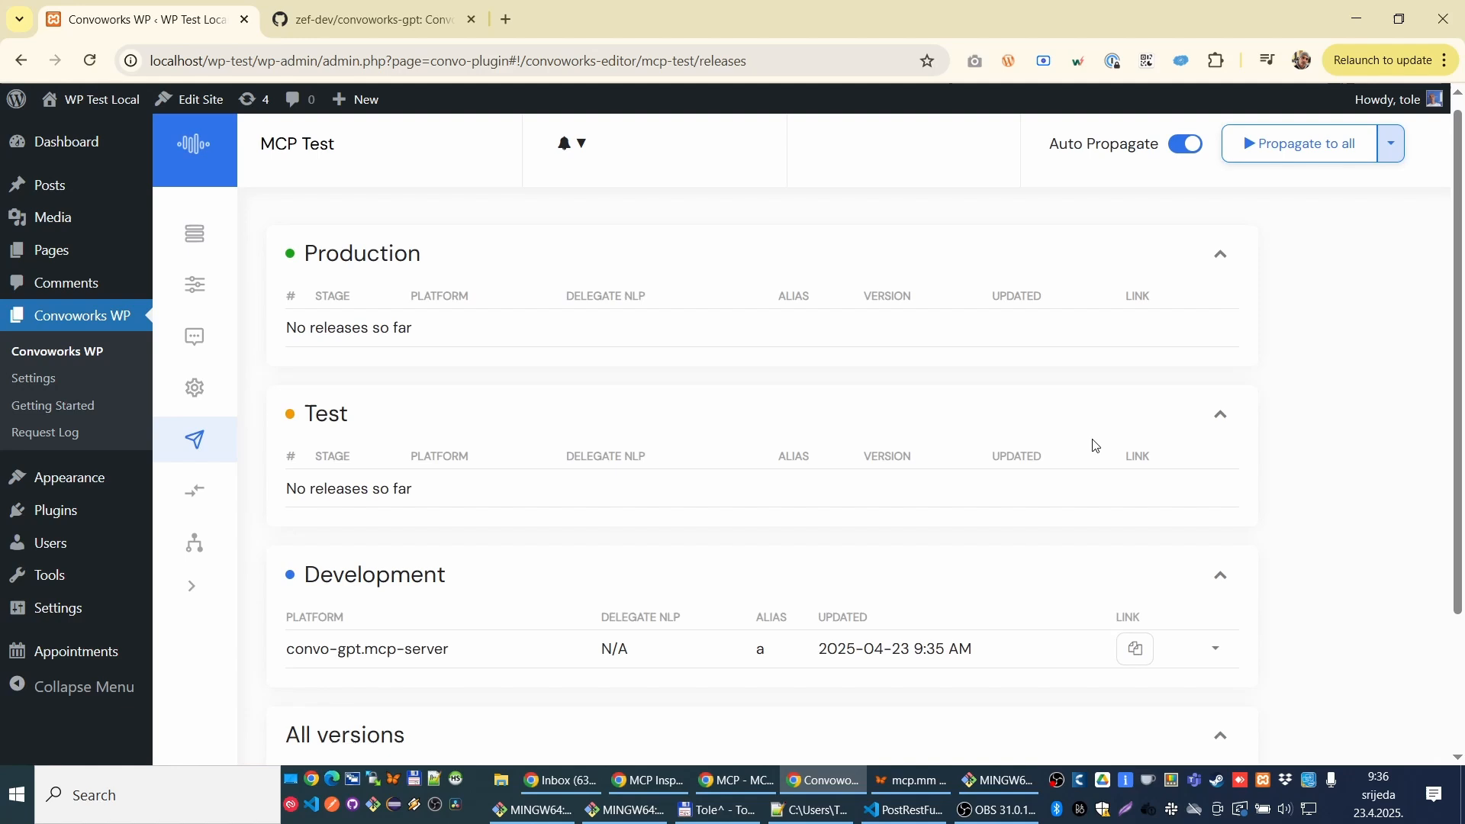
scroll("down", 3)
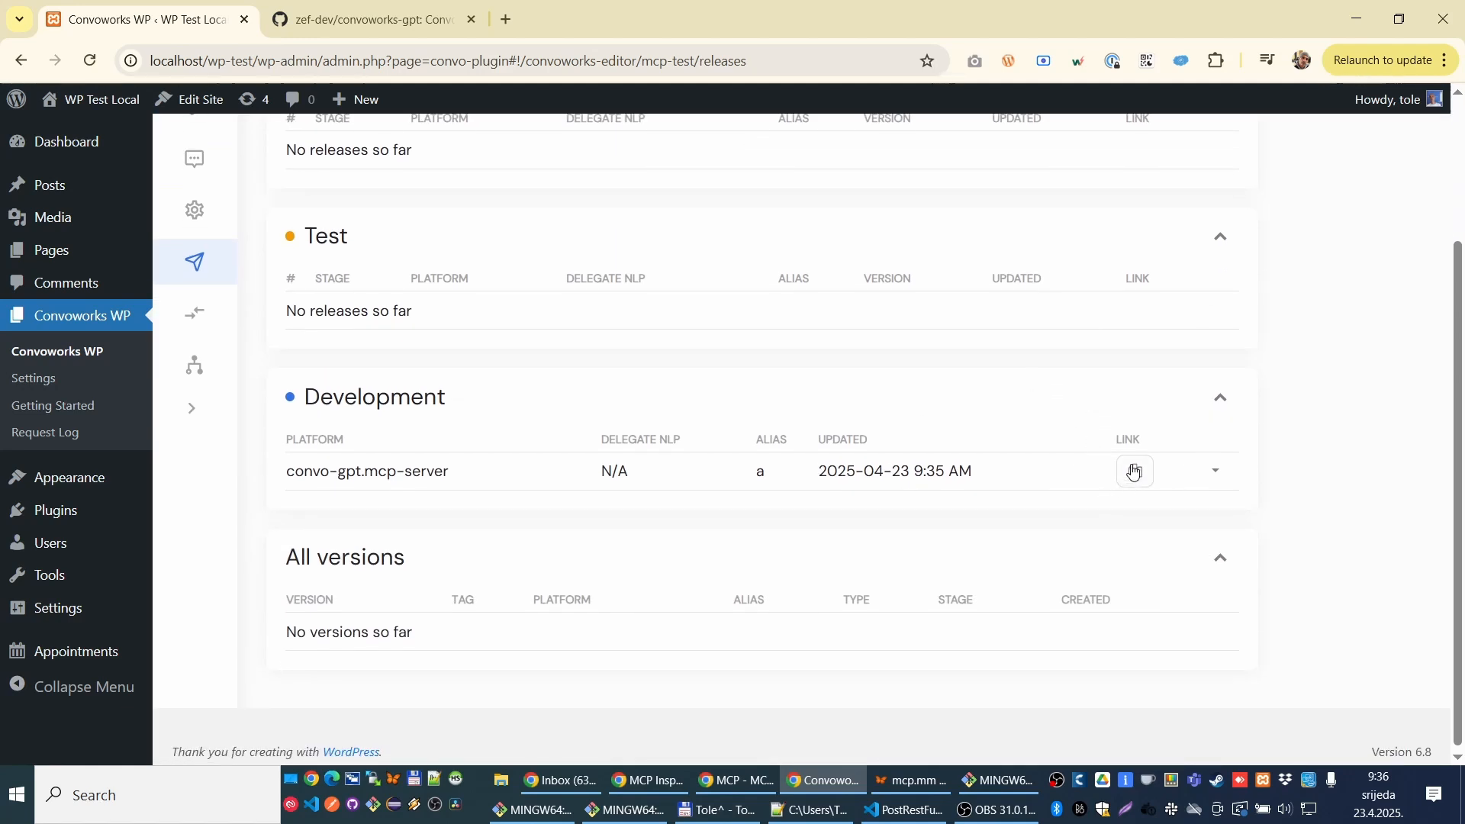
left_click(1135, 469)
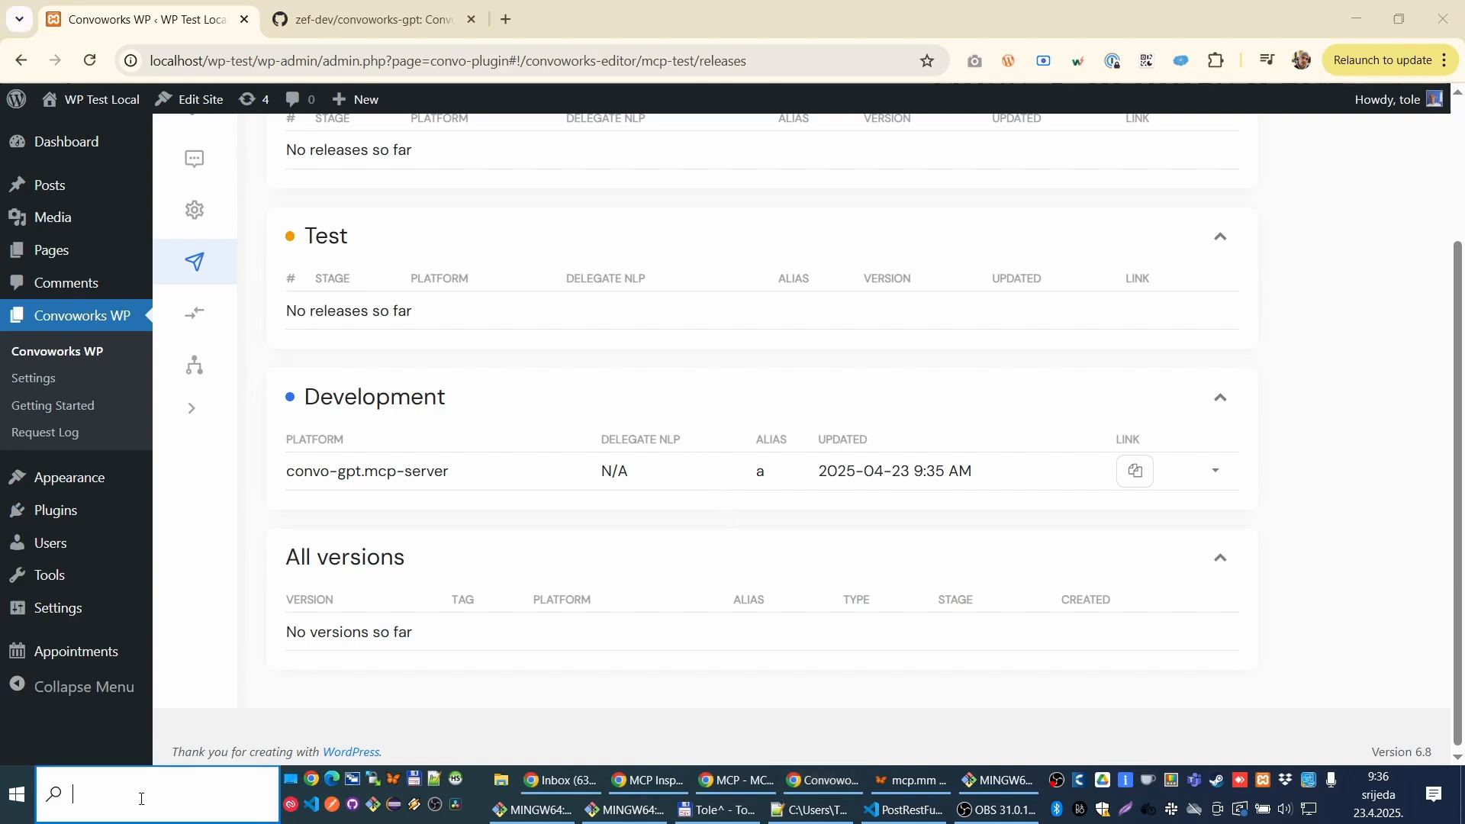
type("claude")
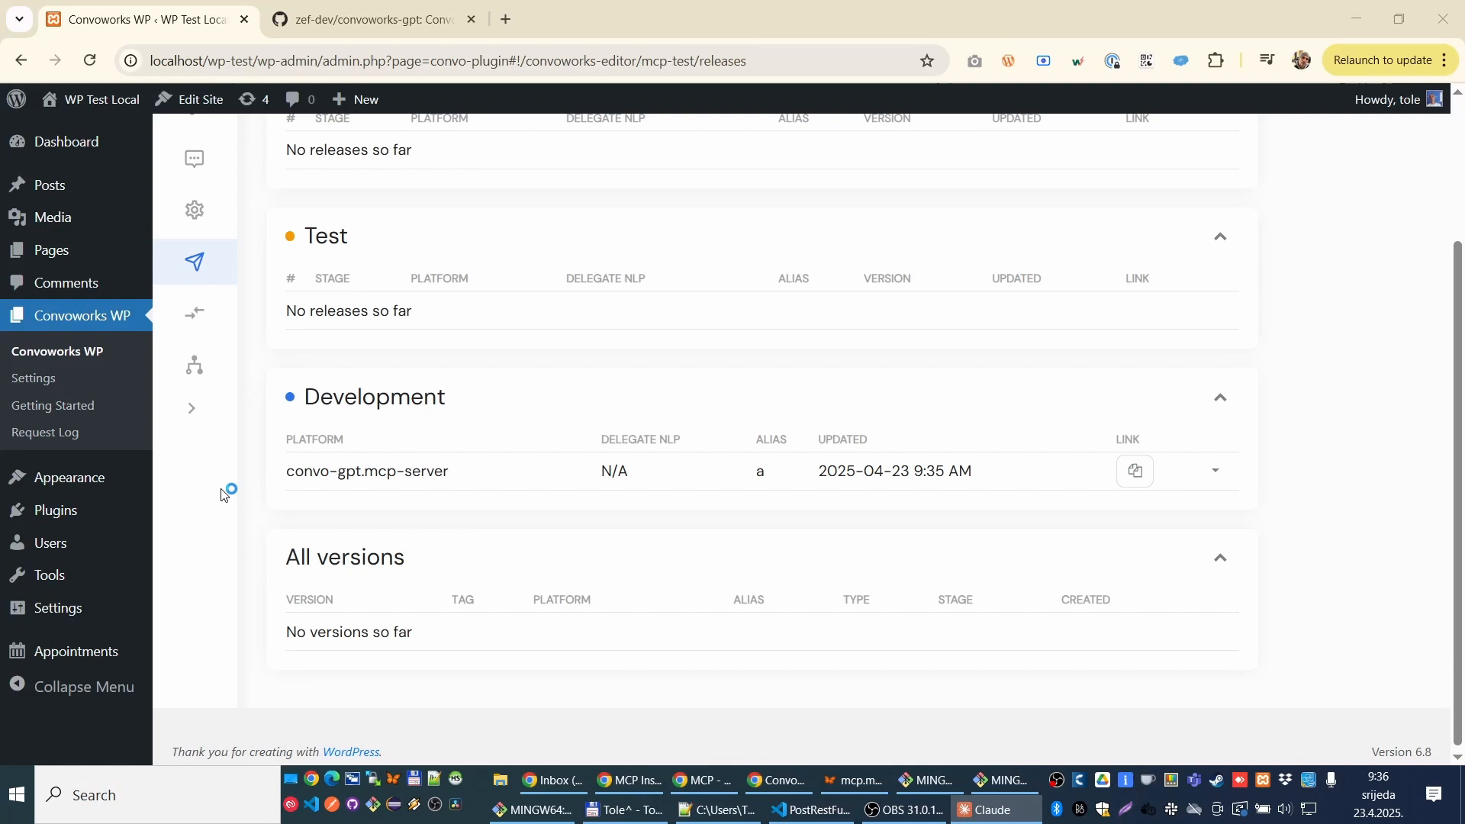
Step: Launch Claude Desktop and reach the convoworks-proxy config folder via Settings > Developer > Edit Config
left_click(989, 809)
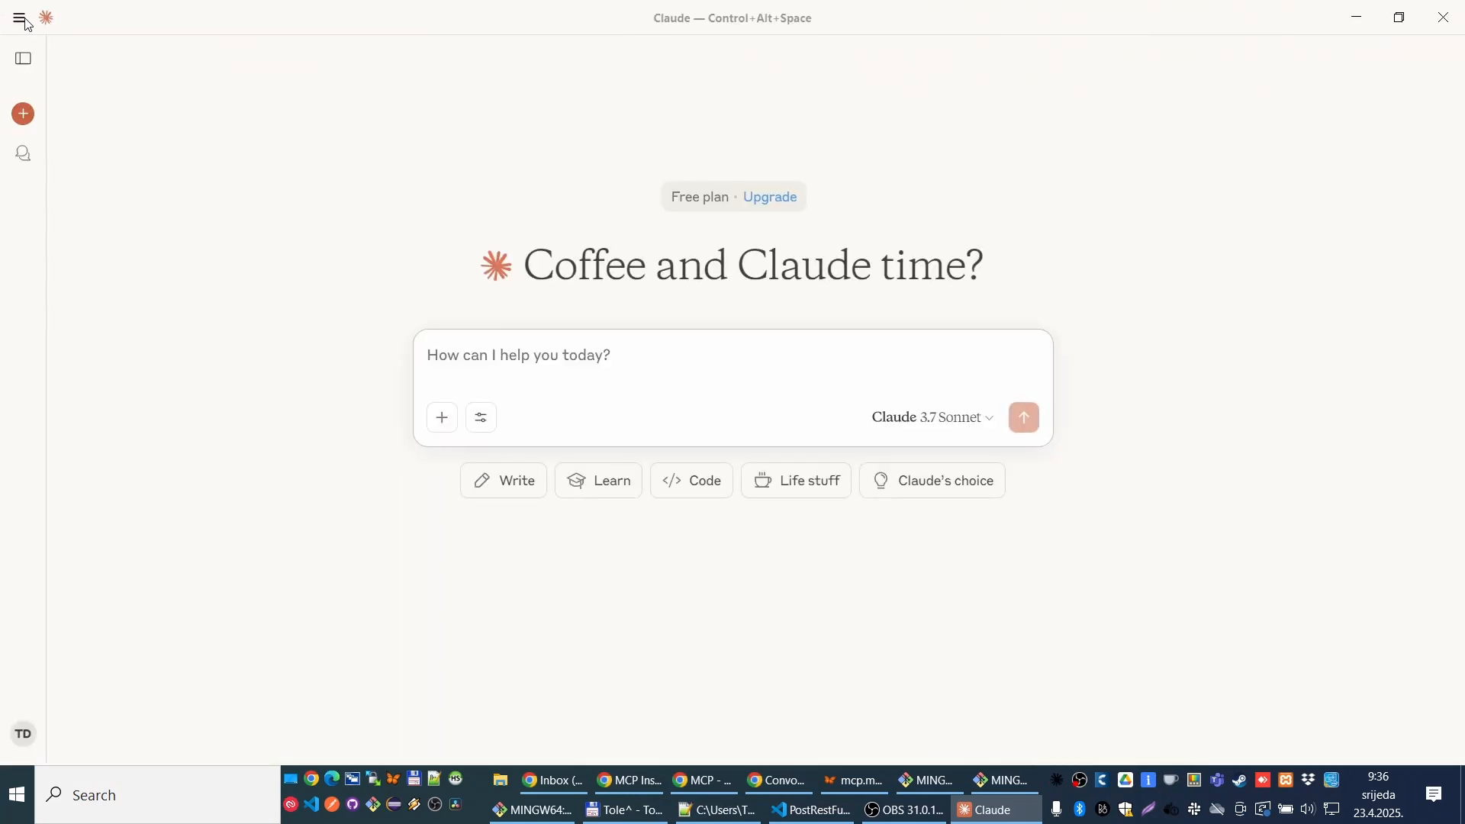
left_click(19, 16)
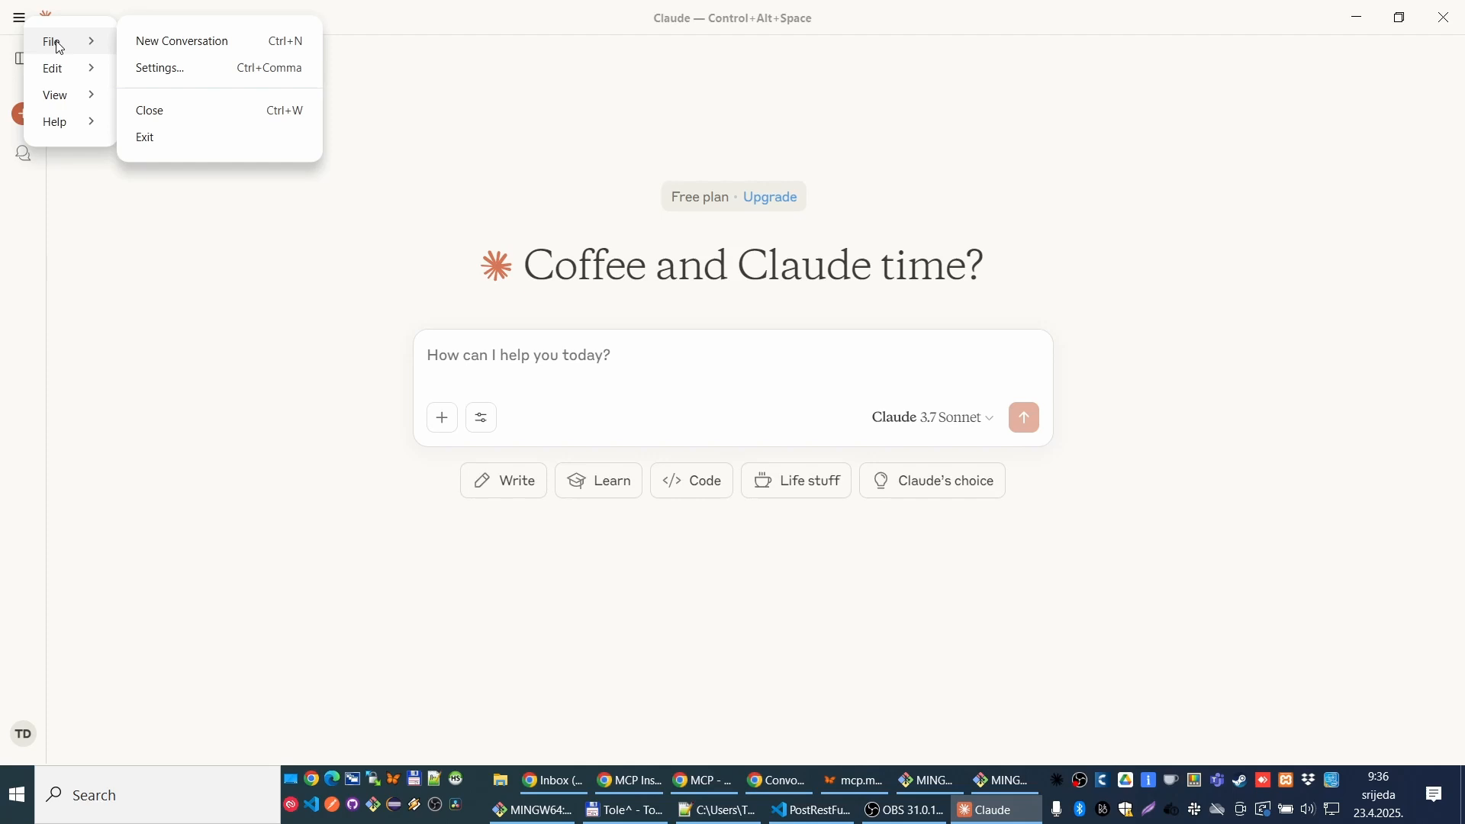
left_click(158, 67)
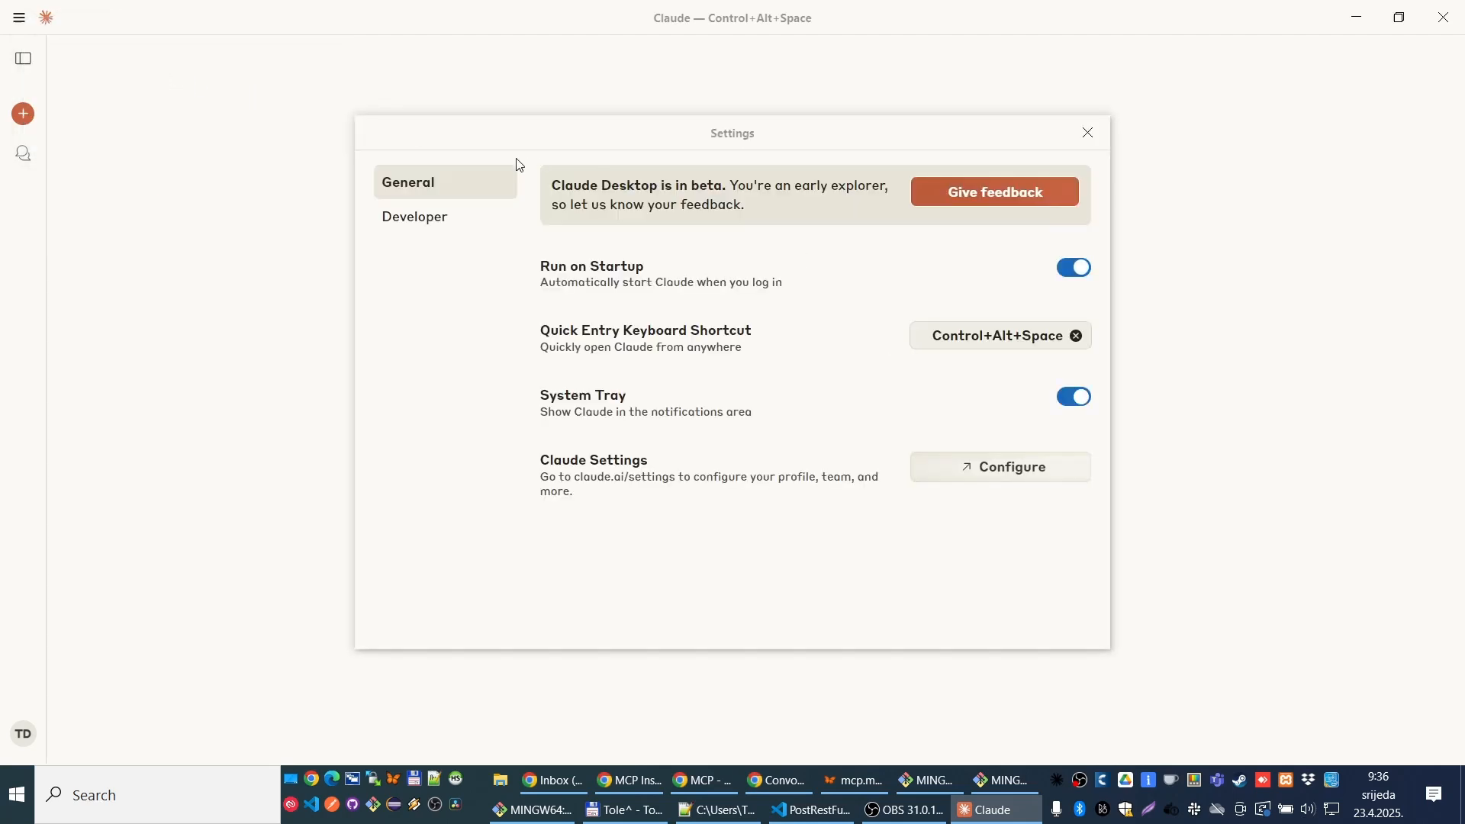
left_click(415, 216)
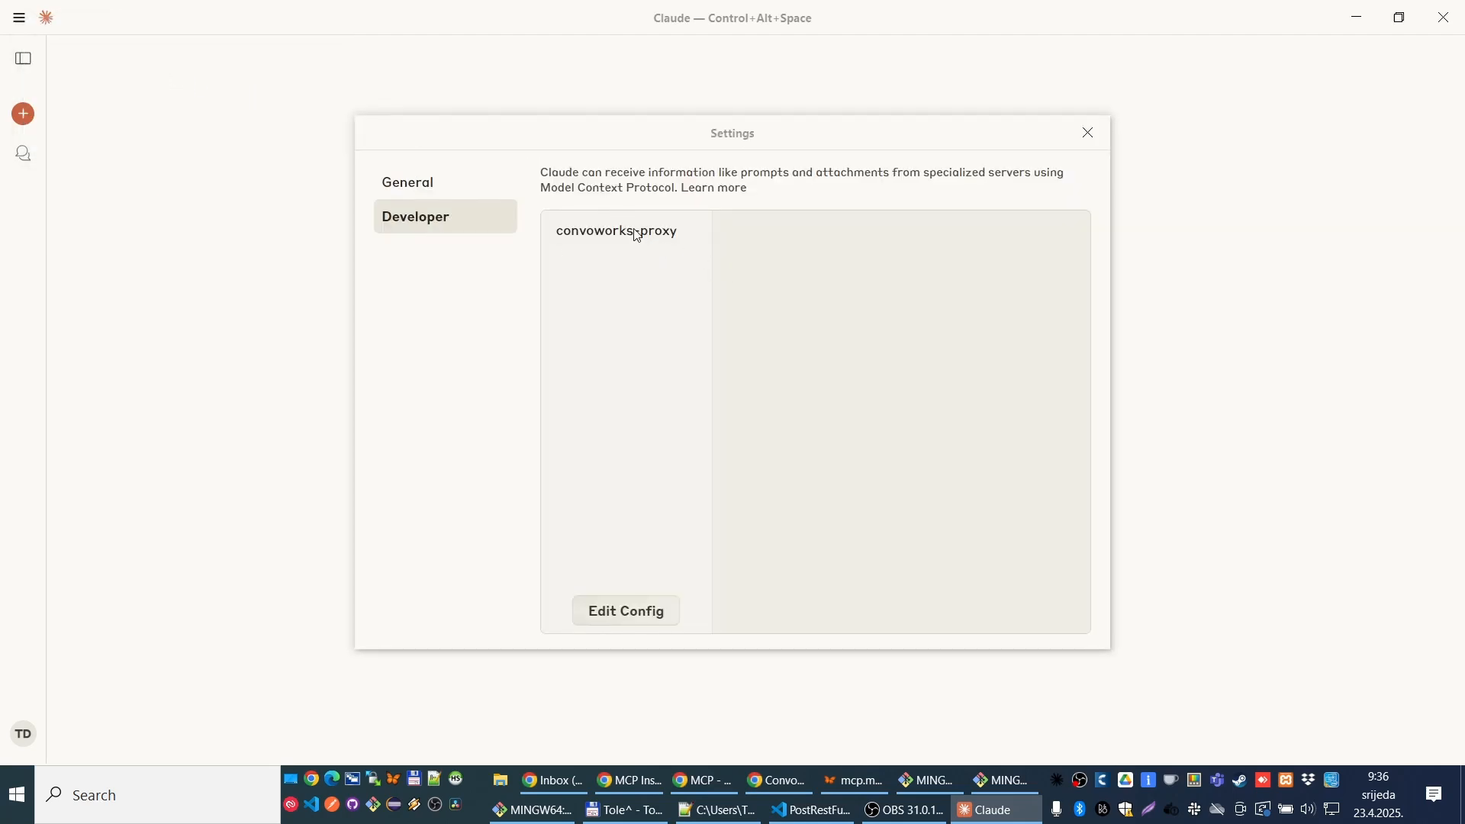
left_click(617, 232)
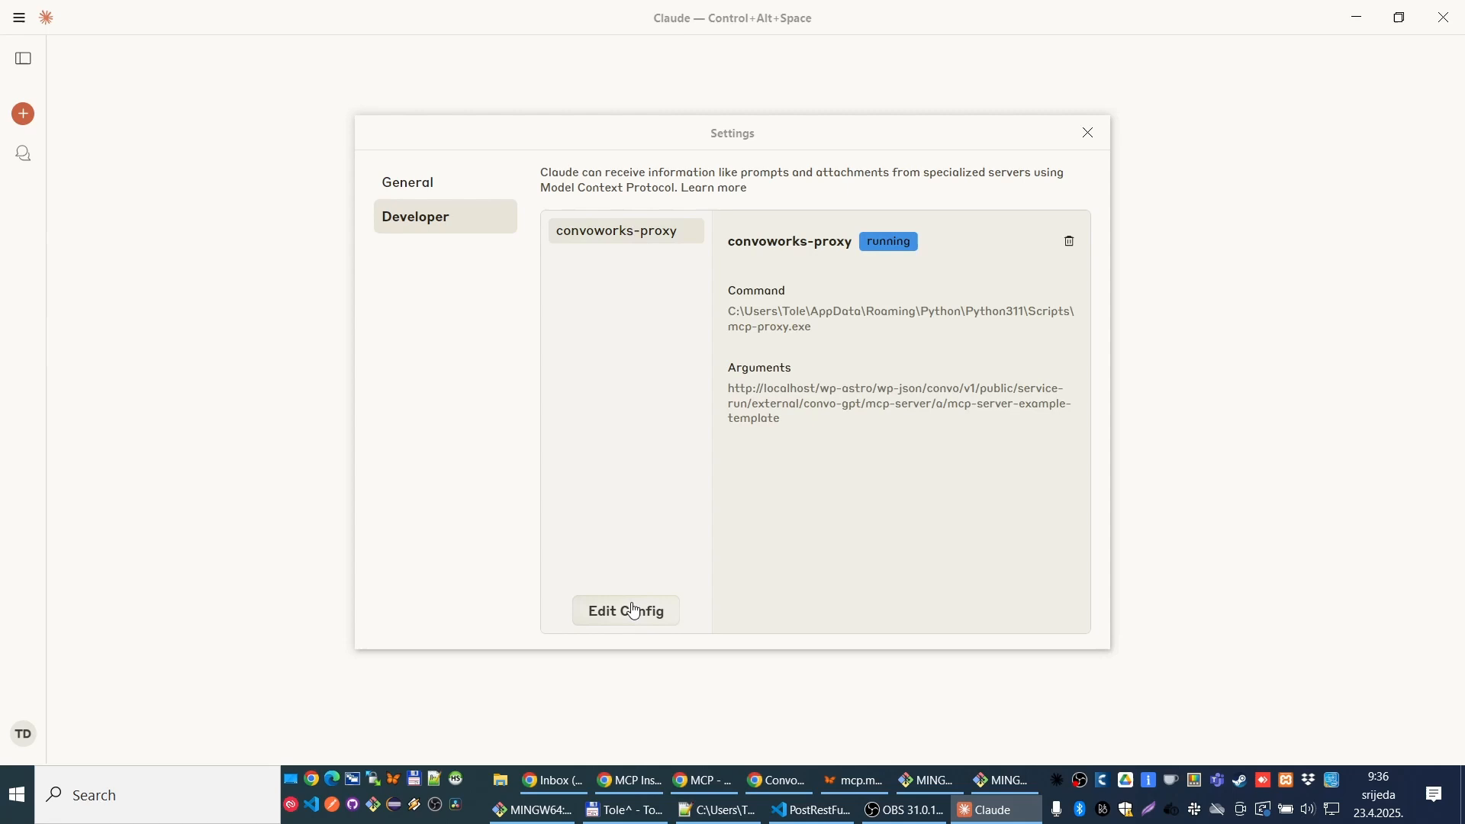
left_click(626, 610)
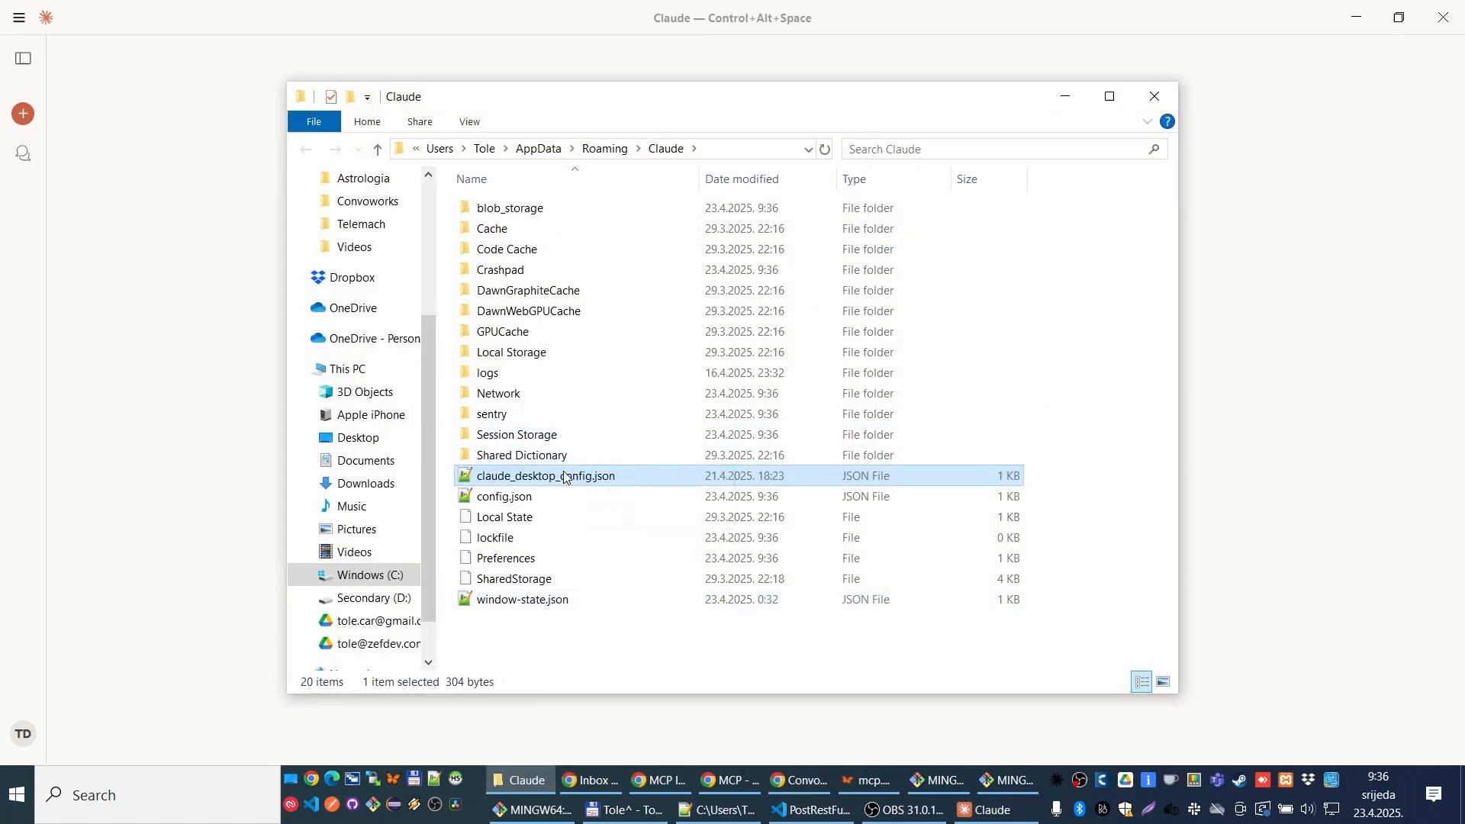
Step: Set convoworks-proxy args in claude_desktop_config.json to the local mcp-test URL, save, and quit Claude
double_click(547, 476)
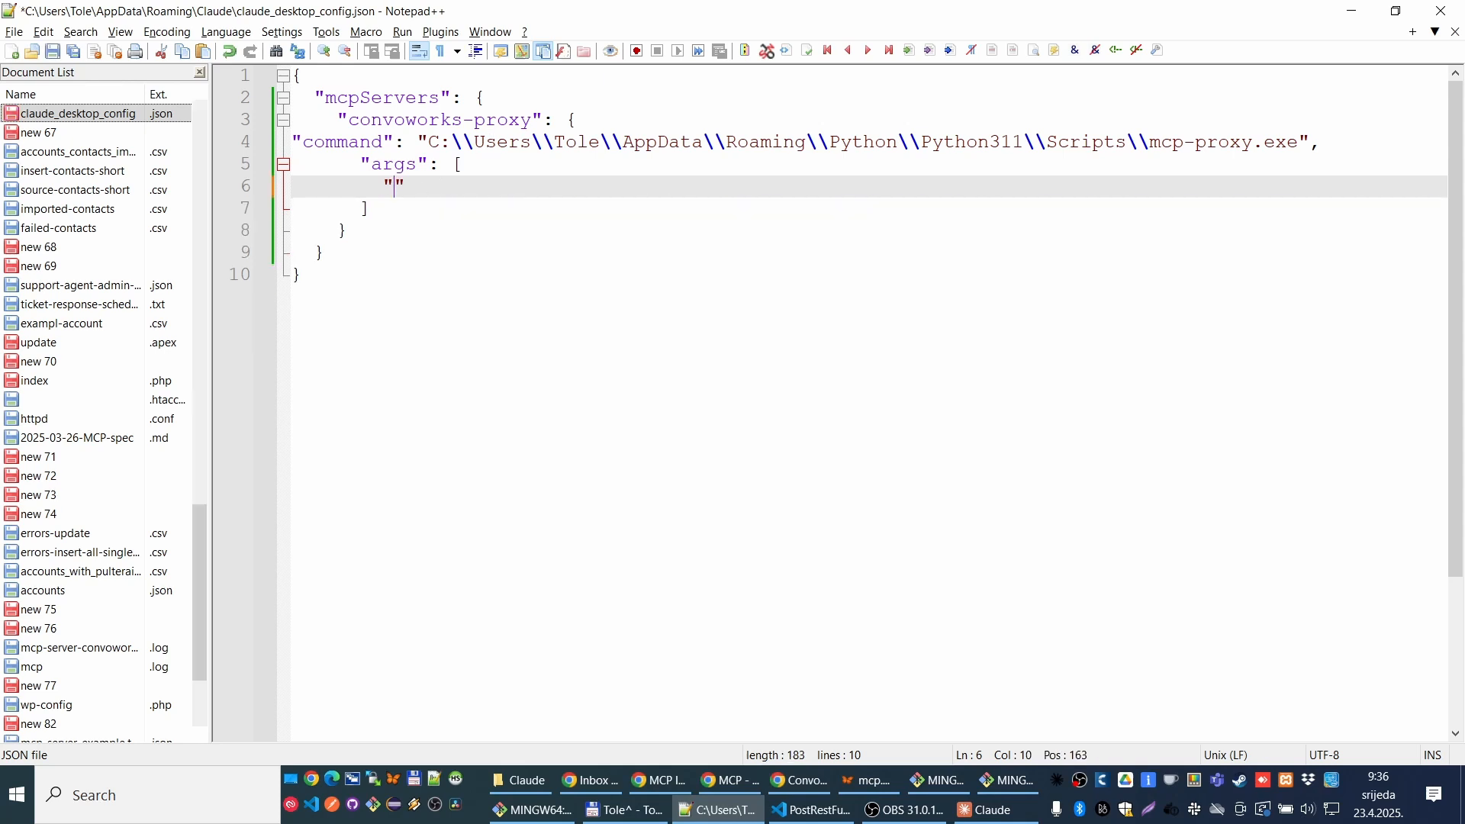
type("http://localhost/wp-test/wp-json/convo/v1/public/service-run/external/convo-gpt/mcp-server/a/mcp-test")
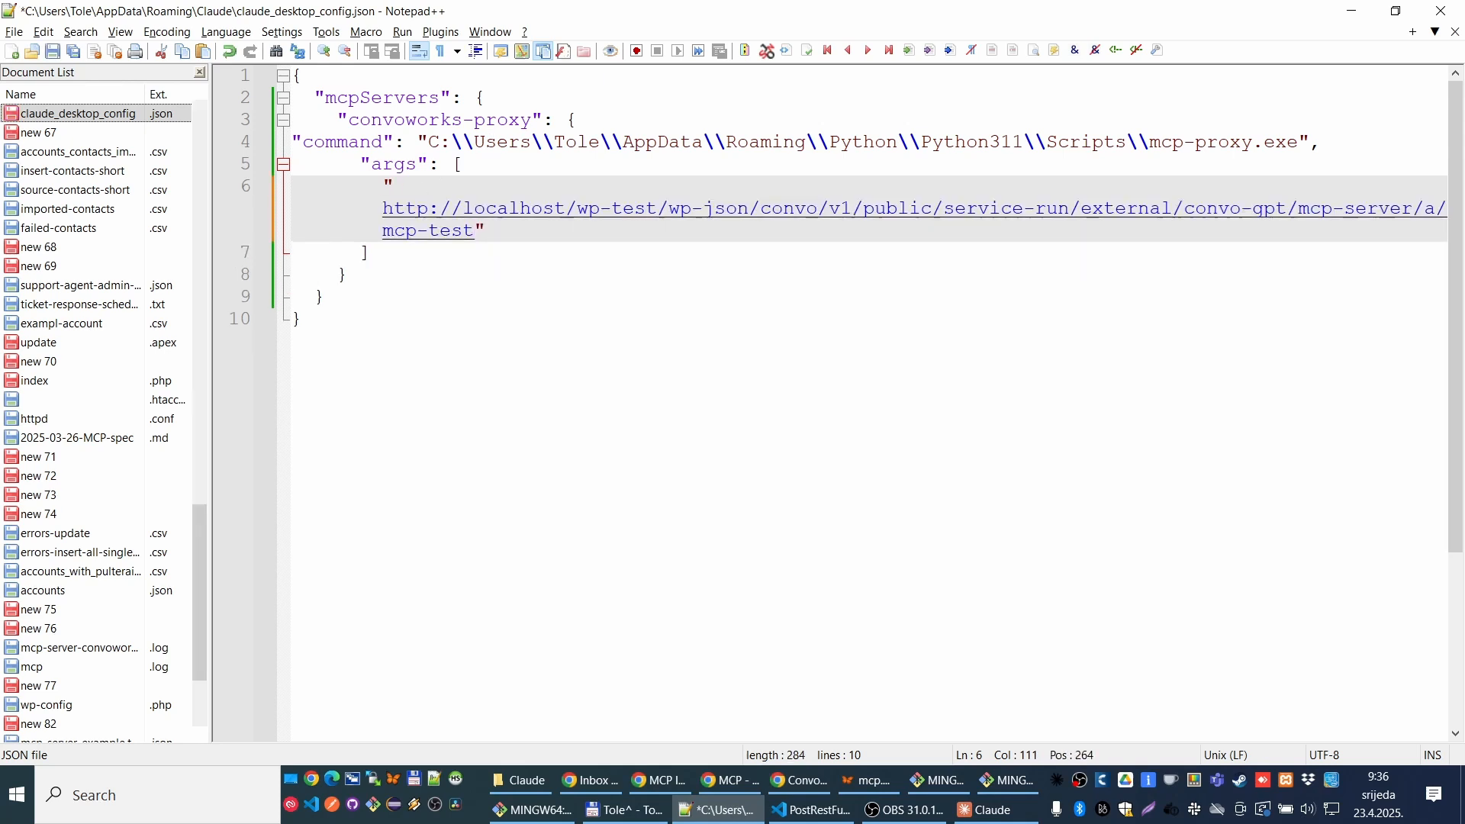
key("ctrl+s")
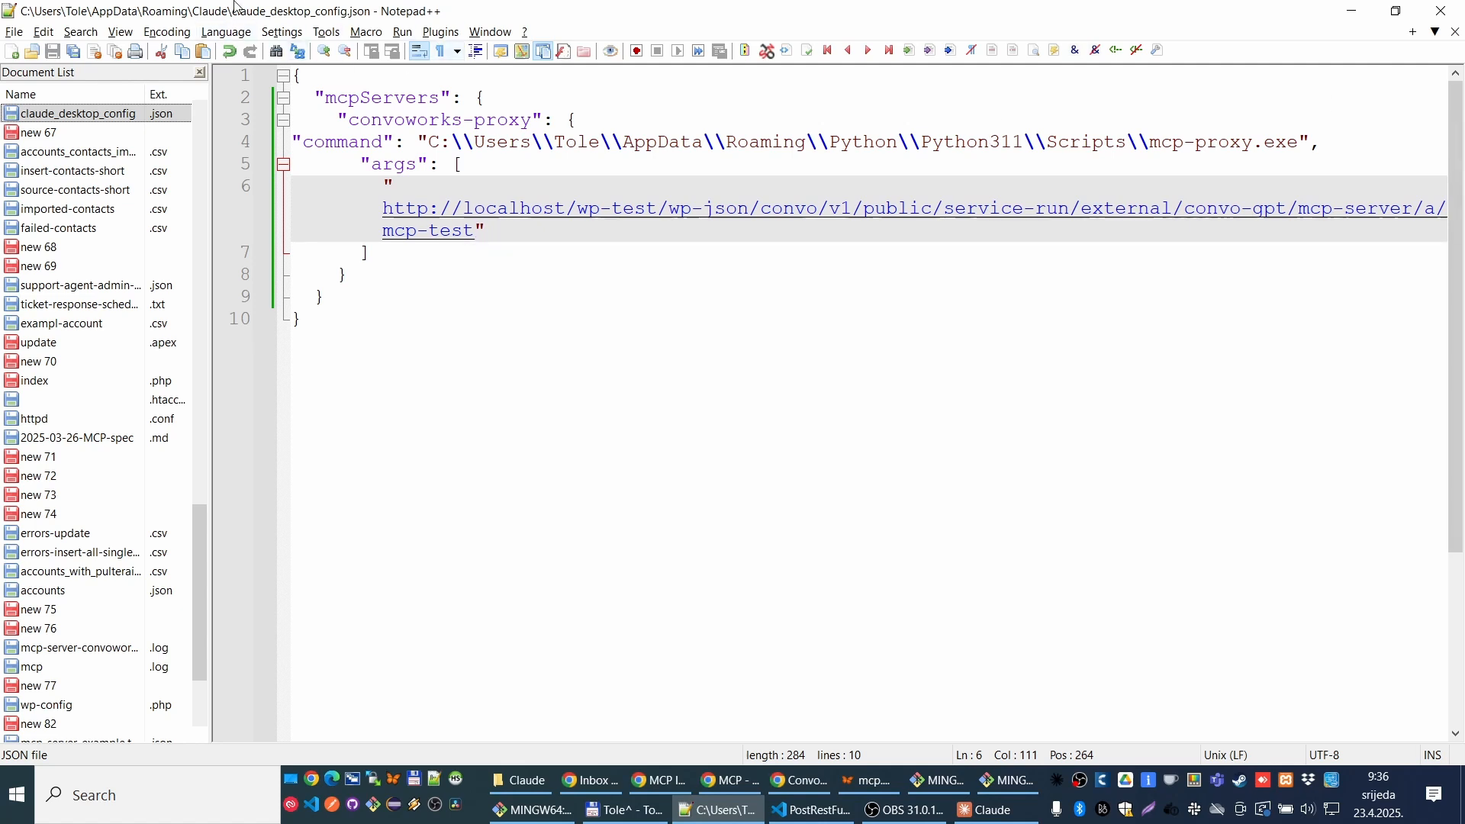
mouse_move(610, 51)
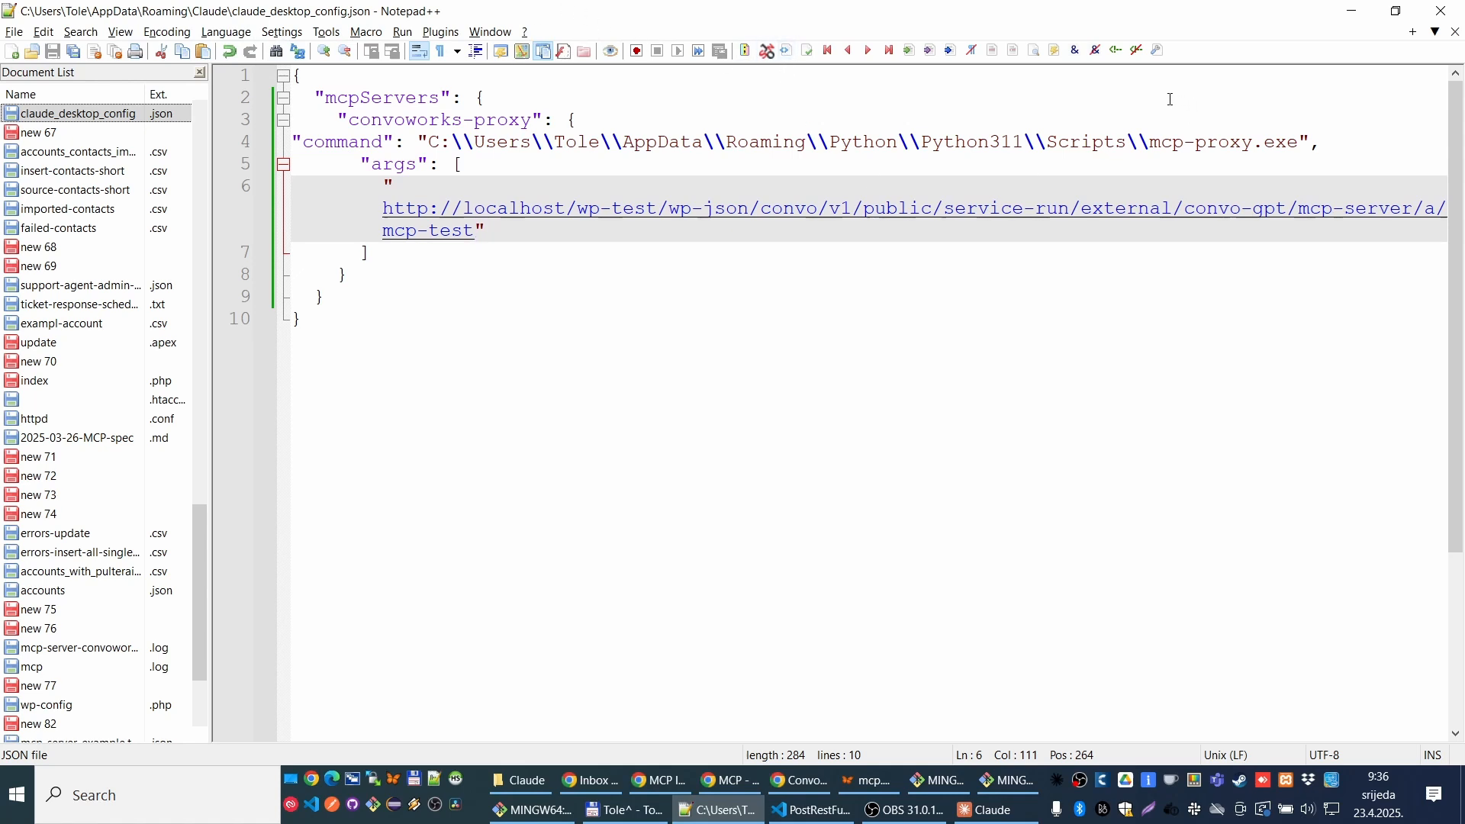
key("alt+tab")
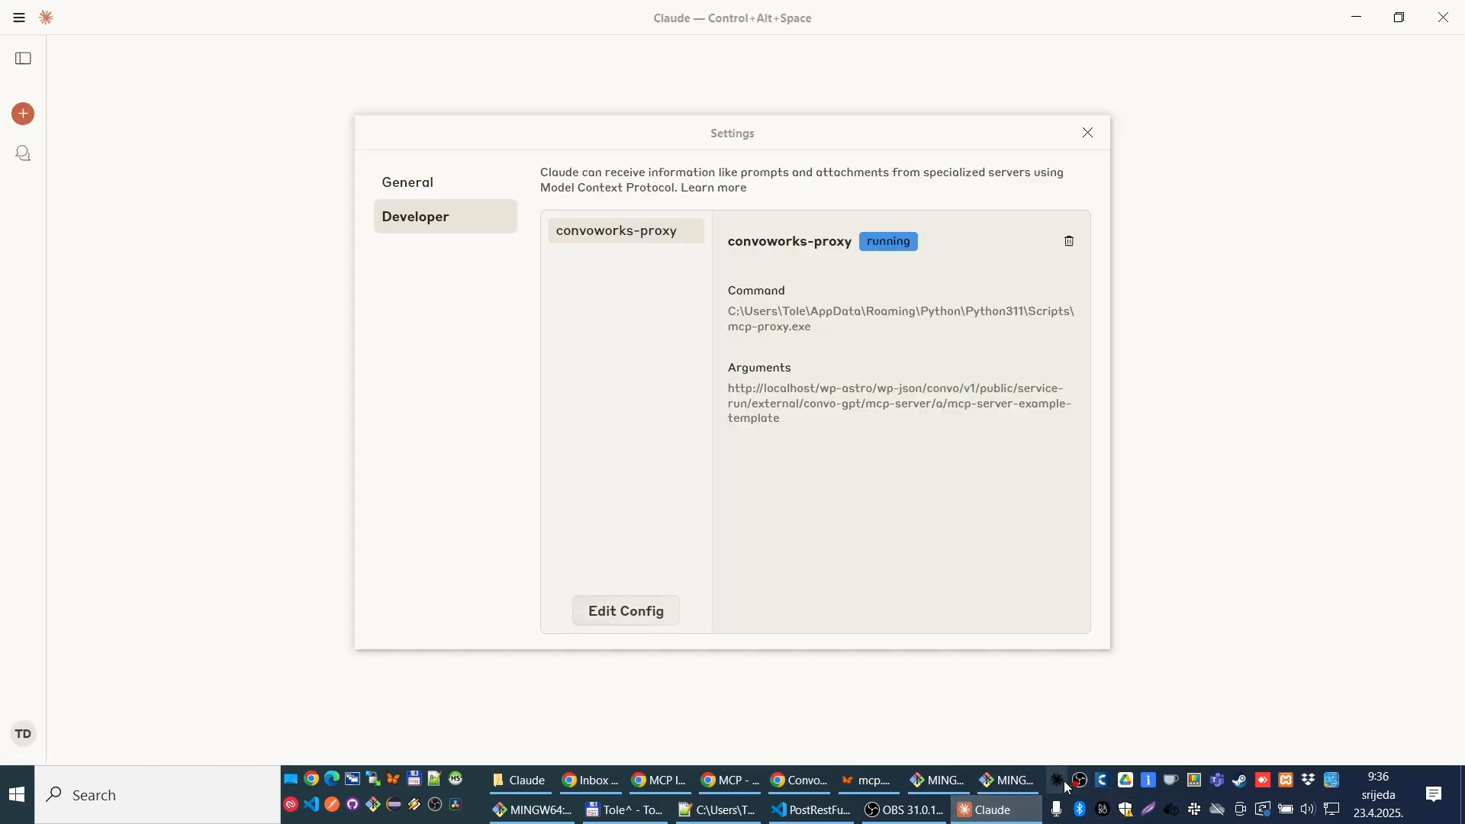
right_click(1056, 778)
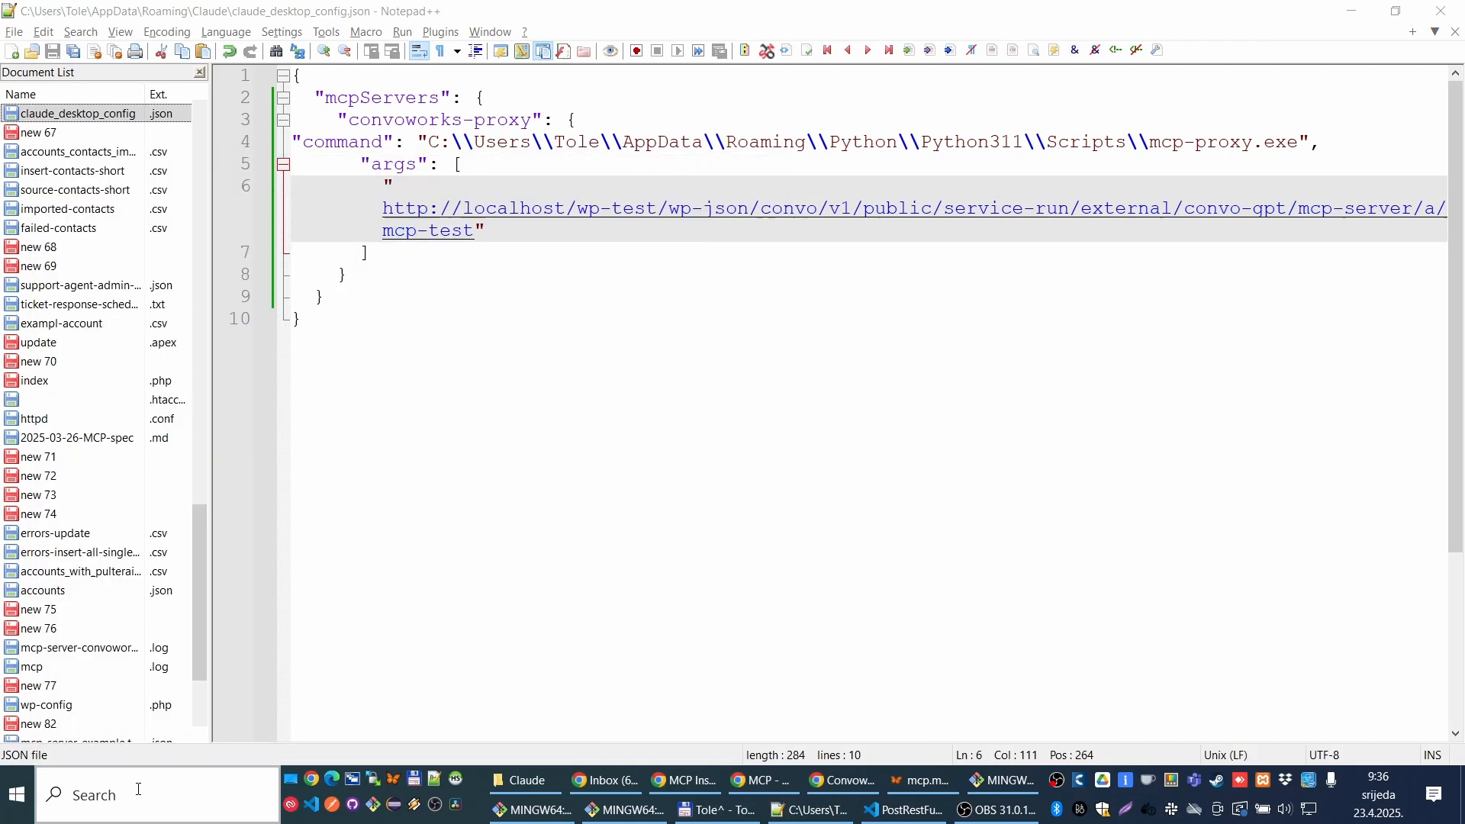
Step: Relaunch Claude and check that convoworks-proxy exposes its six post tools
left_click(518, 779)
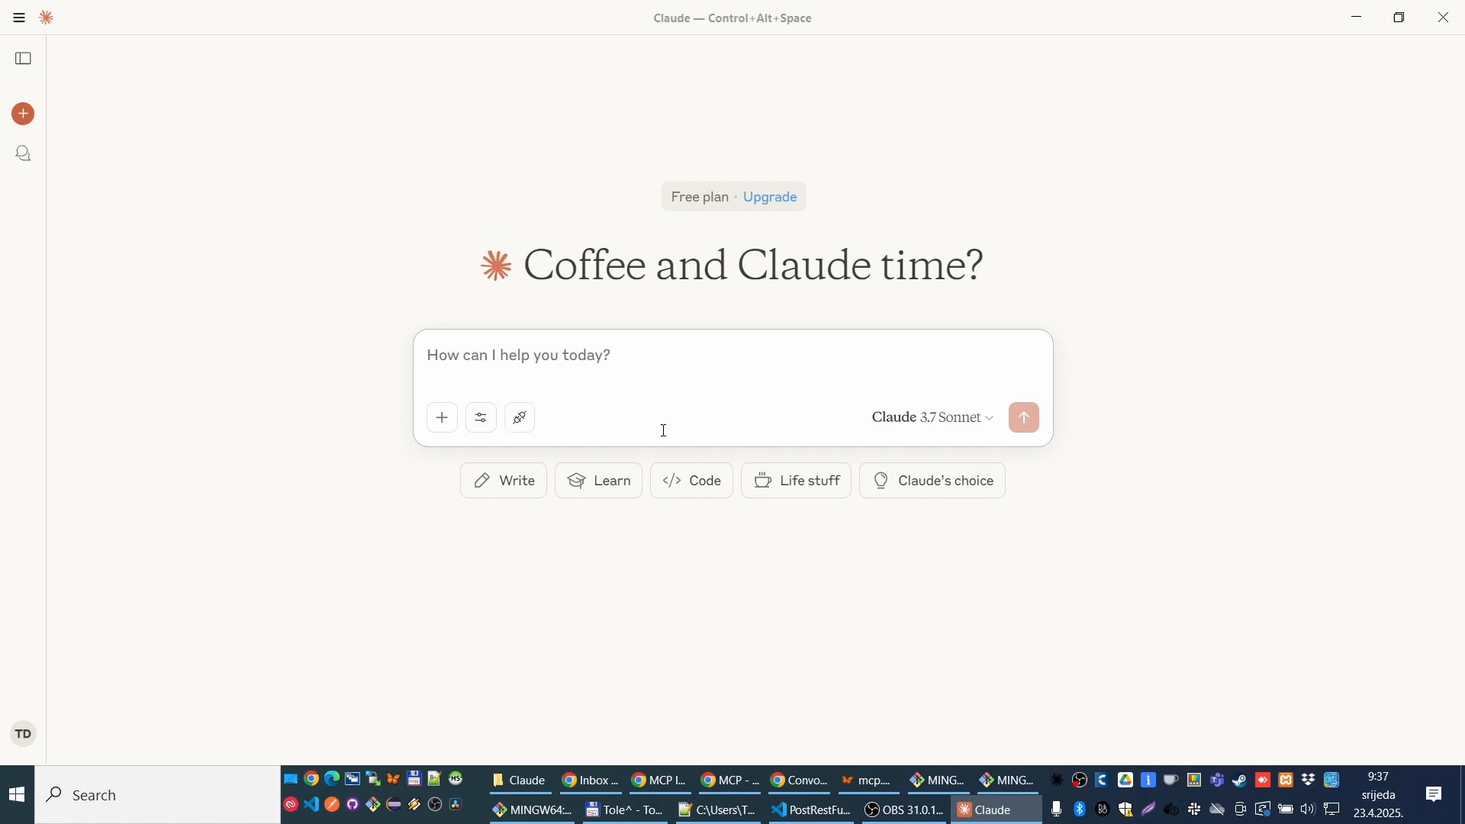
mouse_move(521, 416)
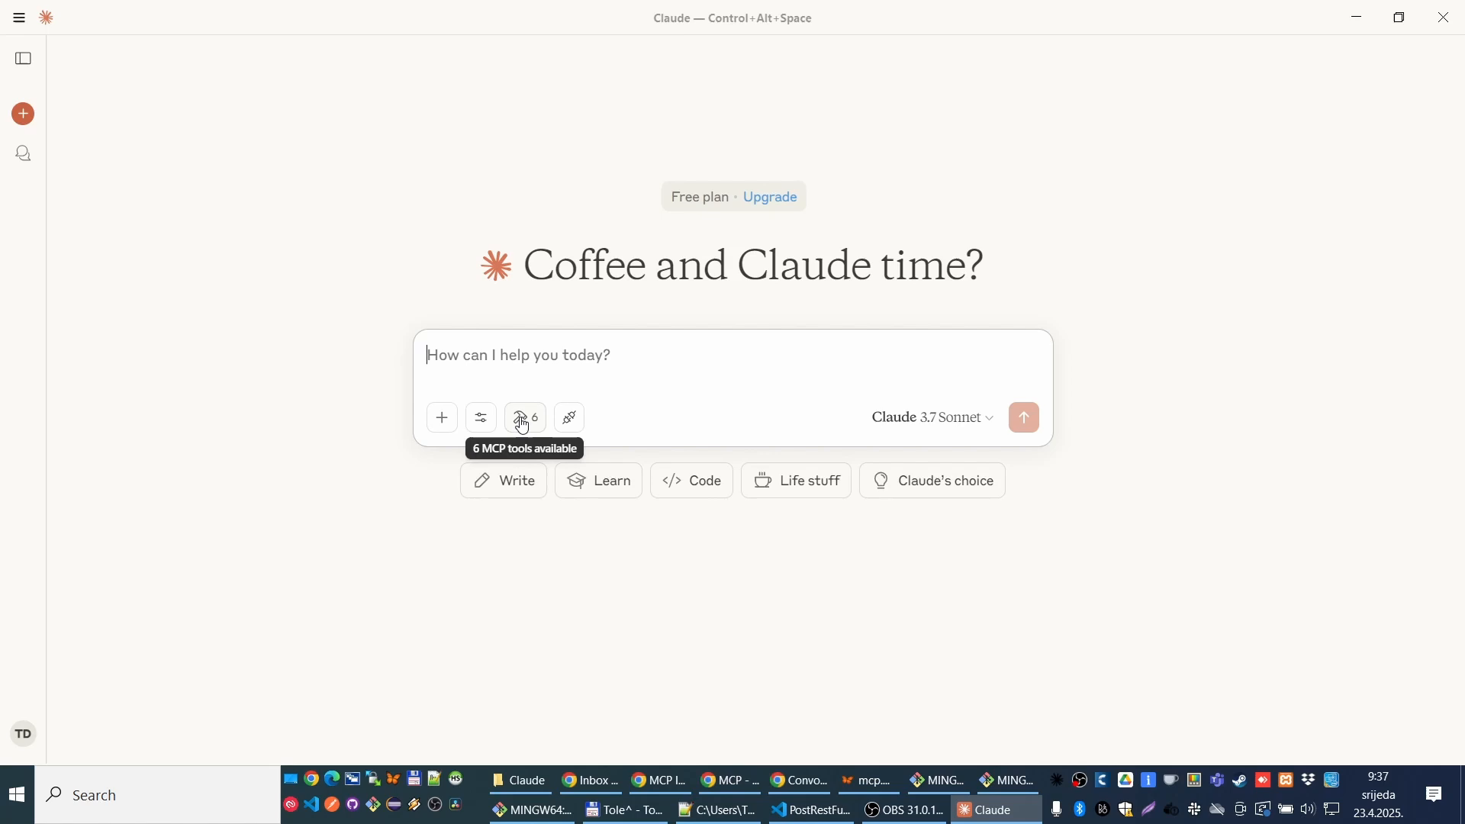
left_click(525, 416)
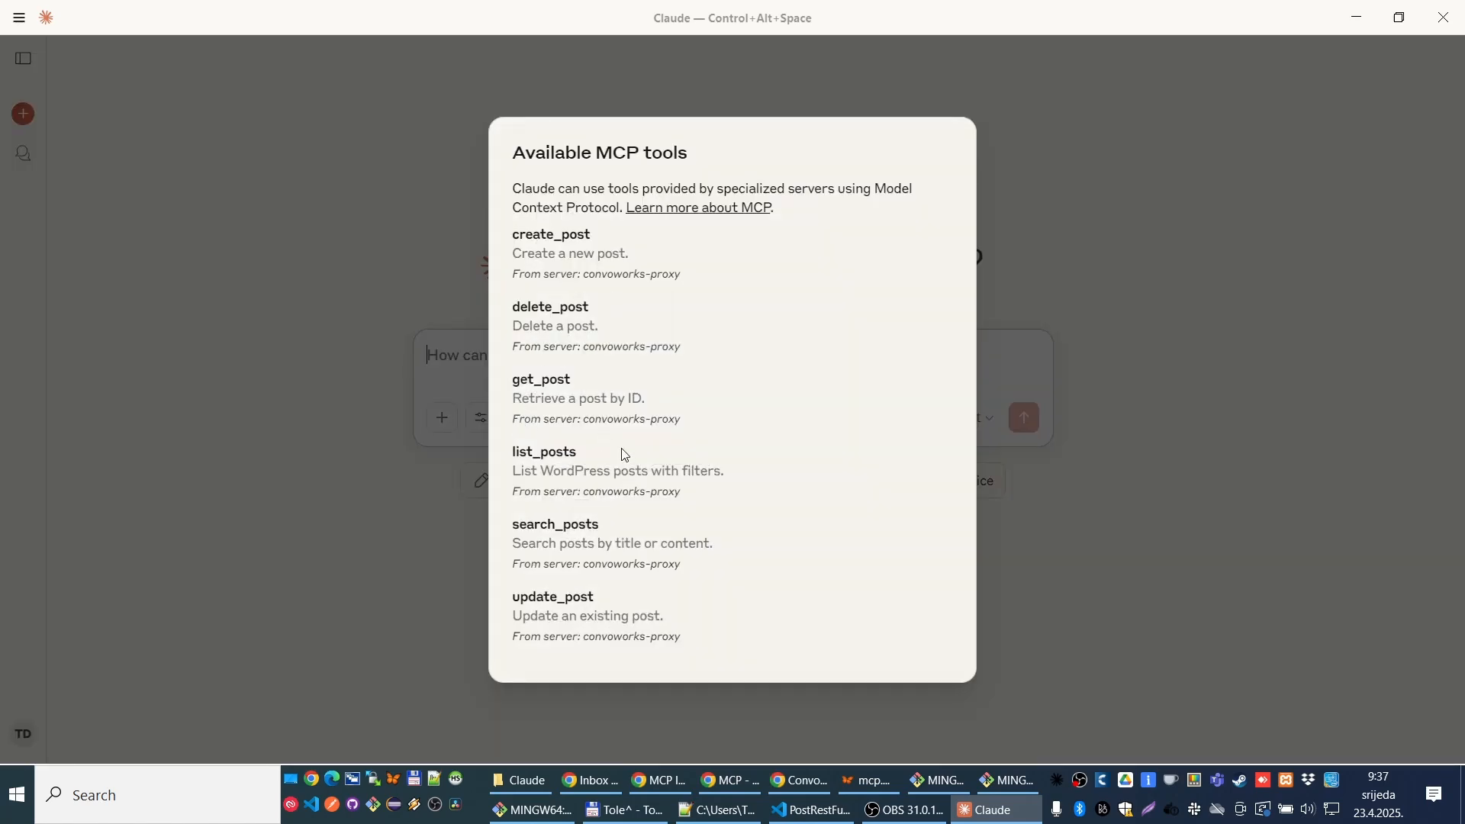
mouse_move(1066, 264)
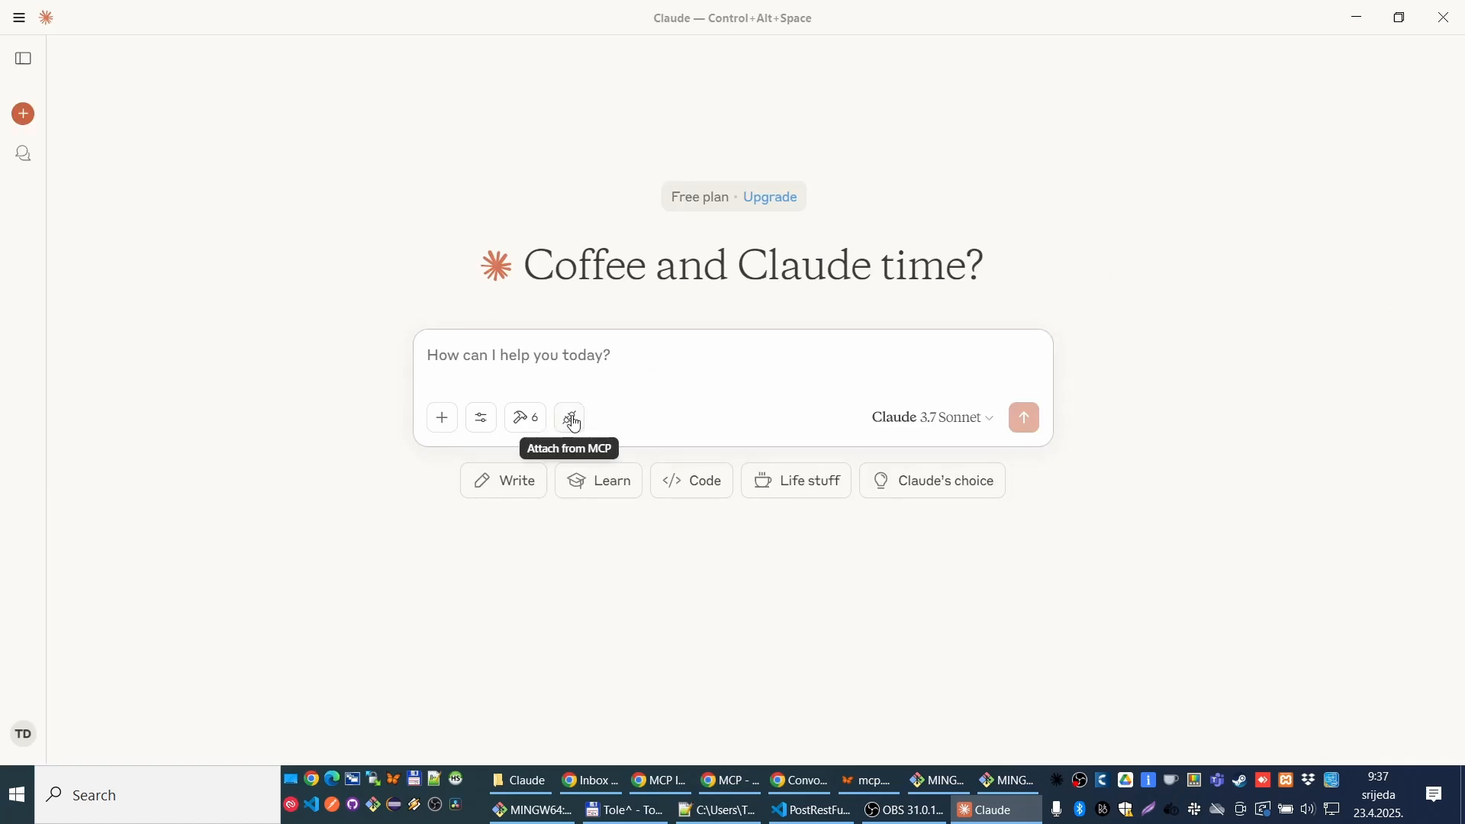
mouse_move(593, 422)
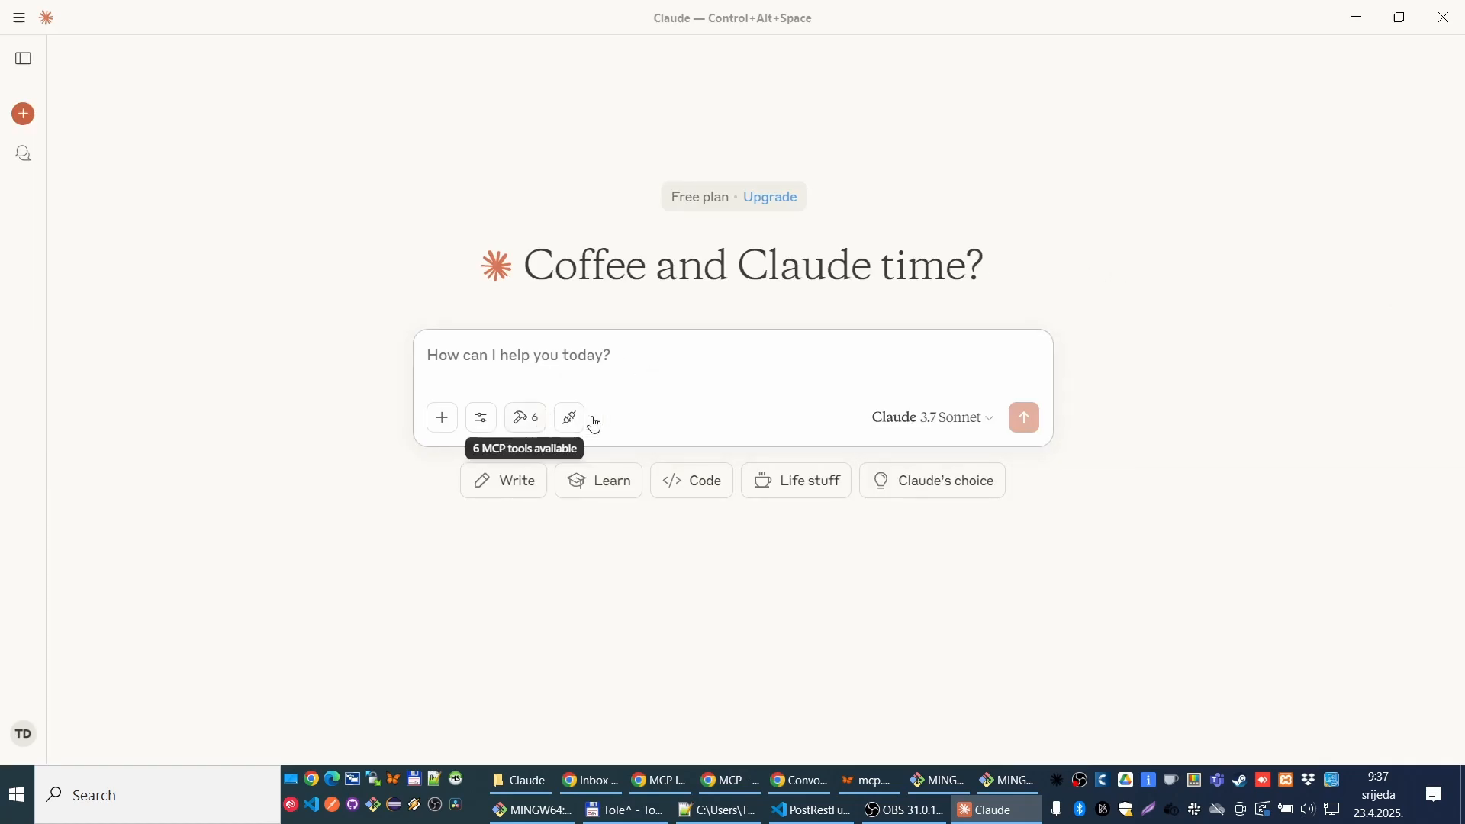
mouse_move(481, 416)
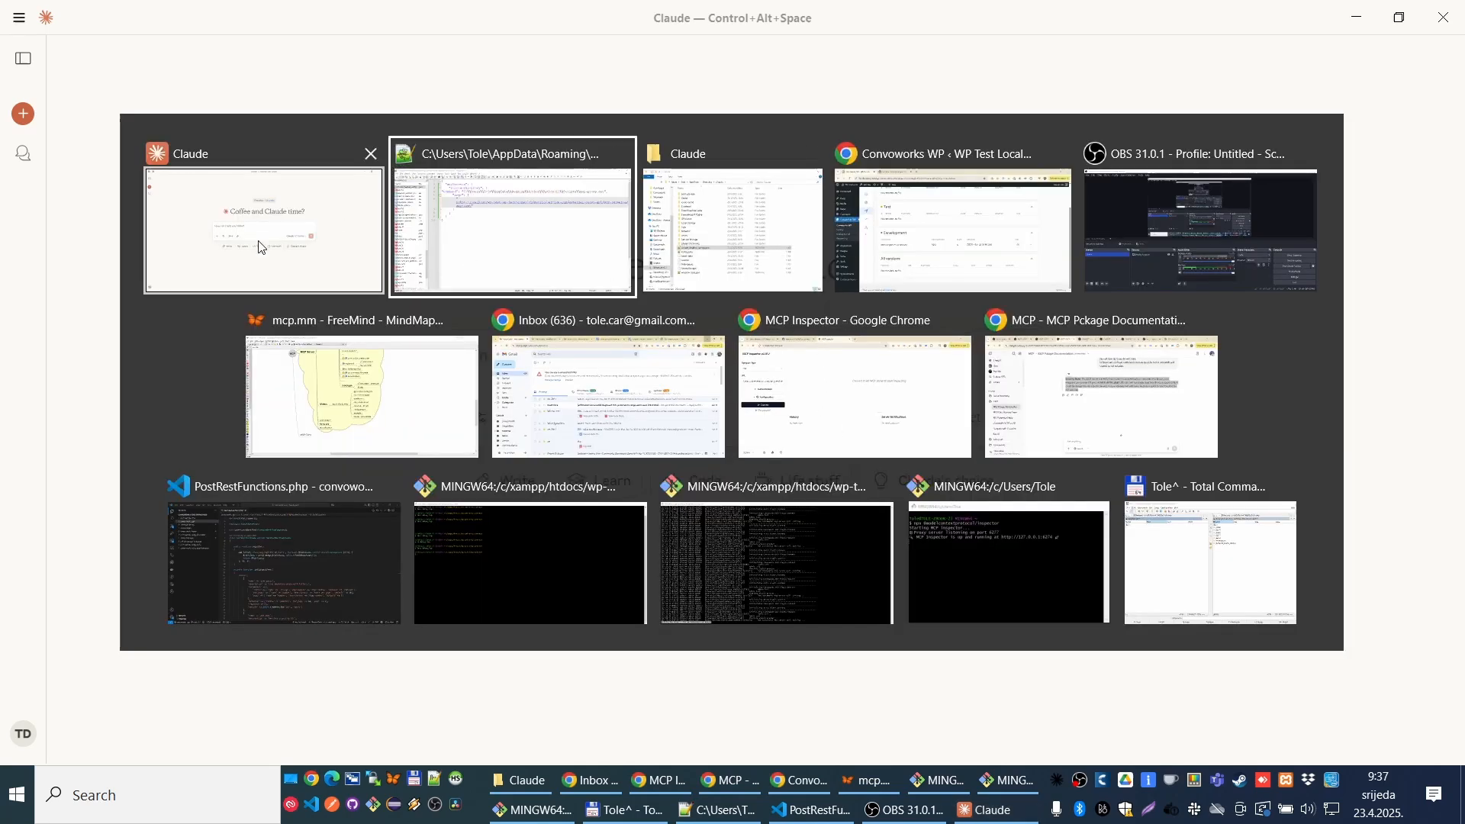
left_click(263, 229)
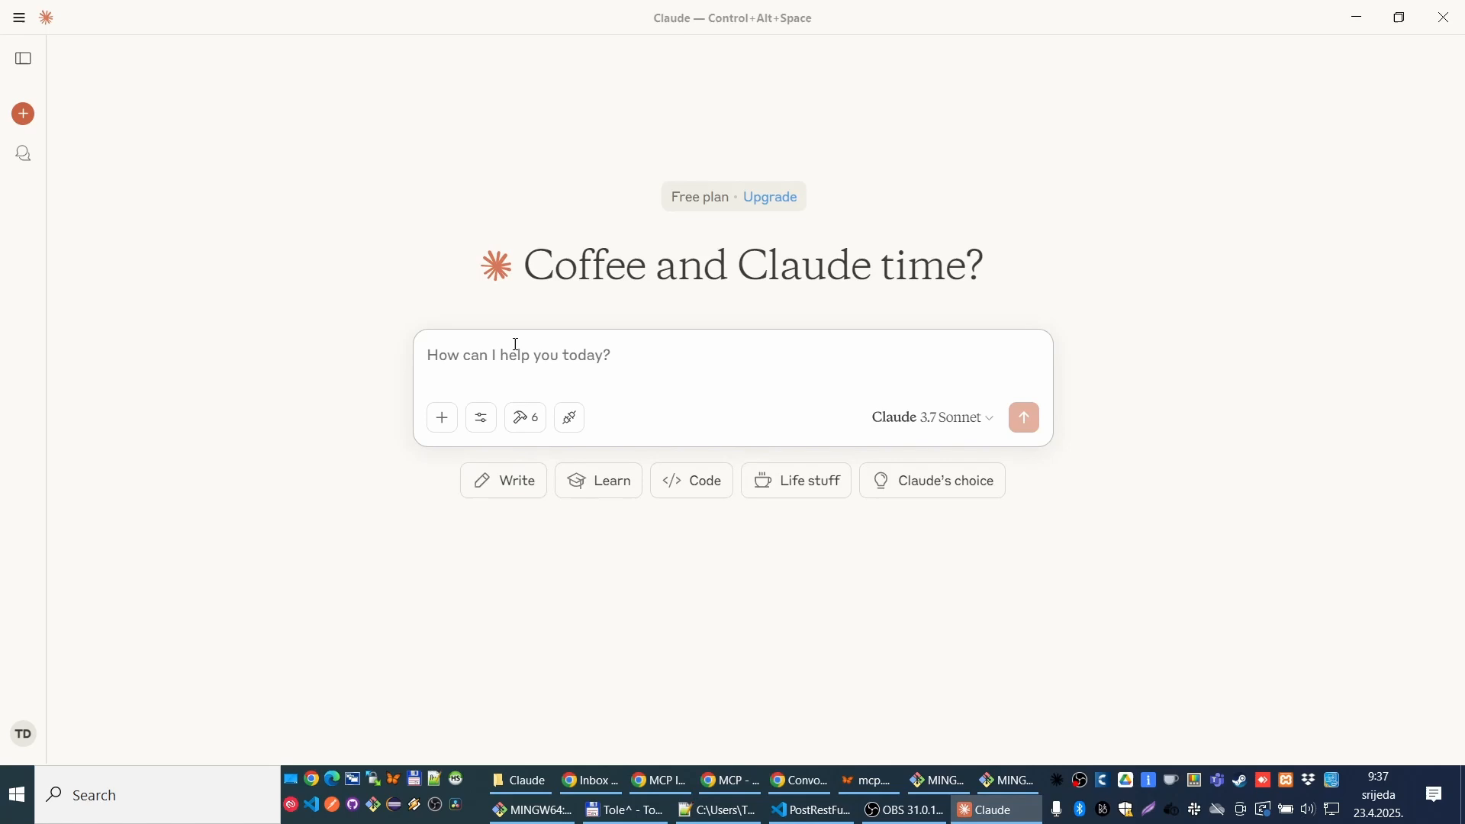
Step: Ask 'list me last 3 posts', allow list_posts for this chat, collapse its details and switch to WordPress
type("list me last 3 posts")
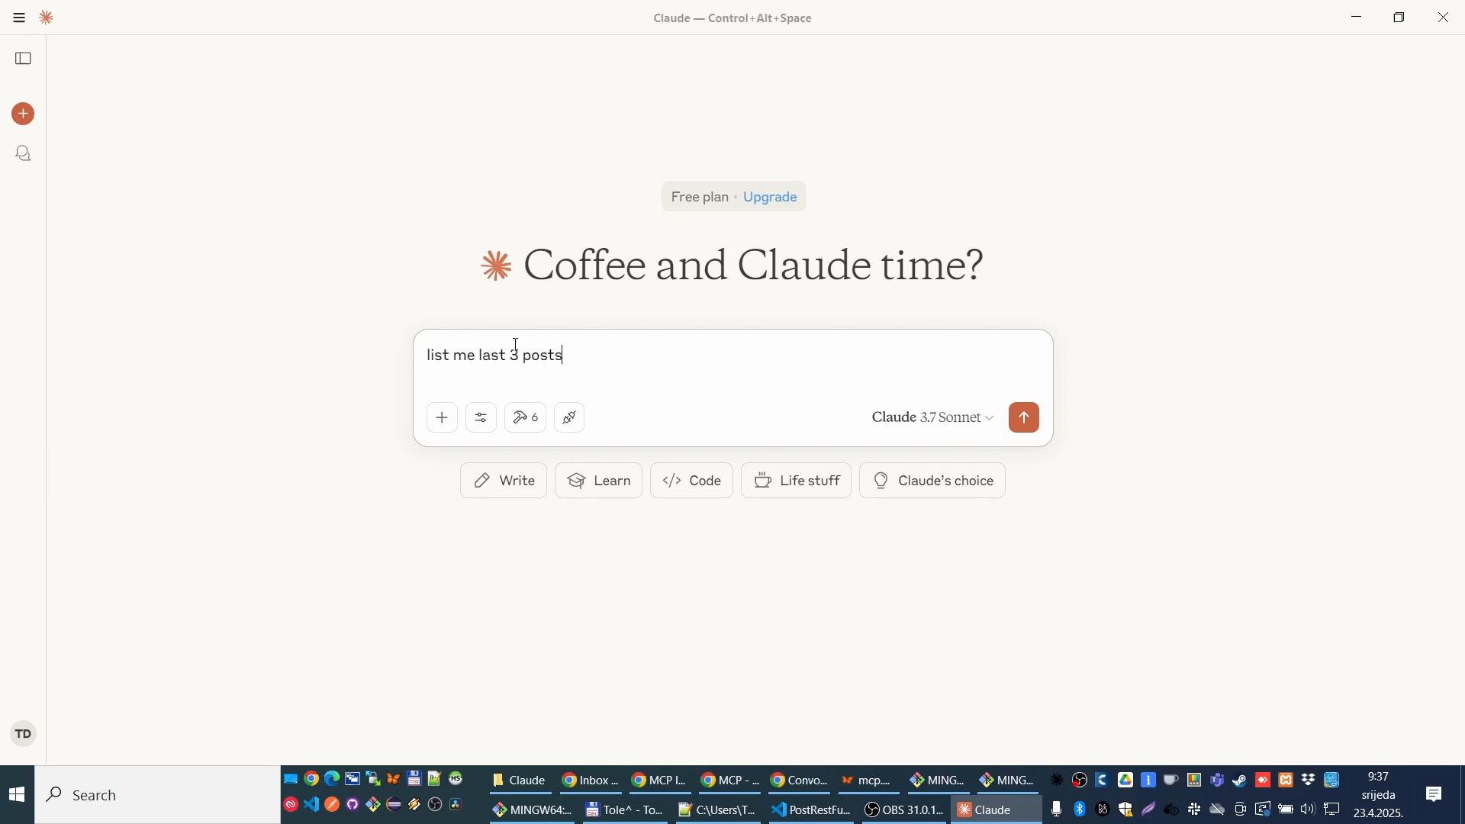
left_click(1023, 416)
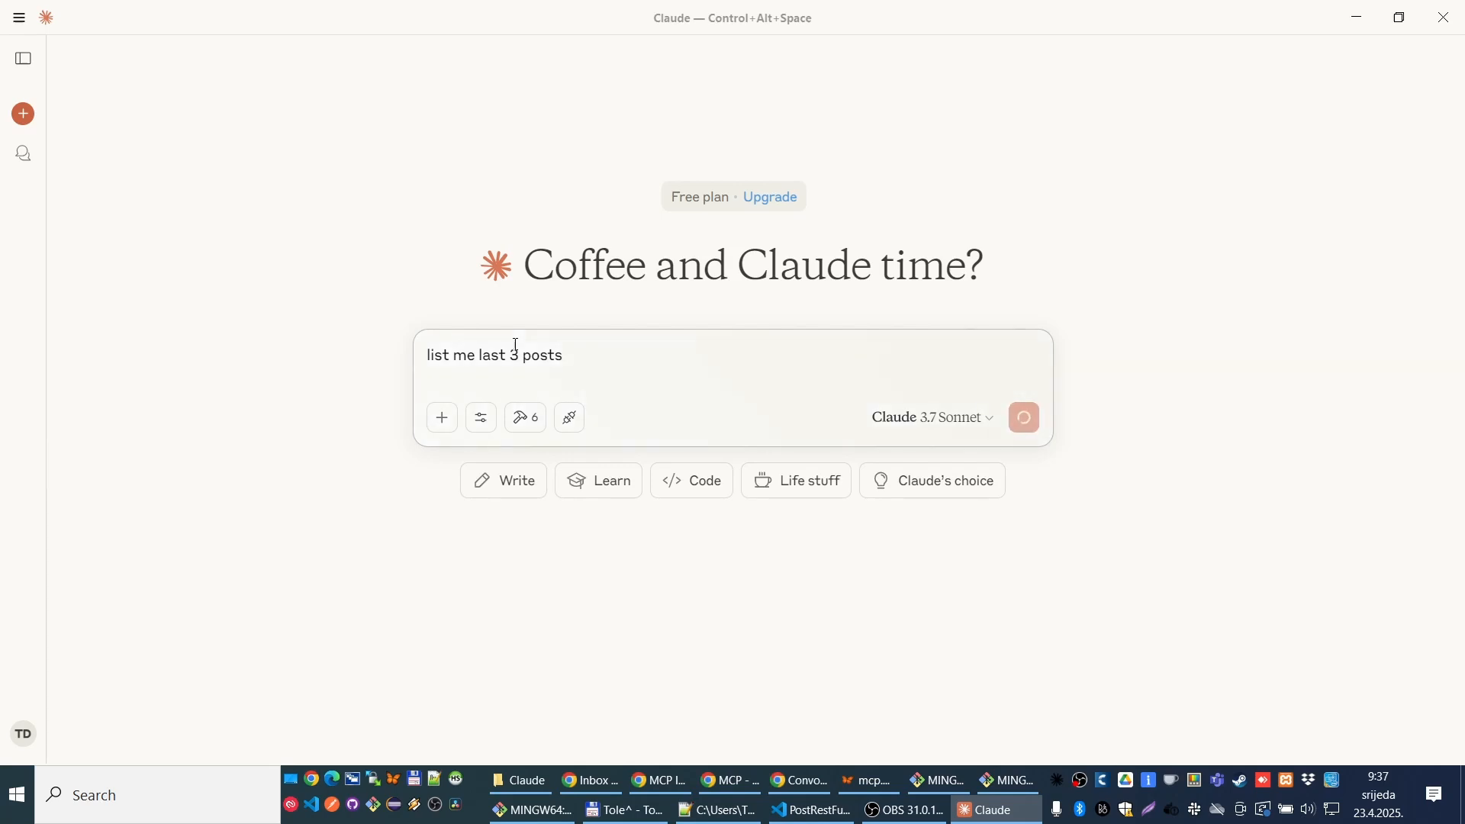
left_click(1022, 417)
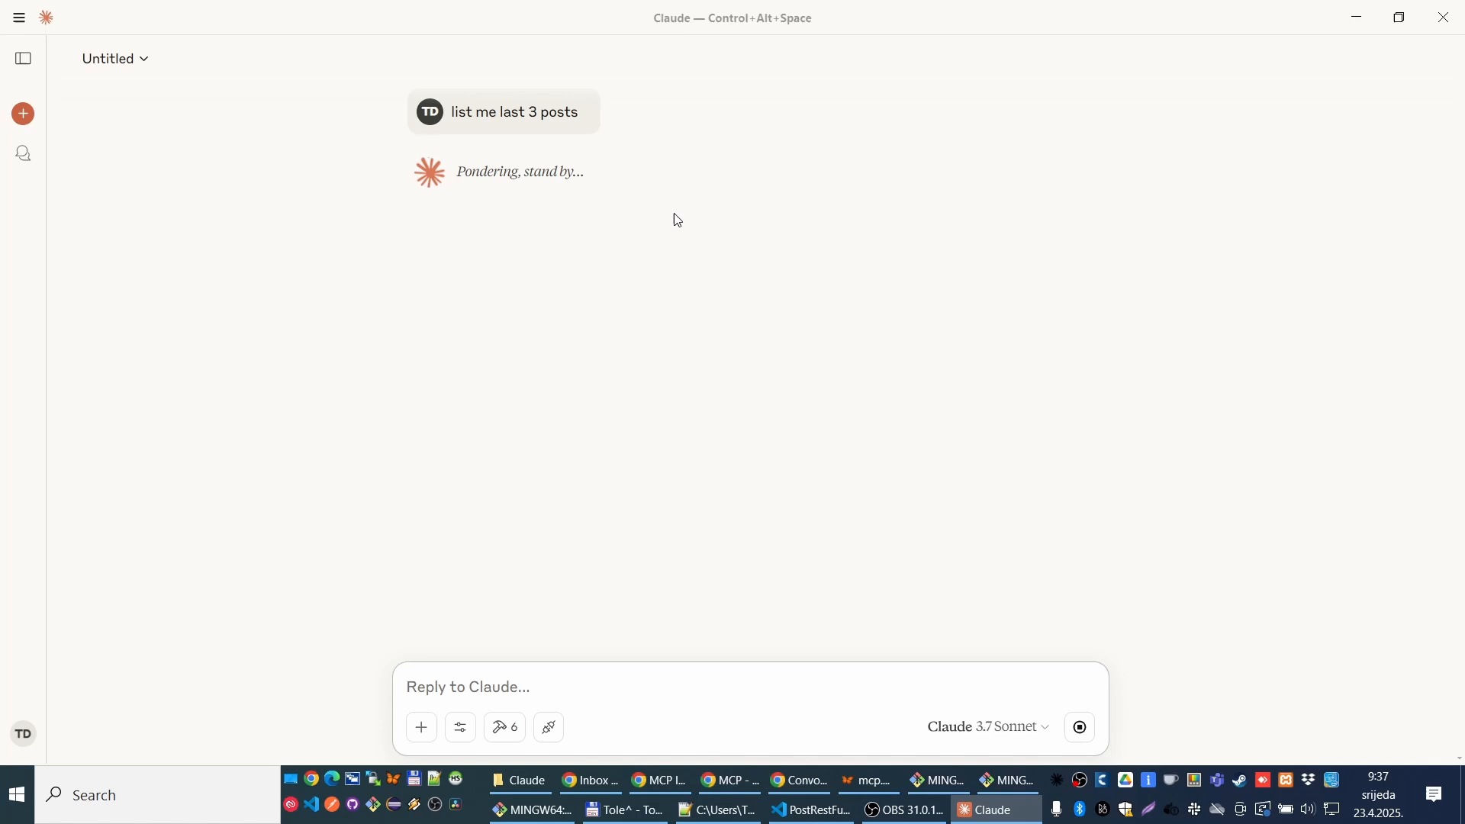
mouse_move(675, 208)
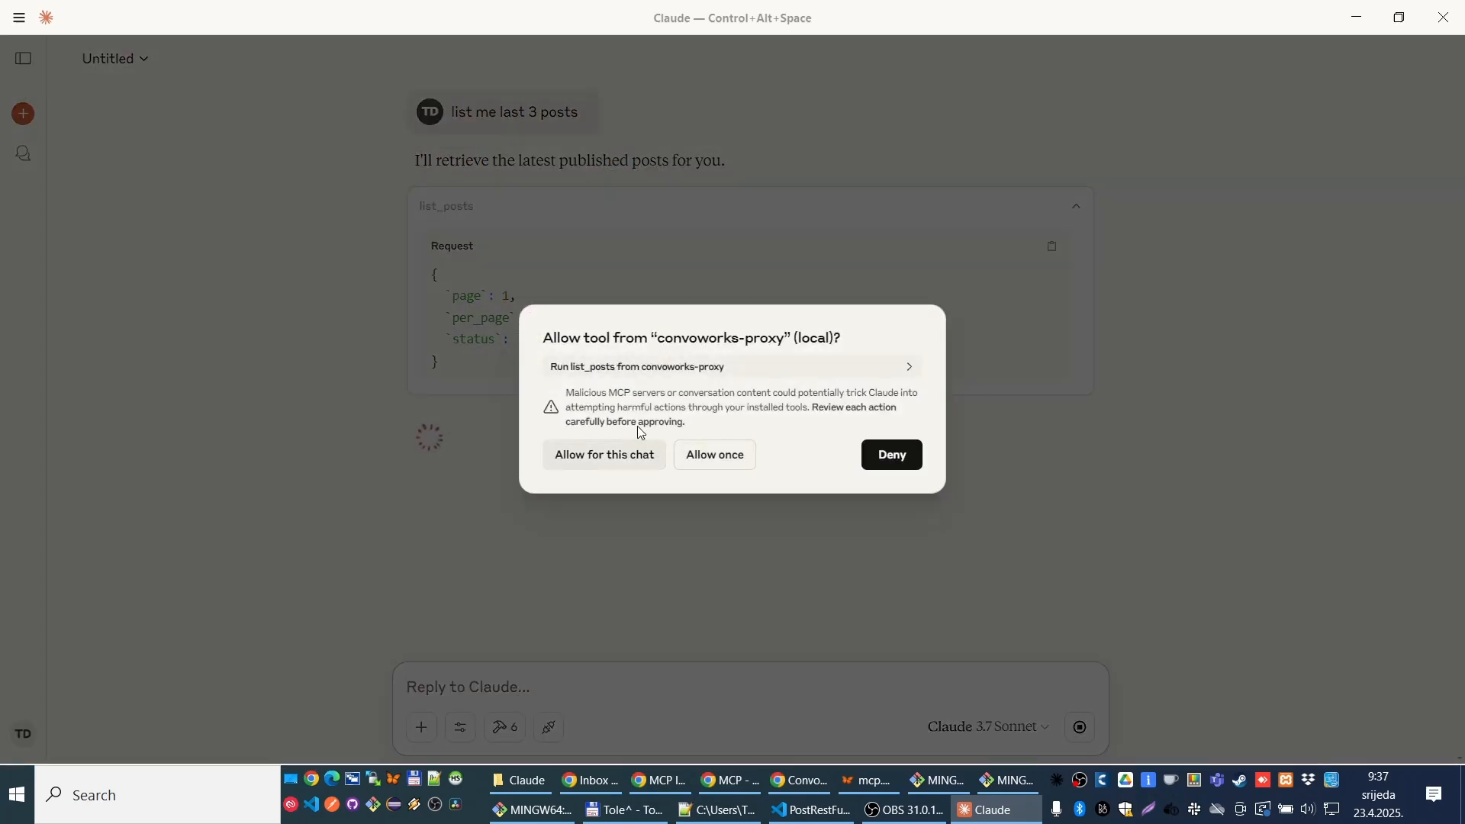
mouse_move(631, 467)
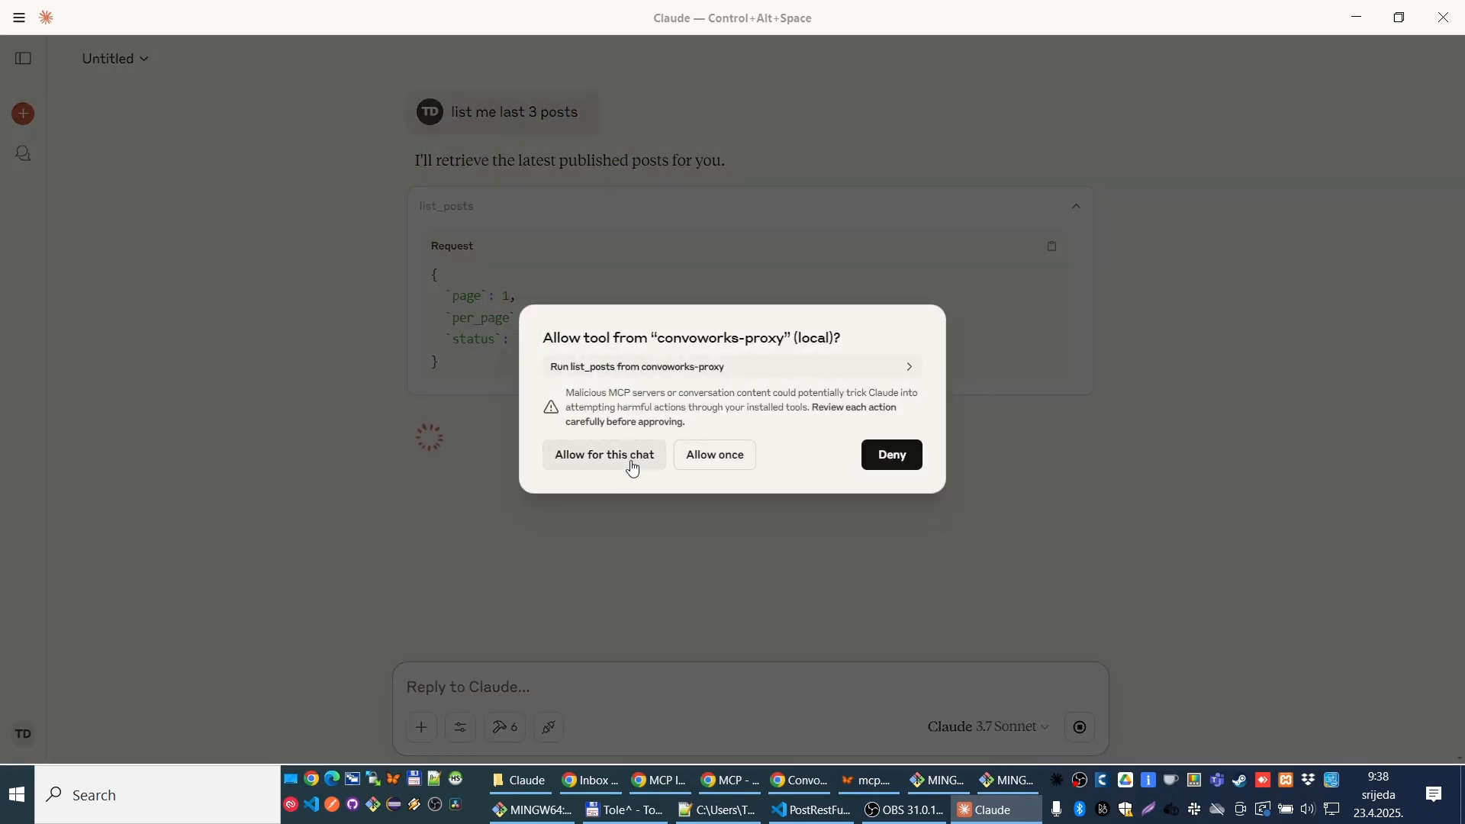
left_click(604, 455)
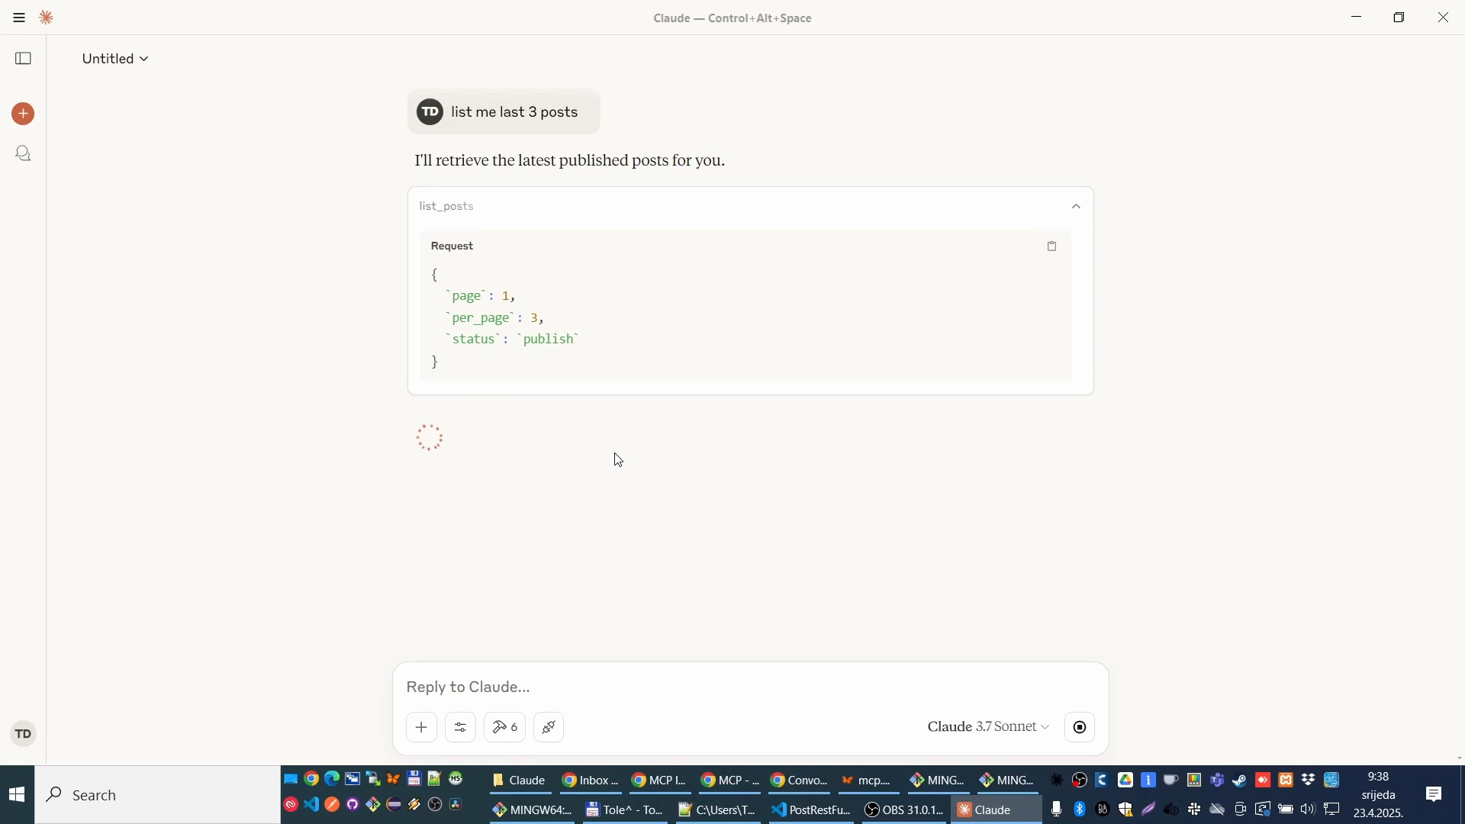
mouse_move(666, 416)
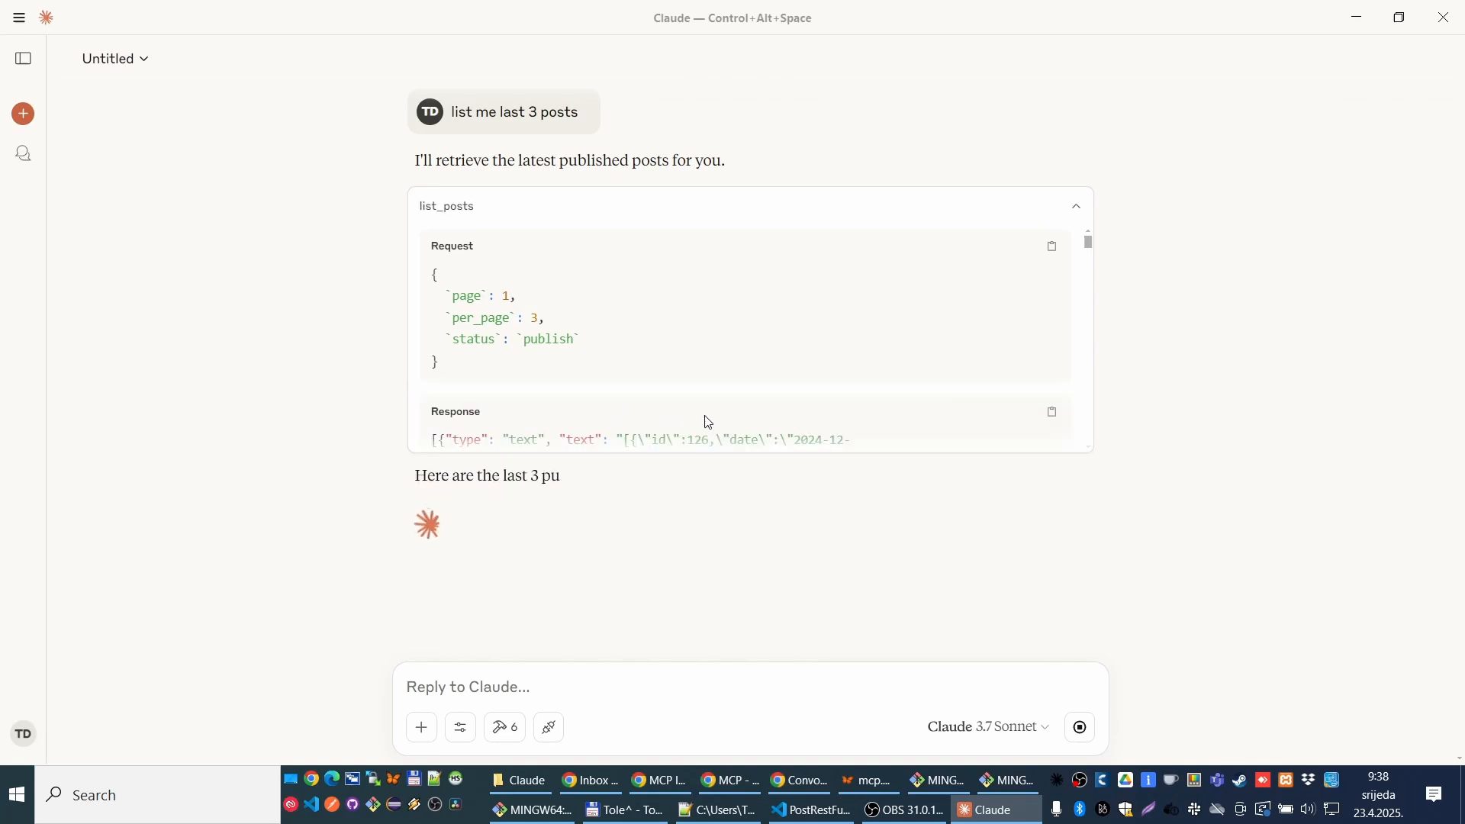
left_click(1075, 206)
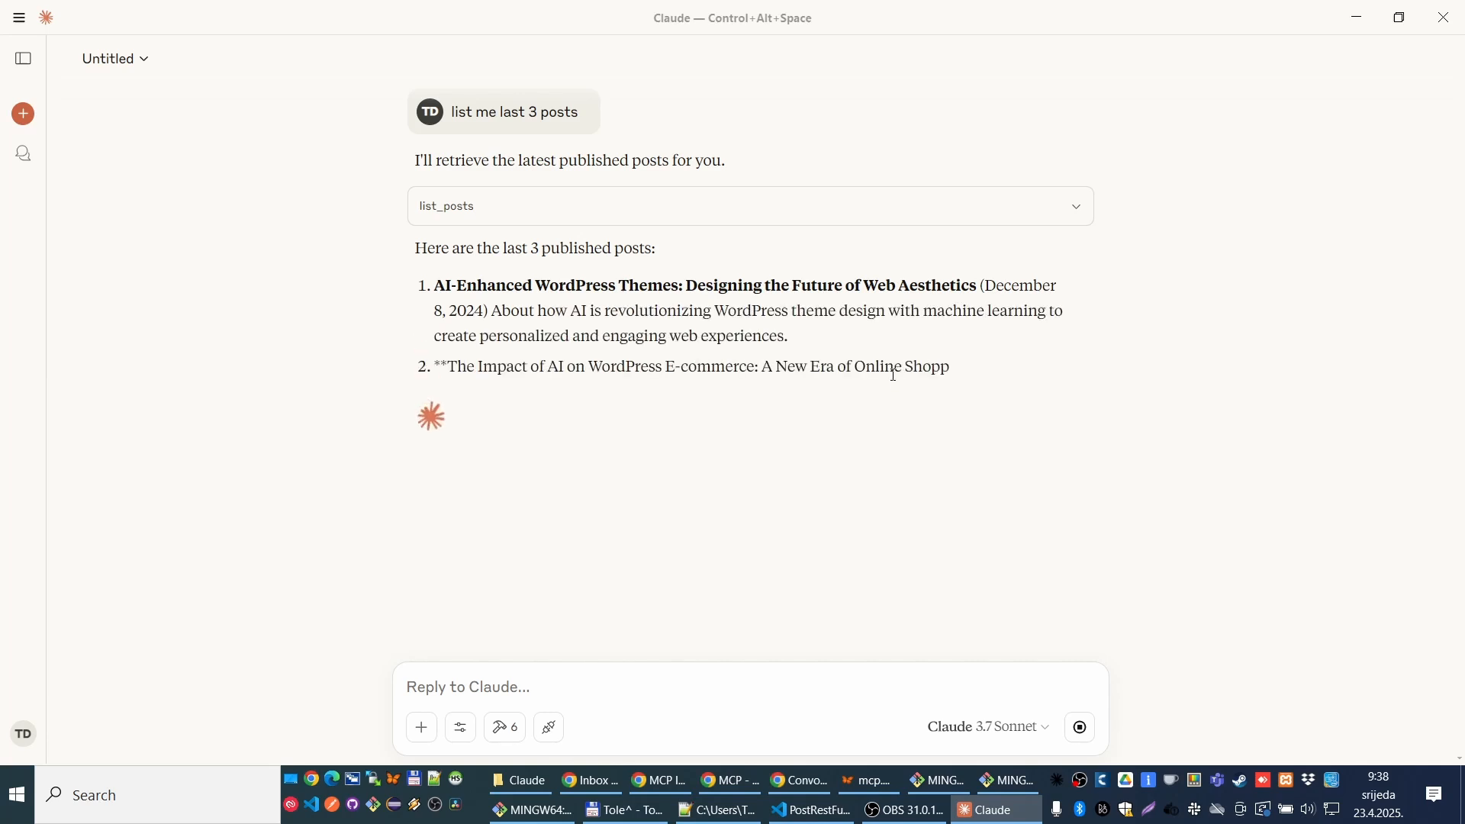
key("Alt+Tab")
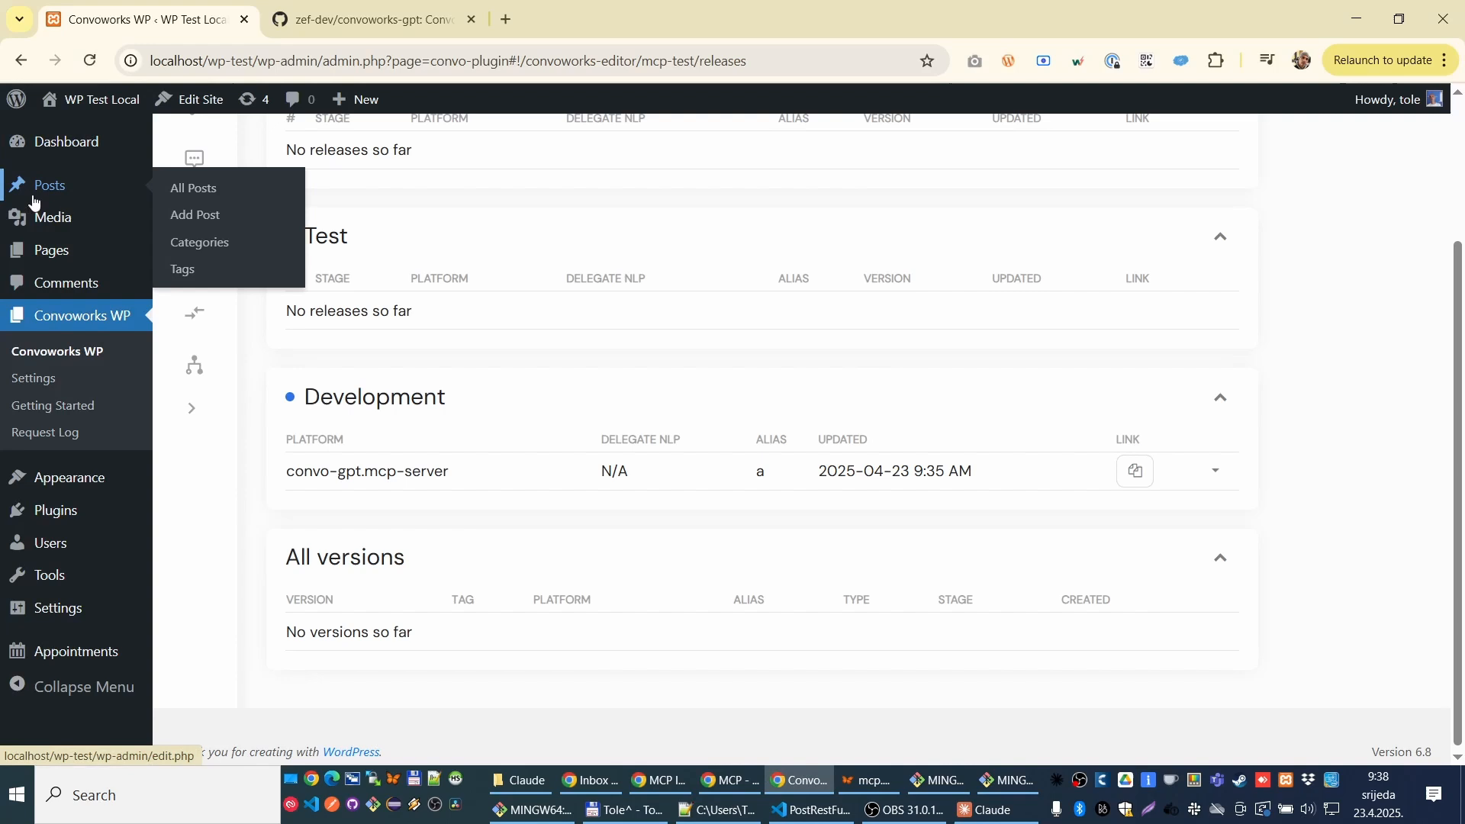
Step: Check the All Posts list in WordPress admin, then return to the MCP Test releases
left_click(194, 189)
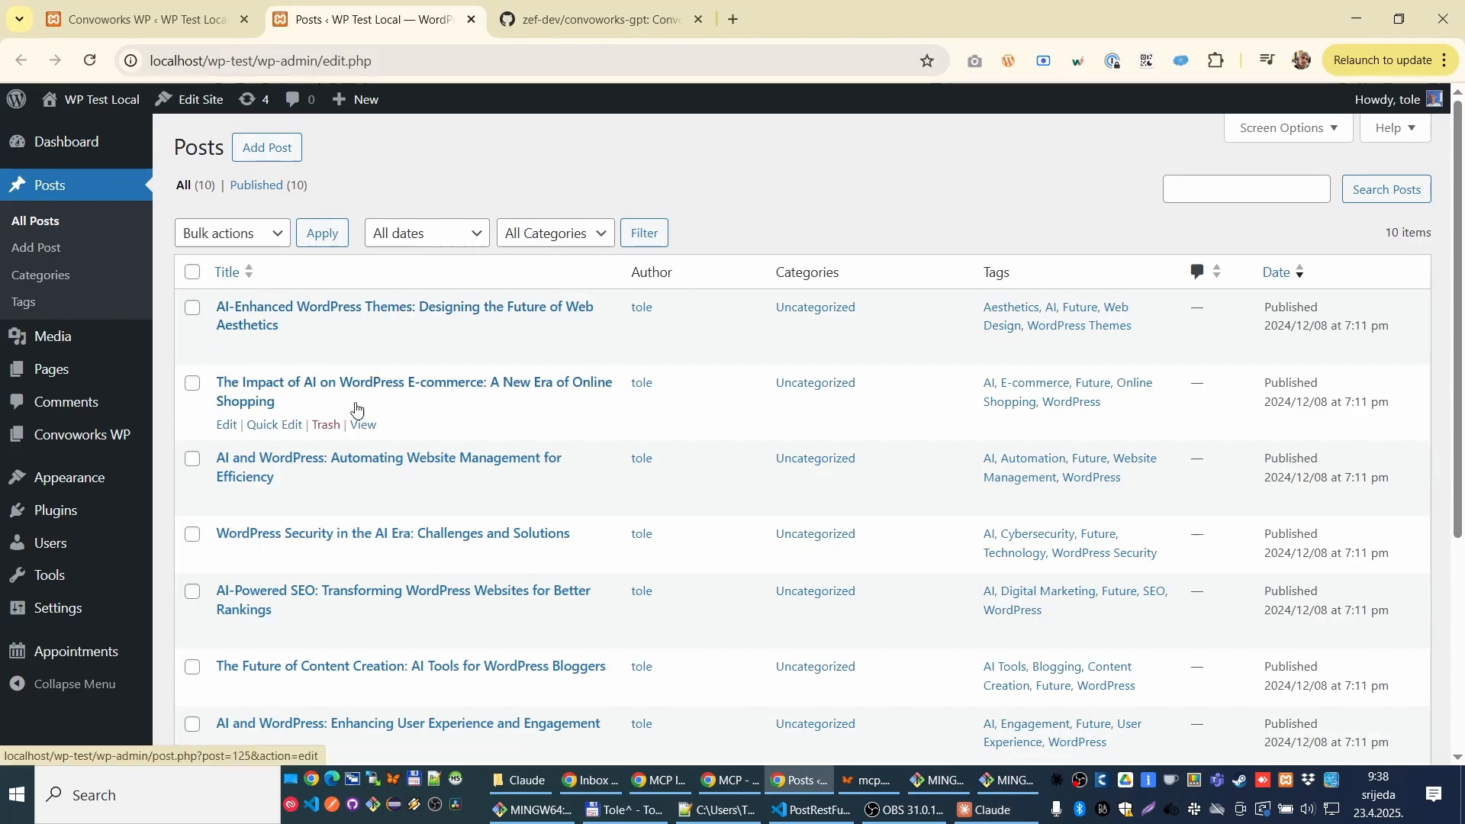
left_click(137, 23)
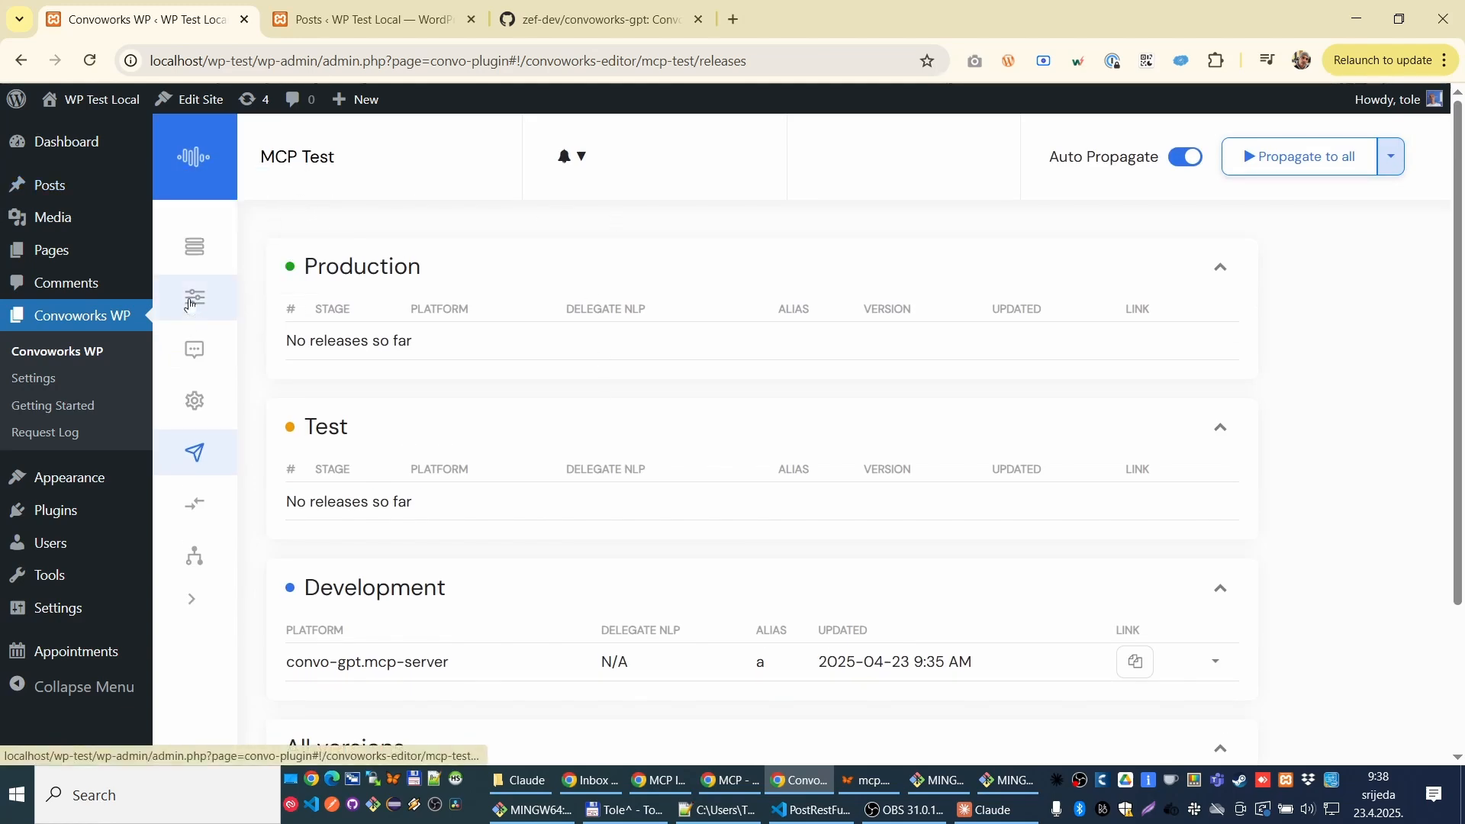
Step: View the service variables MCP_AUTH_USER_ID (${0}) and MCP_ACTIVE_REST_APIS (convo_mcp_register_wp_posts)
left_click(193, 297)
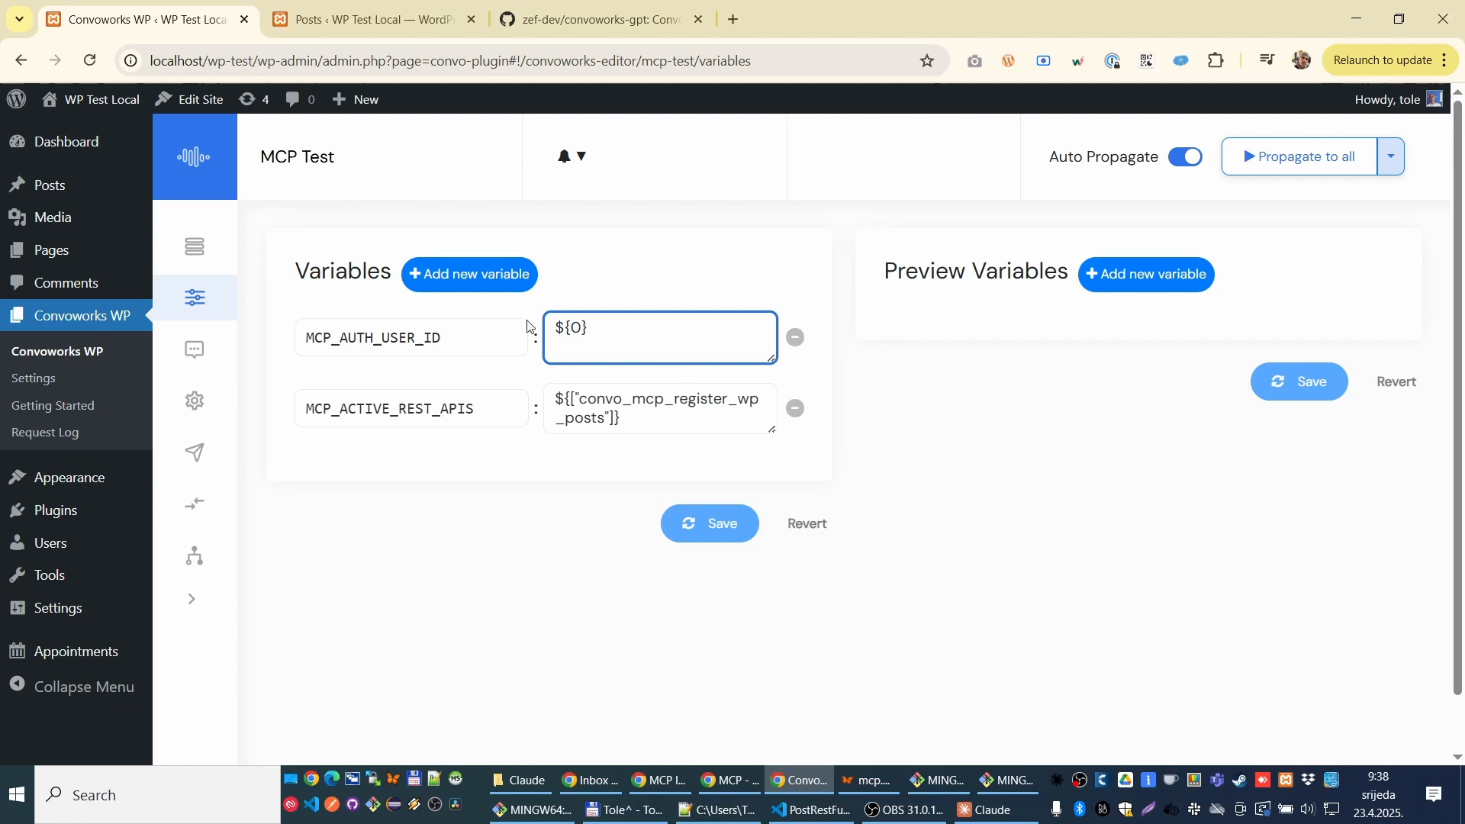
left_click(680, 317)
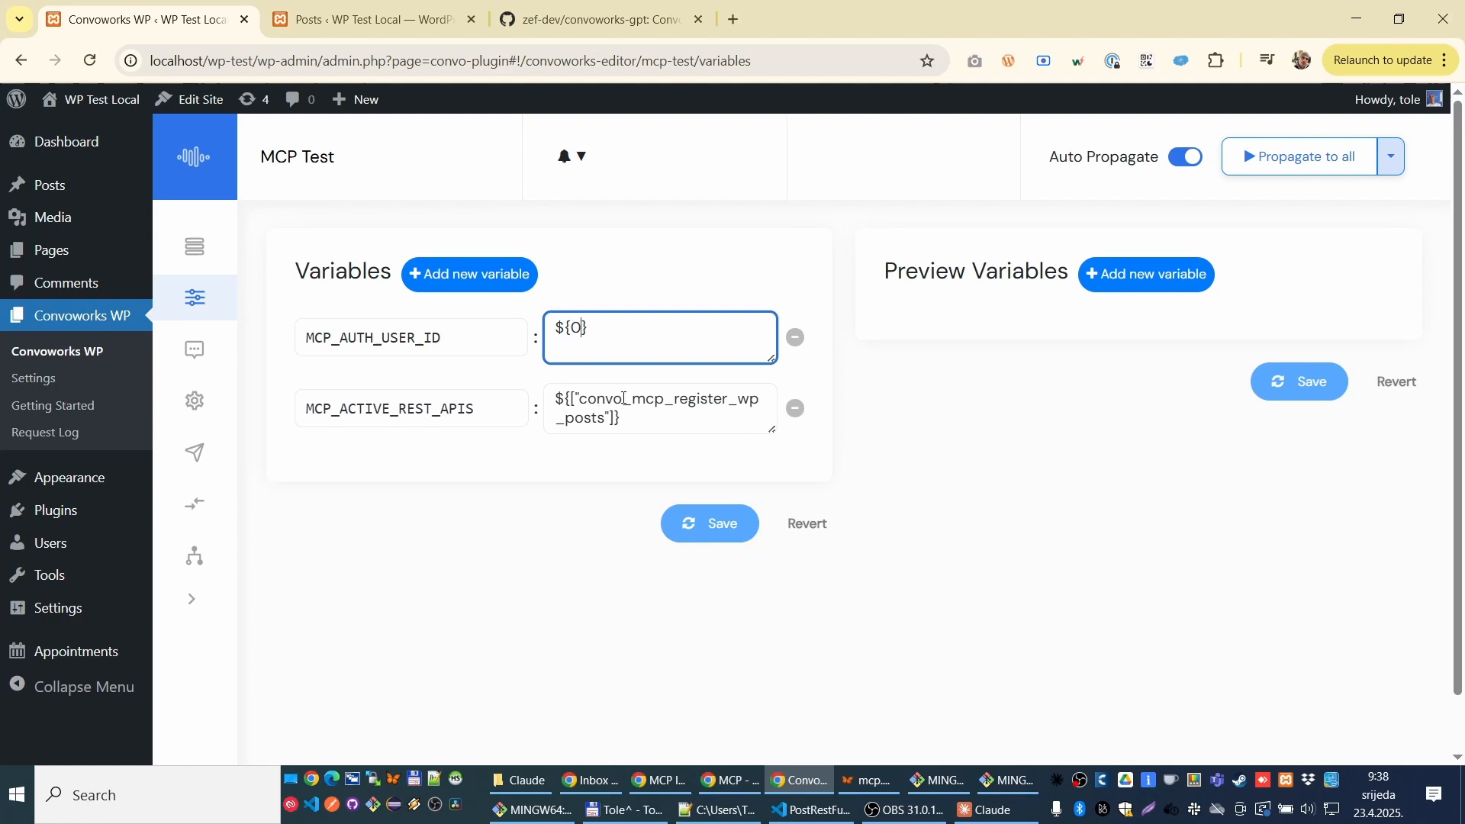
left_click(660, 409)
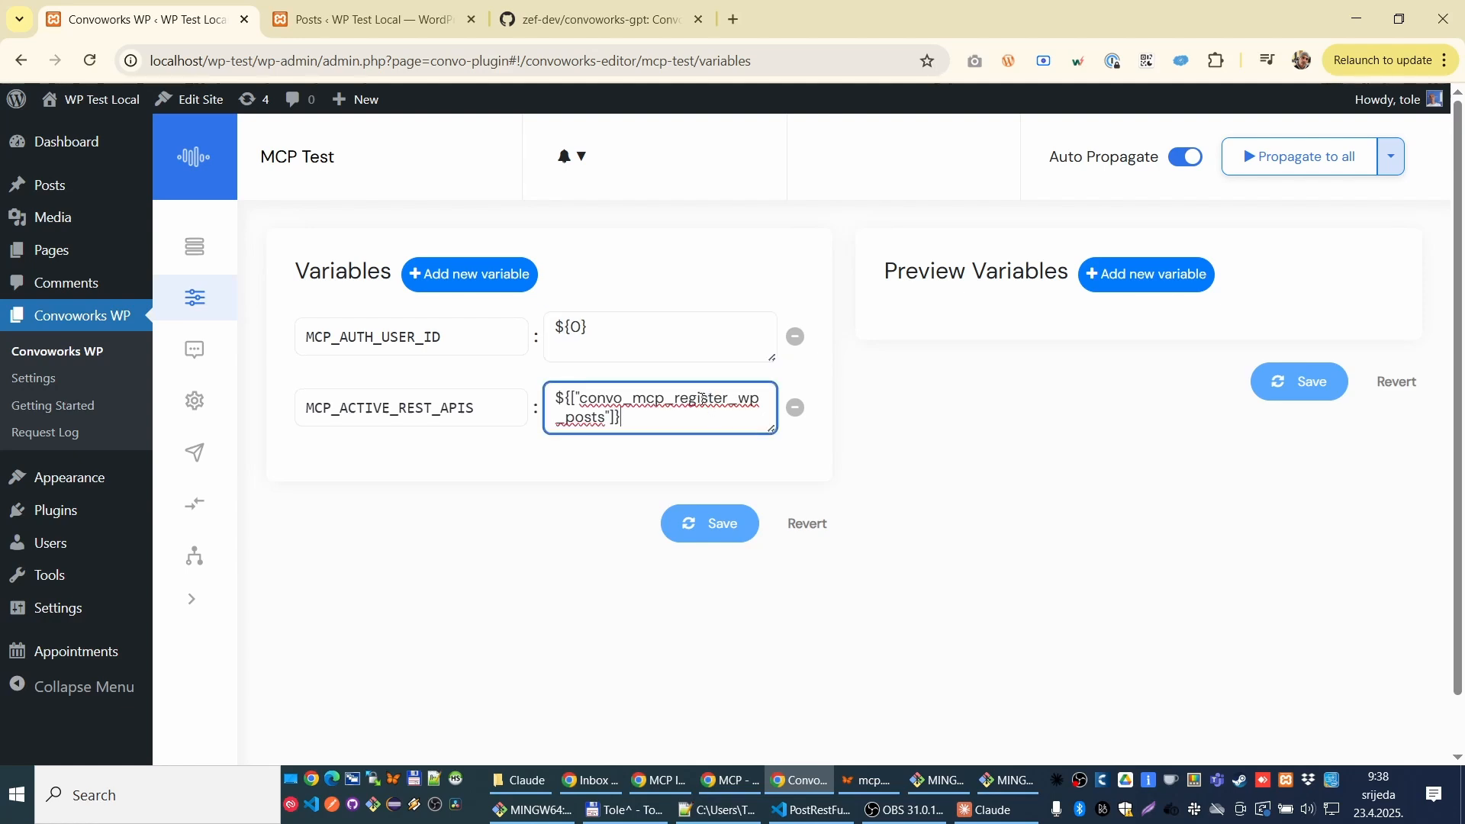
double_click(684, 396)
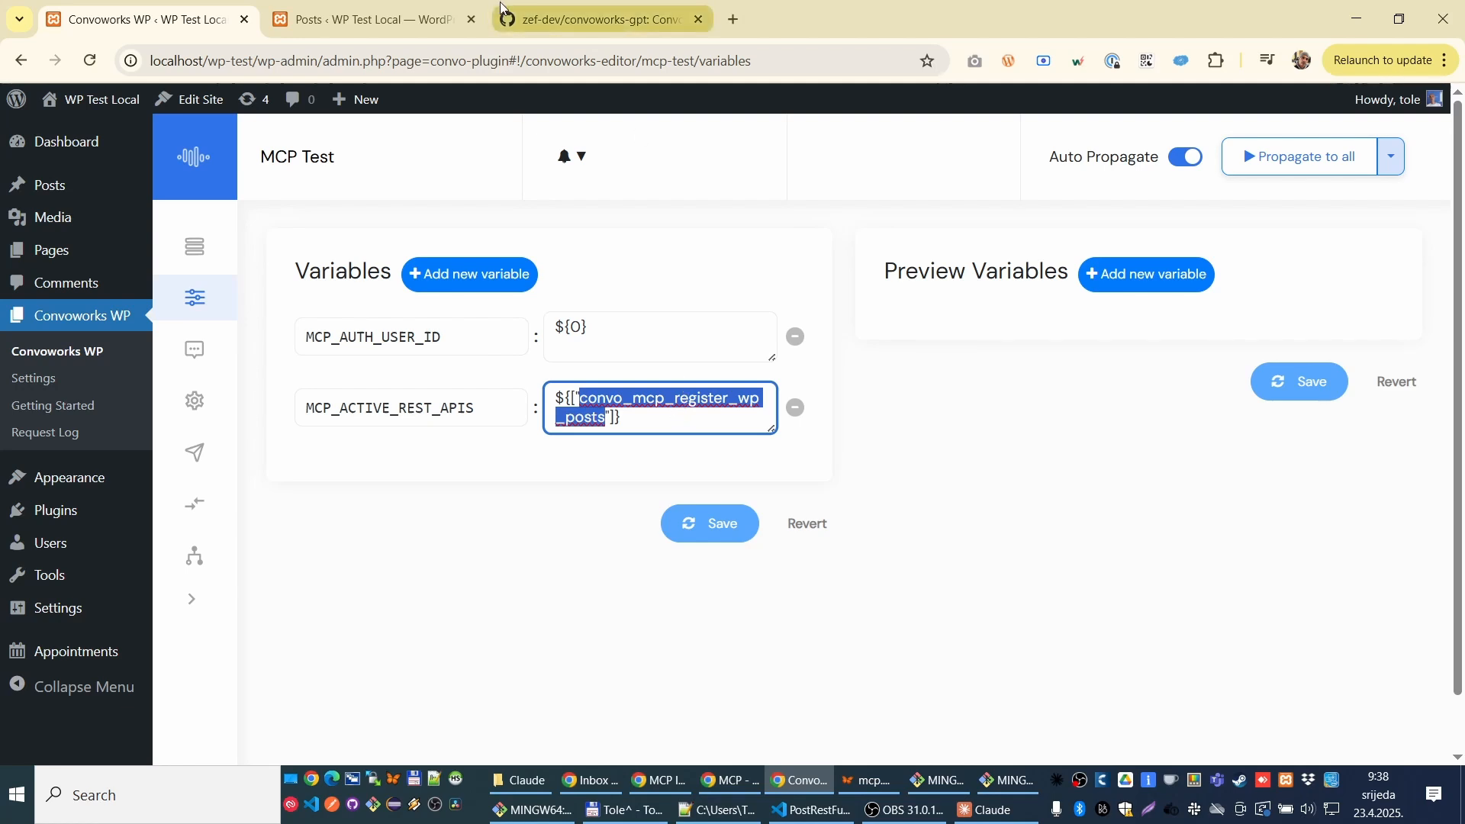
Step: Glance at the convoworks-gpt README on GitHub and return to the MCP Test variables
left_click(597, 20)
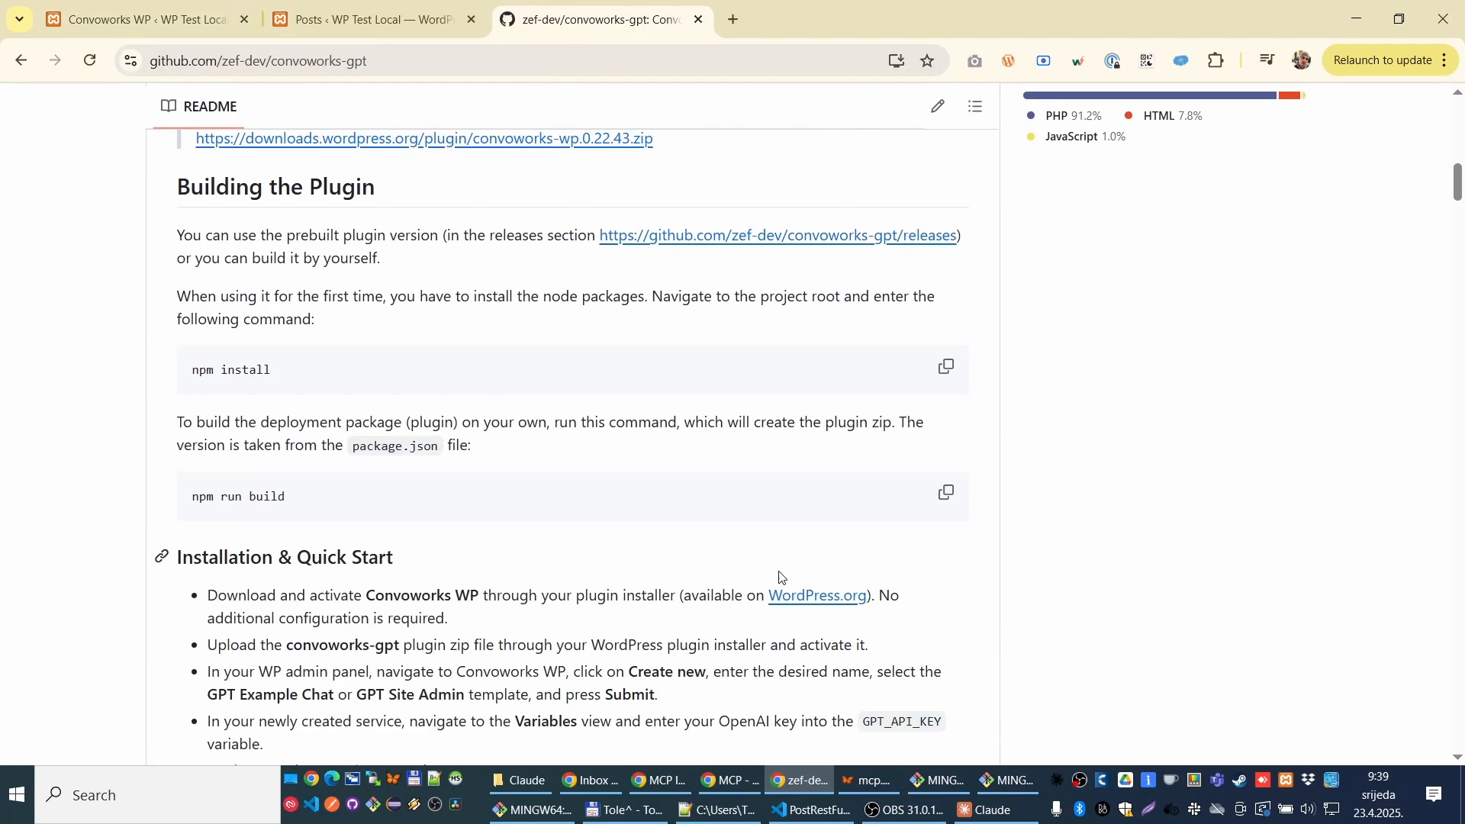
scroll("down", 3)
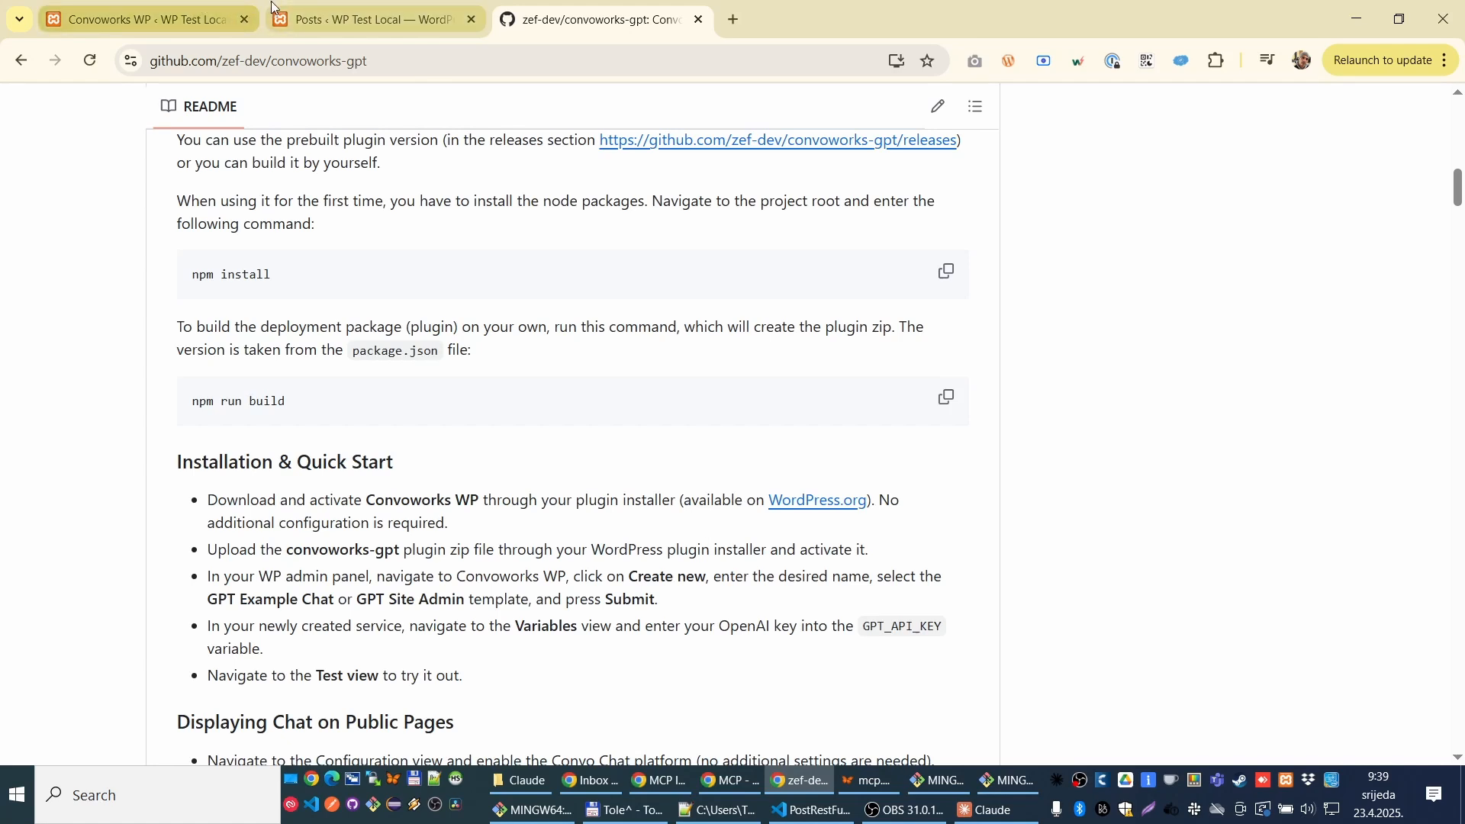
left_click(137, 20)
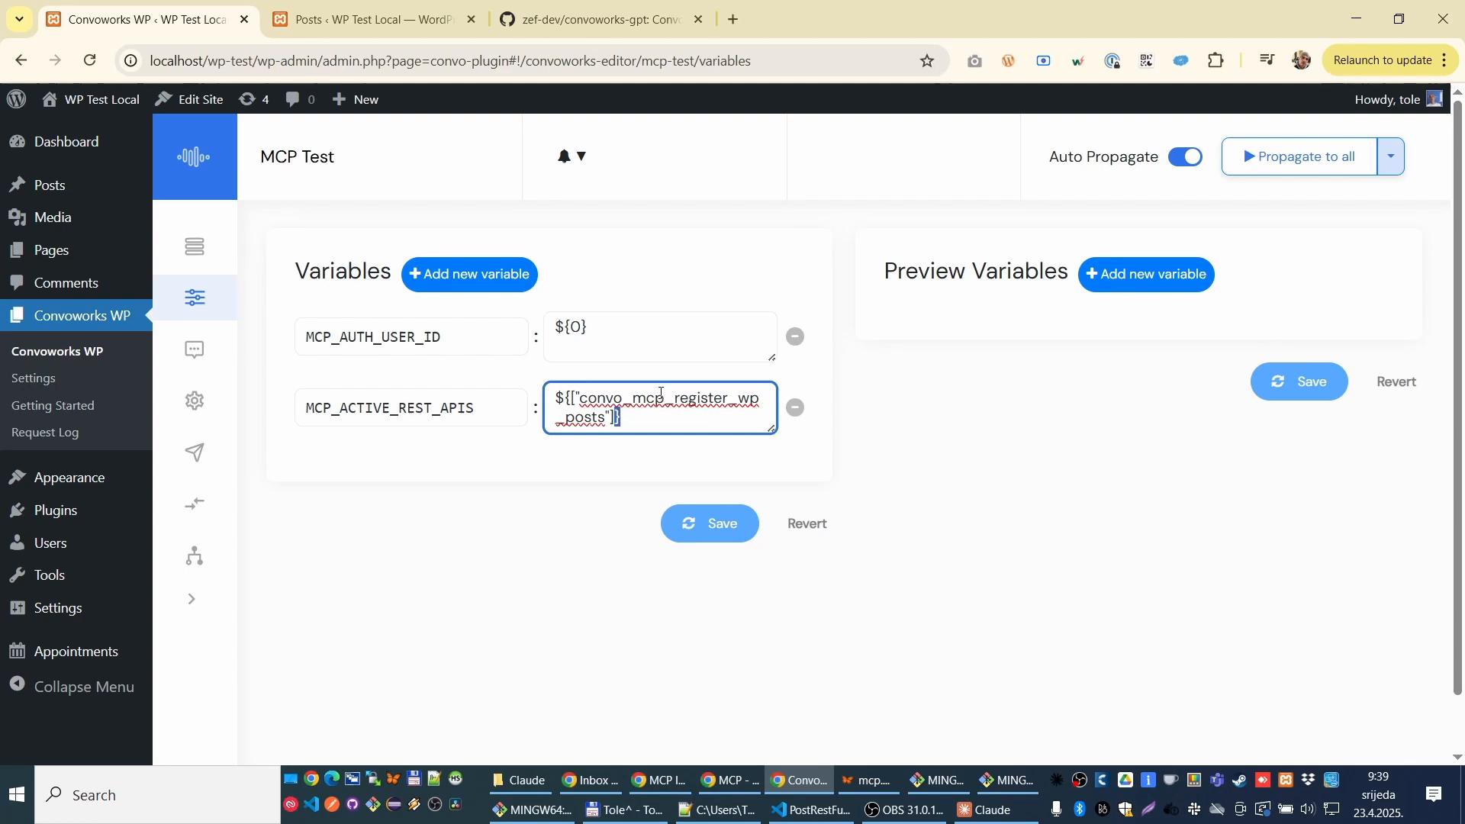
mouse_move(195, 247)
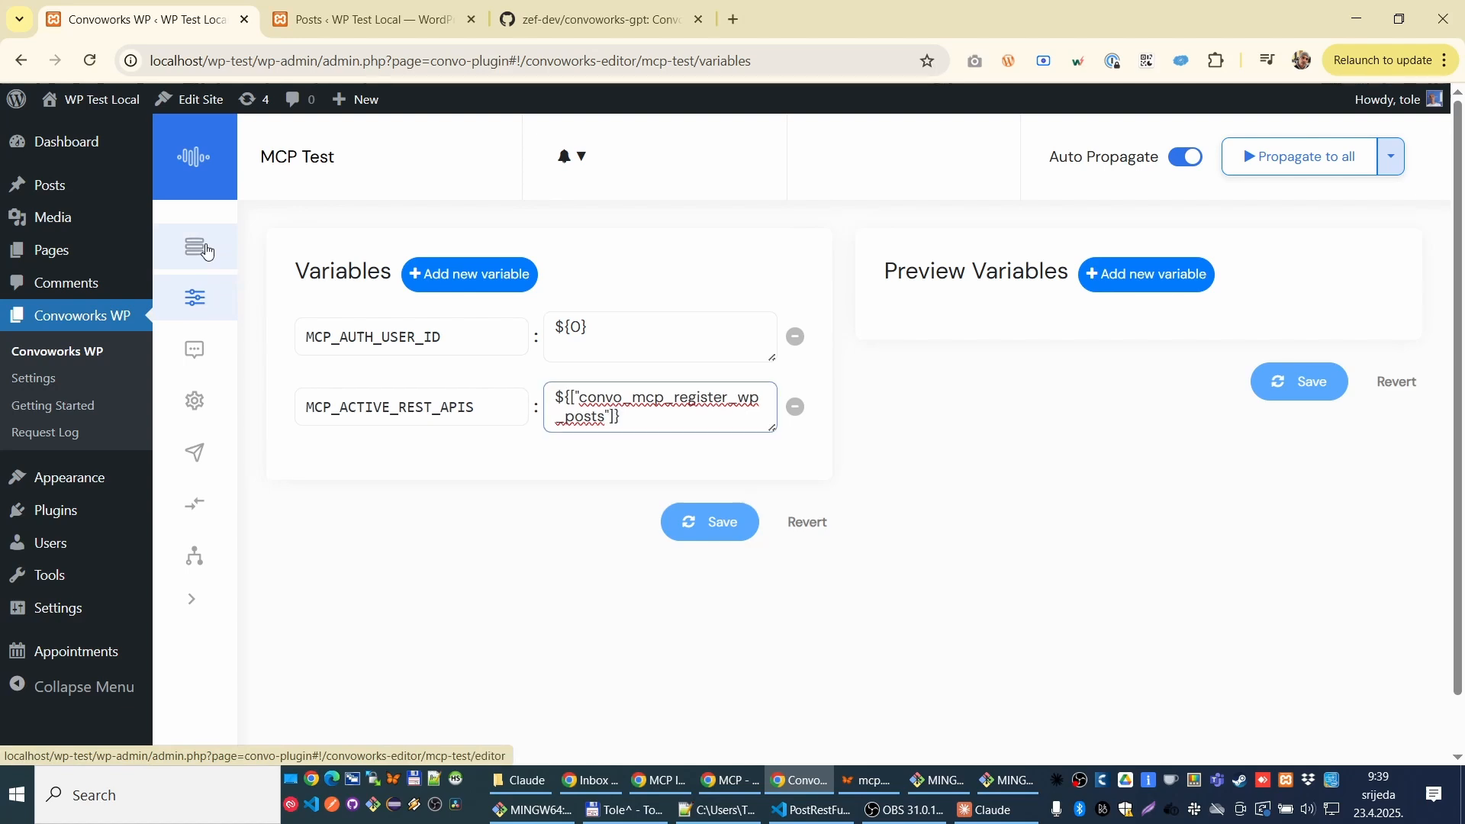
Step: Review the MCP Server step's TOOLS list inside the MCP Processor
left_click(196, 247)
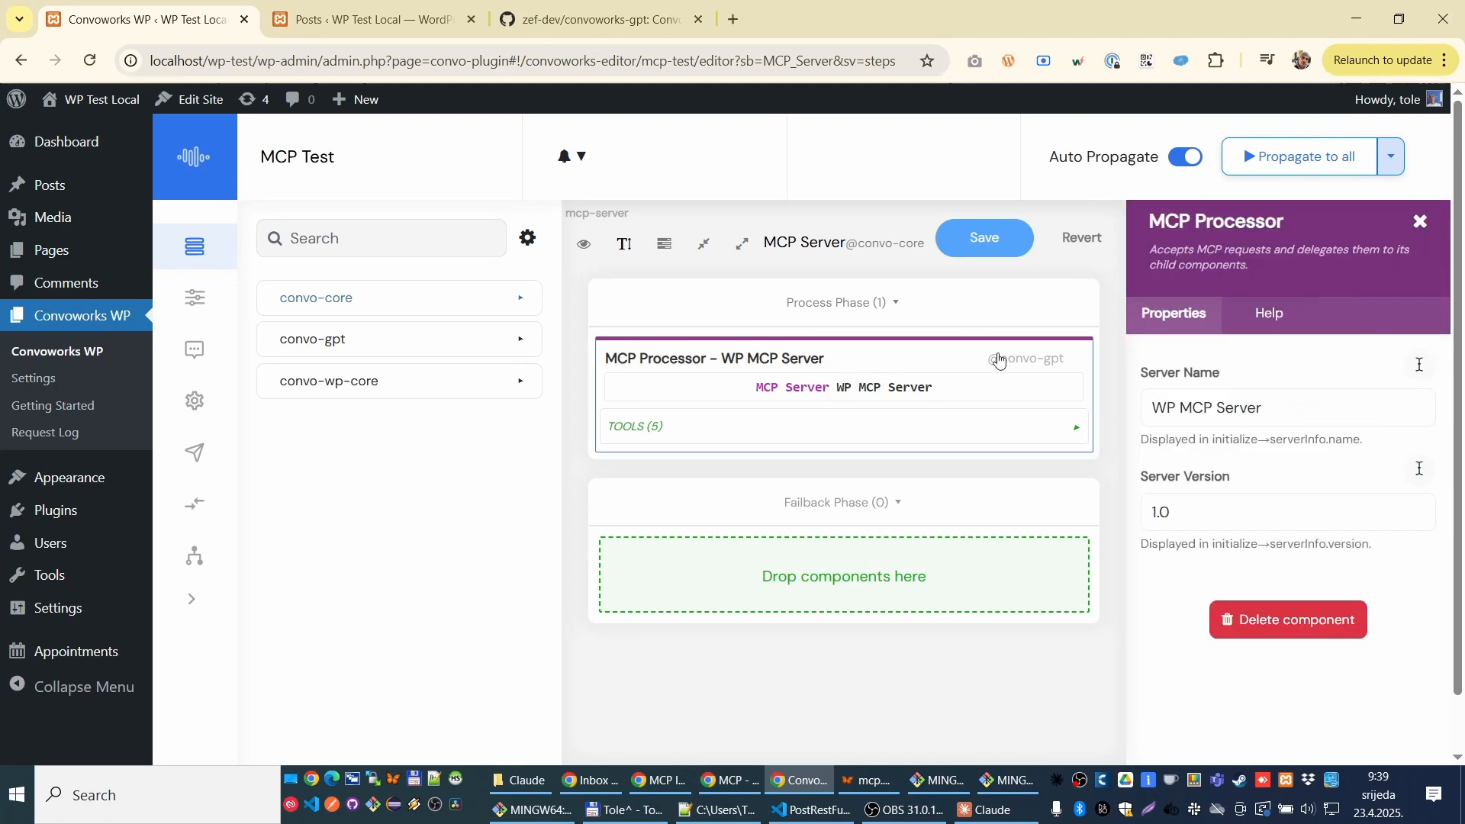
scroll("down", 3)
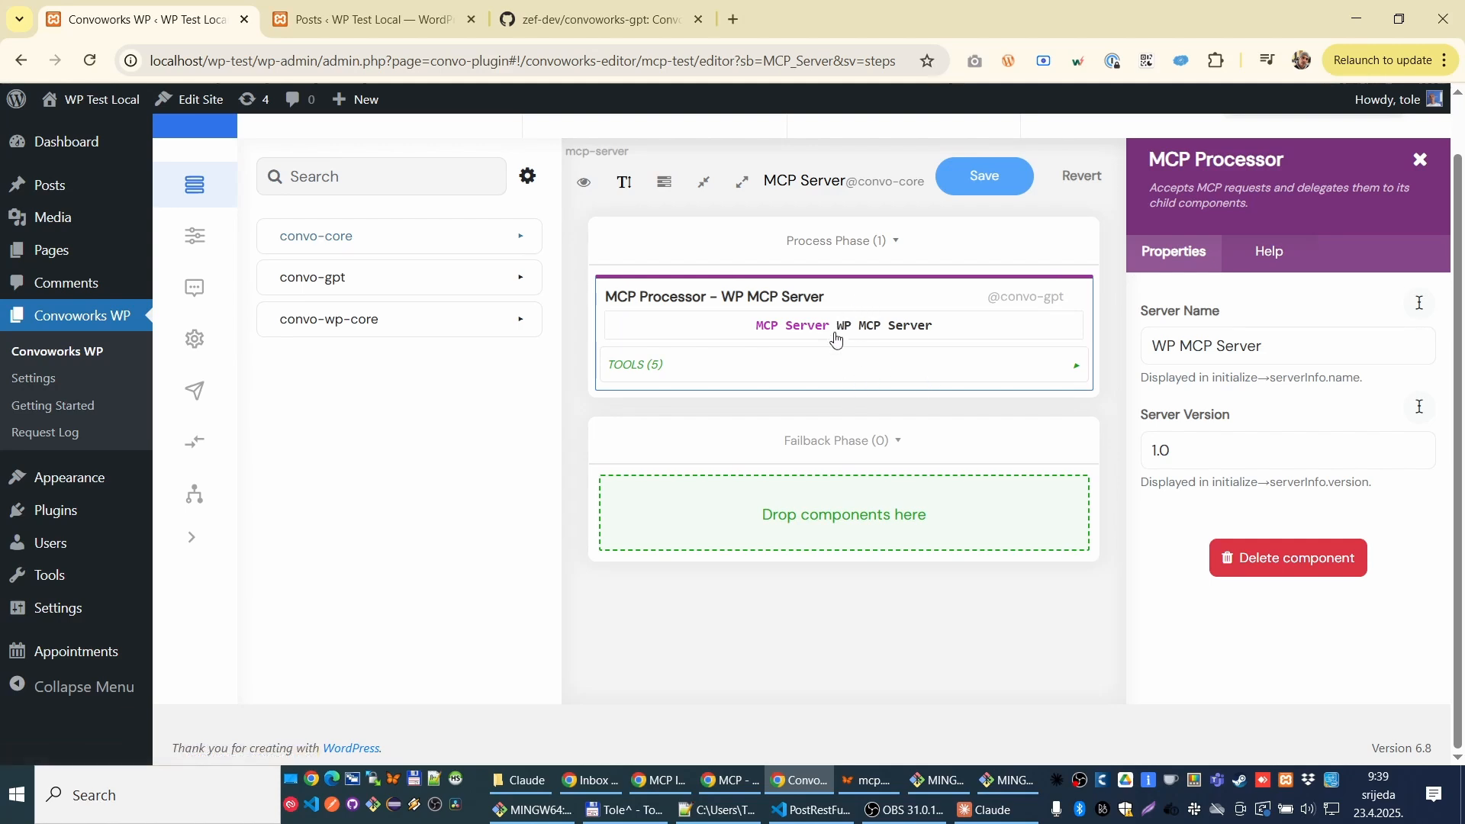
left_click(635, 363)
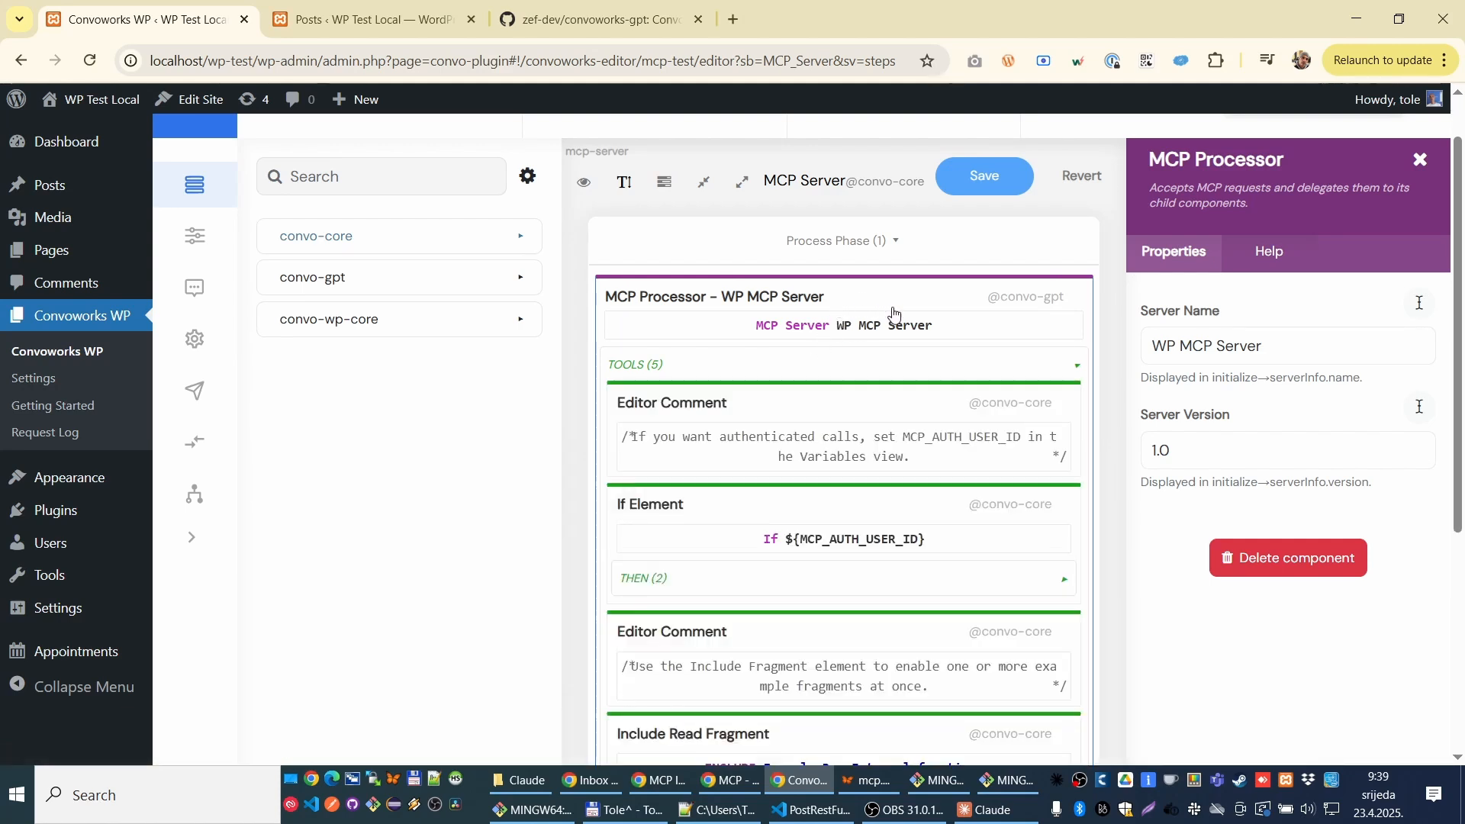
scroll("down", 3)
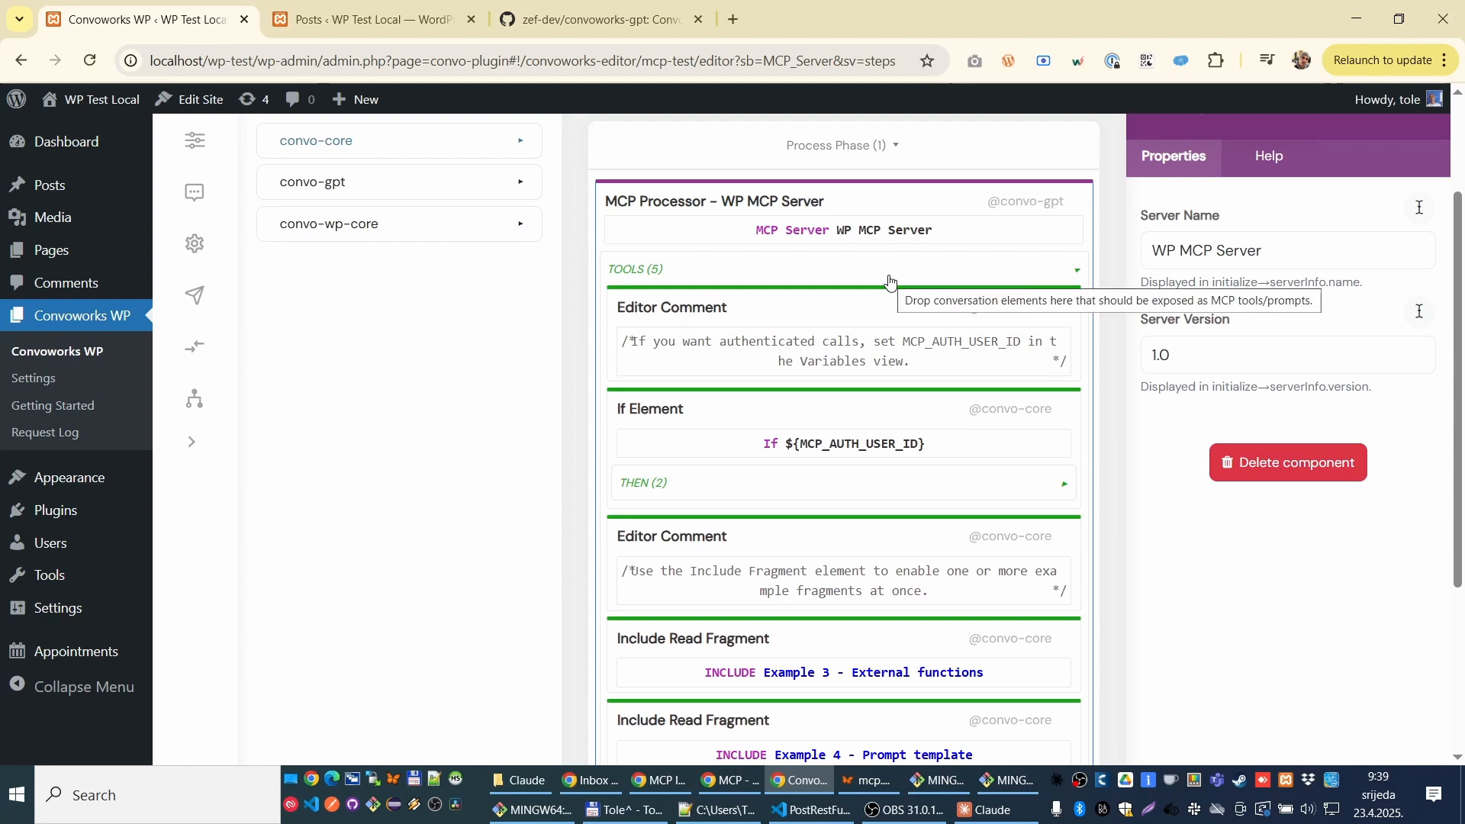
mouse_move(799, 272)
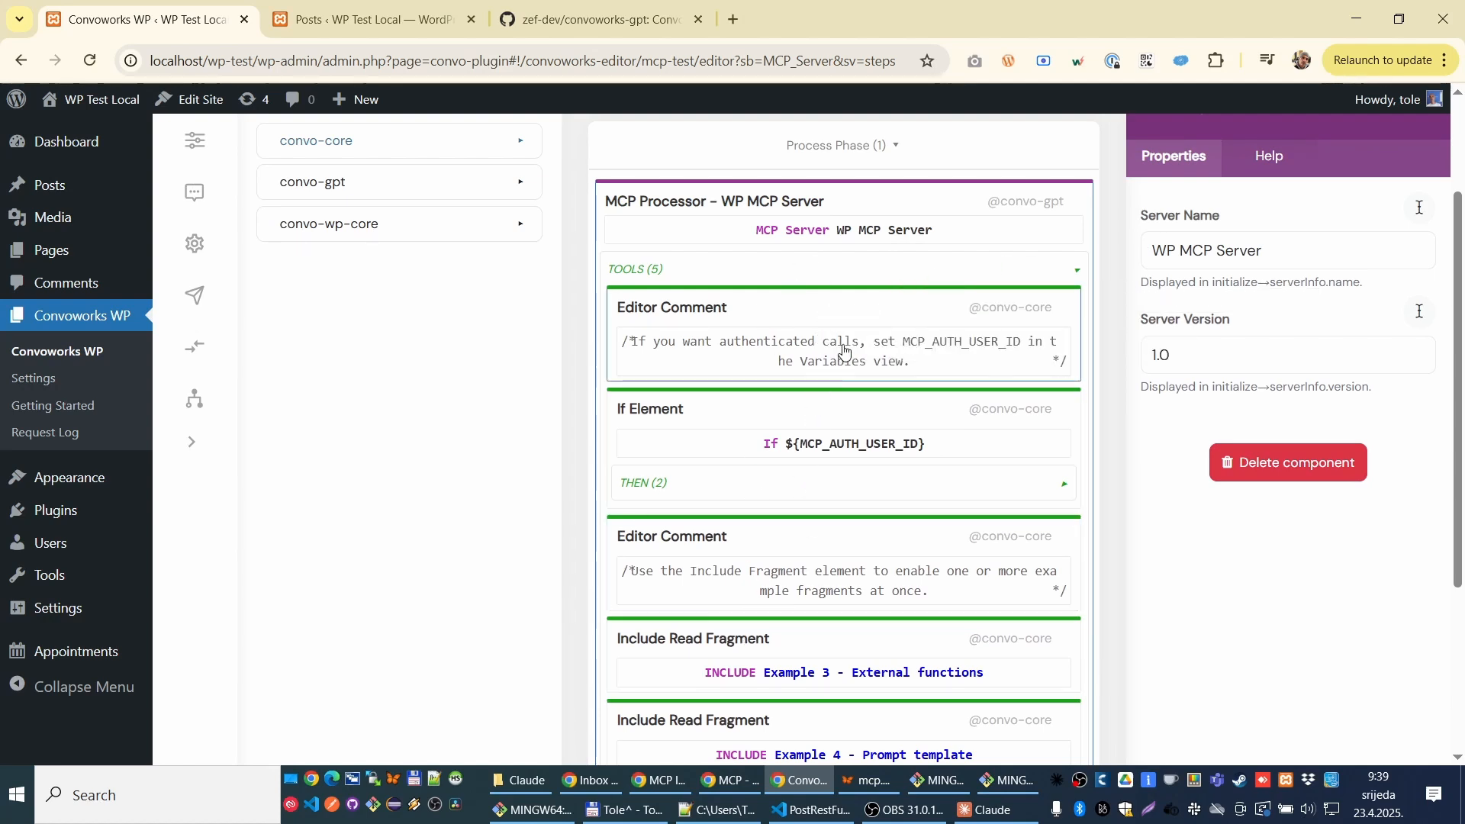
mouse_move(762, 346)
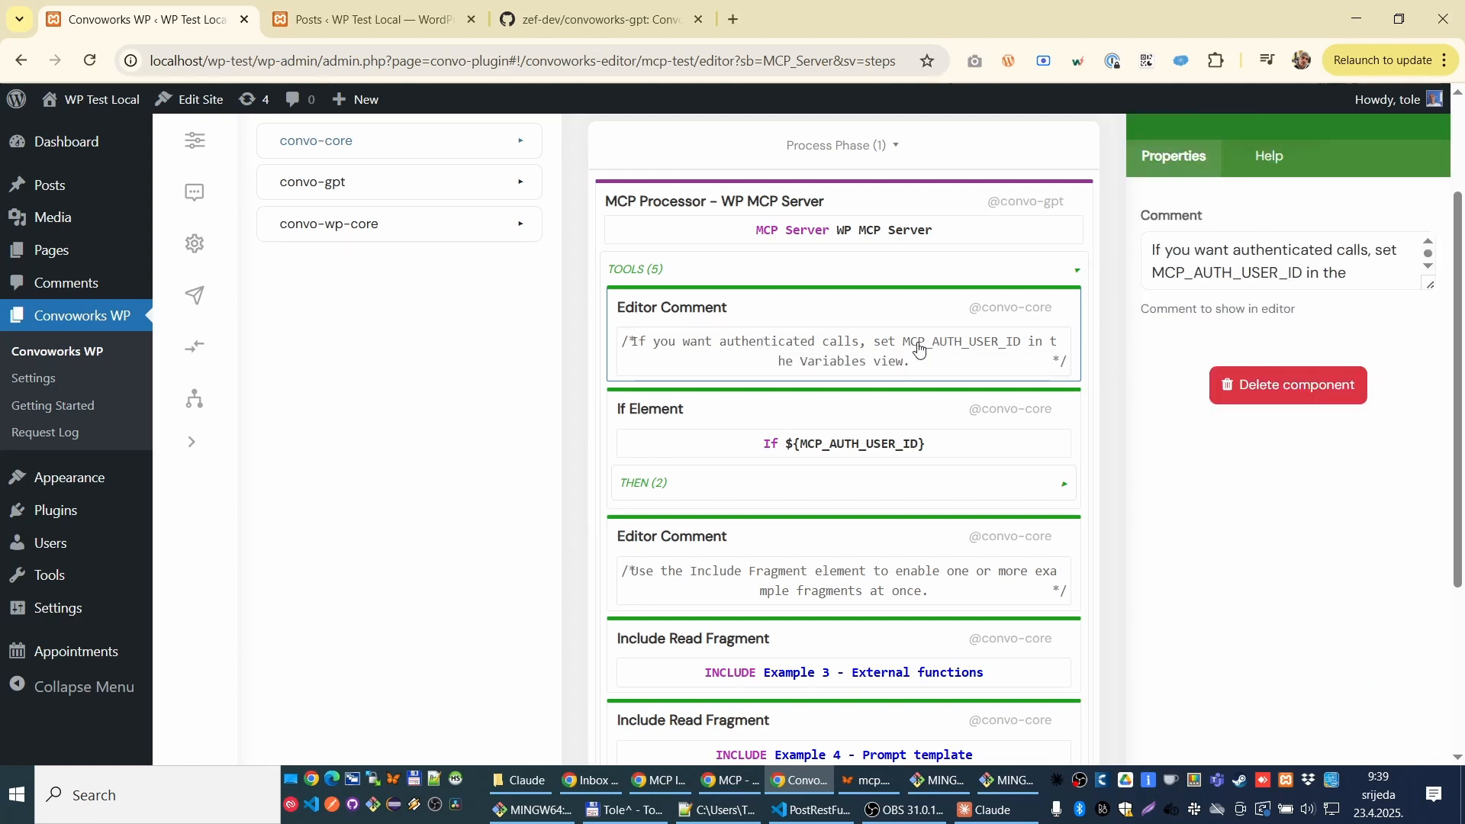
scroll("down", 3)
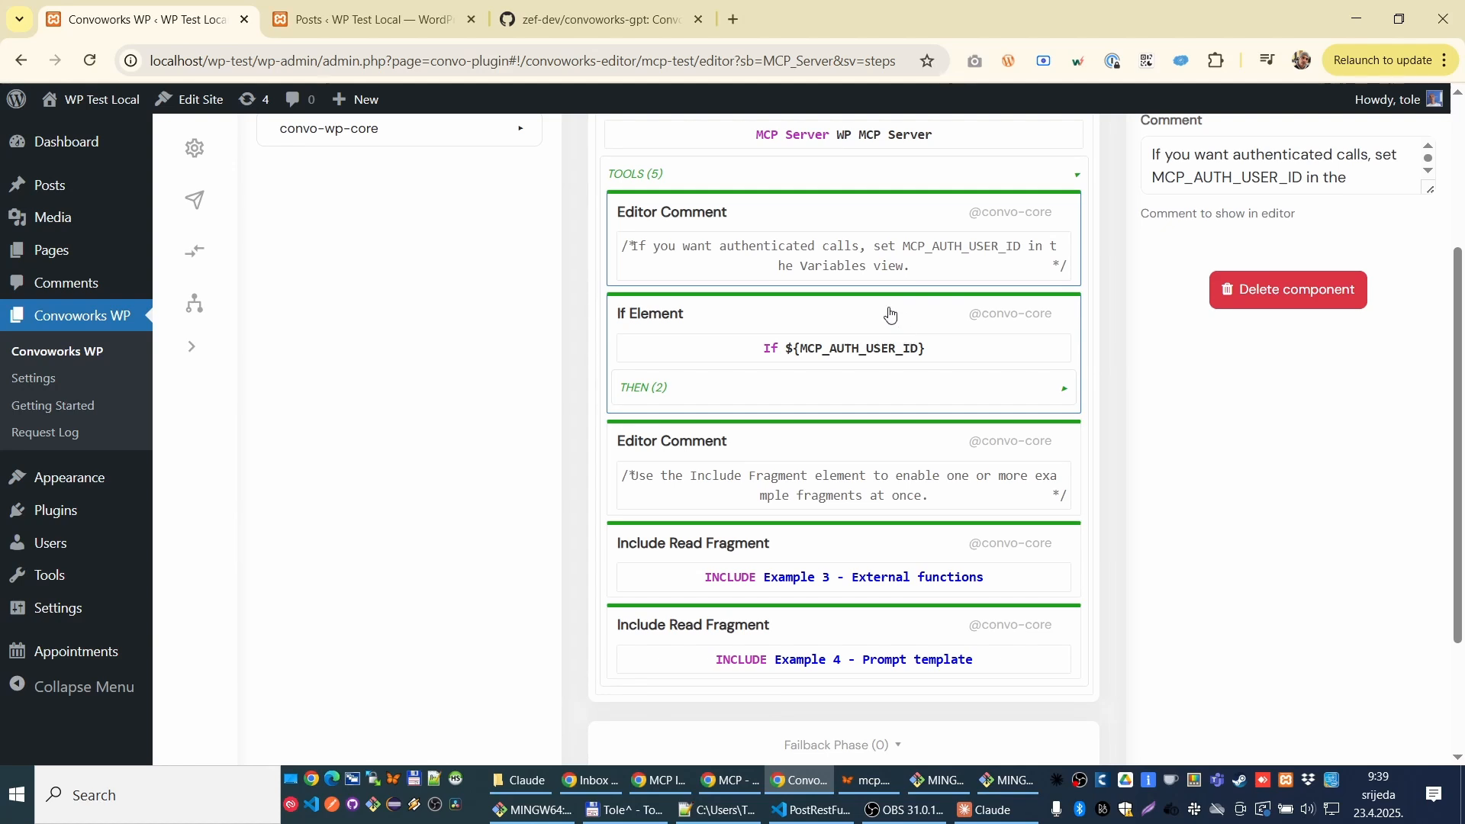
mouse_move(967, 366)
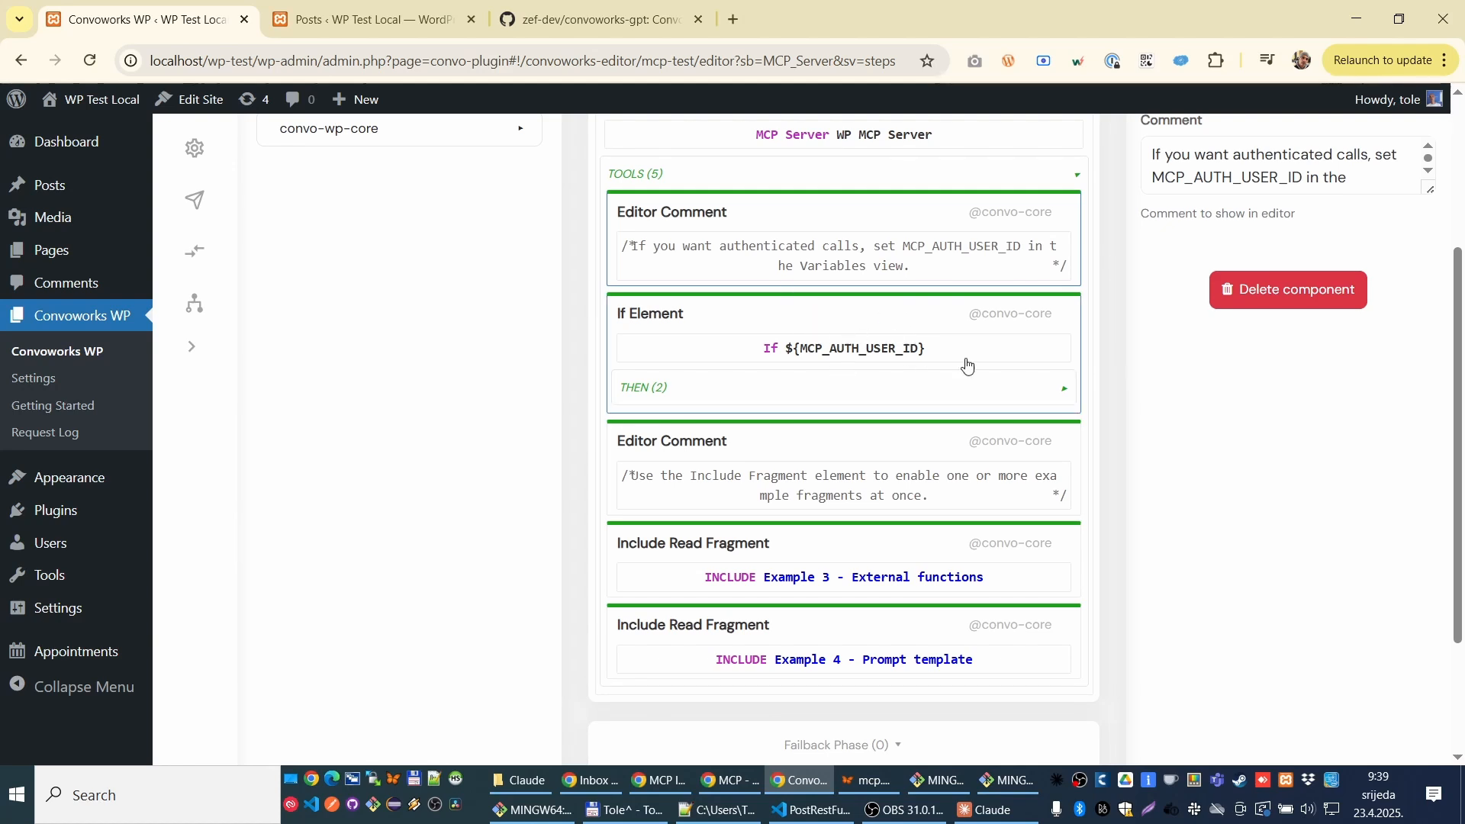
mouse_move(940, 345)
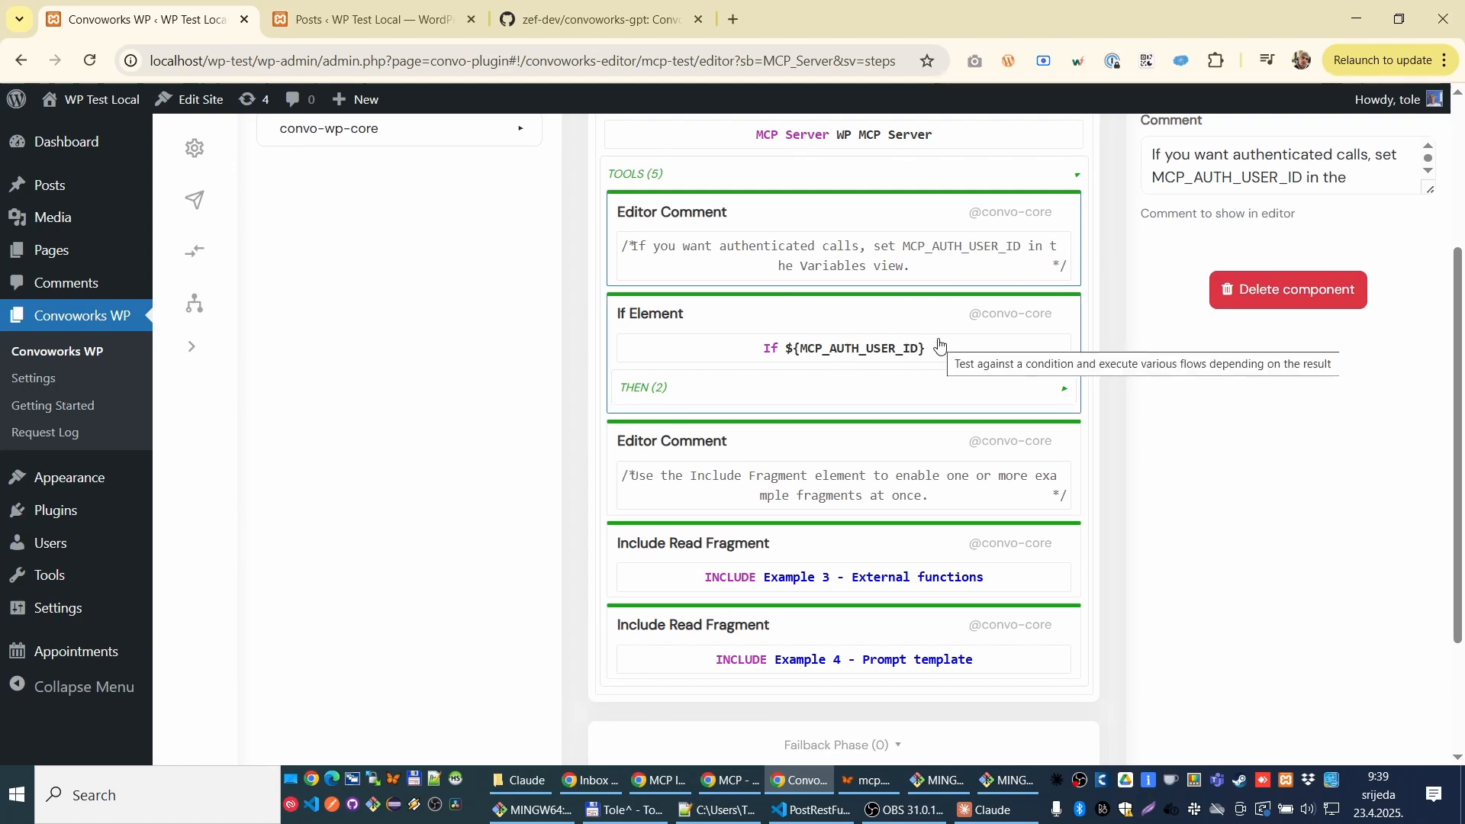
Step: Inspect the If MCP_AUTH_USER_ID branch, its authenticated-calls comment and included fragments
left_click(842, 388)
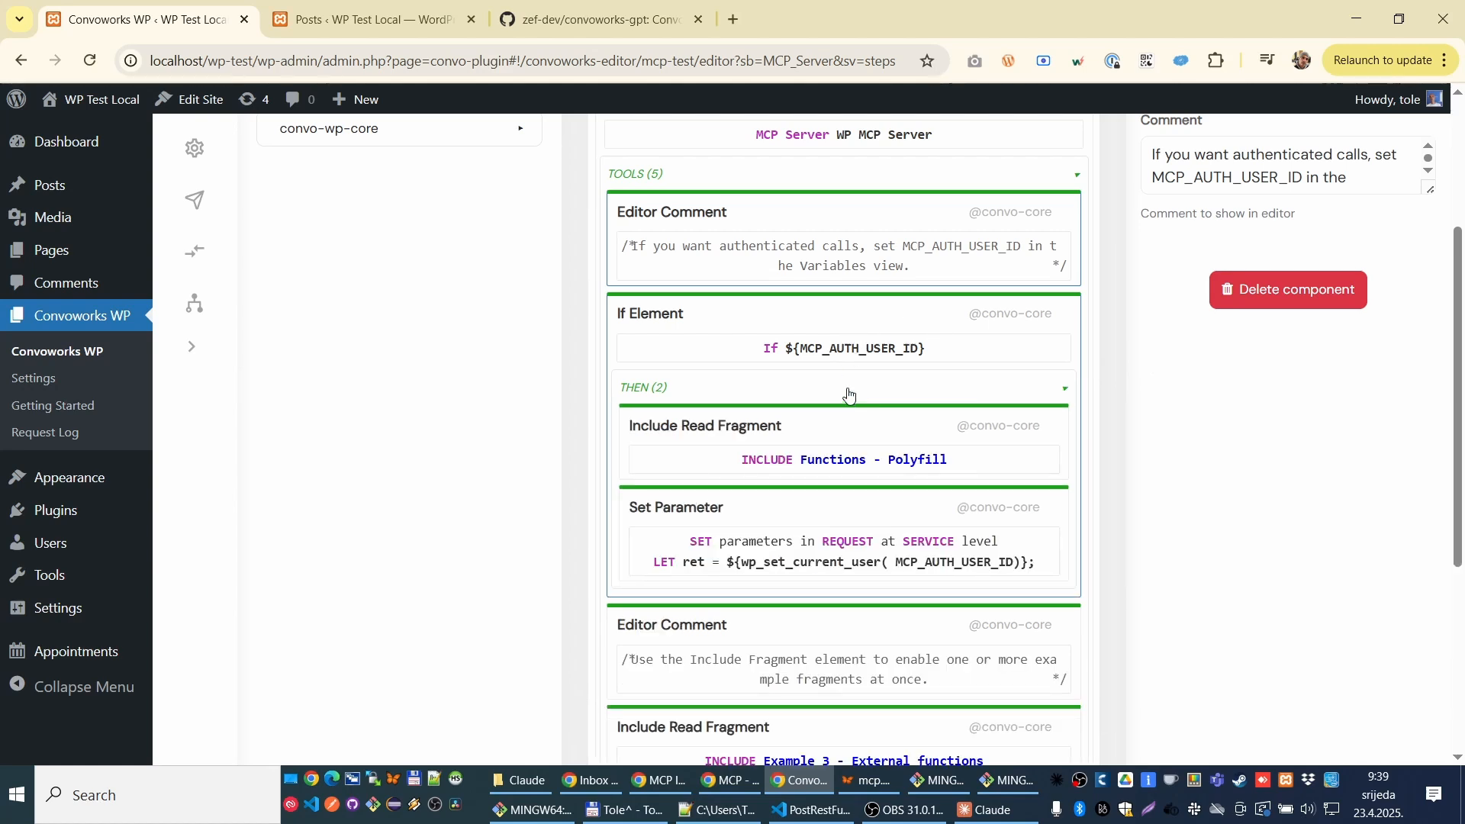
scroll("down", 3)
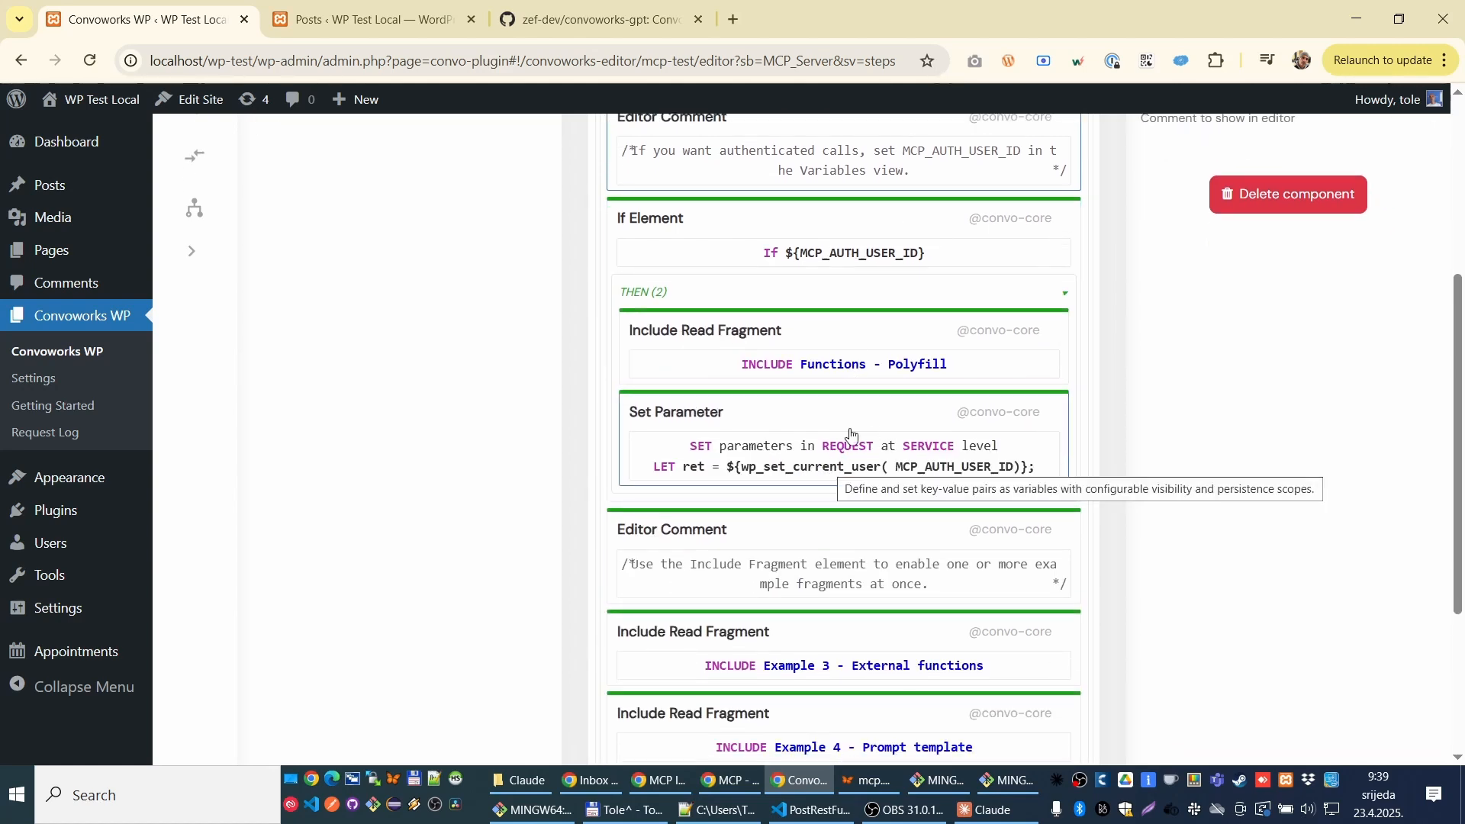
mouse_move(851, 436)
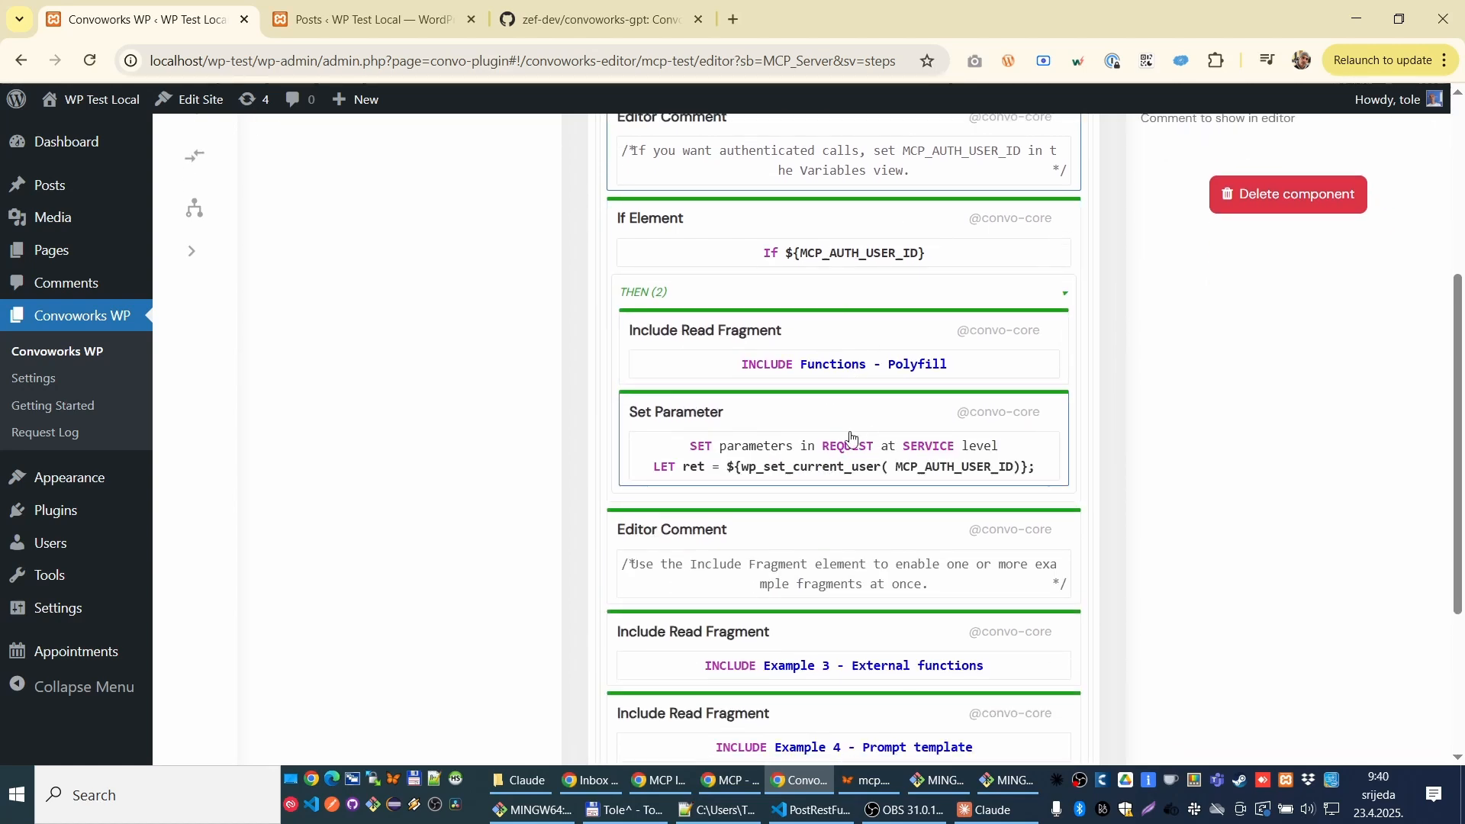
left_click(1064, 293)
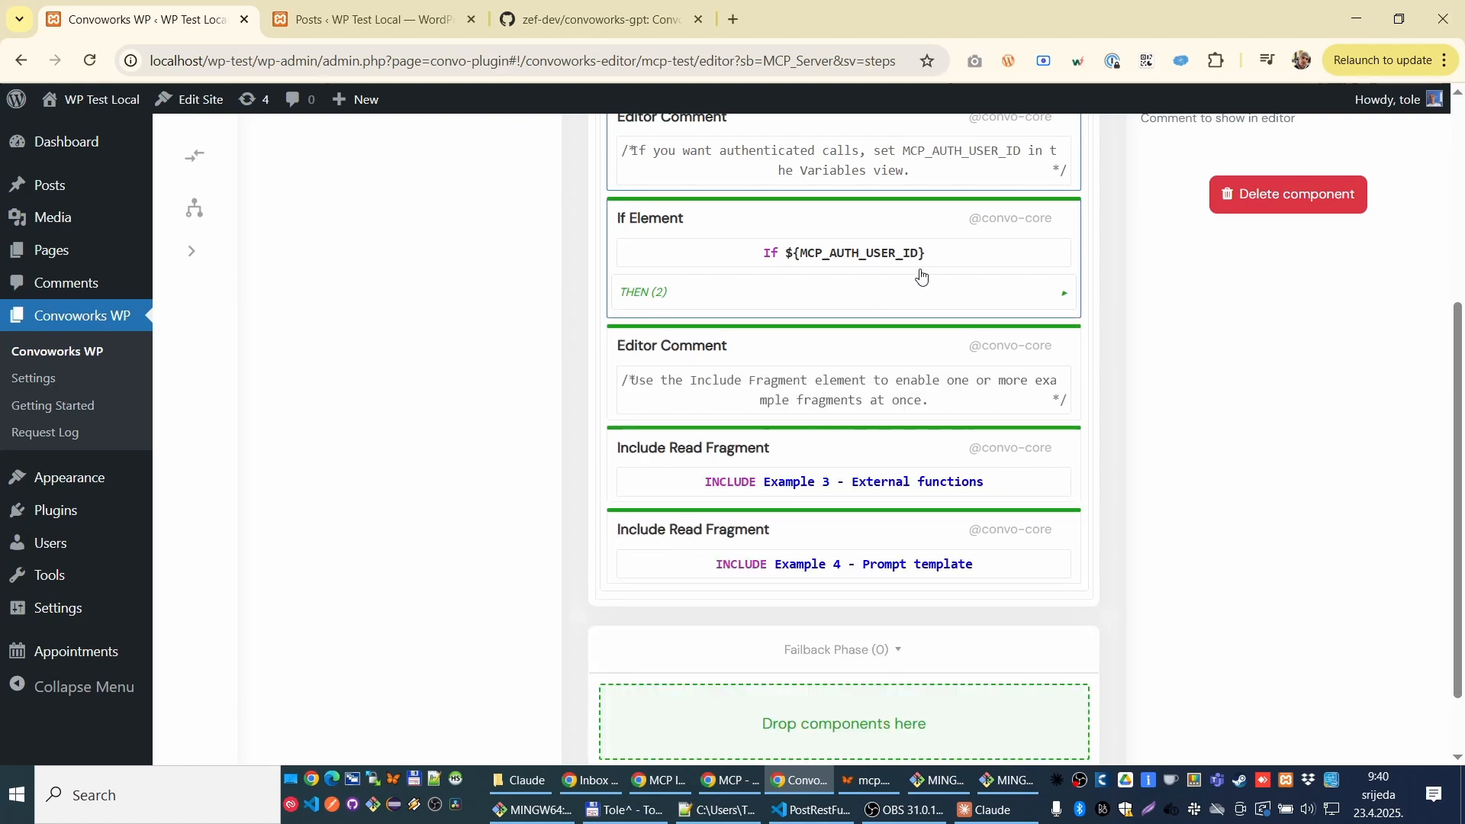
scroll("down", 3)
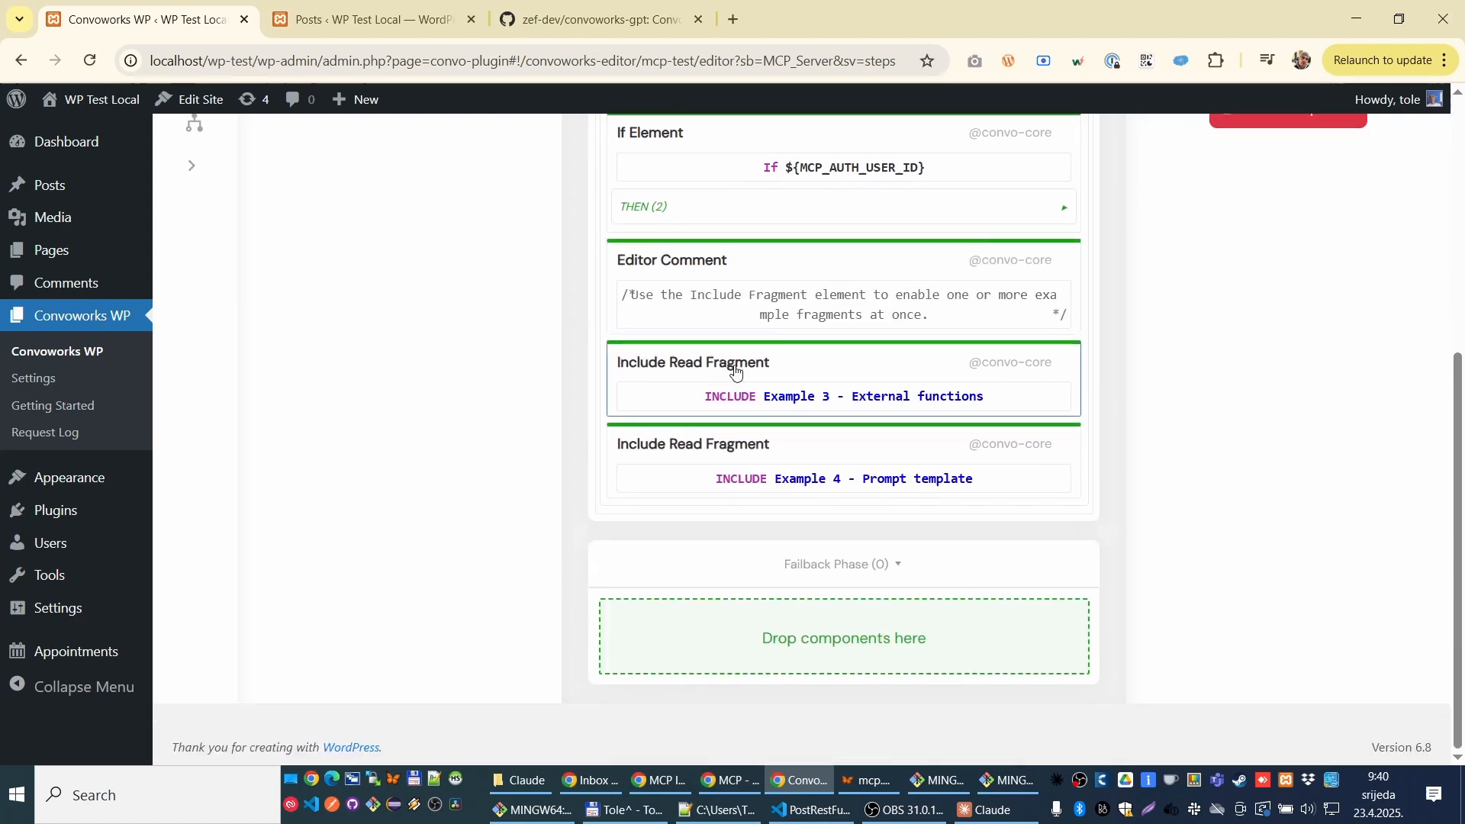
mouse_move(781, 400)
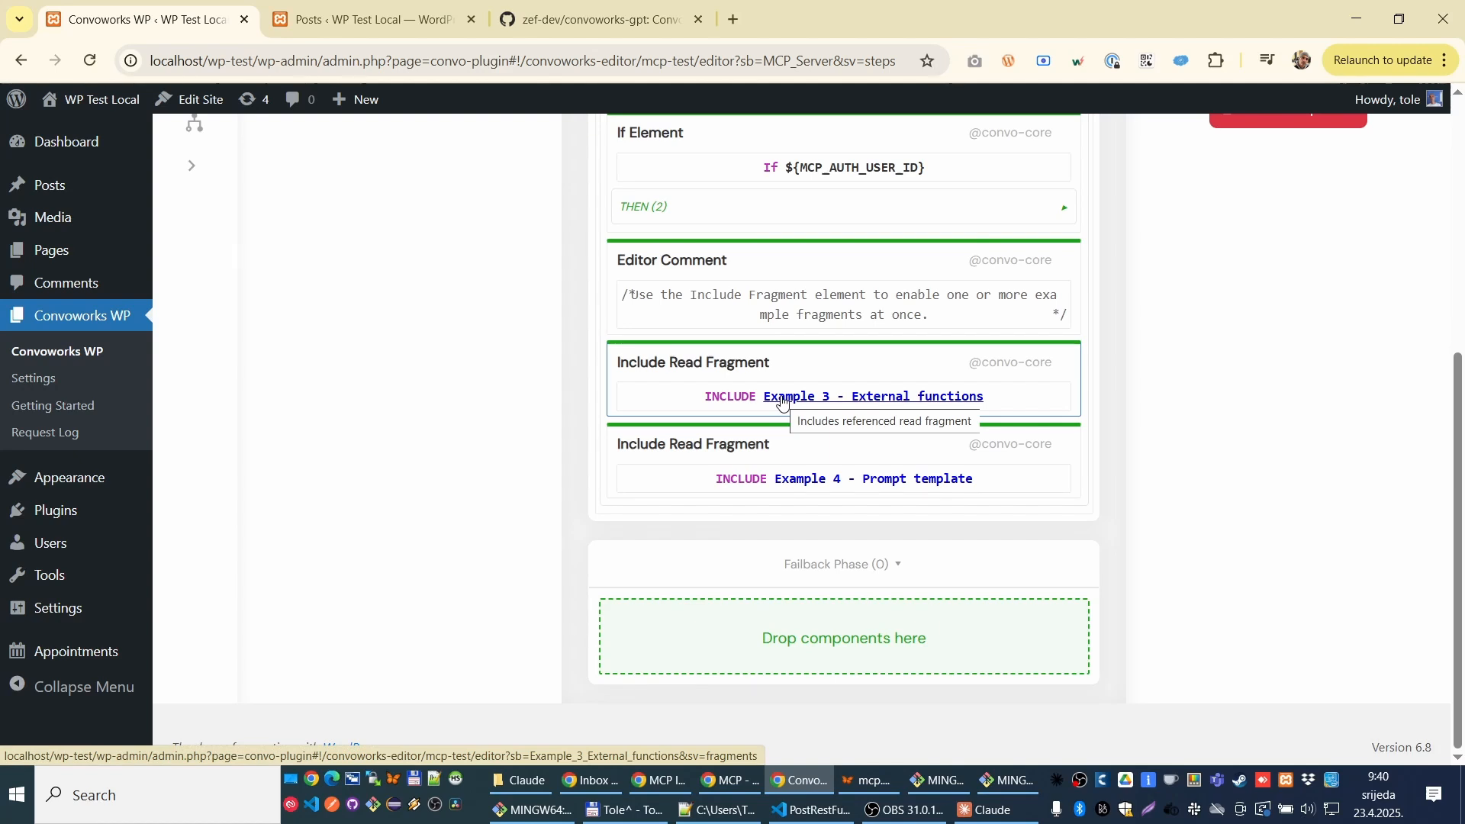
mouse_move(936, 376)
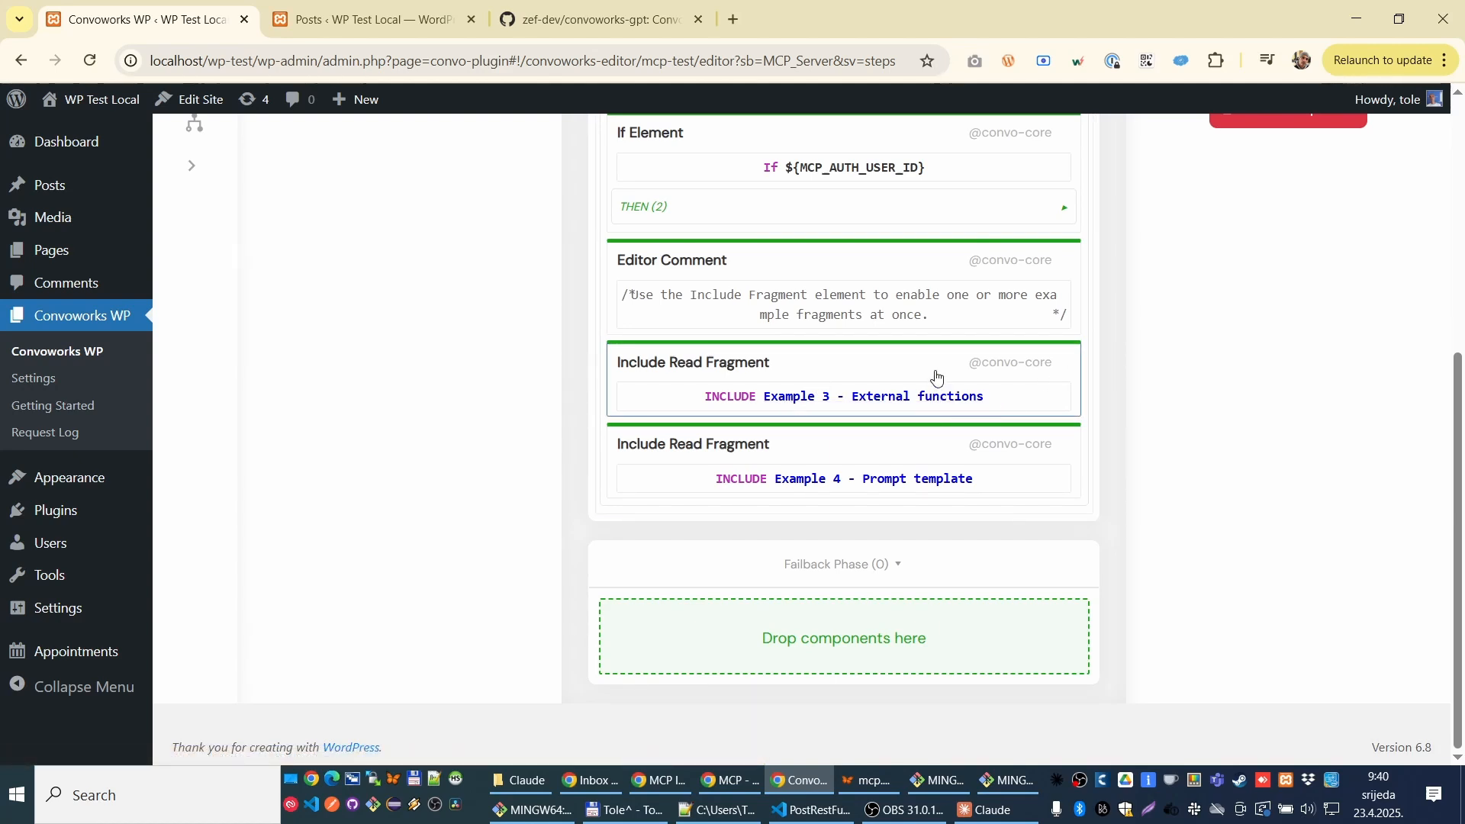
Step: Check the Include Read Fragment's fragment dropdown and open Example 3 - External functions
left_click(844, 362)
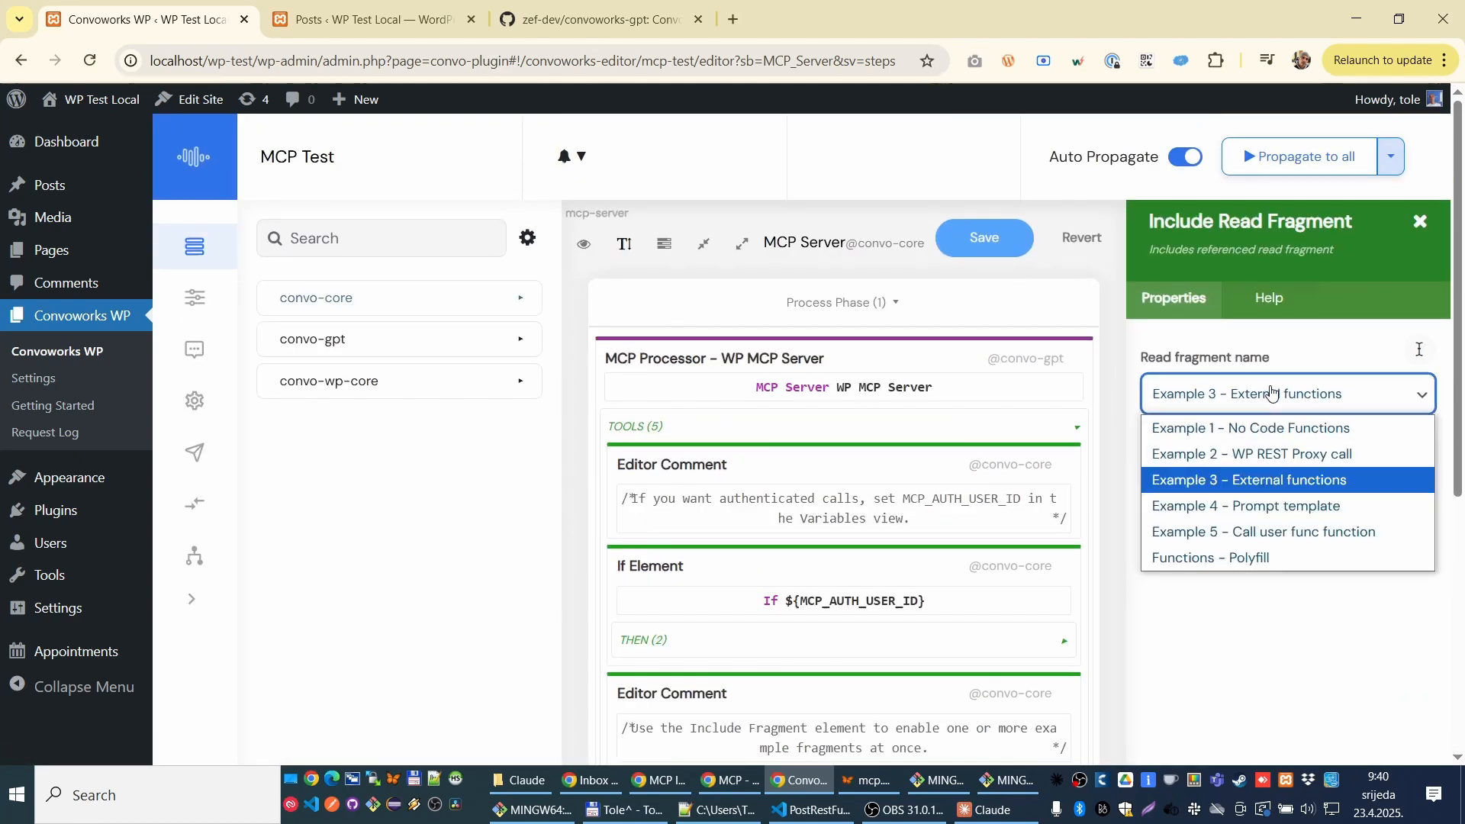
left_click(1248, 479)
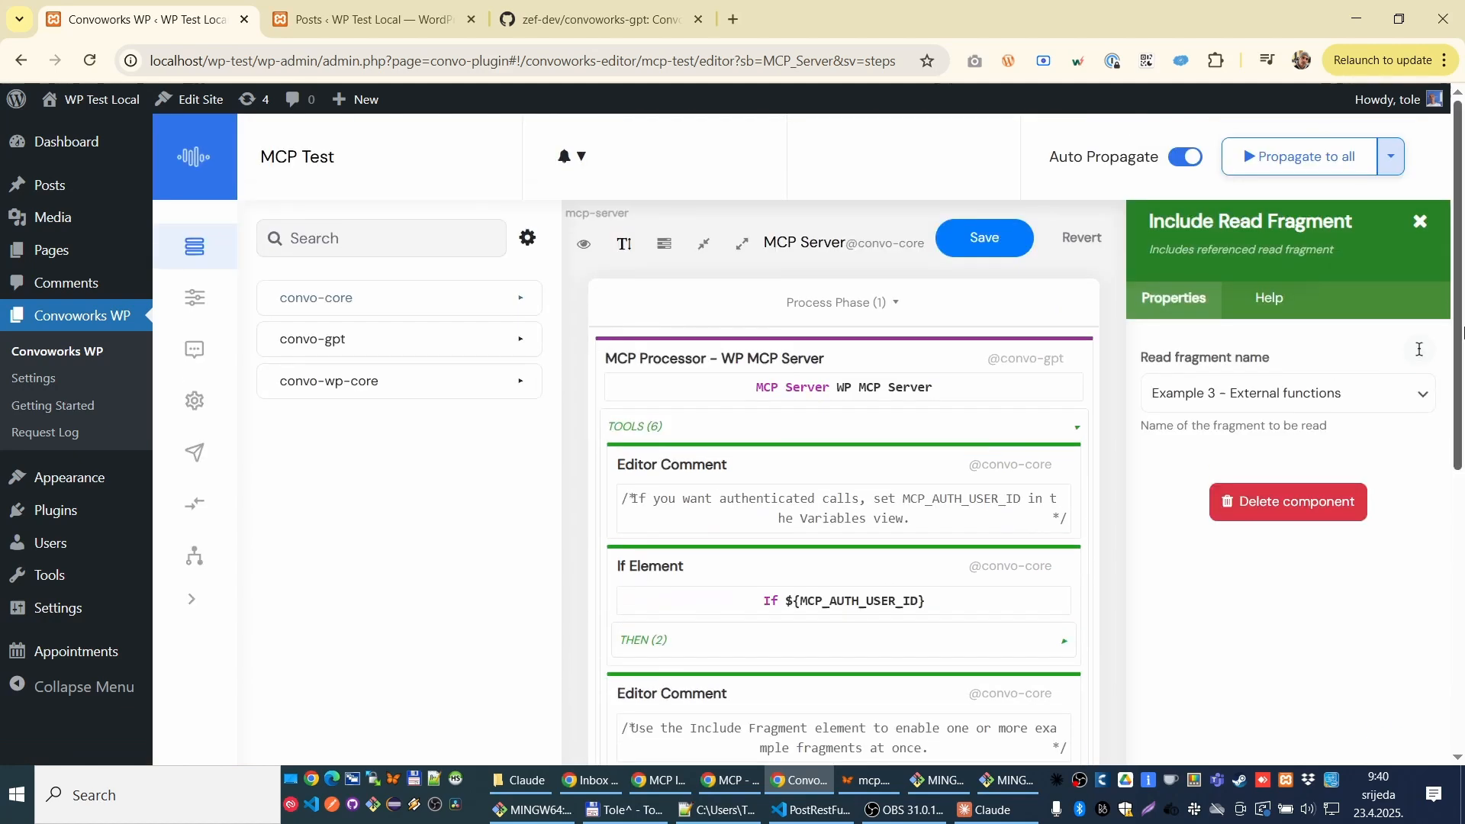
left_click(1288, 393)
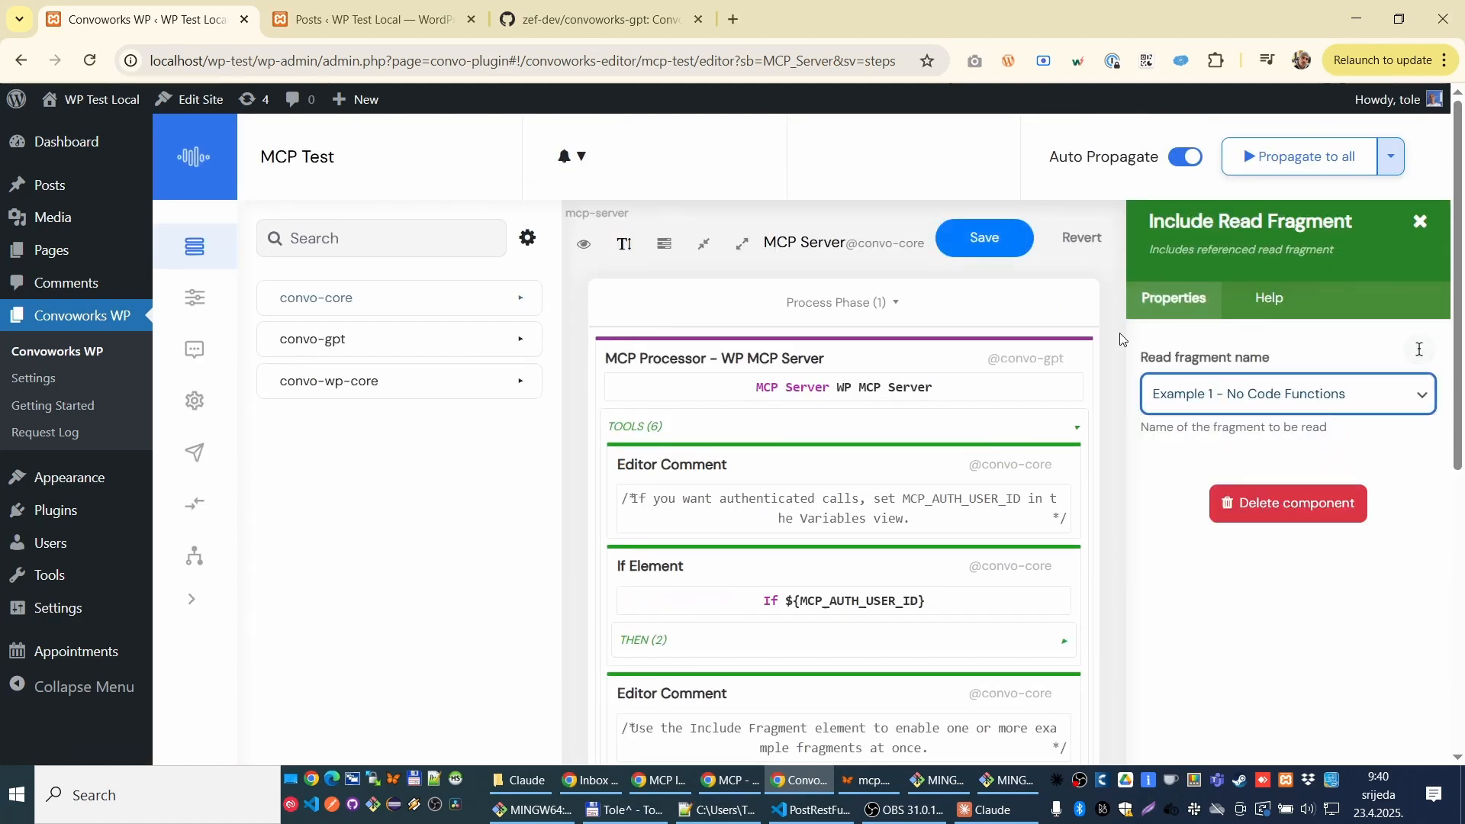
left_click(984, 237)
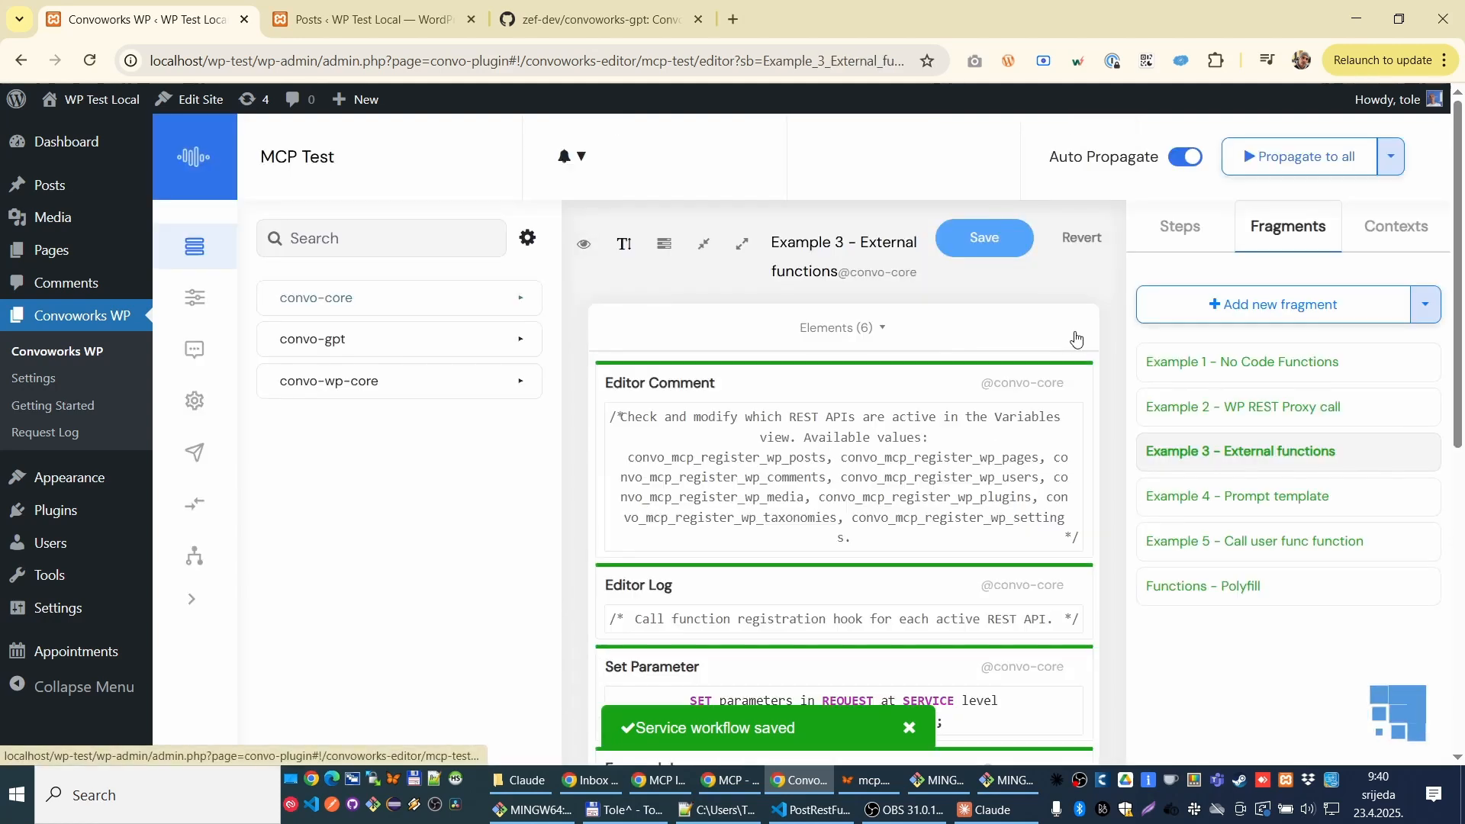
Step: Review Example 3's For-each loops registering external functions, then bring up PostRestFunctions.php in VS Code
scroll("down", 3)
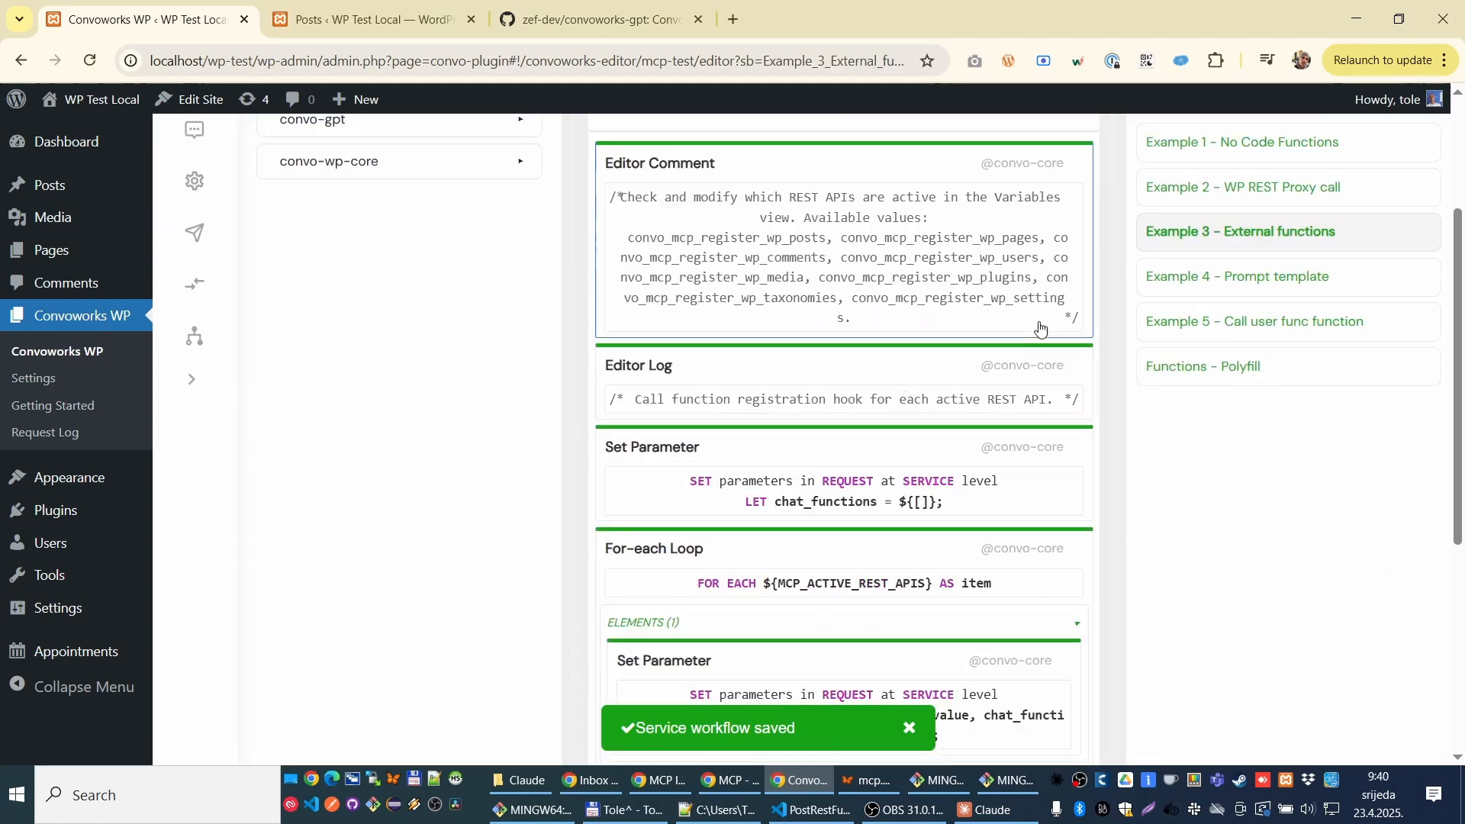
scroll("down", 3)
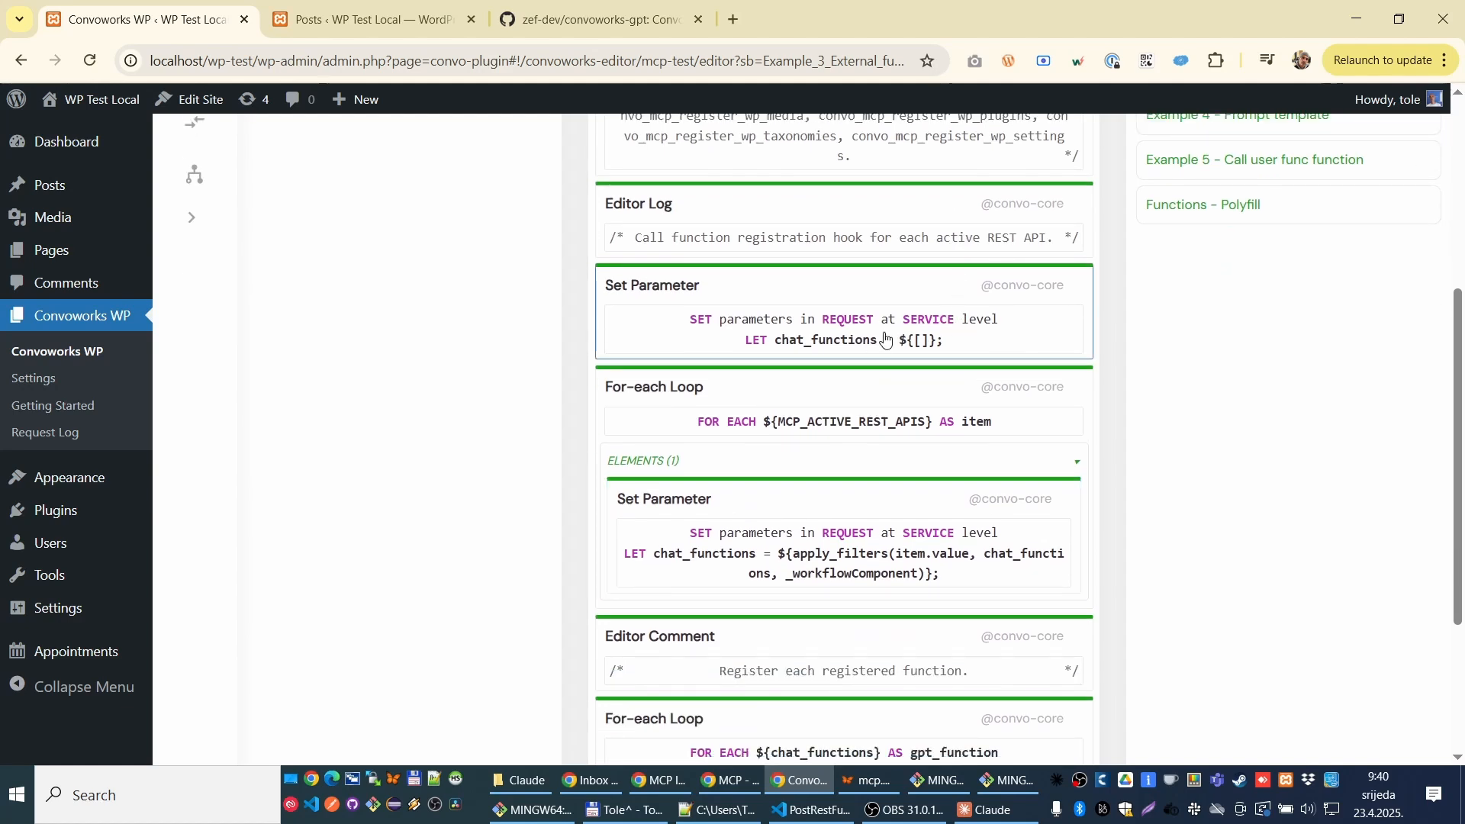
scroll("down", 3)
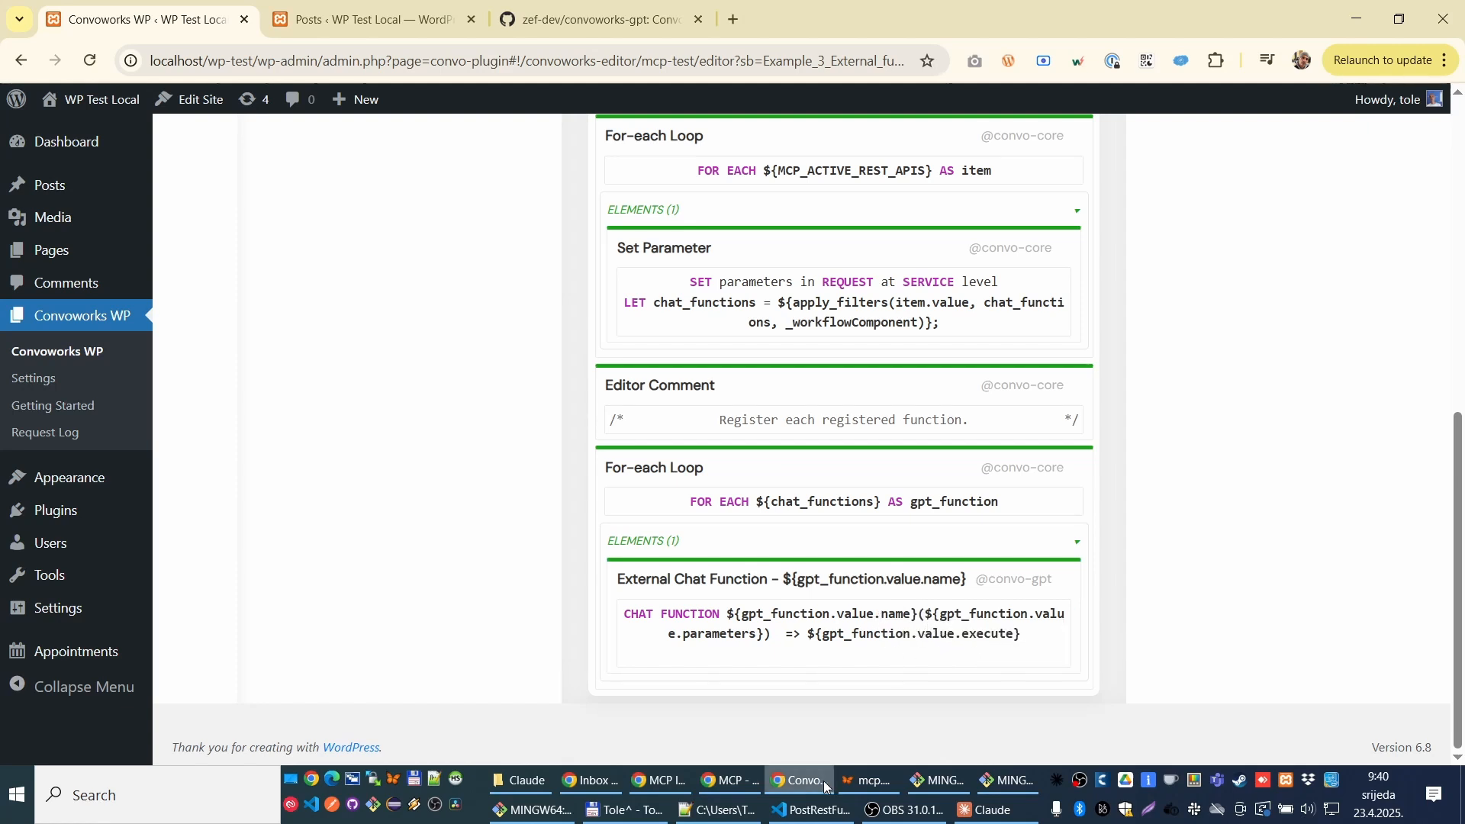
left_click(810, 809)
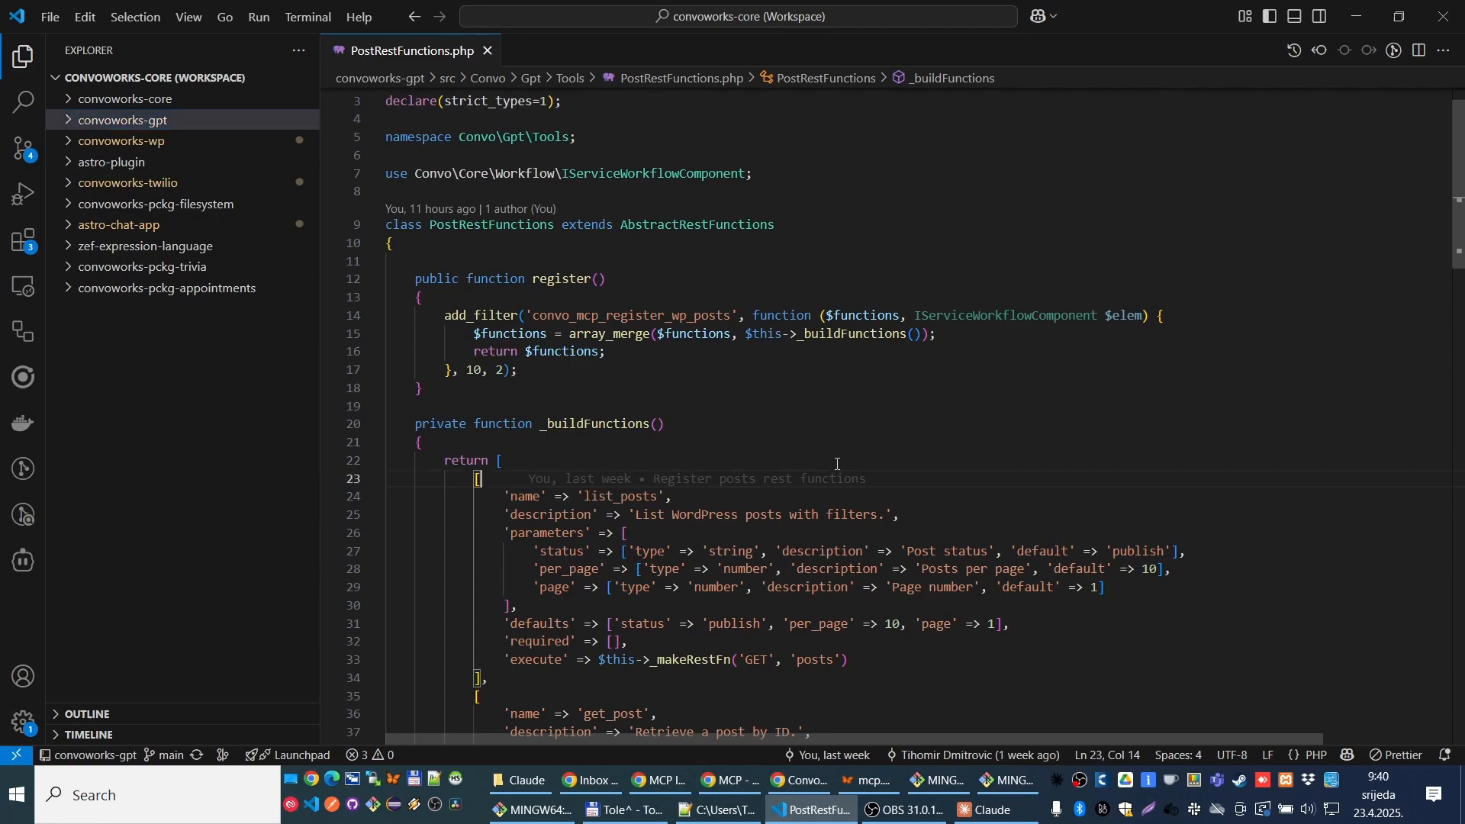
Step: Inspect list_posts and _makeRestFn in PostRestFunctions.php, then return to the Example 1 fragment
scroll("down", 3)
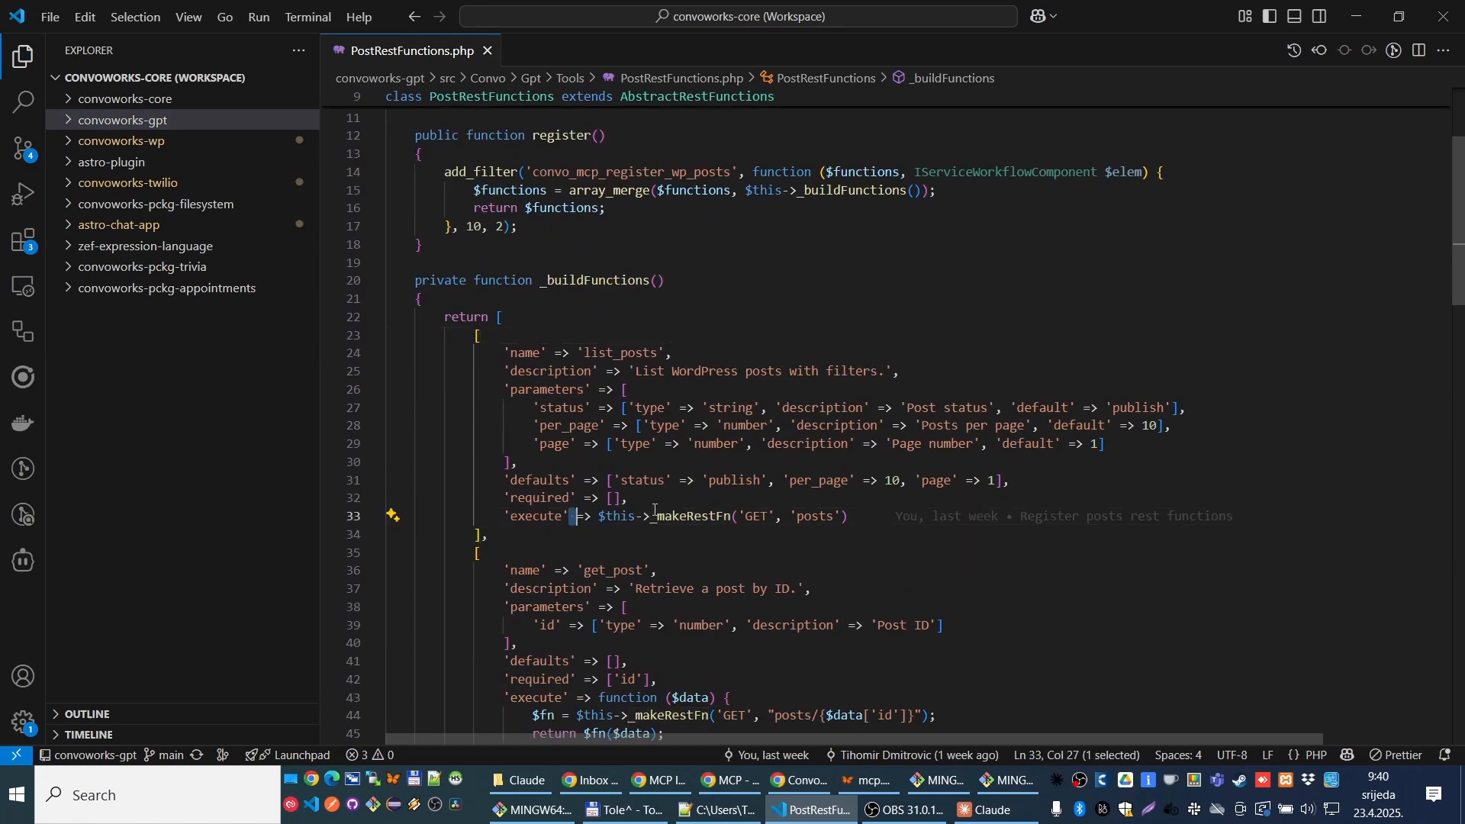
mouse_move(698, 515)
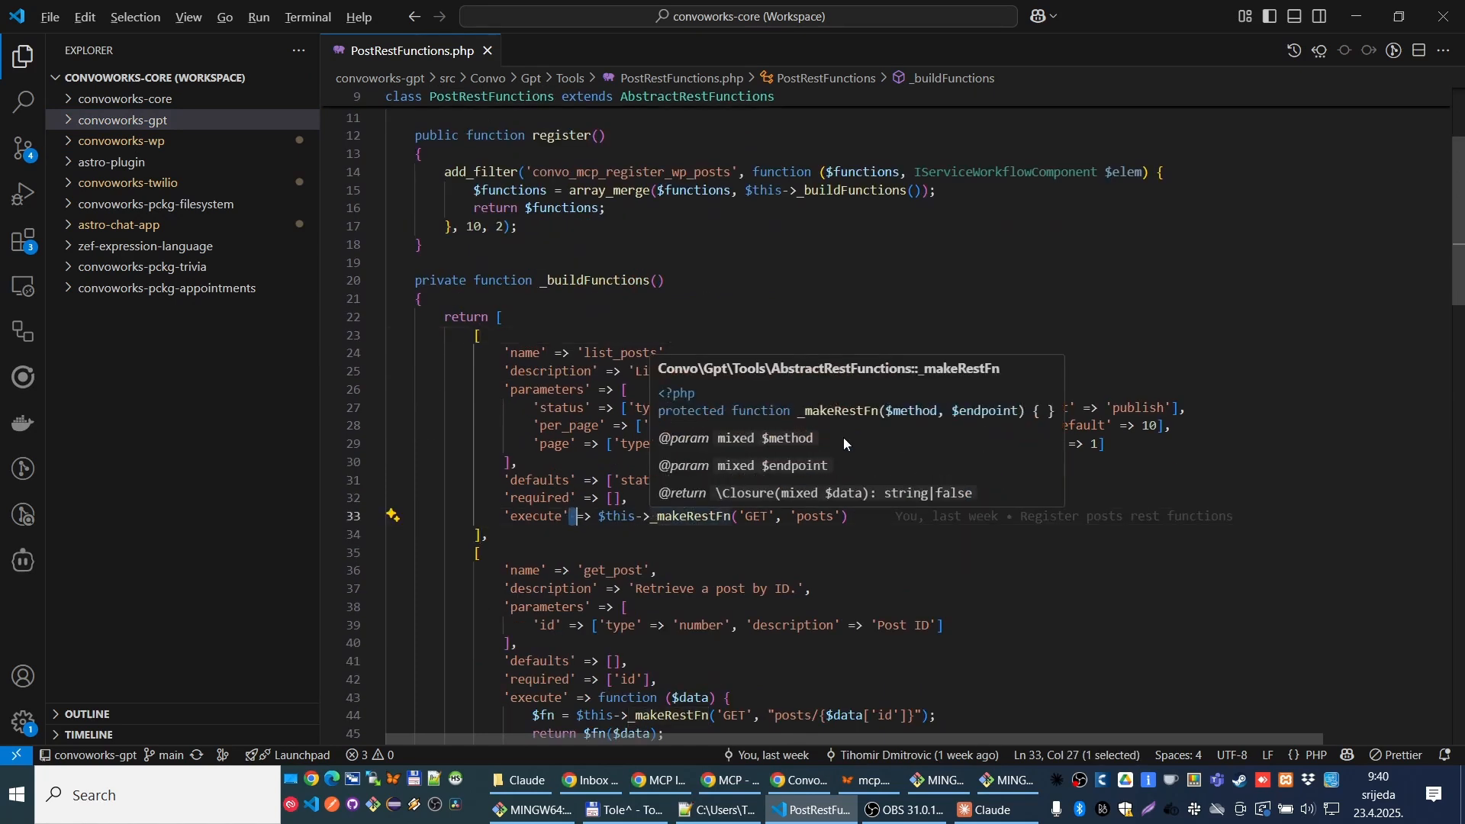
left_click(800, 780)
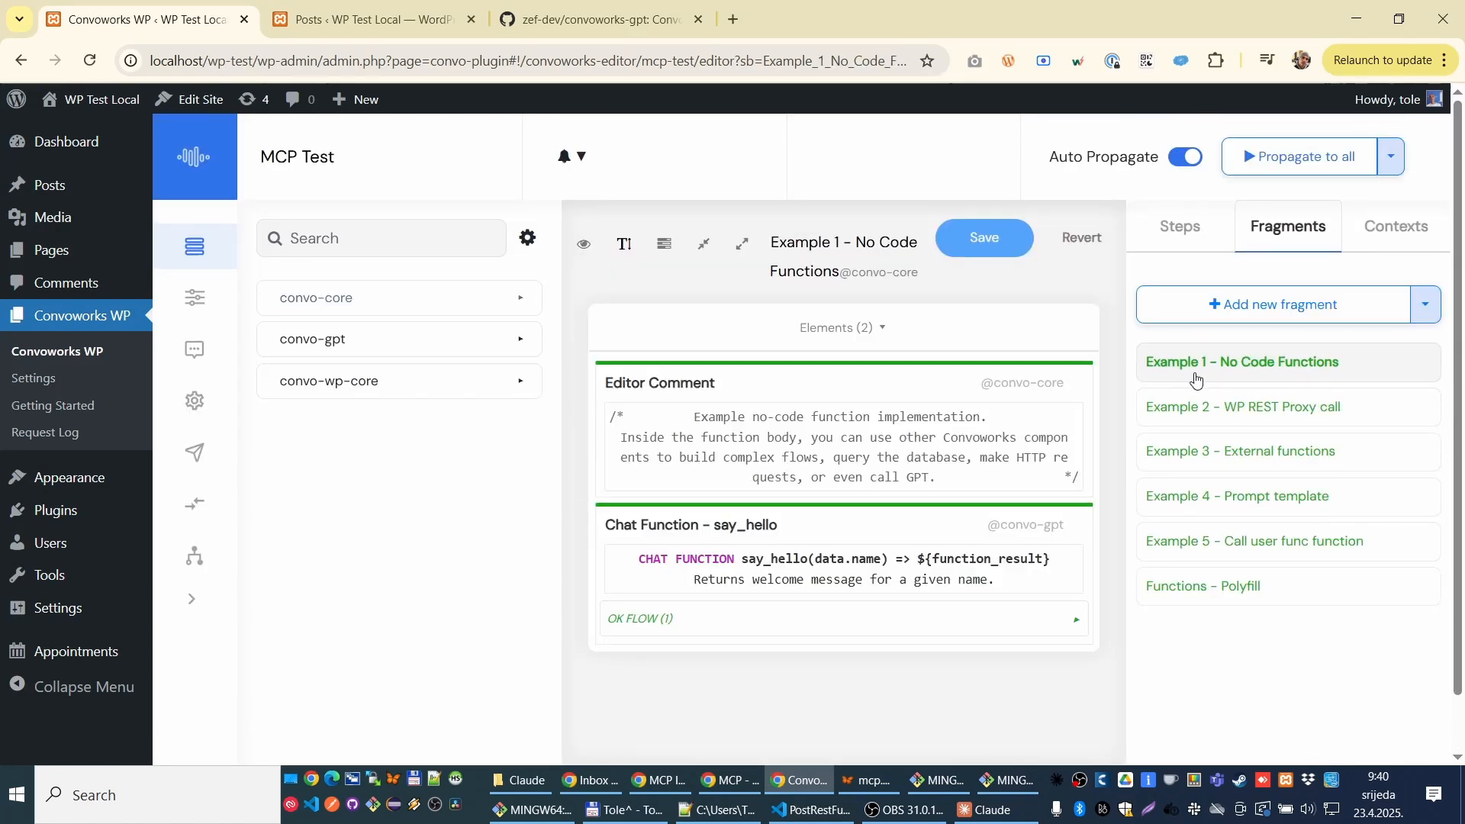
mouse_move(1187, 383)
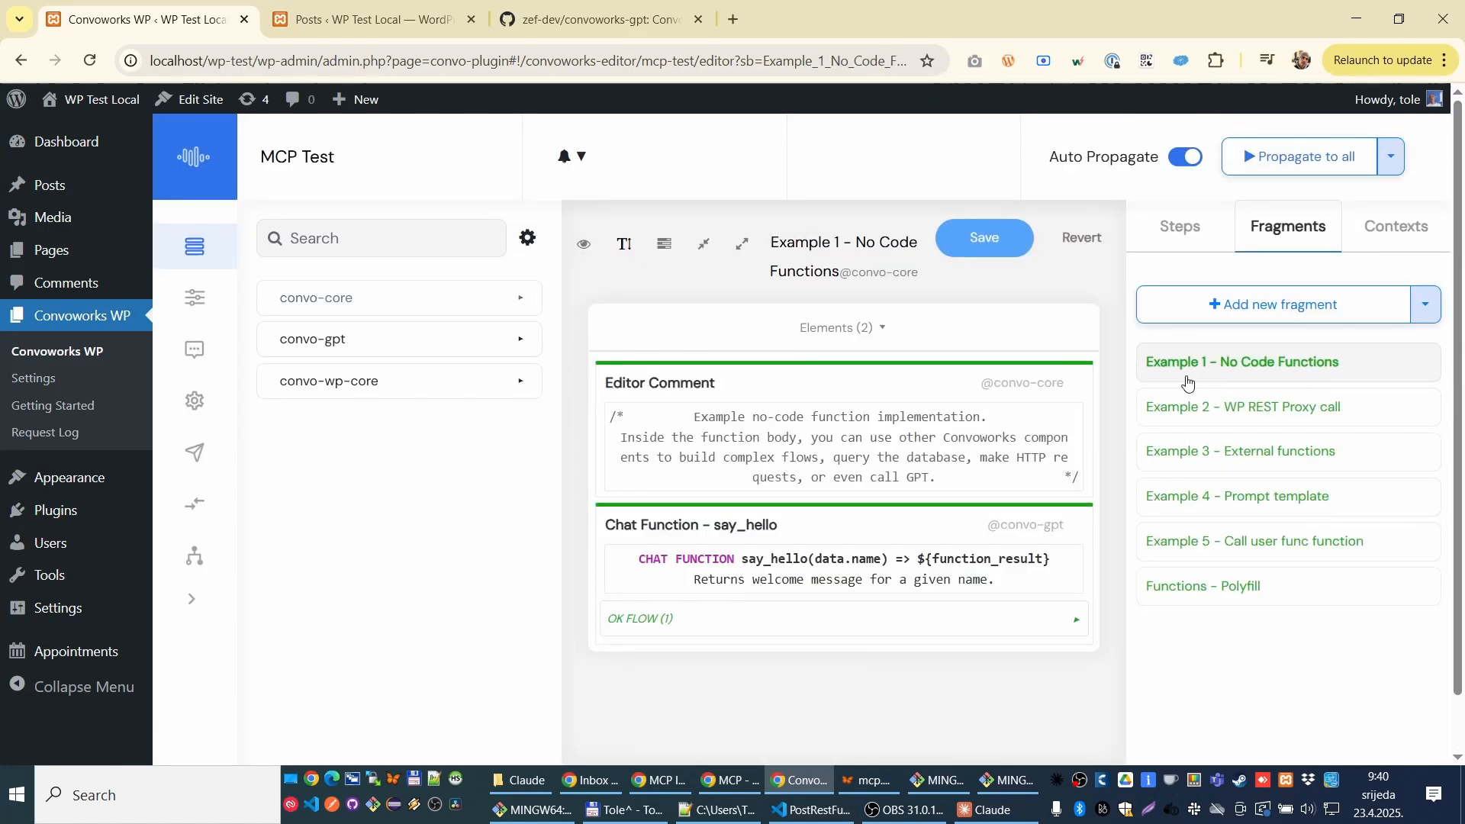
Step: Scroll the say_hello Chat Function's properties down to its OK flow's Set Parameter step
scroll("down", 3)
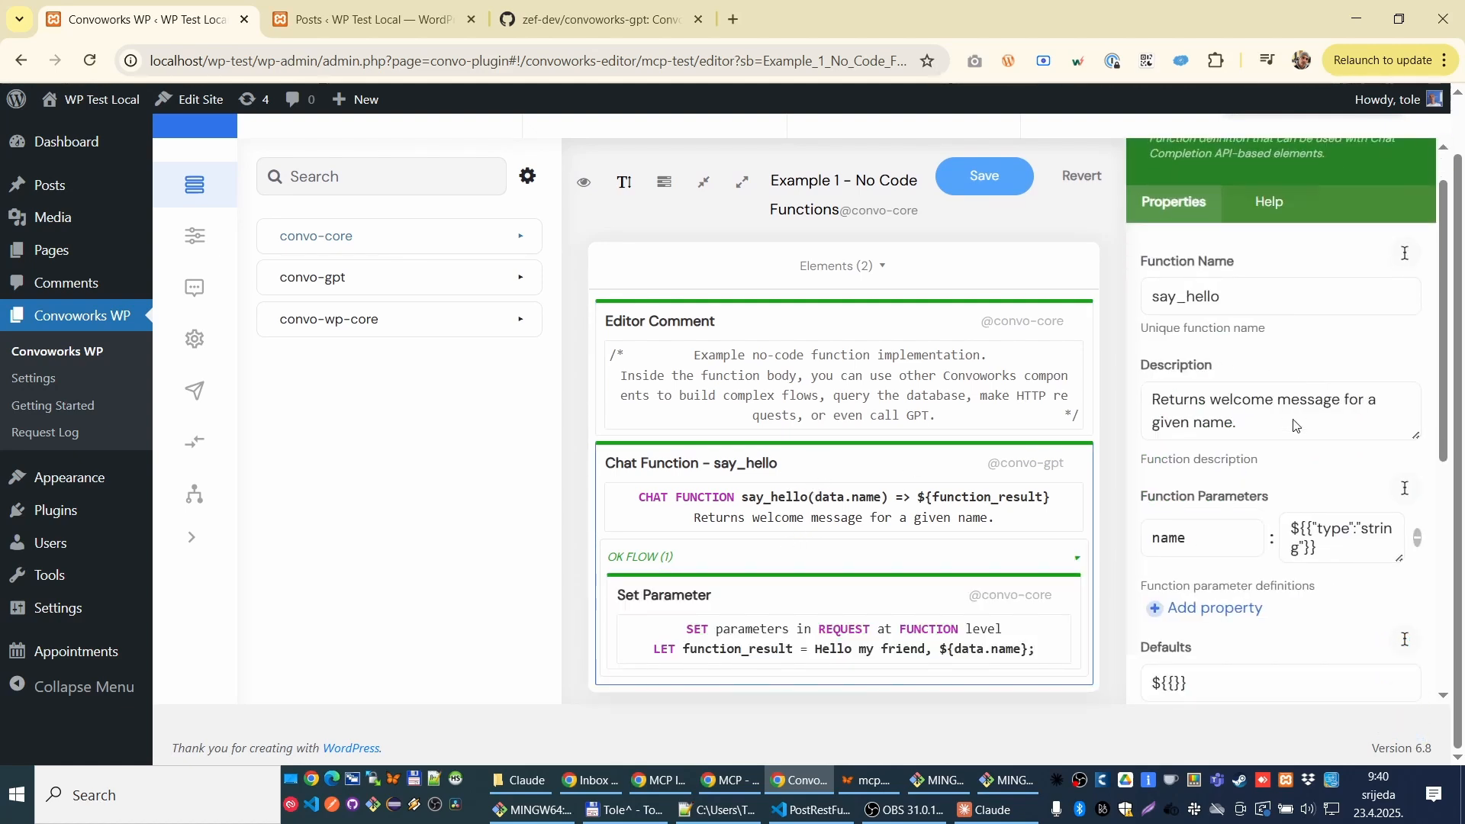
scroll("down", 3)
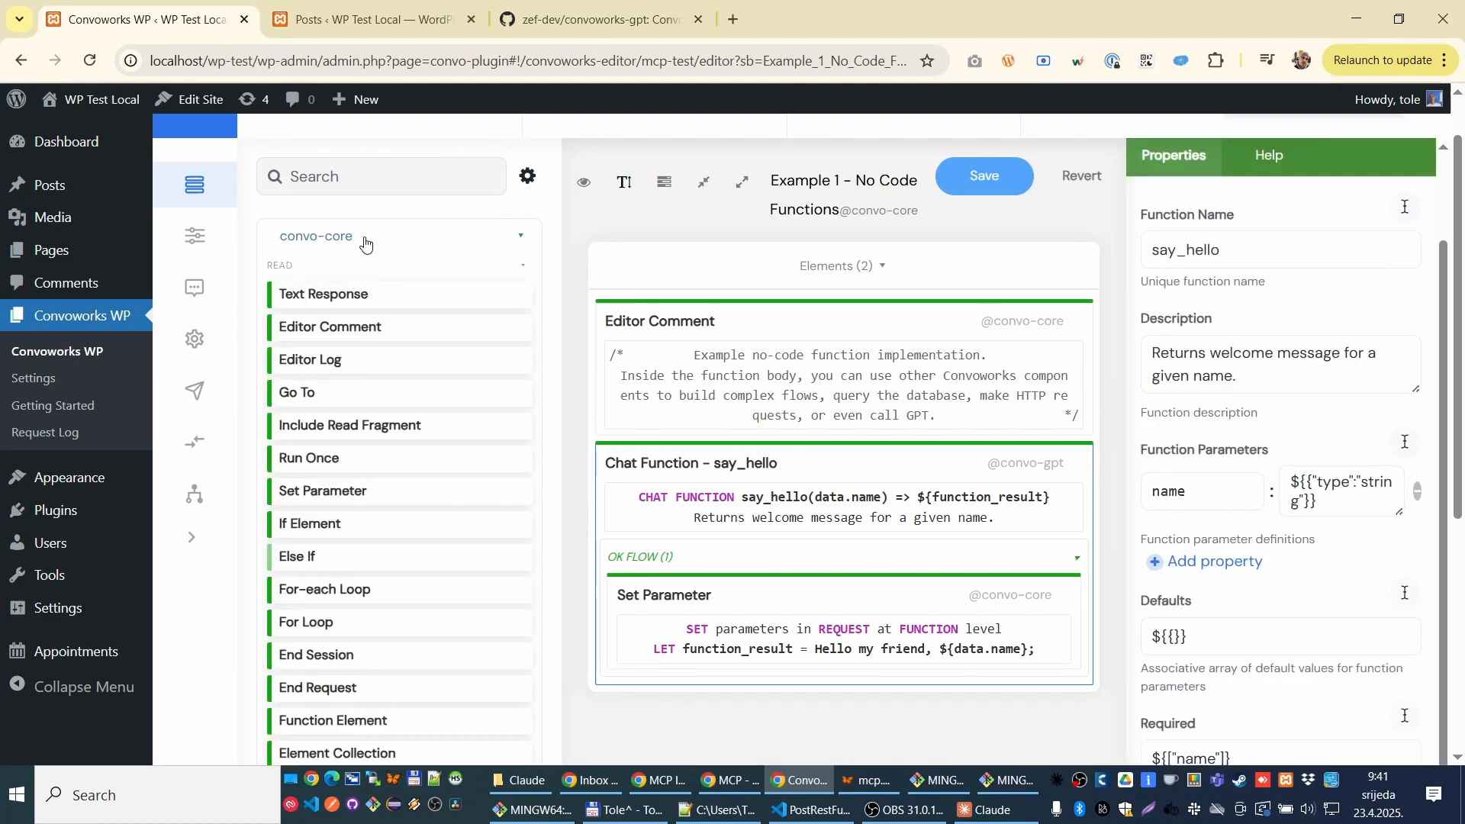
scroll("down", 3)
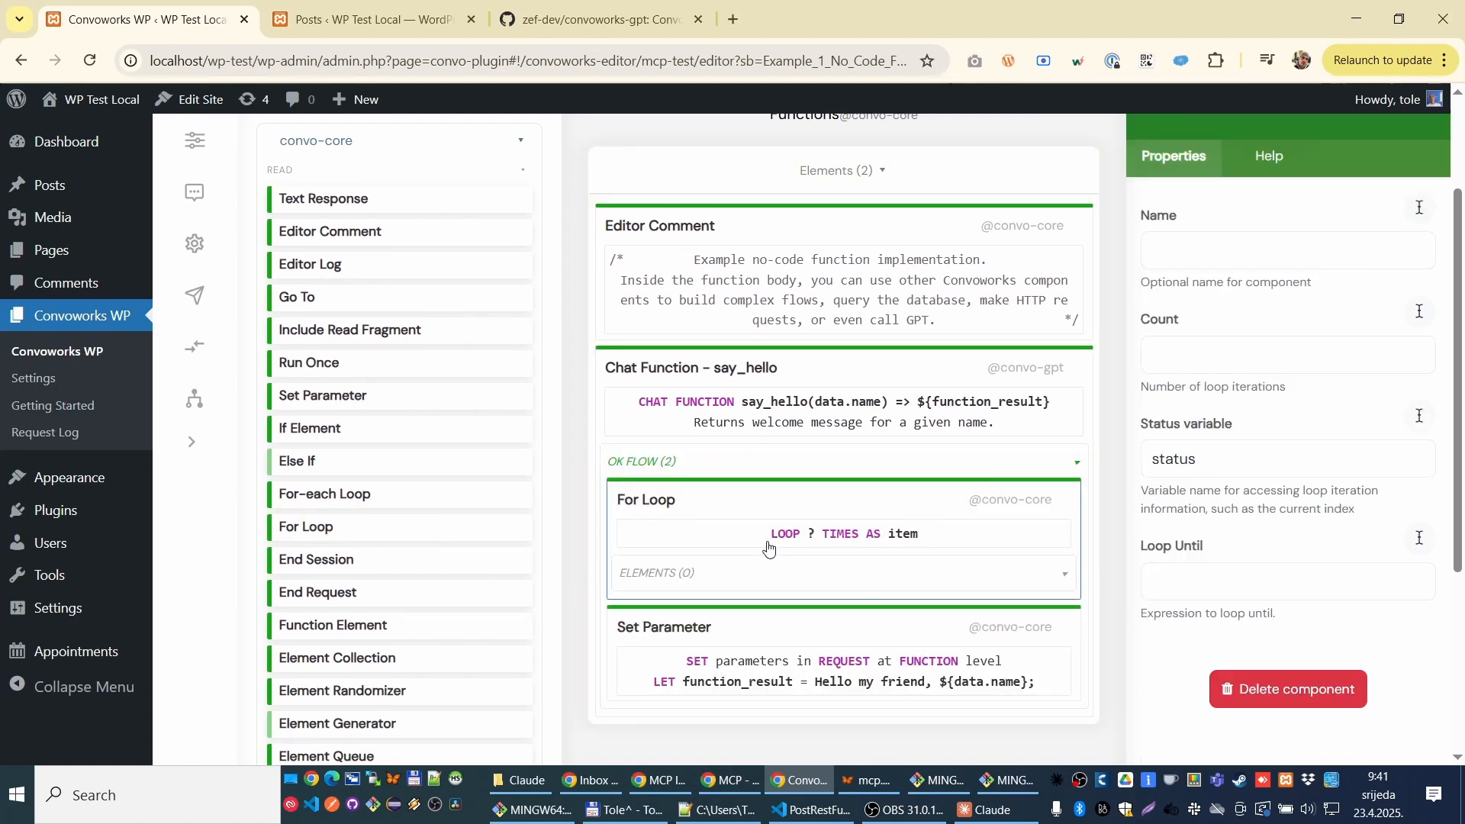
mouse_move(753, 636)
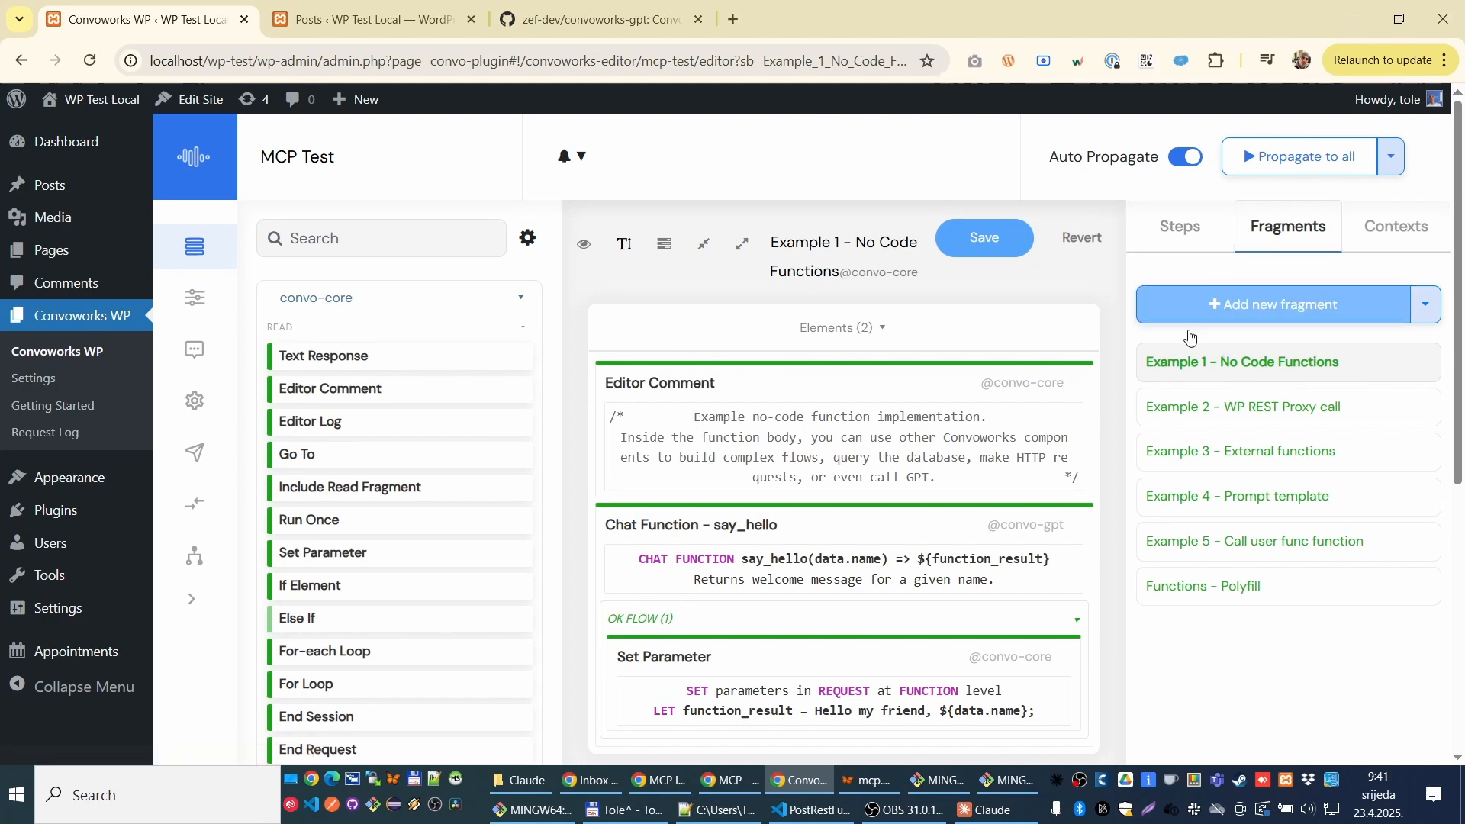
Step: Read the Example 5 call_user_func_array fragment's description and return to the MCP Server steps
left_click(1254, 540)
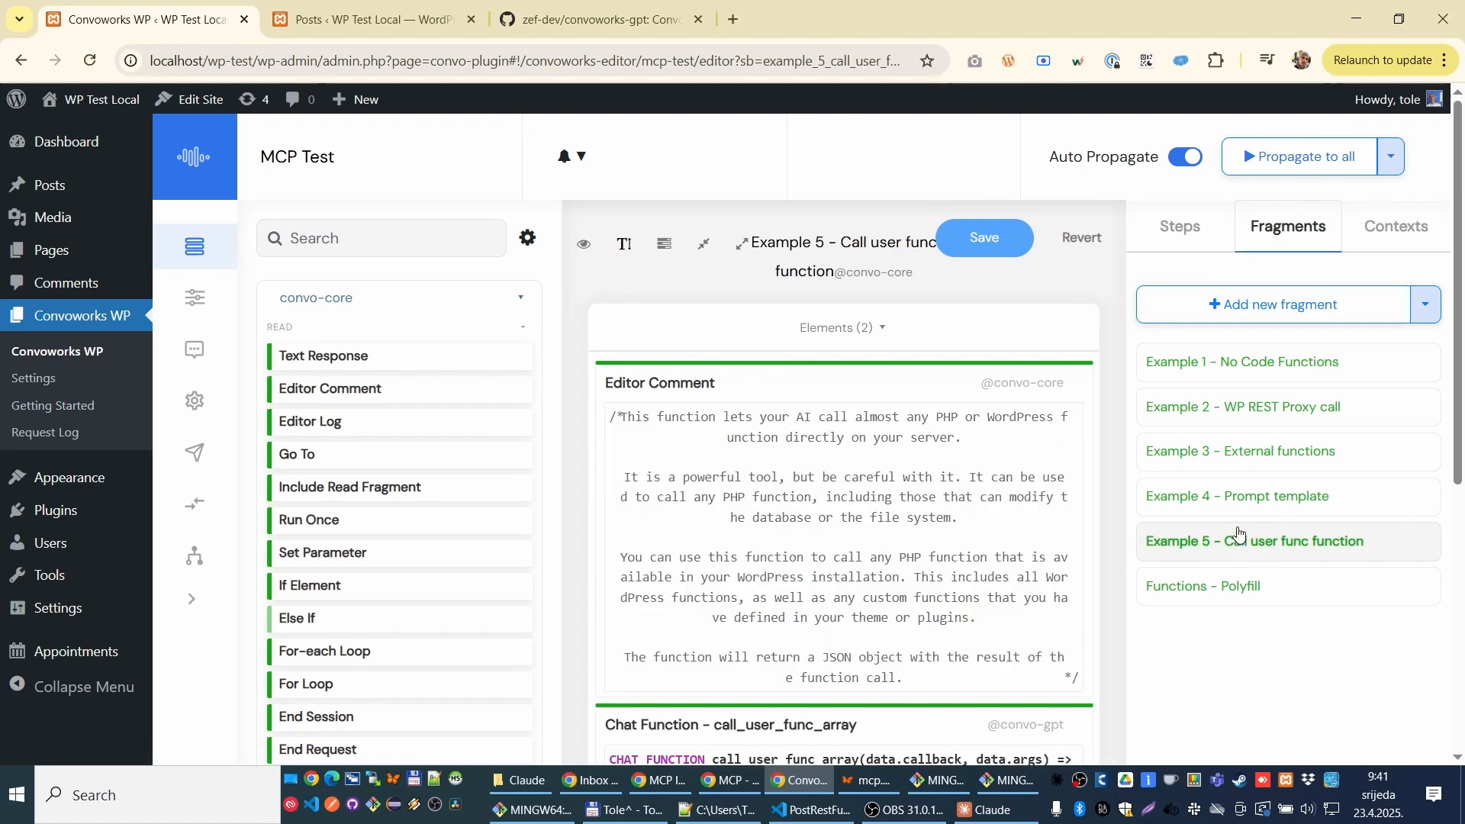
scroll("down", 3)
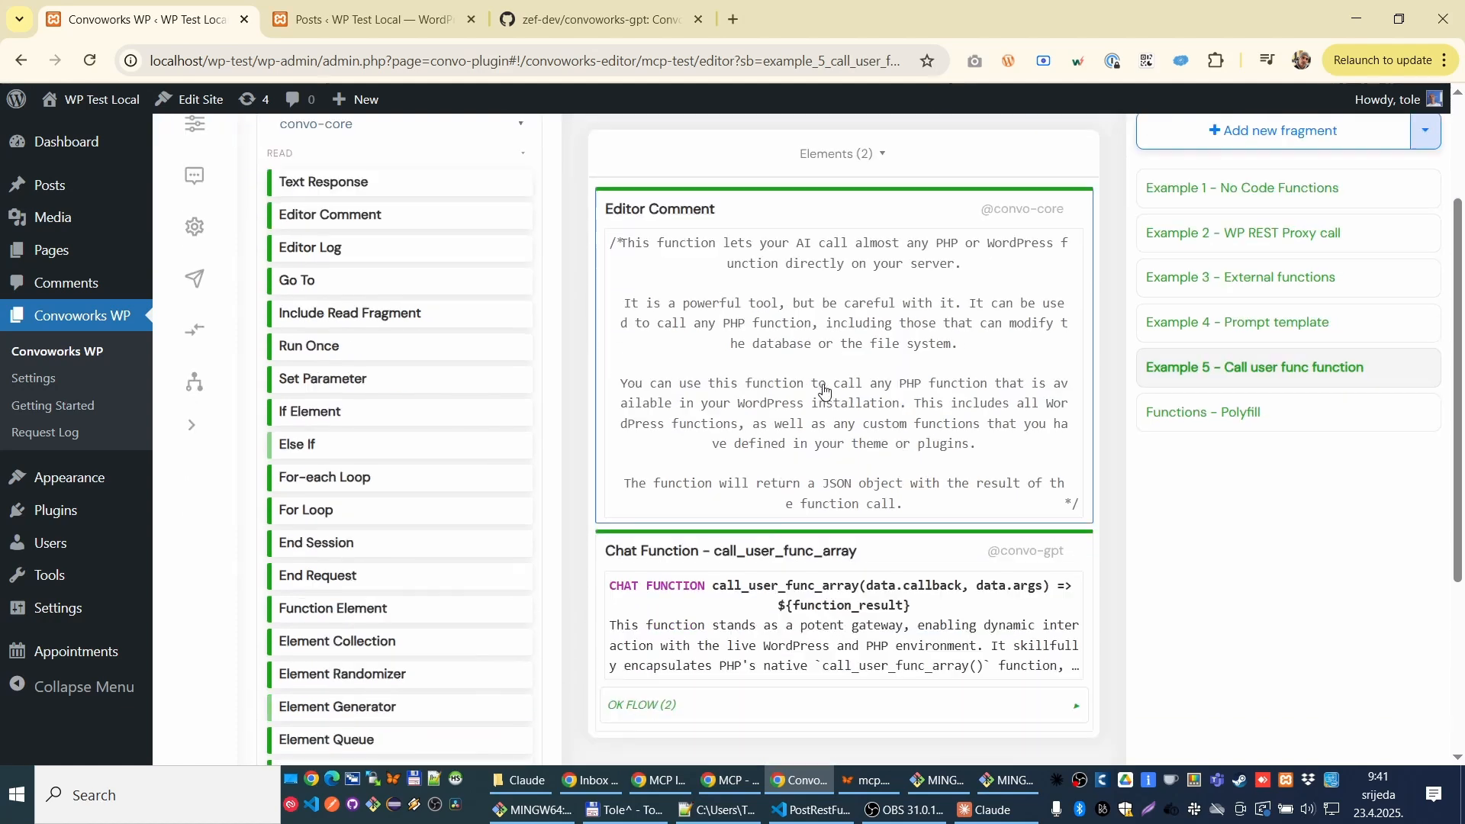
scroll("down", 3)
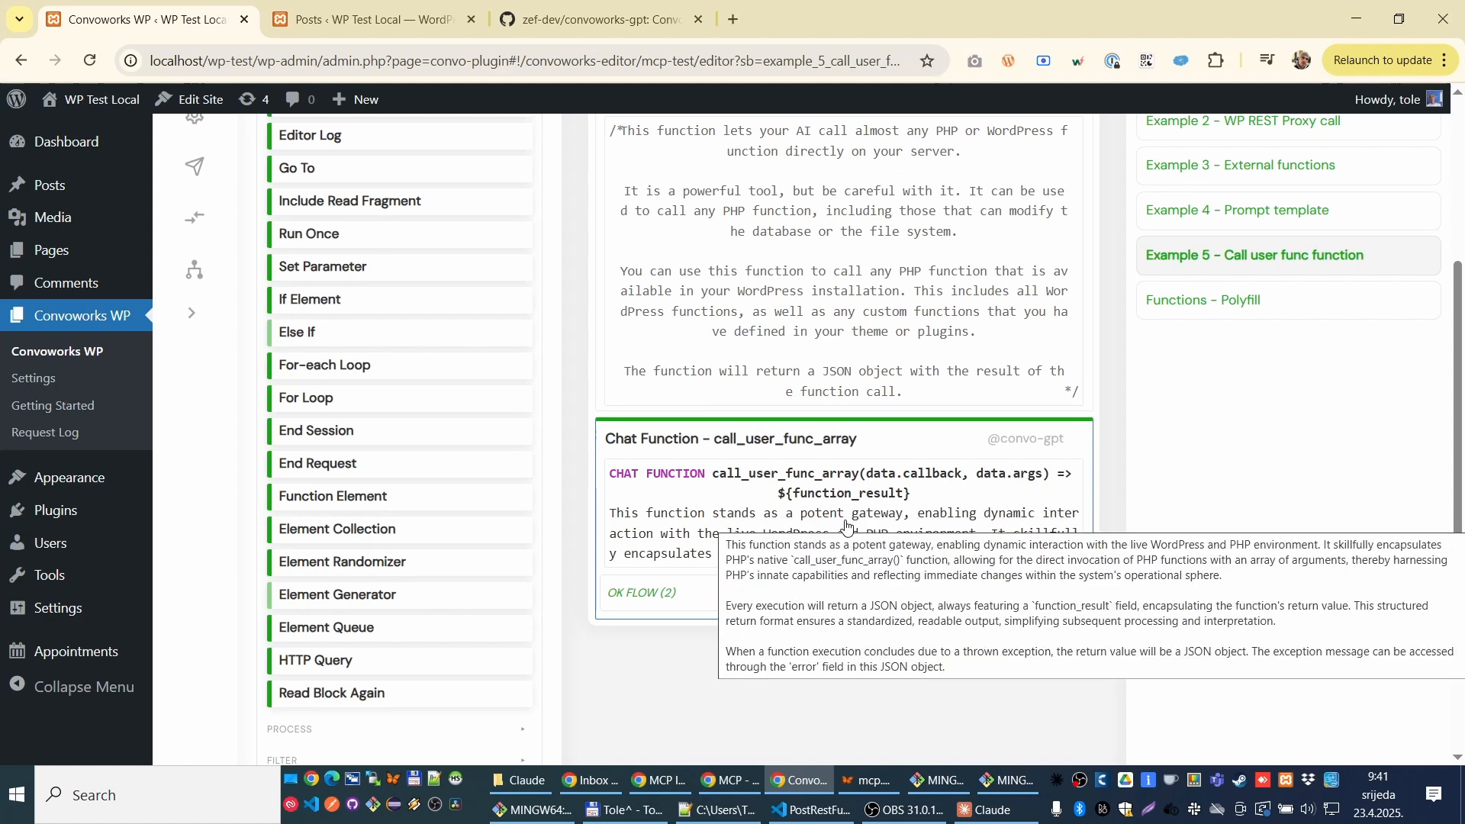
mouse_move(902, 452)
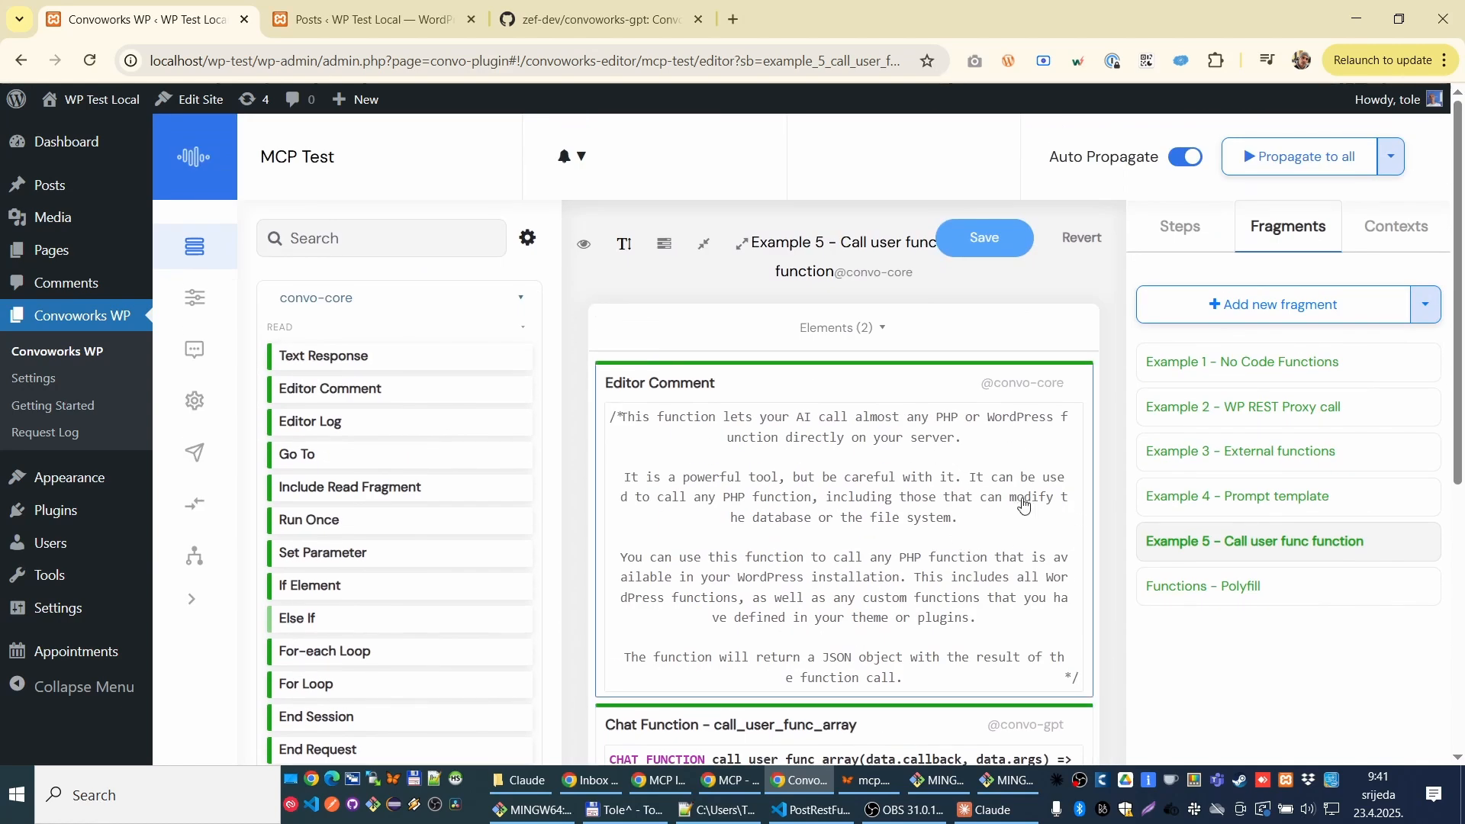
scroll("down", 3)
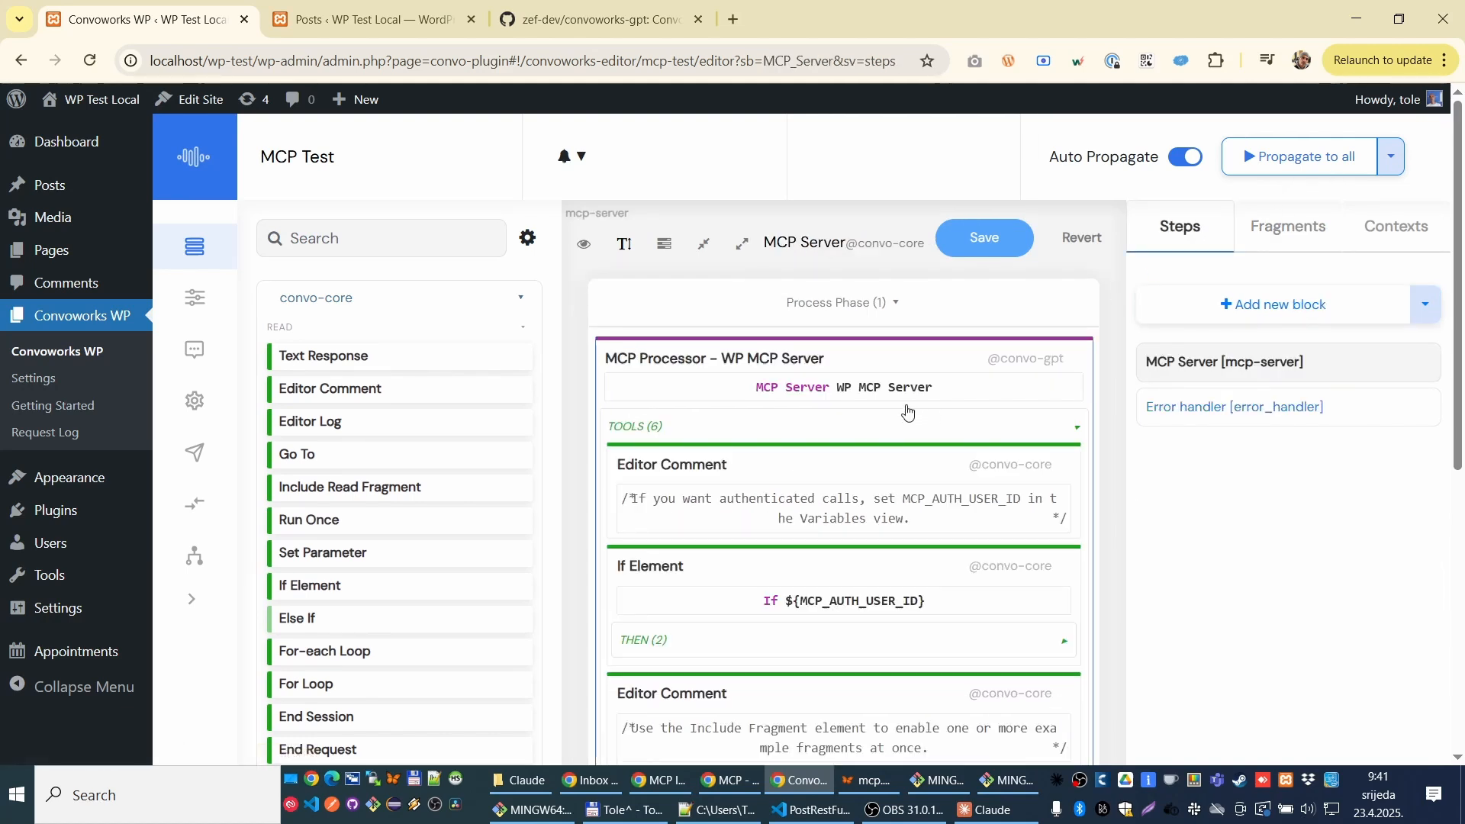
mouse_move(979, 395)
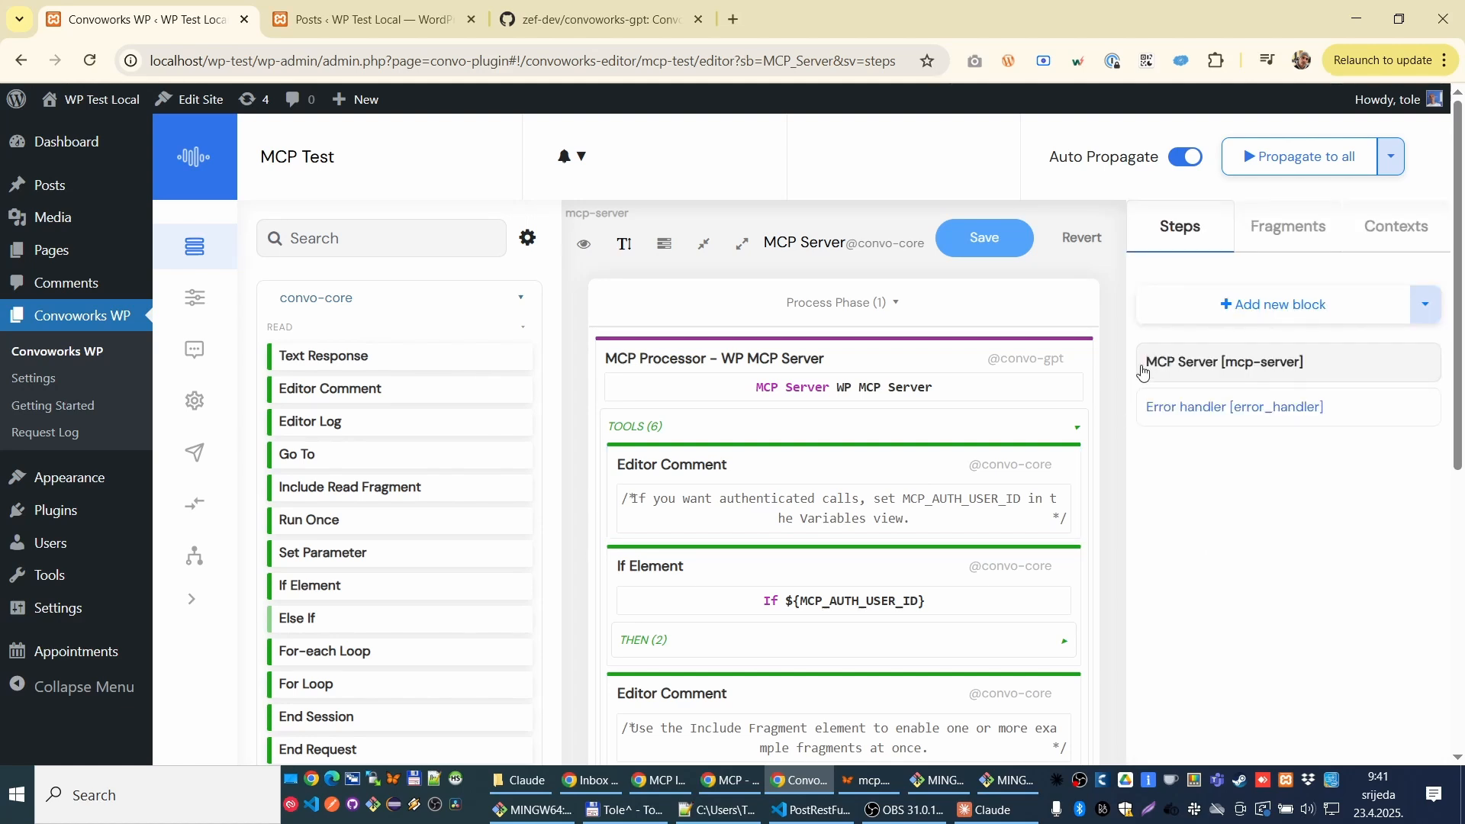
mouse_move(906, 356)
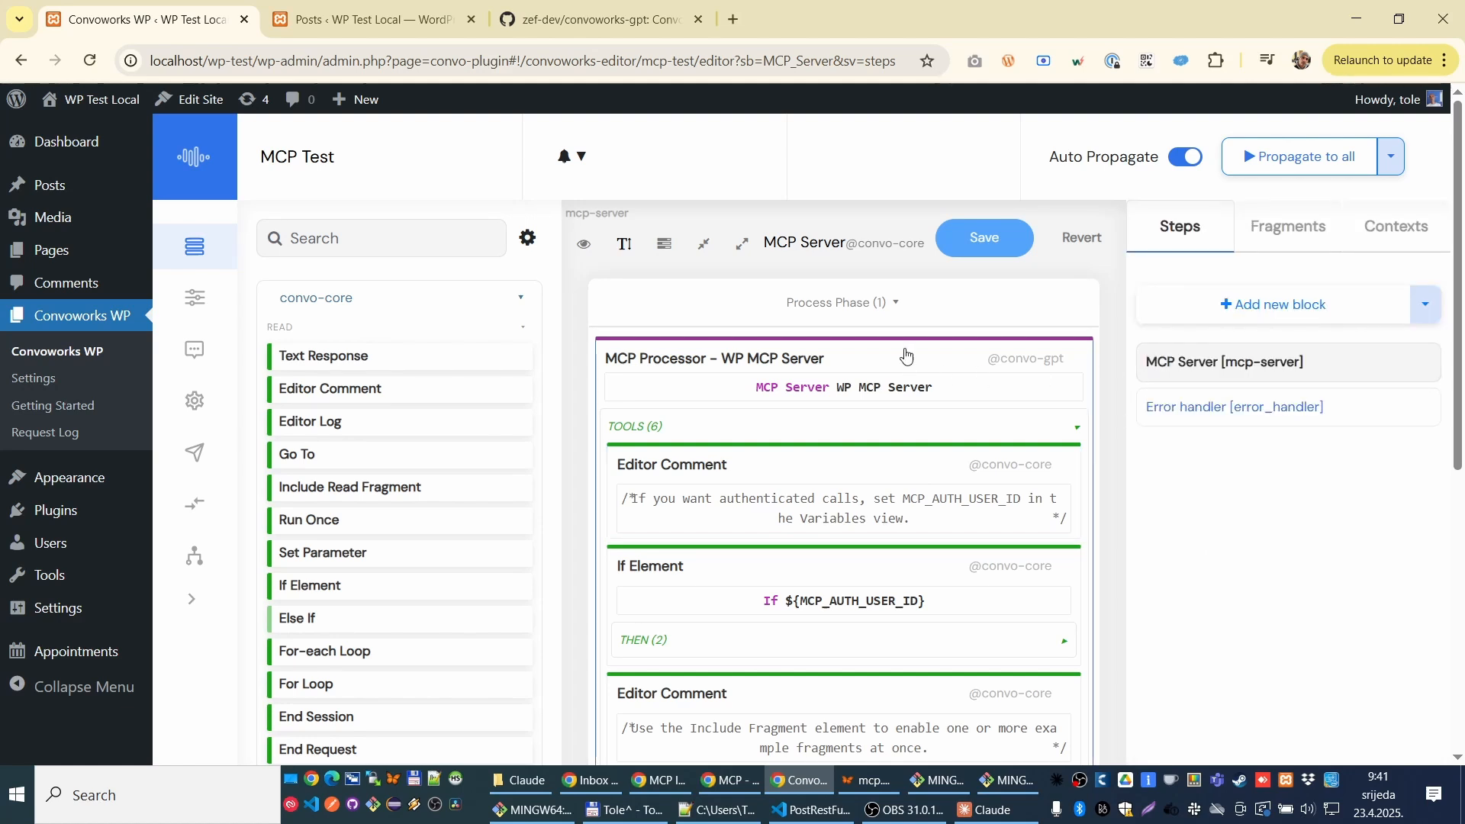
mouse_move(908, 351)
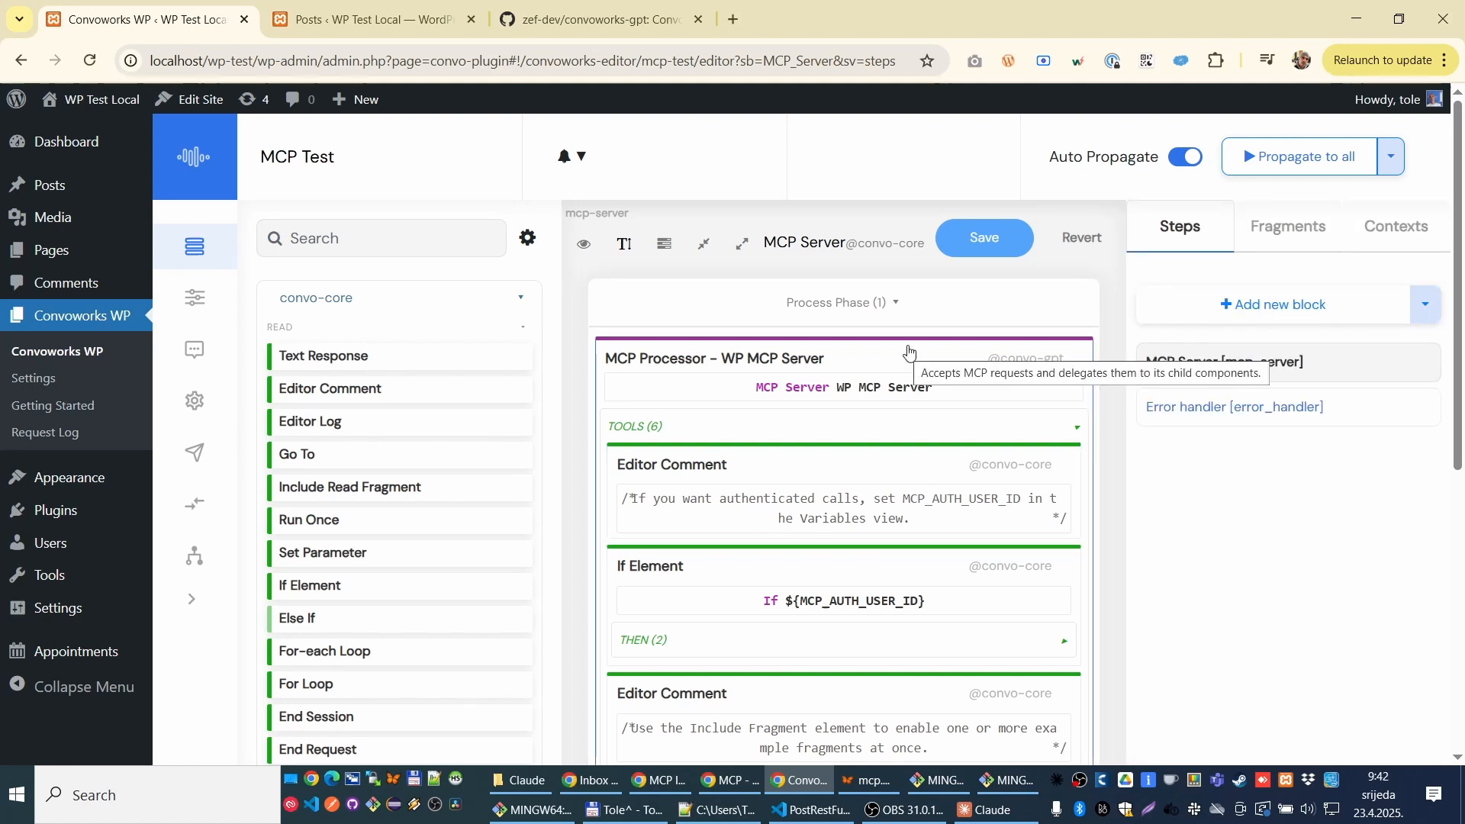
mouse_move(900, 360)
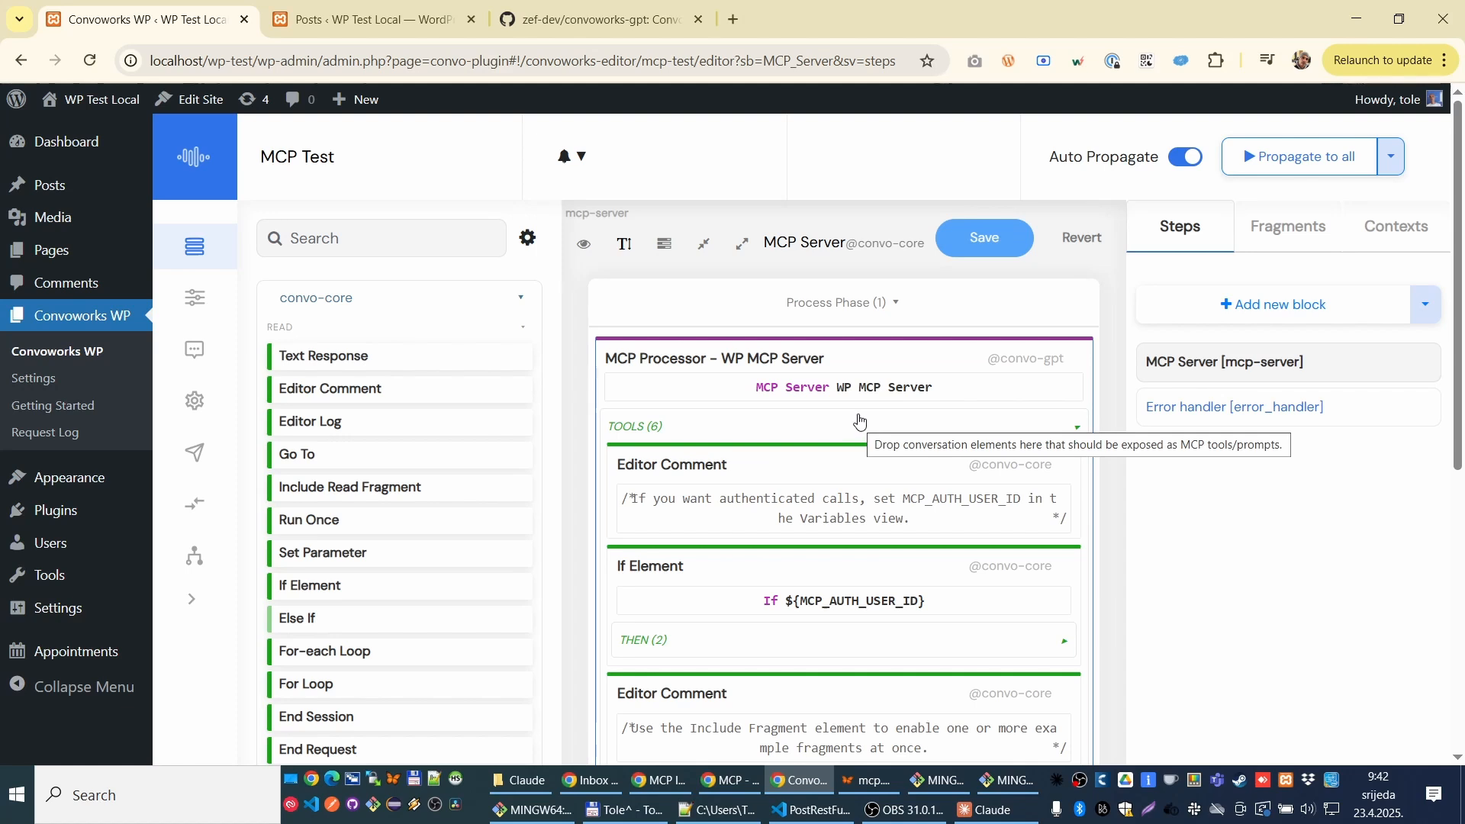
mouse_move(868, 403)
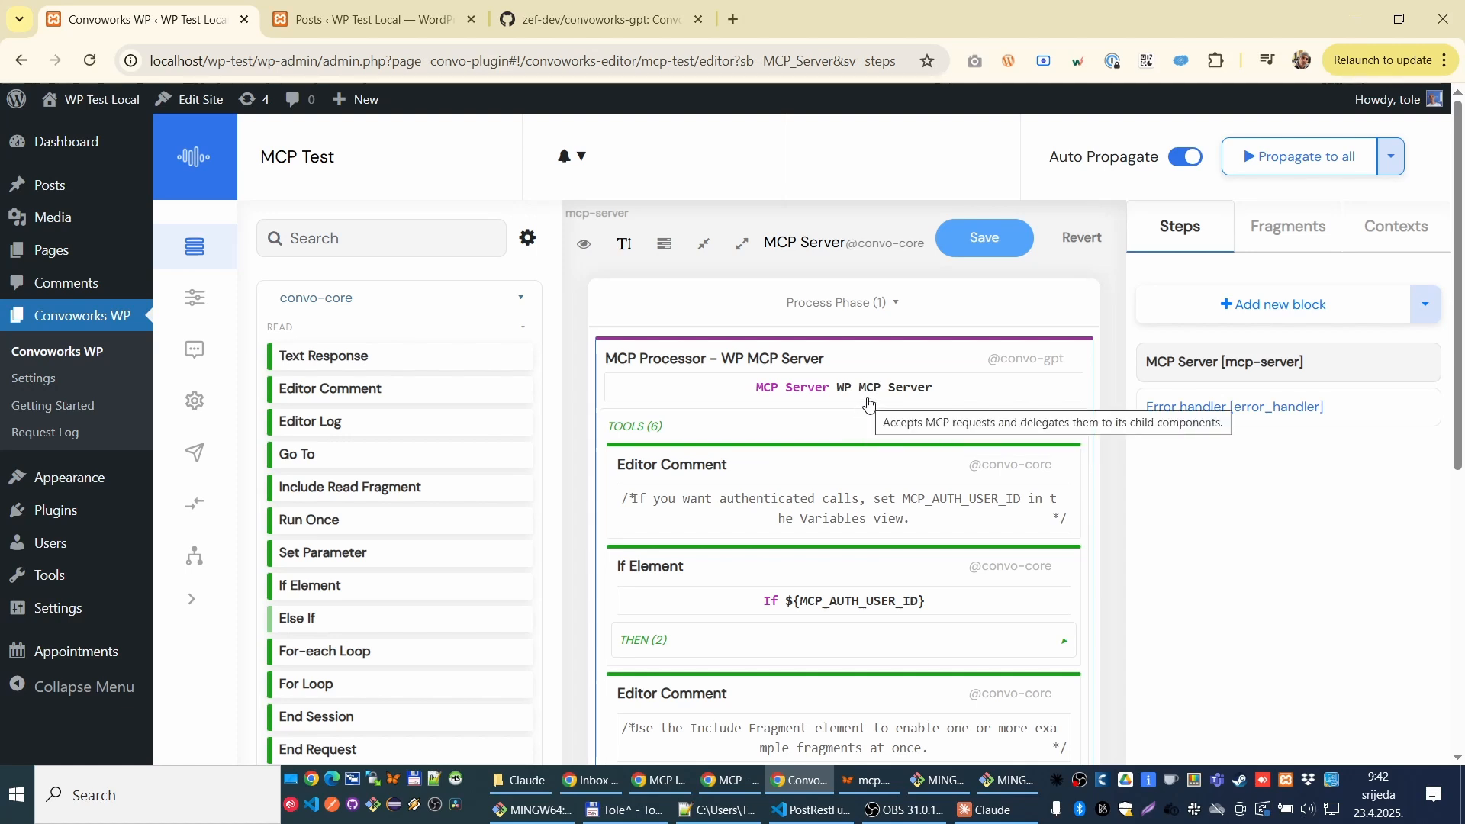
mouse_move(857, 409)
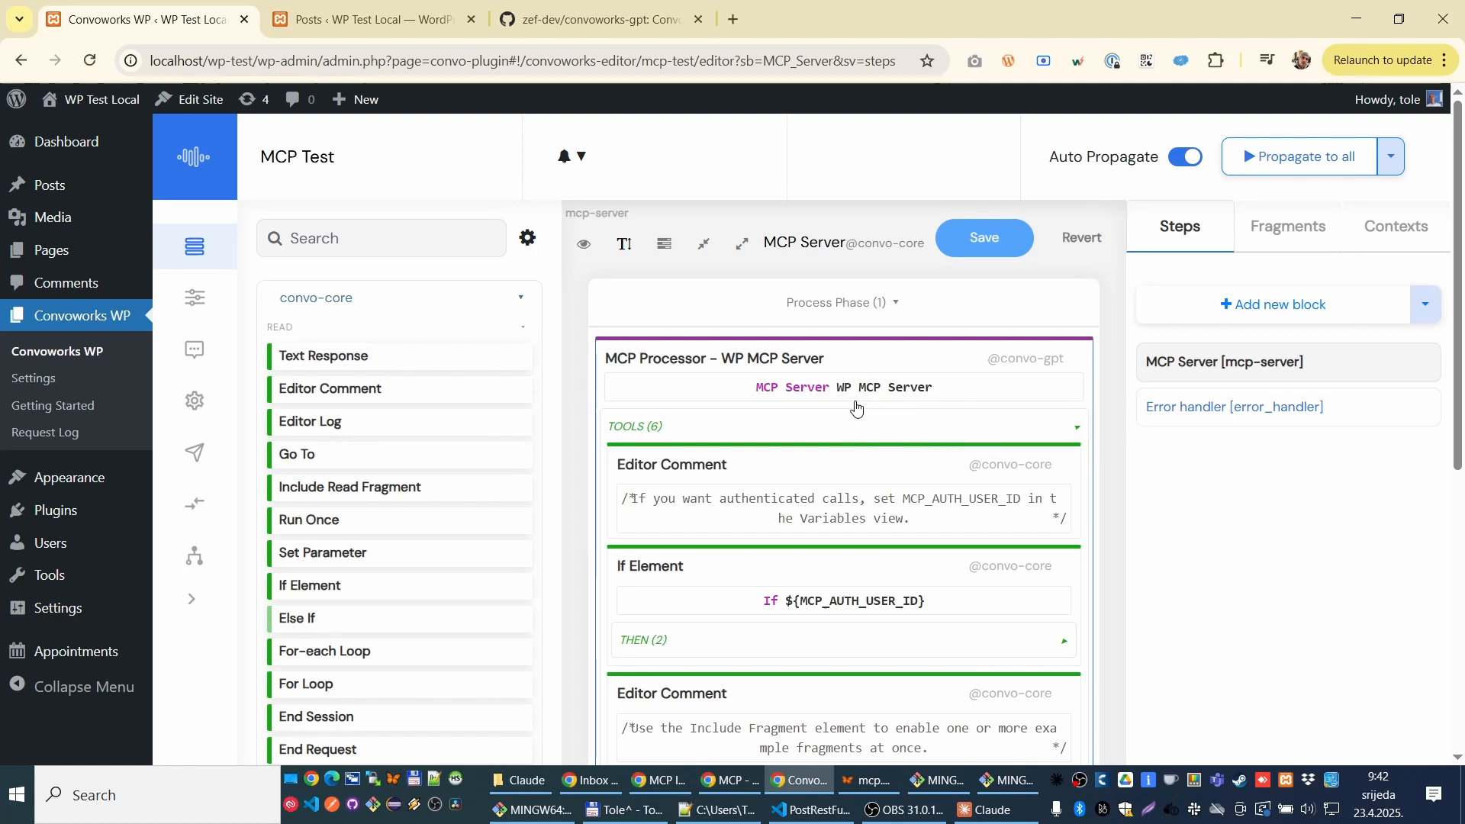